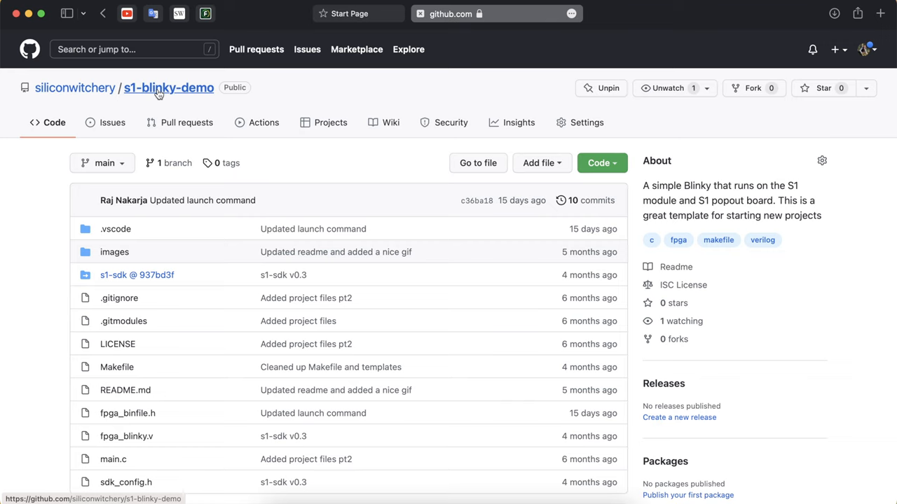
# Scroll the s1-blinky-demo README down to its 'Building the project' instructions
pyautogui.scroll(-3)
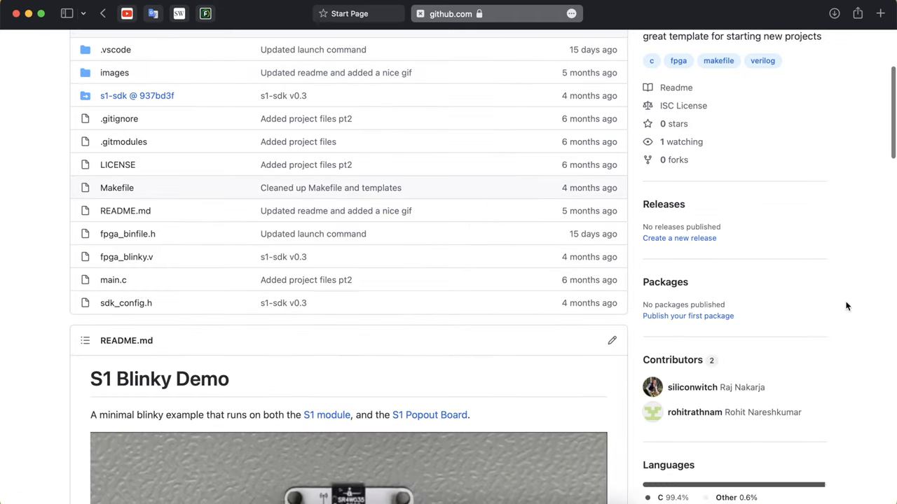
pyautogui.scroll(-3)
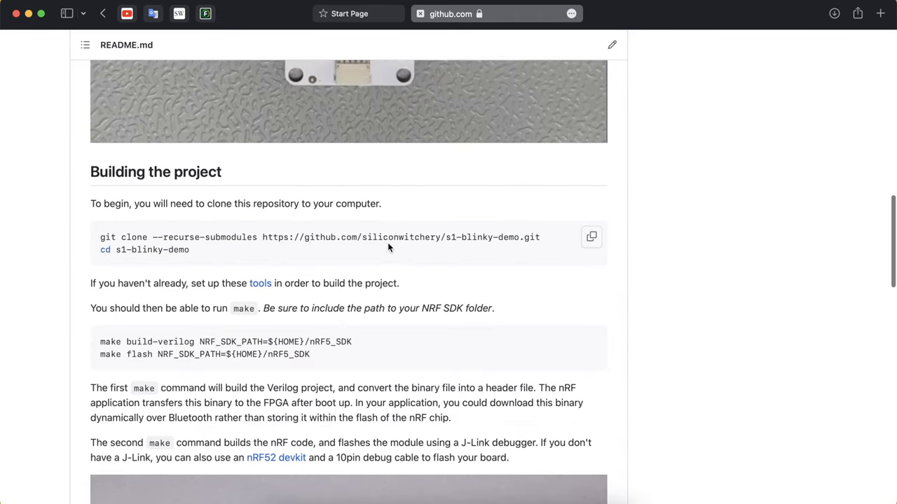
pyautogui.moveTo(543, 239)
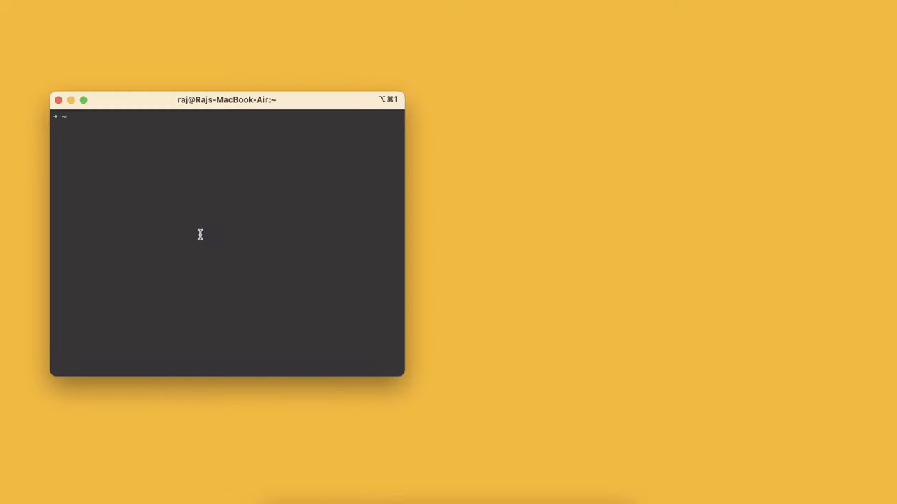
# Clone s1-blinky-demo with its s1-sdk submodule and change into the project folder
pyautogui.write('git clone --recurse-submodules https://github.com/siliconwitchery/s1-blinky-demo.git')
pyautogui.write('cd')
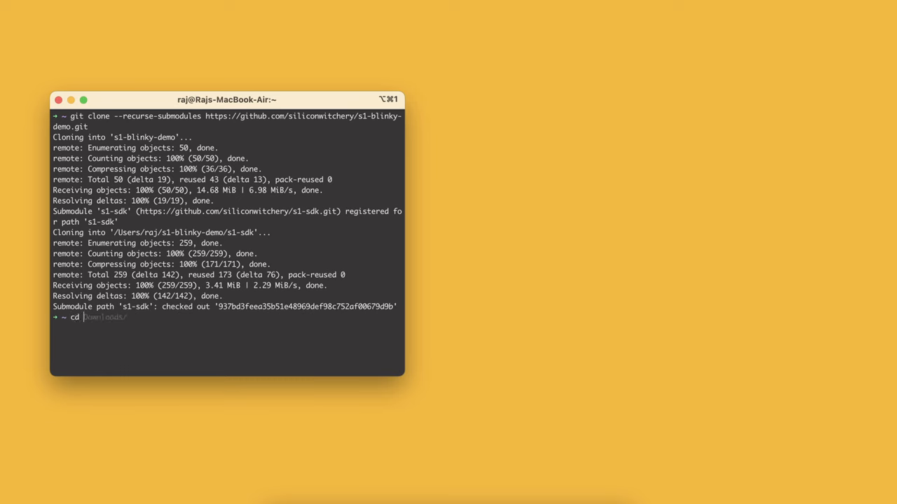
pyautogui.write('s1-blinky-demo/')
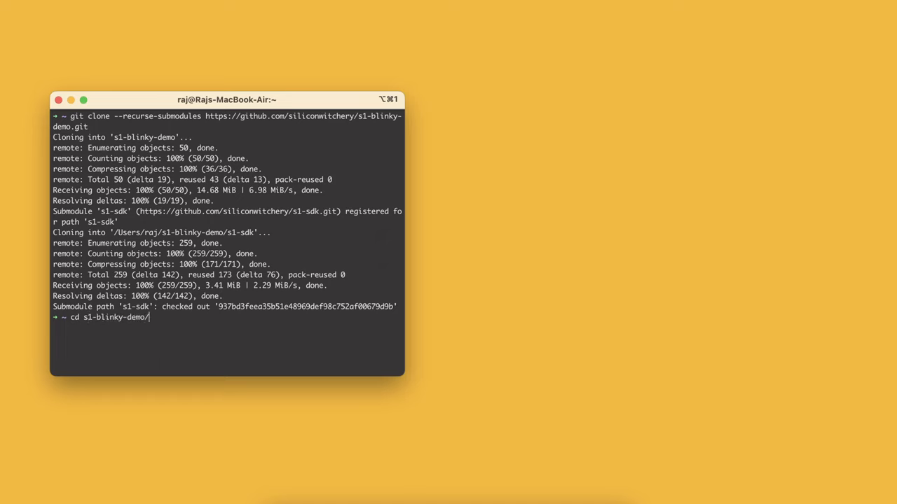
pyautogui.press('Return')
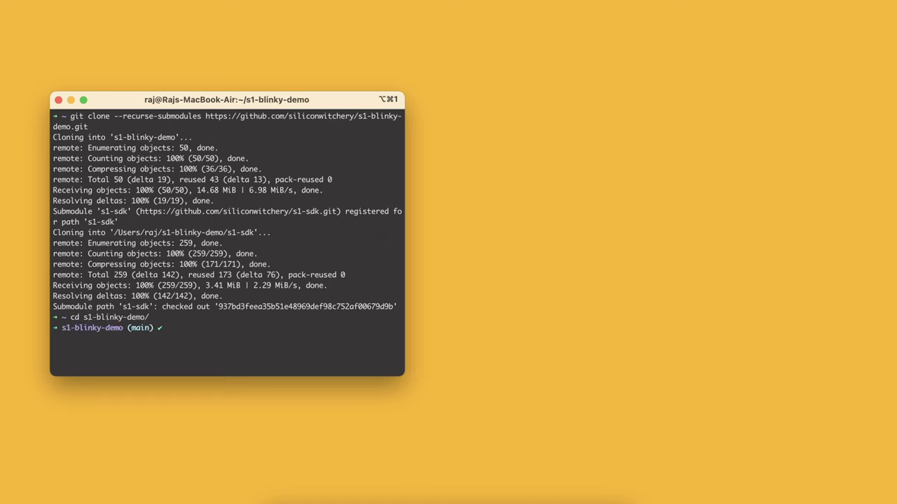
pyautogui.write('make')
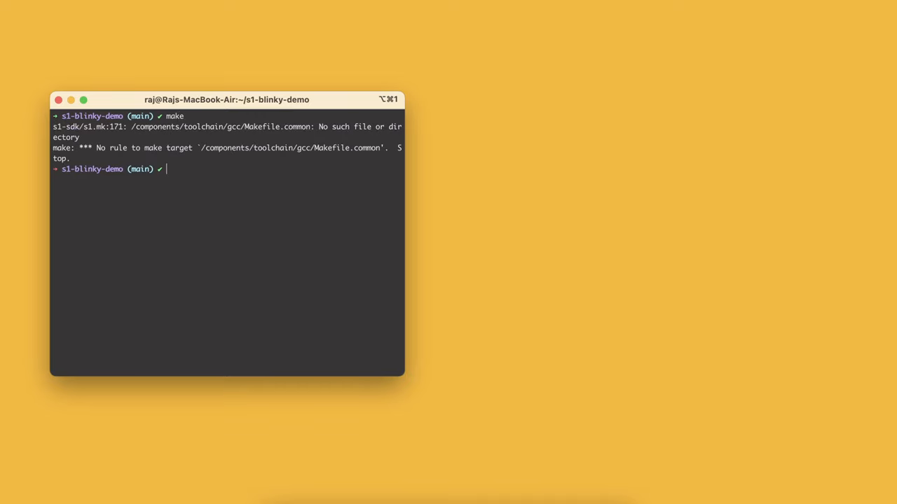
pyautogui.moveTo(231, 166)
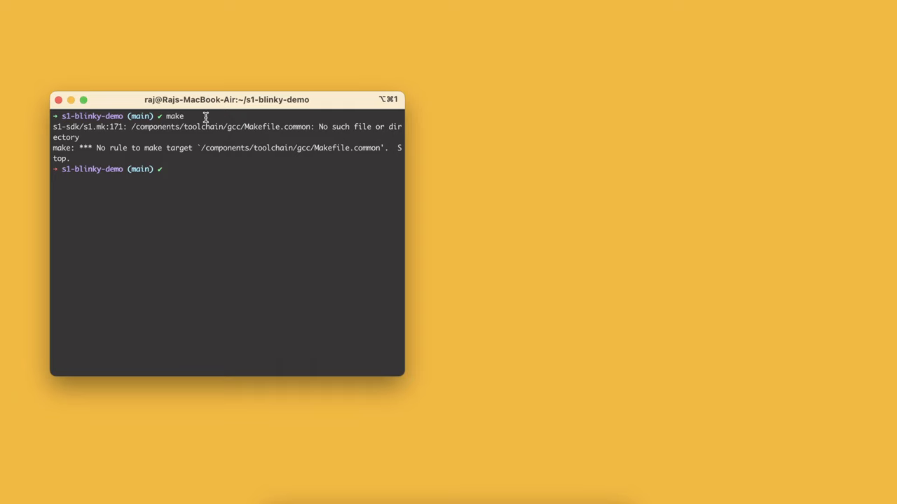
pyautogui.moveTo(221, 232)
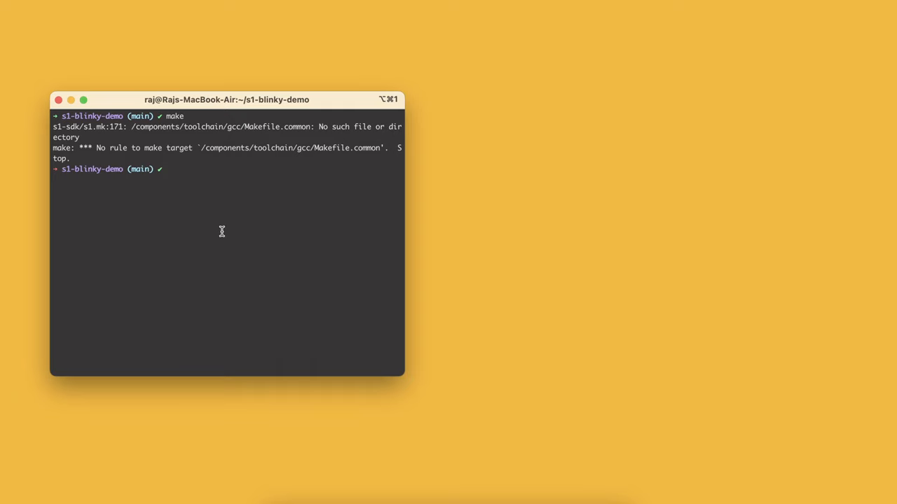
pyautogui.moveTo(197, 230)
pyautogui.write('l')
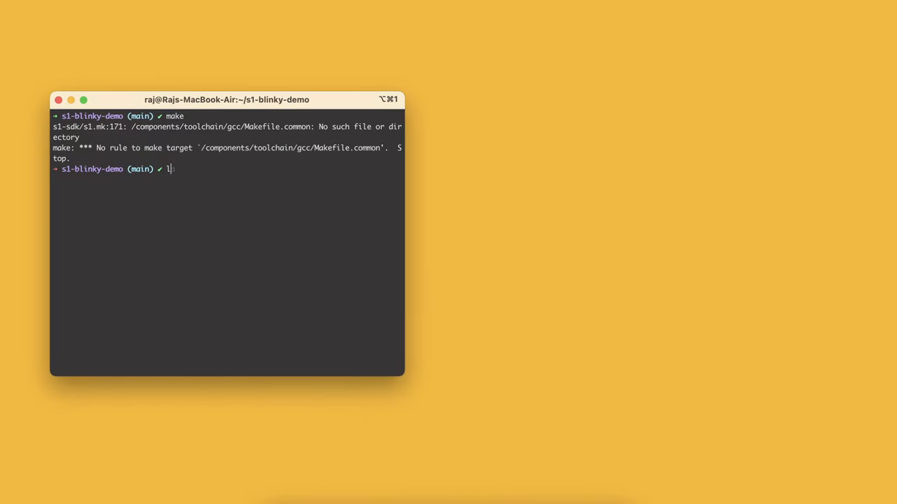
# List the project folder with ls -la and pick out the Makefile
pyautogui.write('s -la')
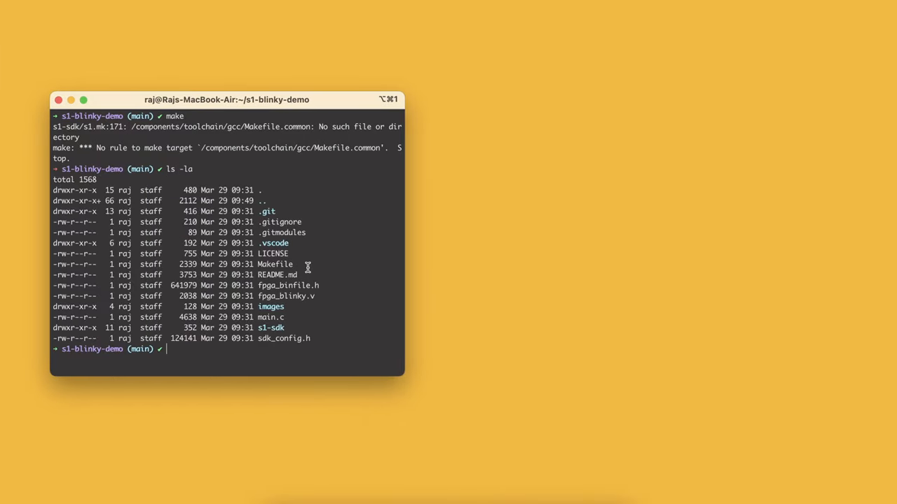
pyautogui.doubleClick(272, 243)
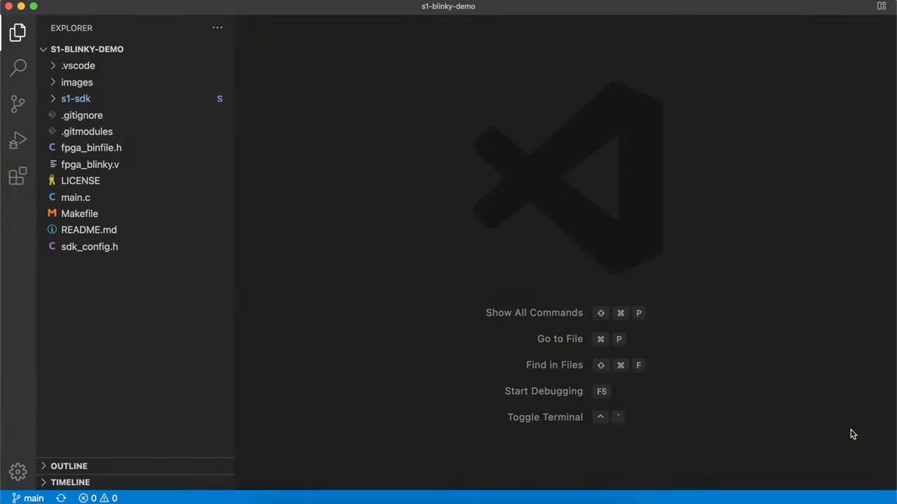
pyautogui.moveTo(372, 249)
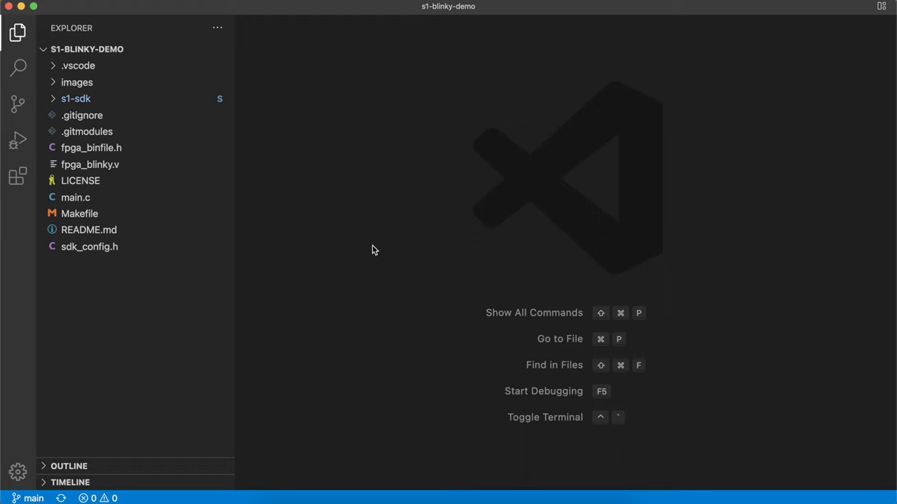
pyautogui.moveTo(166, 258)
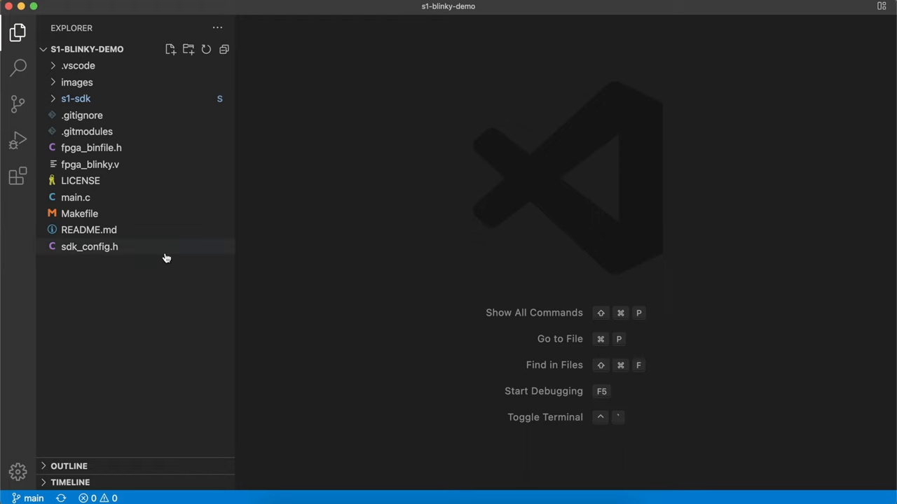
pyautogui.moveTo(137, 214)
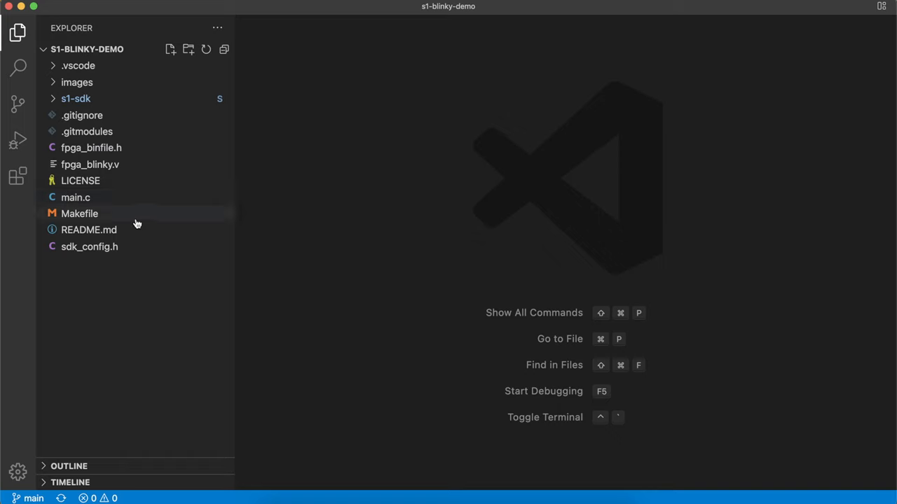
pyautogui.moveTo(138, 277)
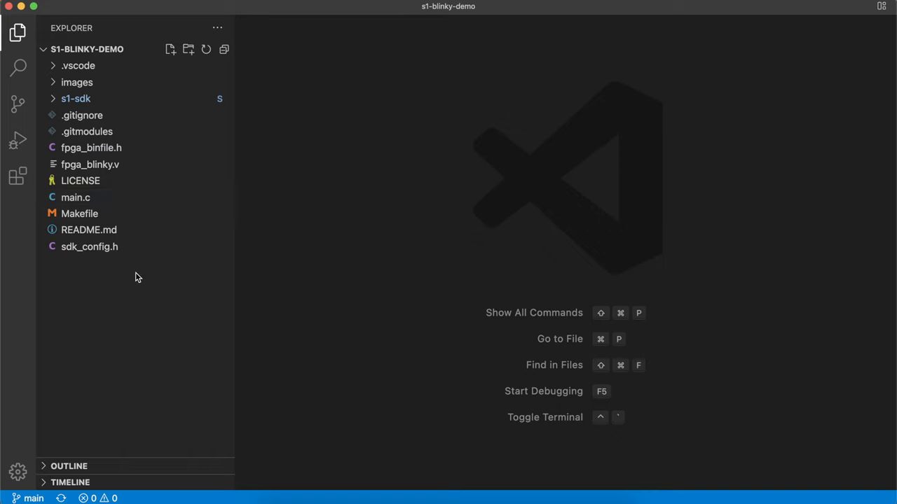
pyautogui.moveTo(18, 177)
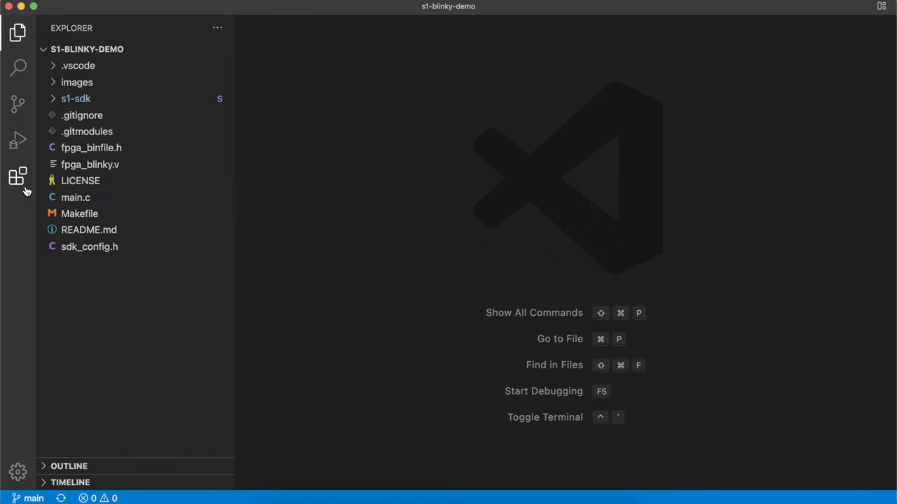
pyautogui.click(18, 176)
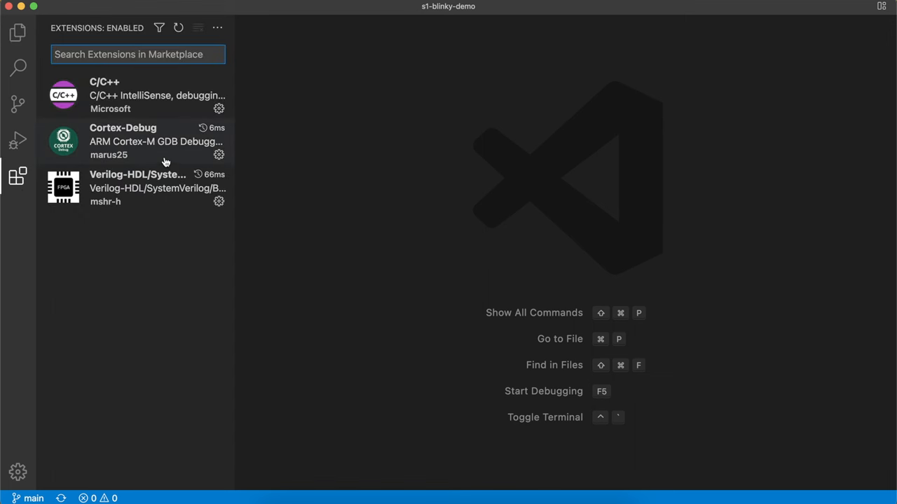
pyautogui.click(140, 141)
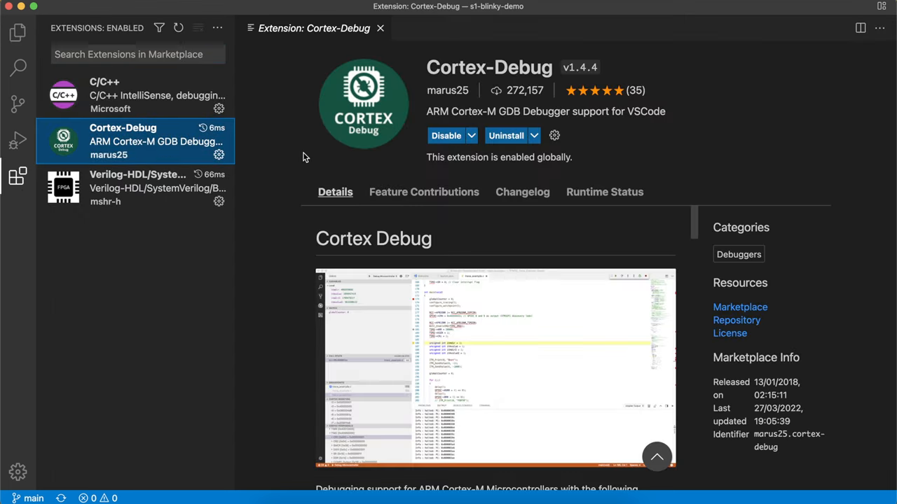
pyautogui.moveTo(705, 149)
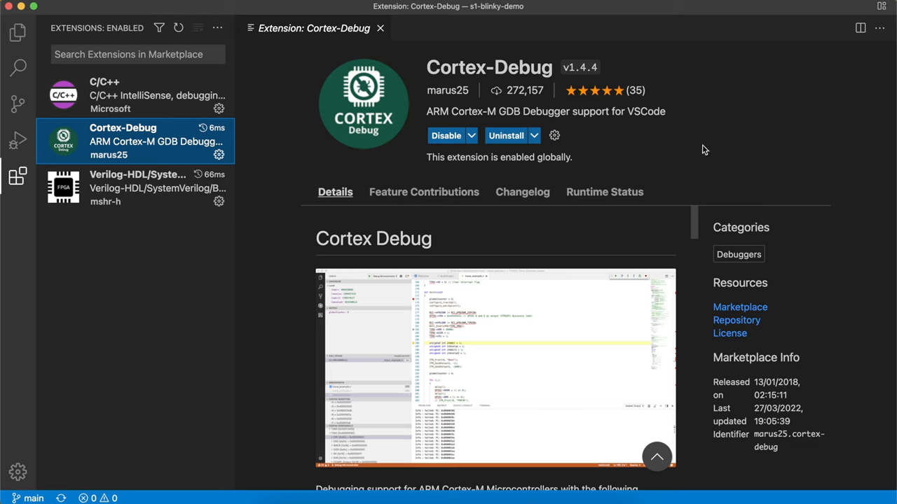
pyautogui.moveTo(671, 162)
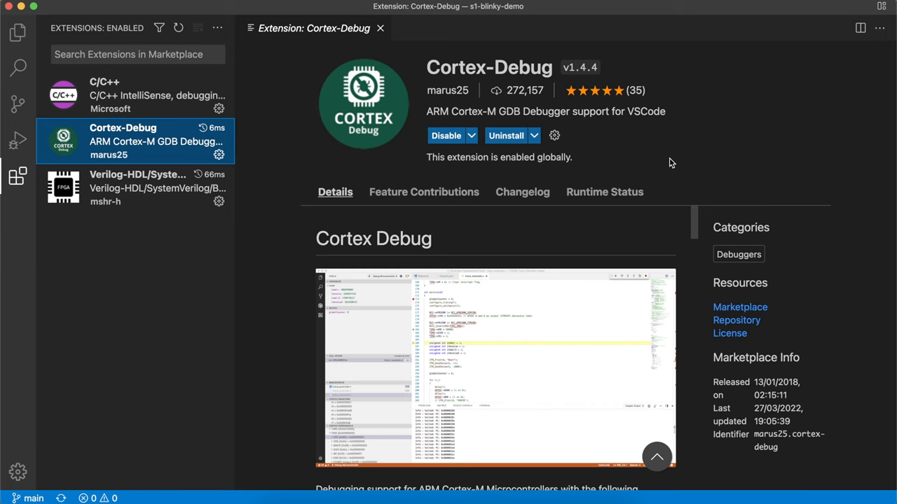
pyautogui.moveTo(448, 135)
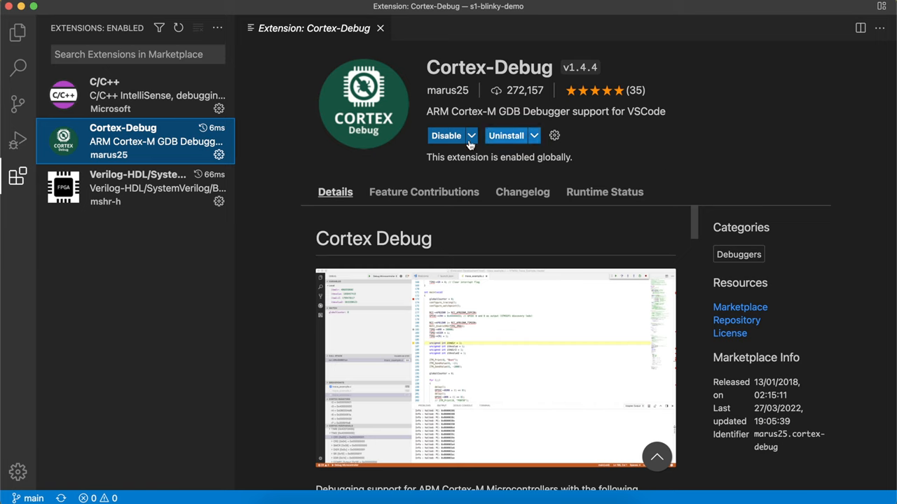
pyautogui.scroll(-3)
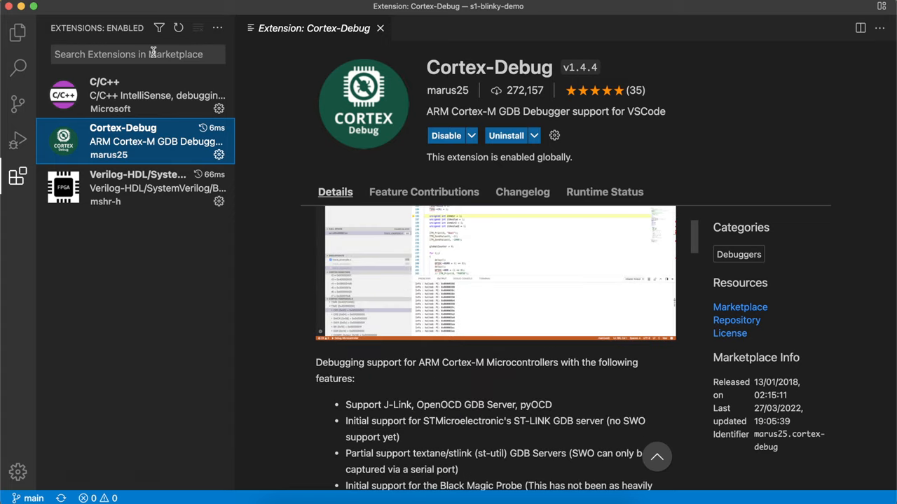
pyautogui.click(138, 54)
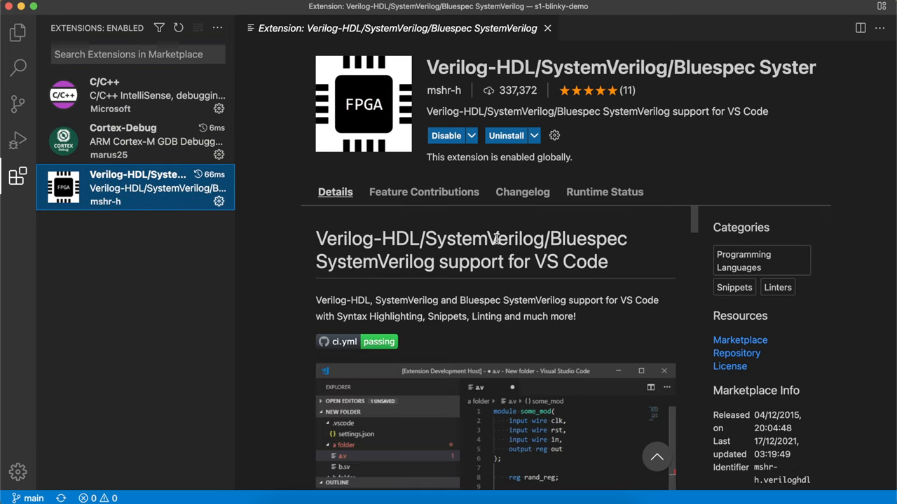
pyautogui.scroll(-3)
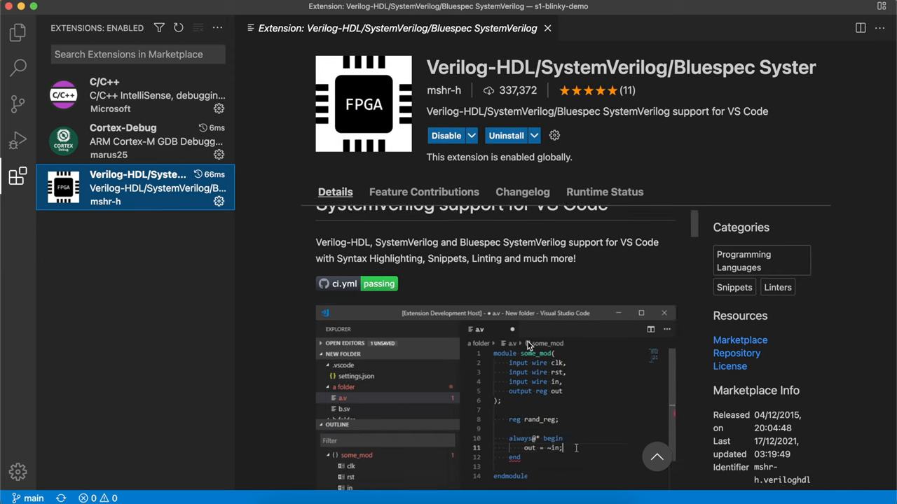
pyautogui.scroll(-3)
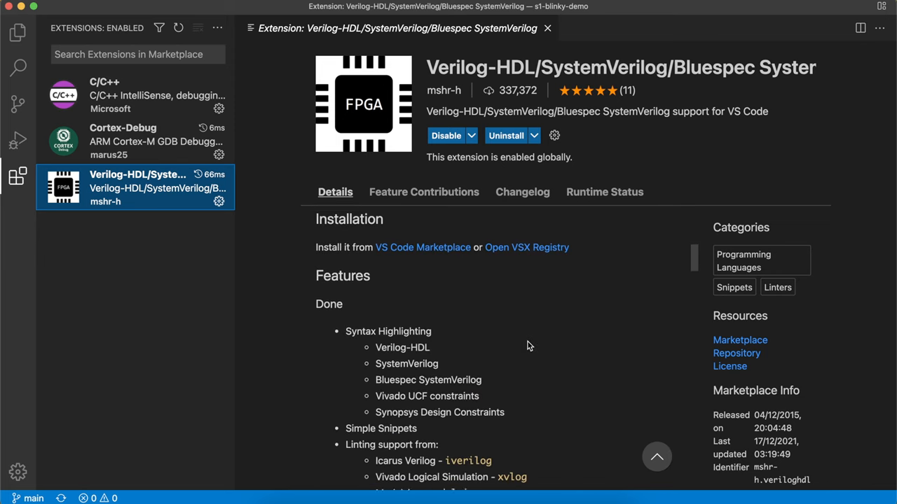
pyautogui.scroll(-3)
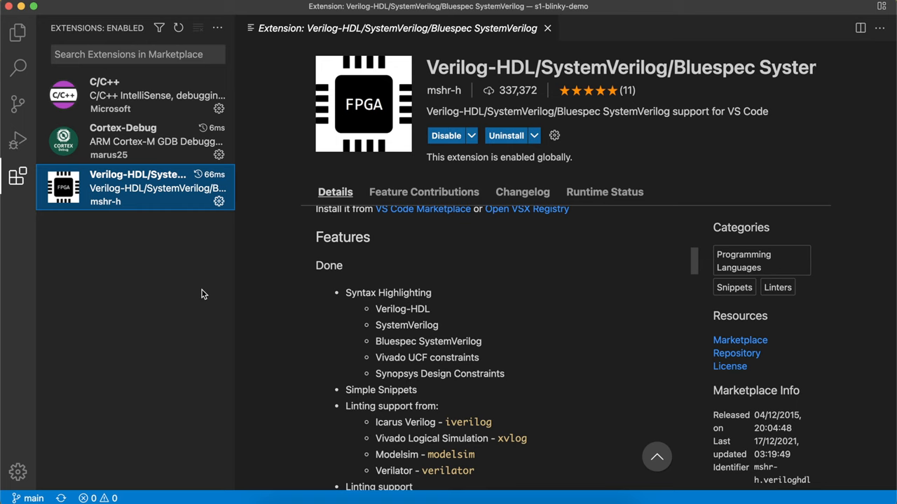
pyautogui.moveTo(133, 104)
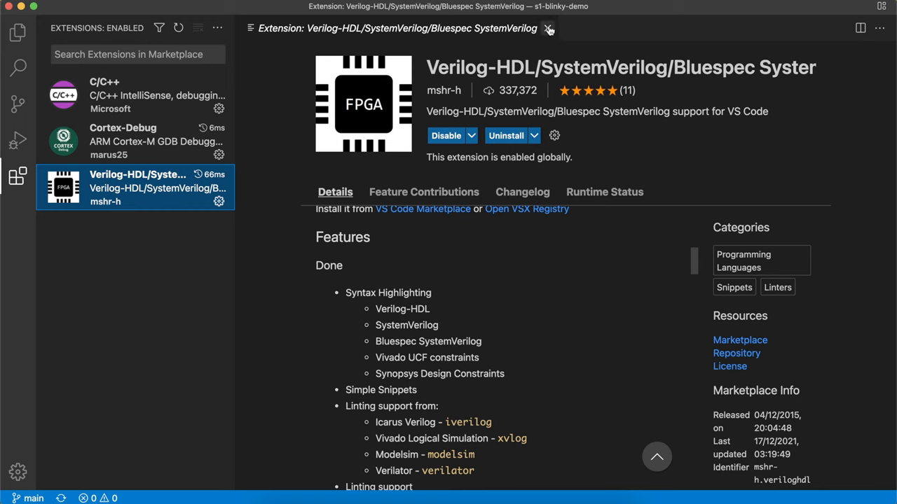
pyautogui.moveTo(549, 29)
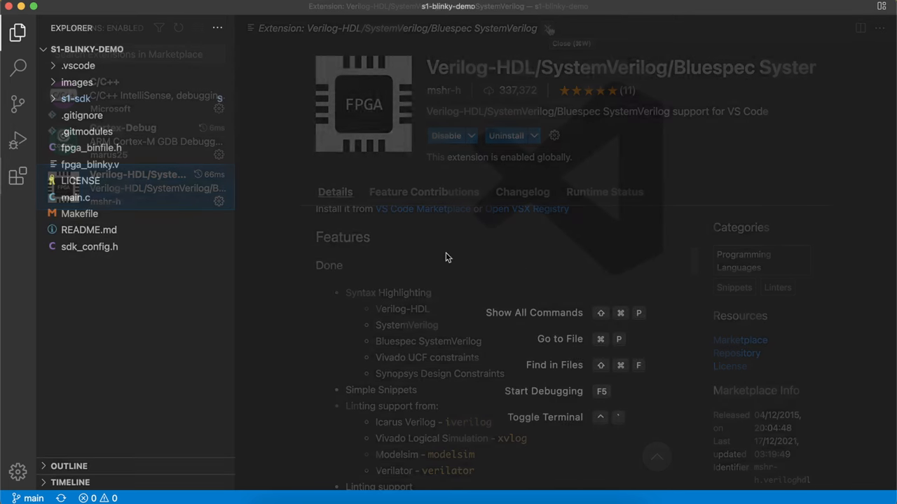
# Return to the Explorer file list and expand the .vscode folder
pyautogui.click(548, 29)
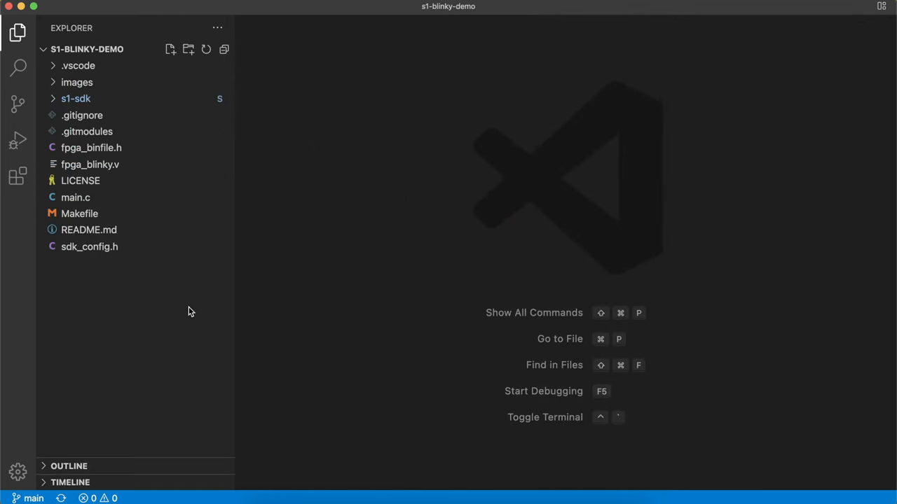
pyautogui.moveTo(161, 307)
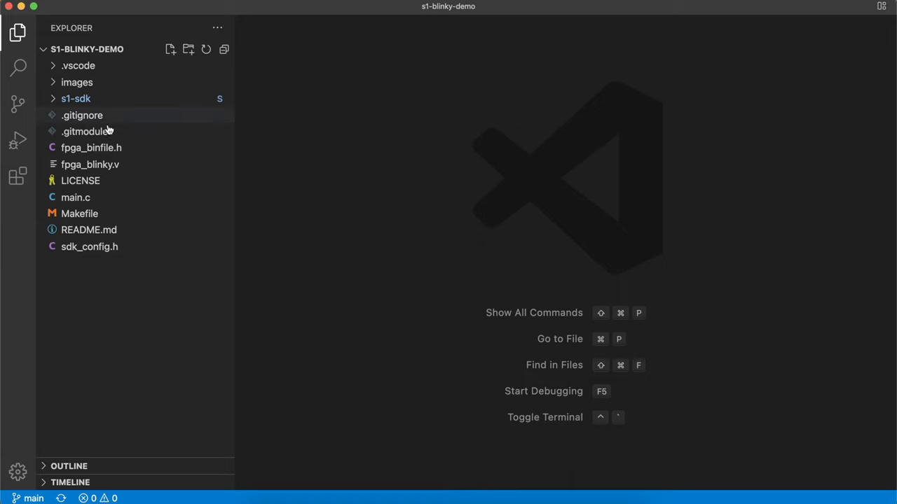
pyautogui.moveTo(78, 65)
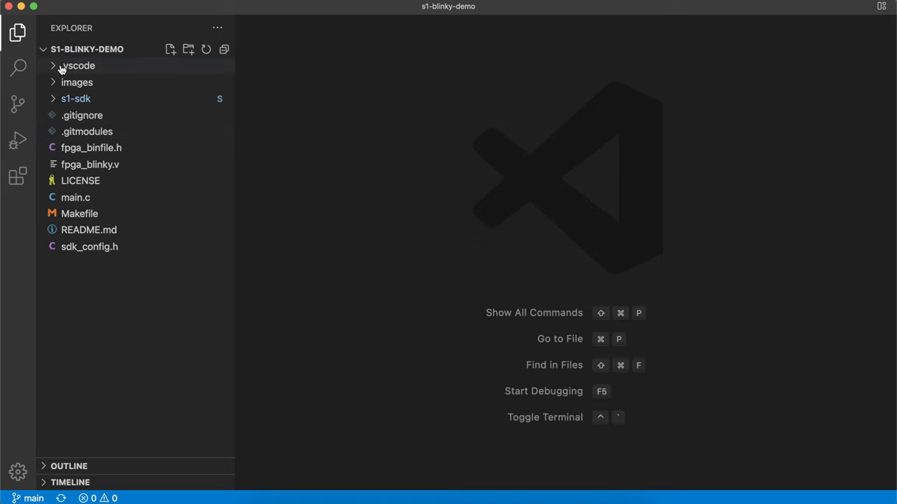
pyautogui.click(78, 65)
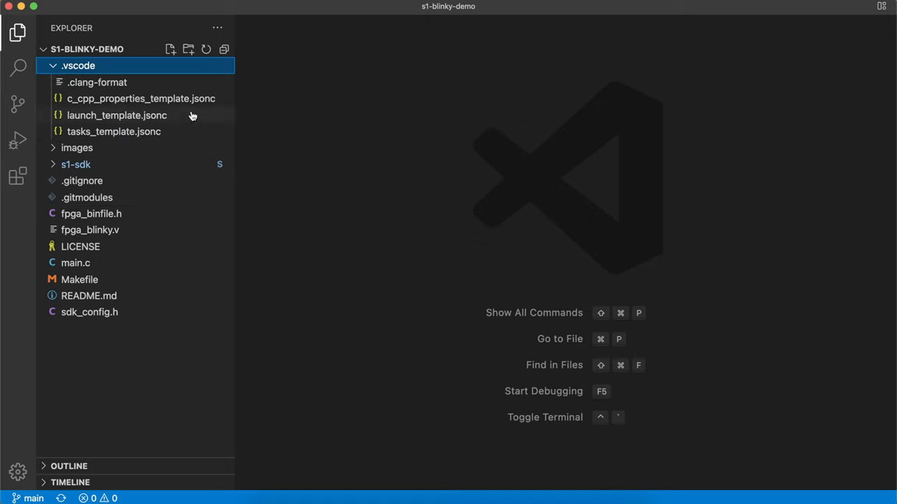
pyautogui.moveTo(176, 145)
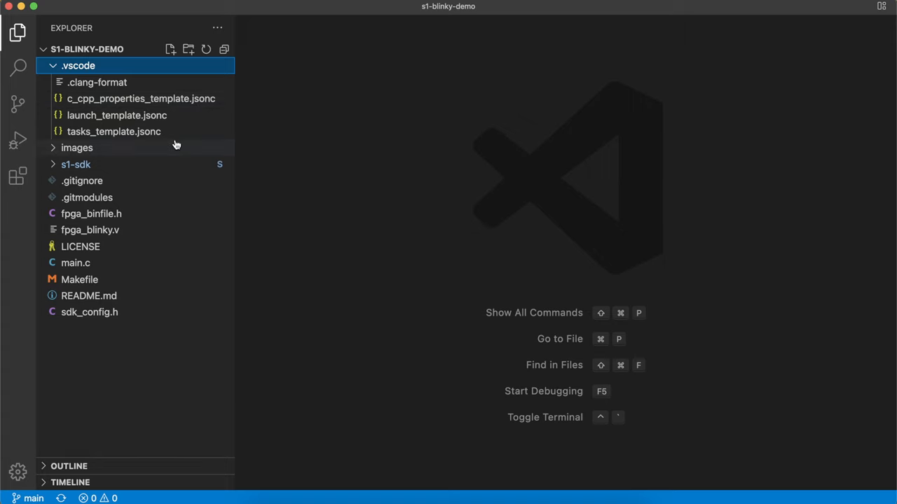
pyautogui.moveTo(180, 134)
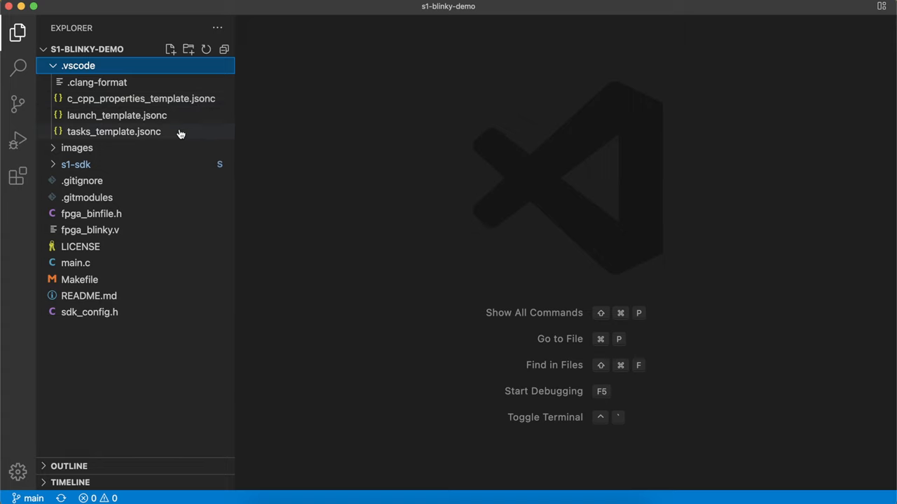
pyautogui.moveTo(114, 132)
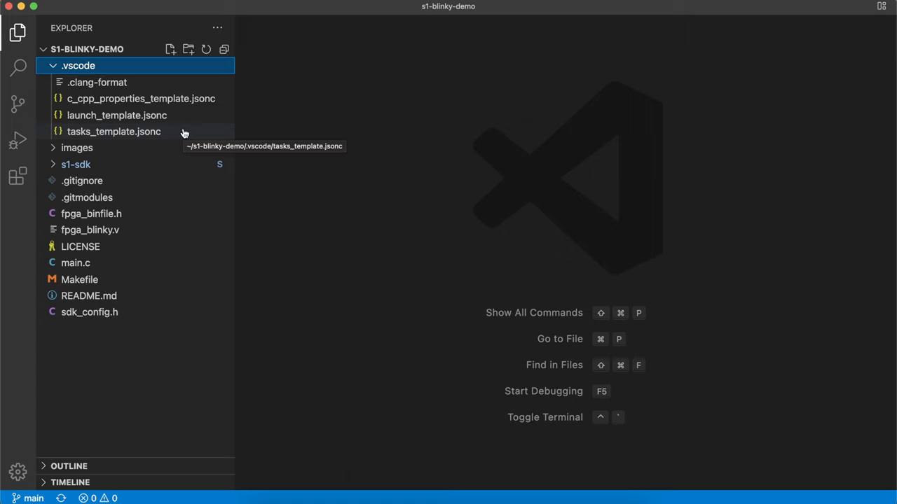
pyautogui.moveTo(177, 134)
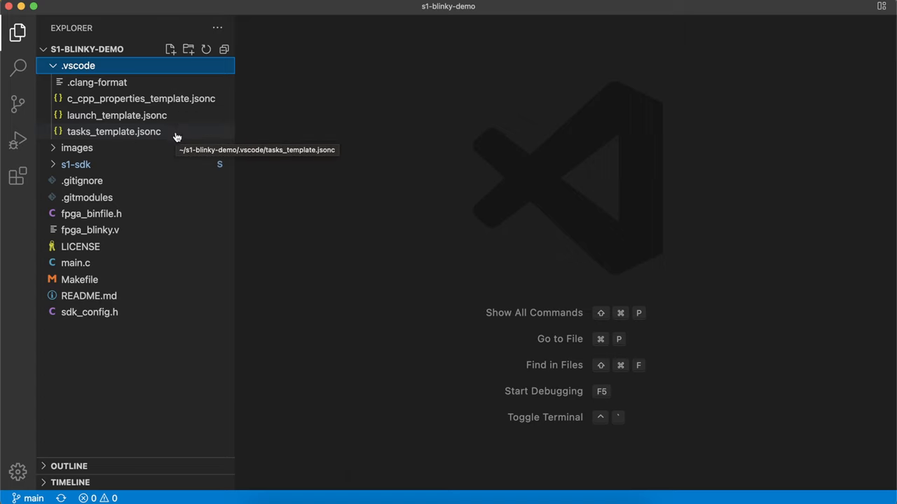
pyautogui.moveTo(175, 133)
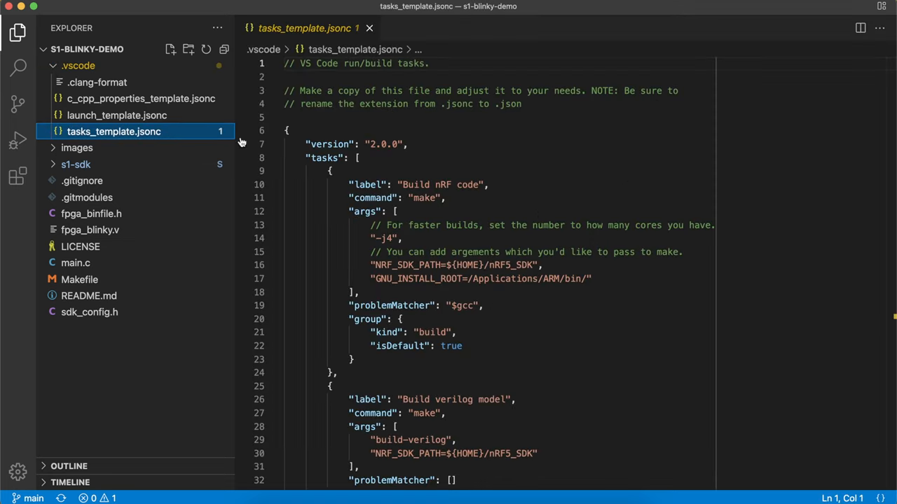
# Rename the tasks and launch templates to tasks.json and launch.json
pyautogui.scroll(-3)
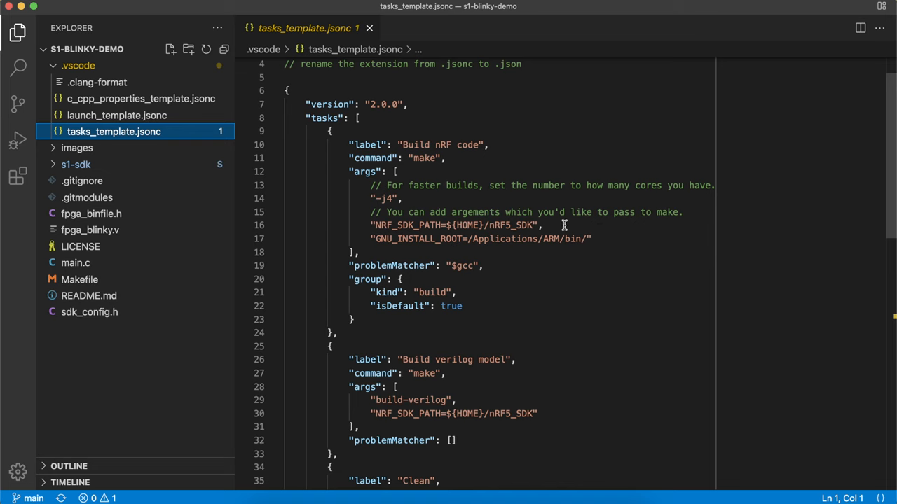
pyautogui.moveTo(566, 225)
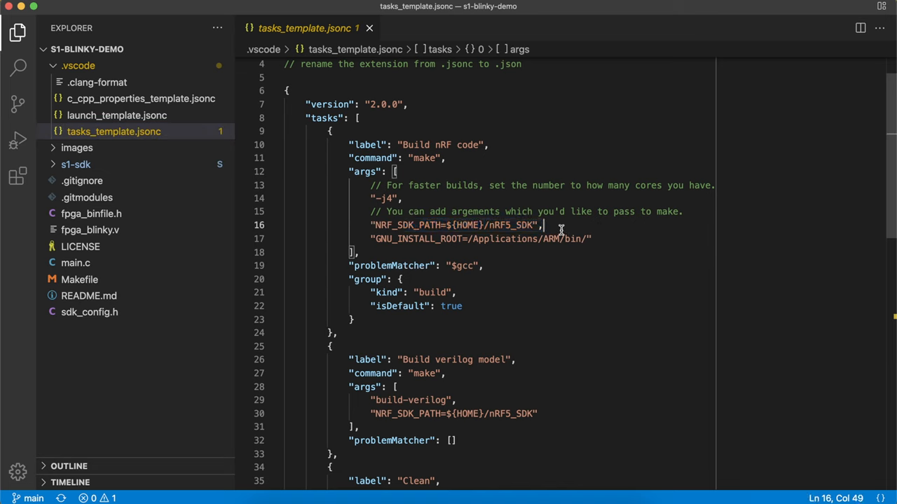
pyautogui.rightClick(114, 132)
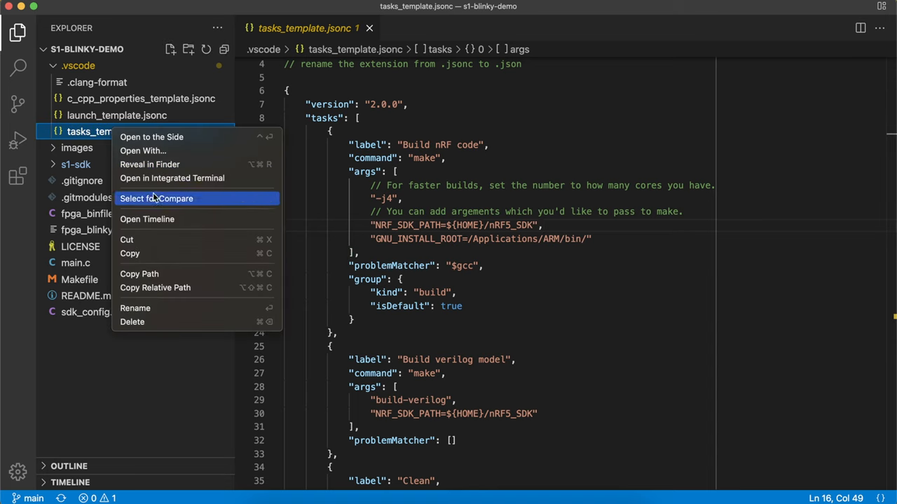
pyautogui.click(134, 308)
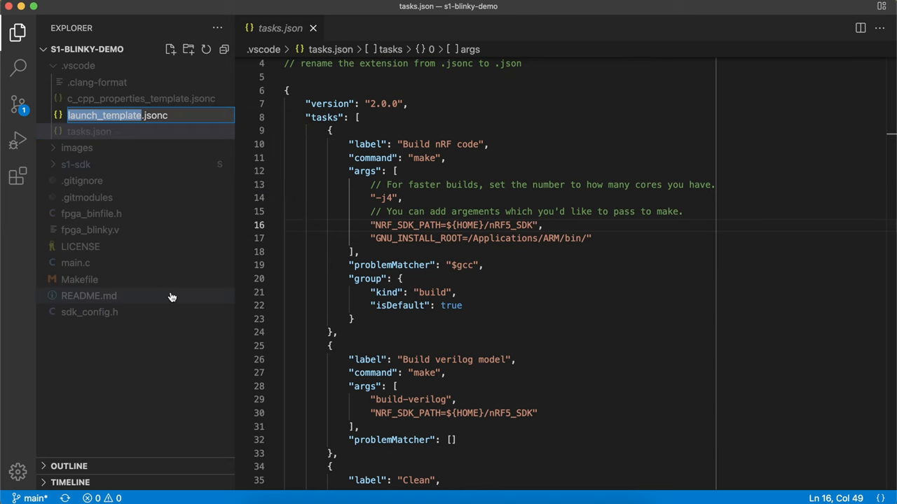
pyautogui.write('launch')
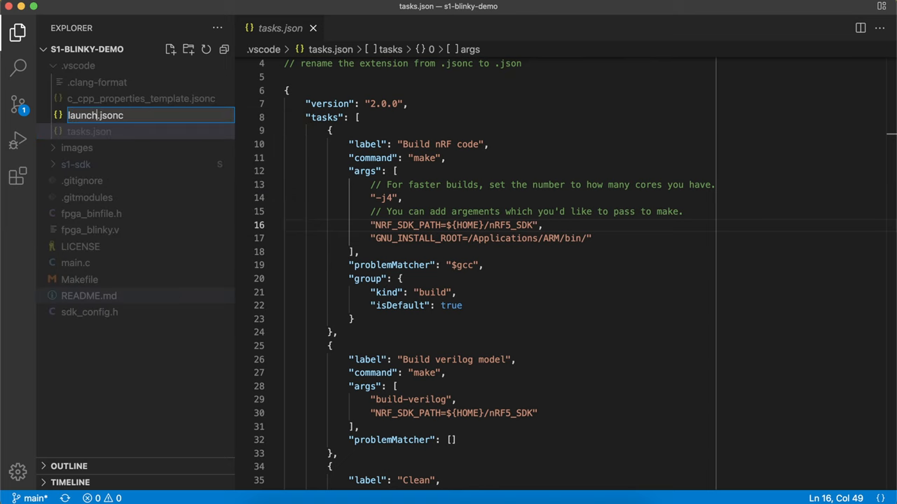
pyautogui.press('Backspace')
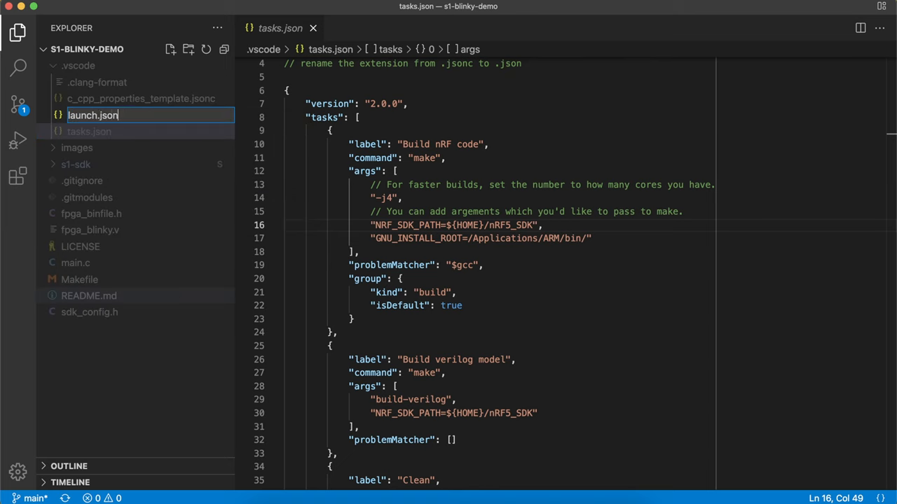
# Rename the c_cpp_properties template to c_cpp_properties.json, check .gitignore, and reopen tasks.json
pyautogui.rightClick(98, 98)
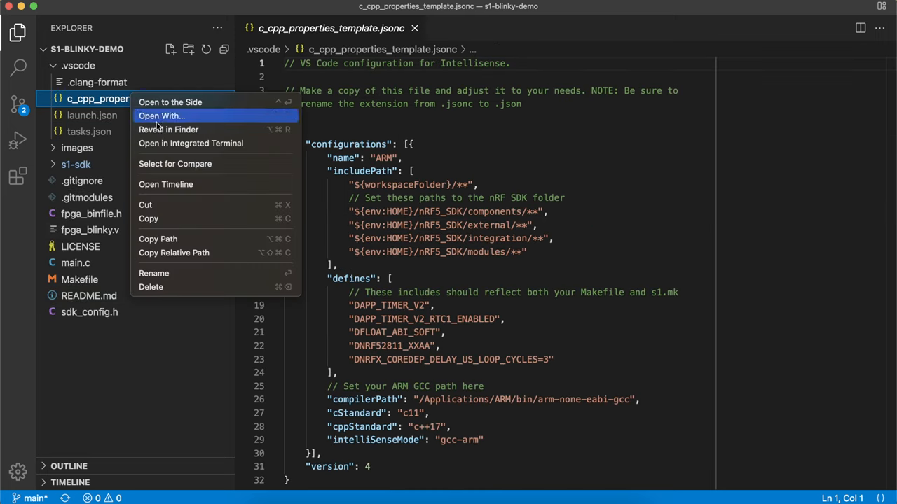
pyautogui.click(153, 273)
pyautogui.write('c_cpp_properties.json')
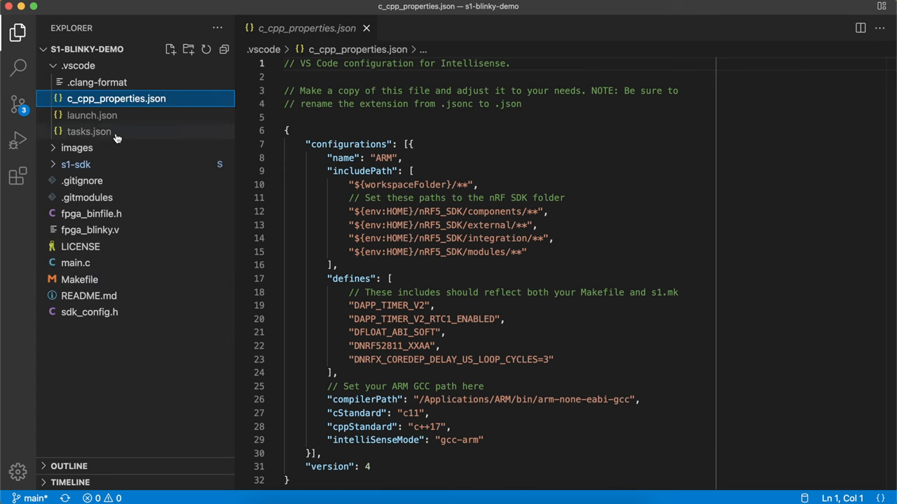
pyautogui.click(82, 180)
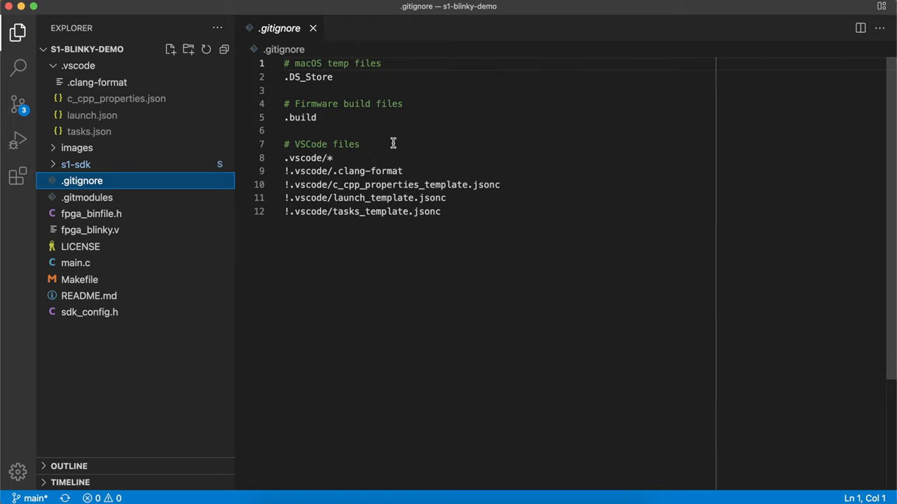
pyautogui.moveTo(333, 63)
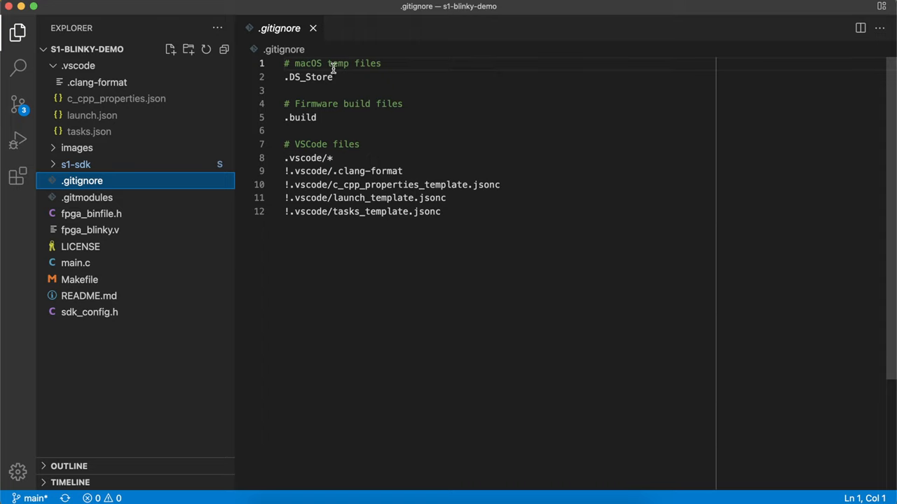
pyautogui.click(313, 28)
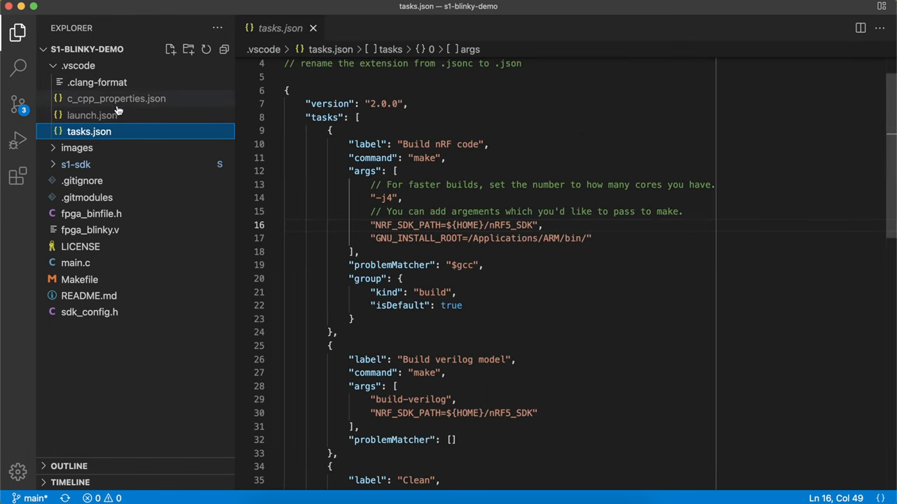
pyautogui.moveTo(91, 116)
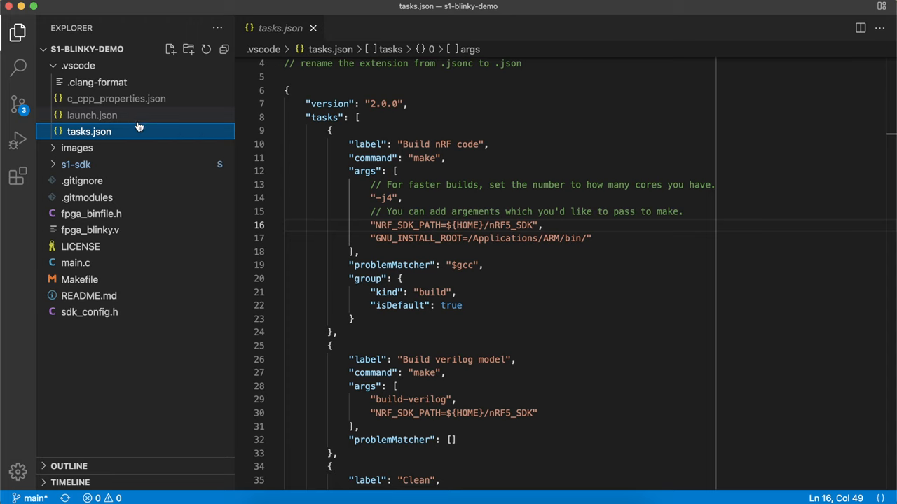
pyautogui.moveTo(161, 123)
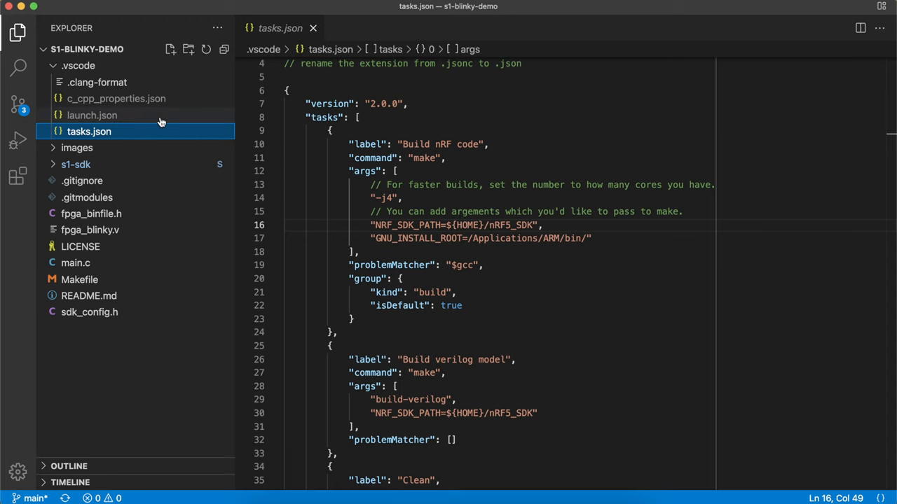
# Insert 'tools/' into line 16's SDK path so it reads ${HOME}/tools/nRF5_SDK
pyautogui.scroll(-3)
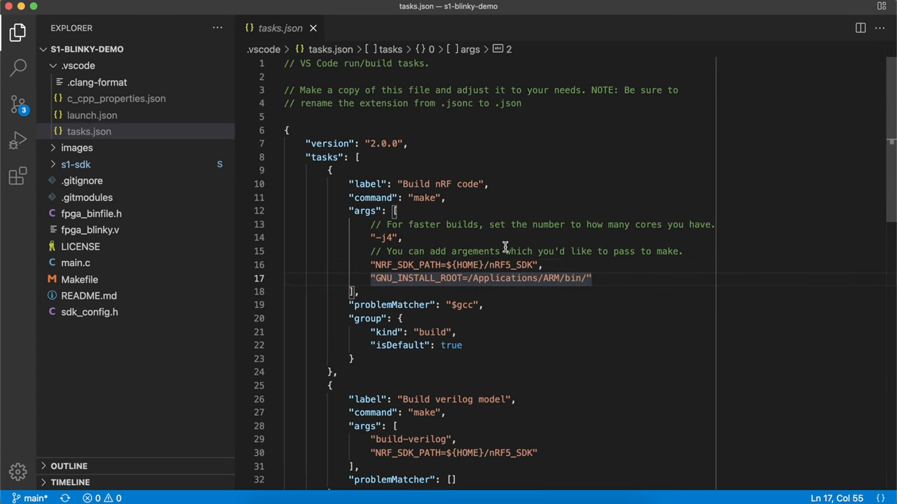
pyautogui.moveTo(571, 270)
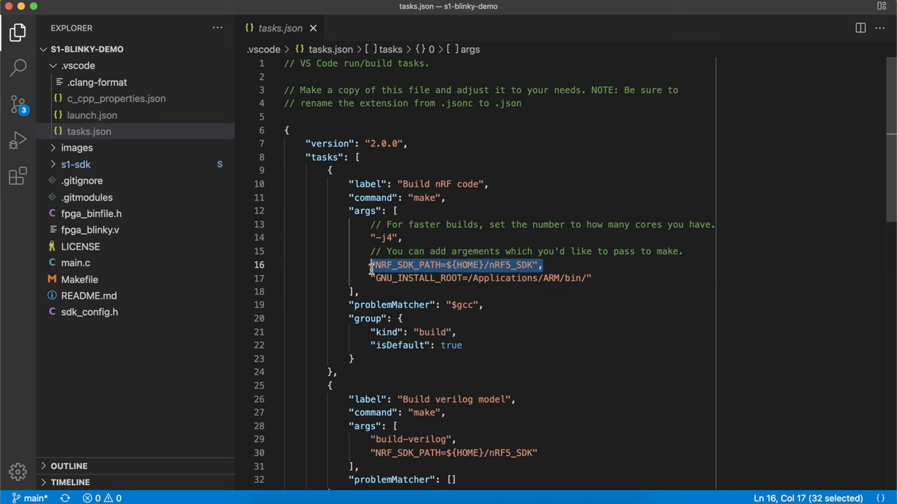
pyautogui.click(543, 265)
pyautogui.write('/')
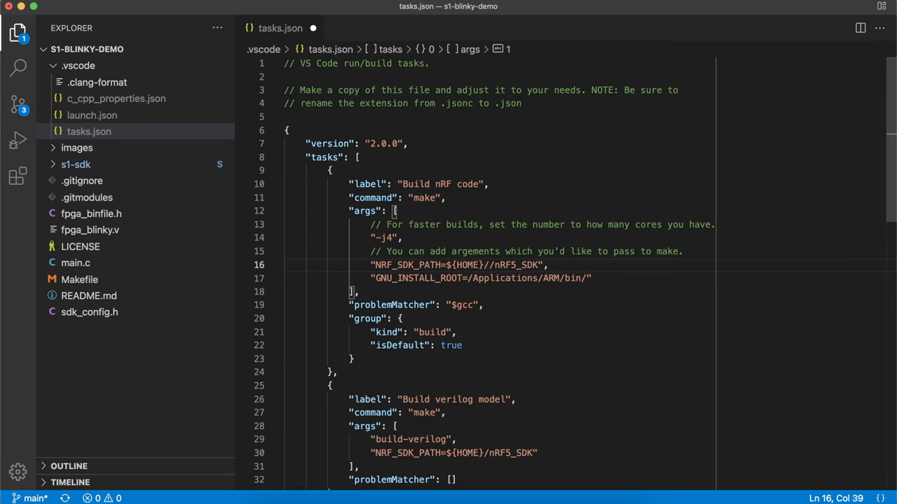
pyautogui.write('tools')
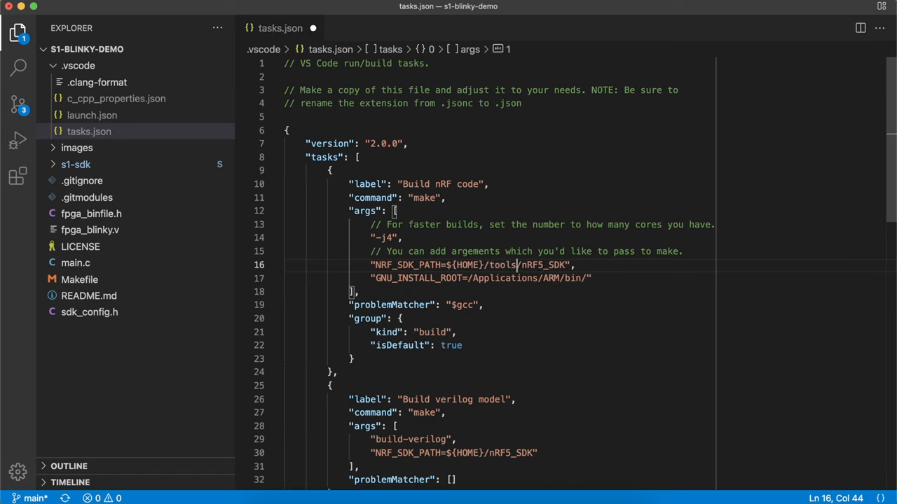
pyautogui.scroll(-3)
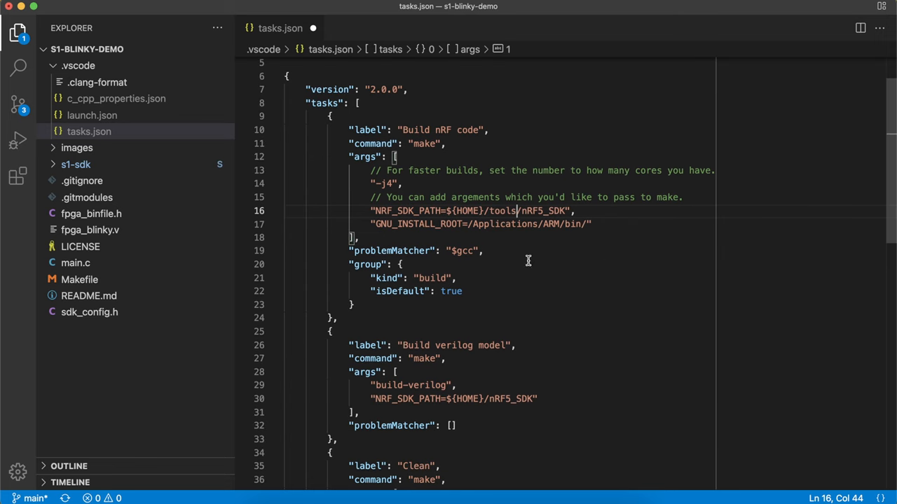
pyautogui.moveTo(652, 249)
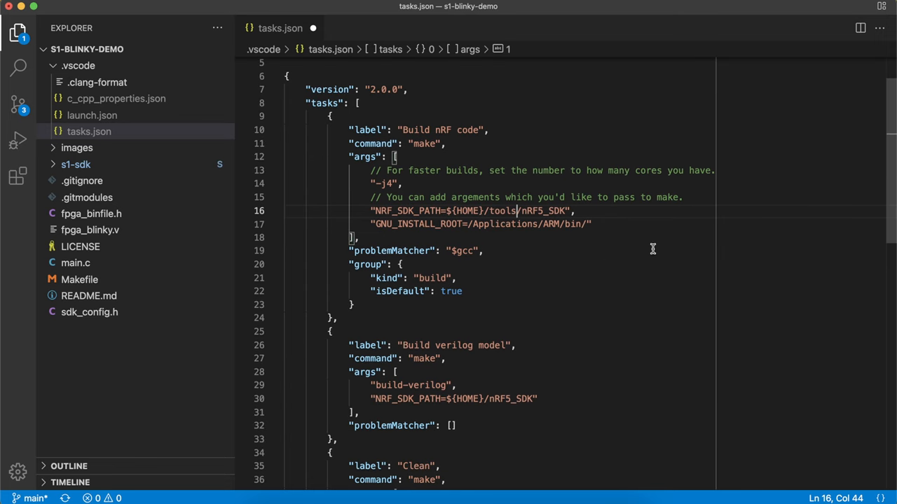
pyautogui.moveTo(566, 213)
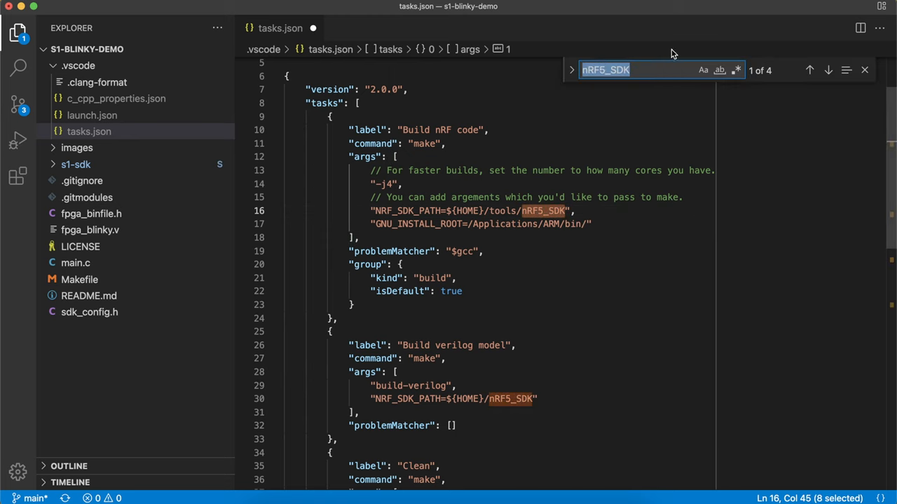
# Replace nRF5_SDK with tools/nRF5_SDK in tasks.json using find-and-replace
pyautogui.click(571, 79)
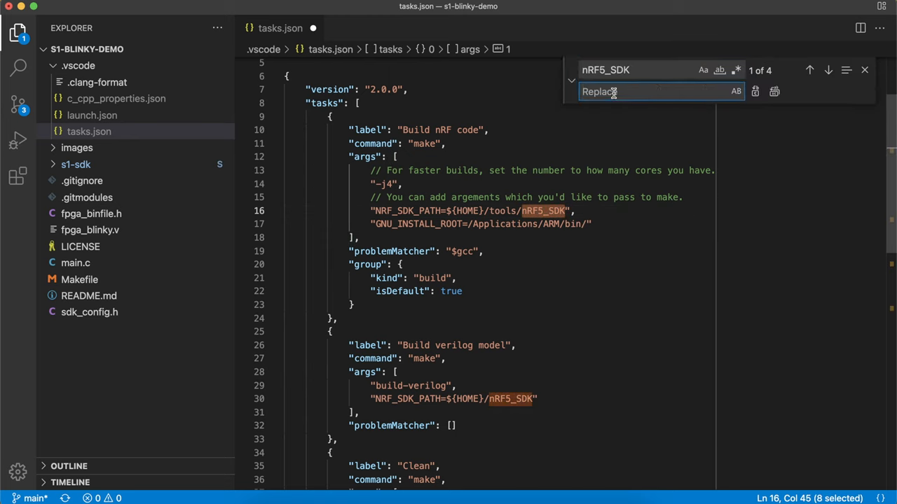
pyautogui.write('/tools')
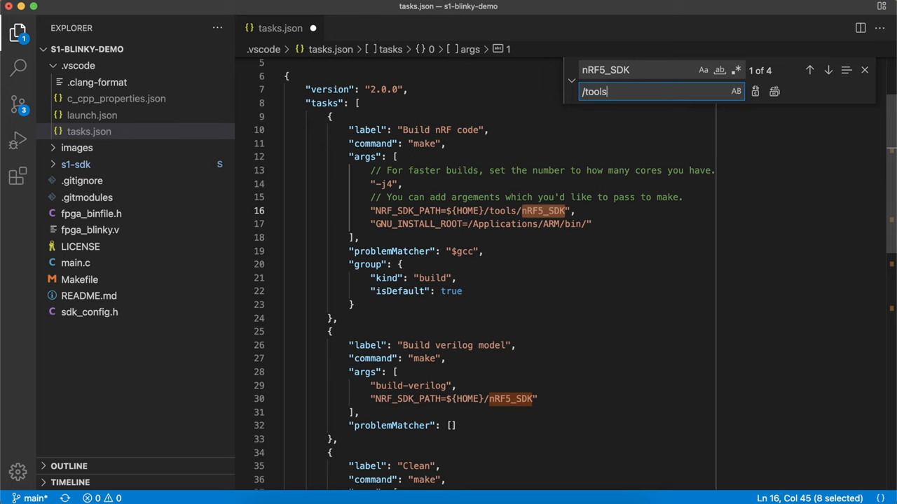
pyautogui.press('Backspace')
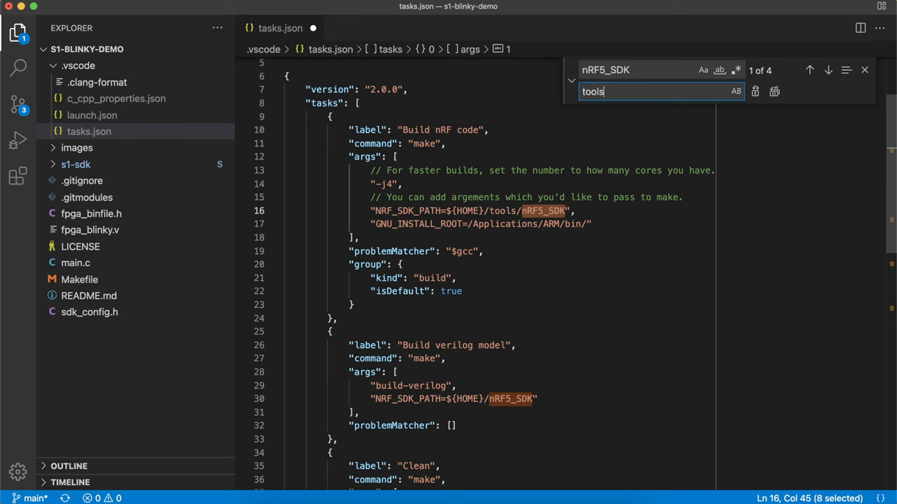
pyautogui.write('/nRF5_SDK')
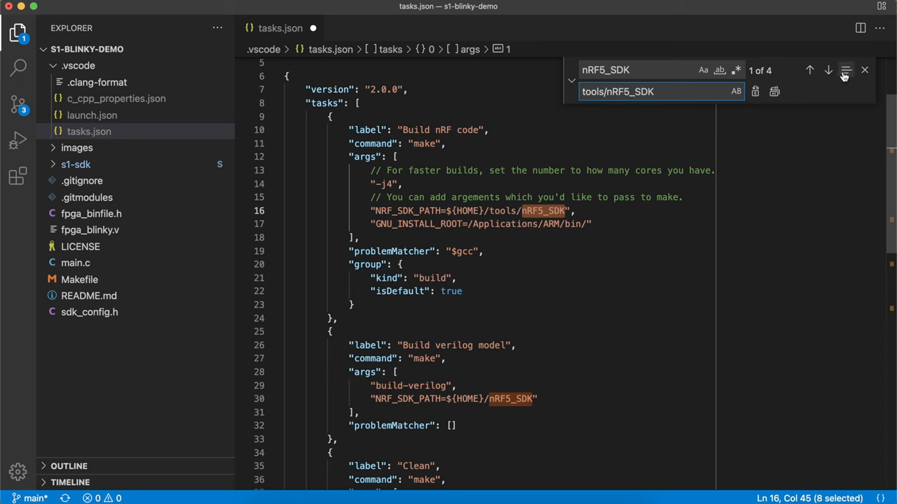
pyautogui.scroll(-3)
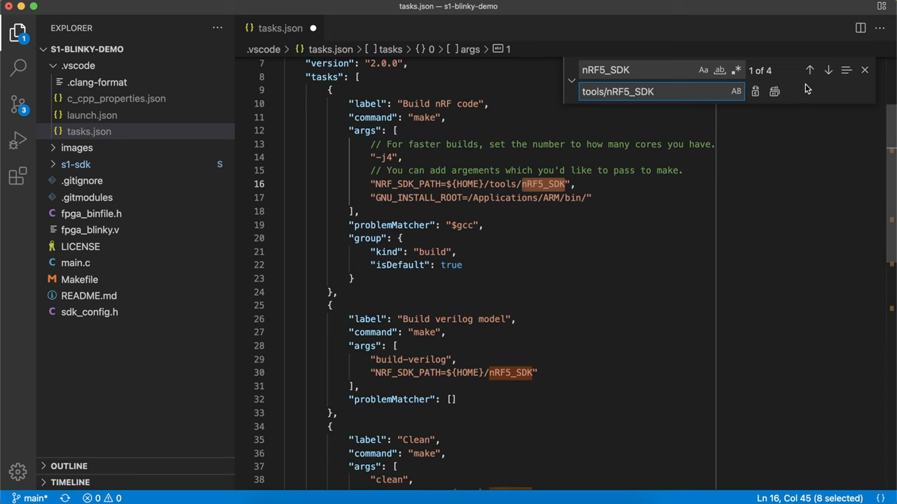
pyautogui.click(828, 69)
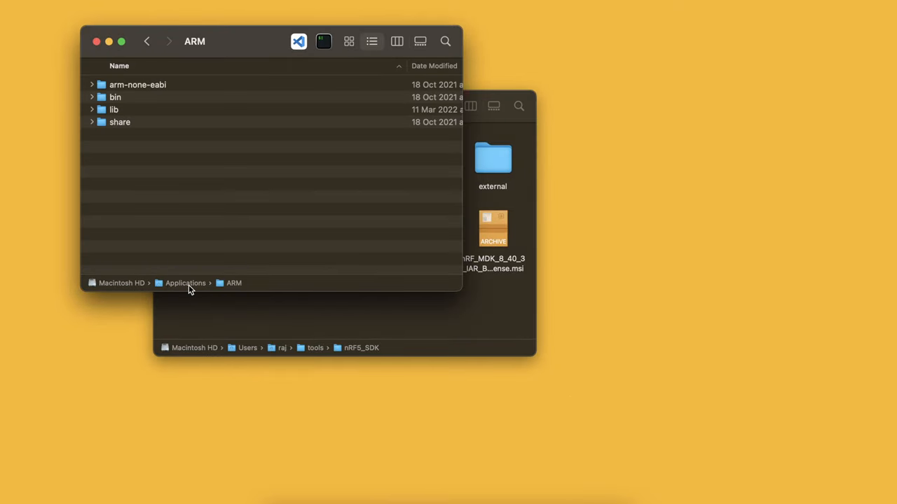
pyautogui.moveTo(236, 287)
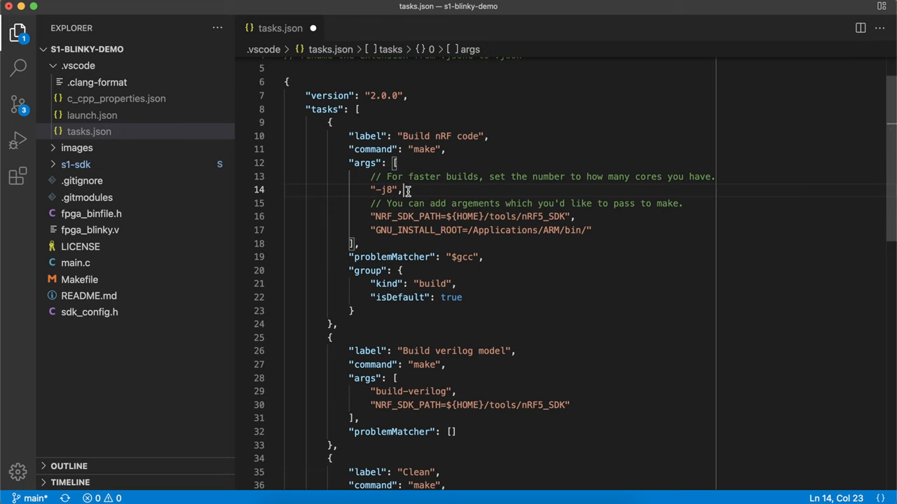
# Look over the build tasks' SDK and toolchain paths, then close tasks.json
pyautogui.scroll(-3)
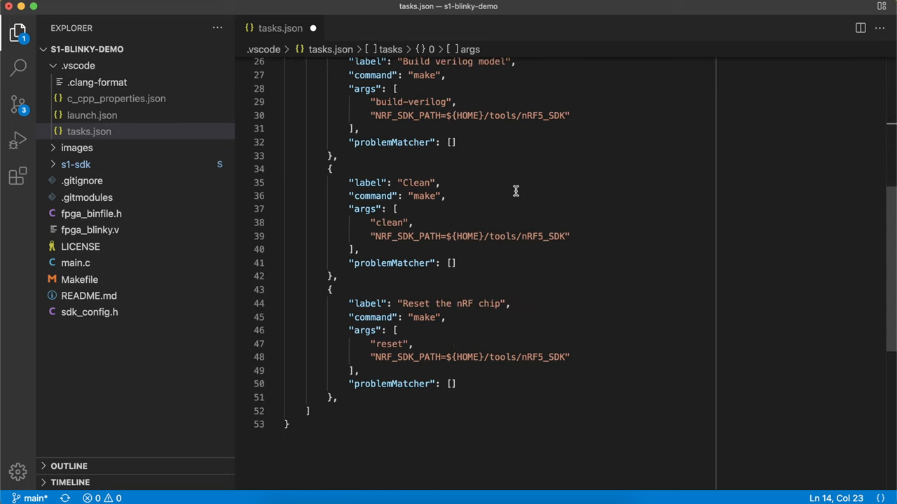
pyautogui.moveTo(452, 182)
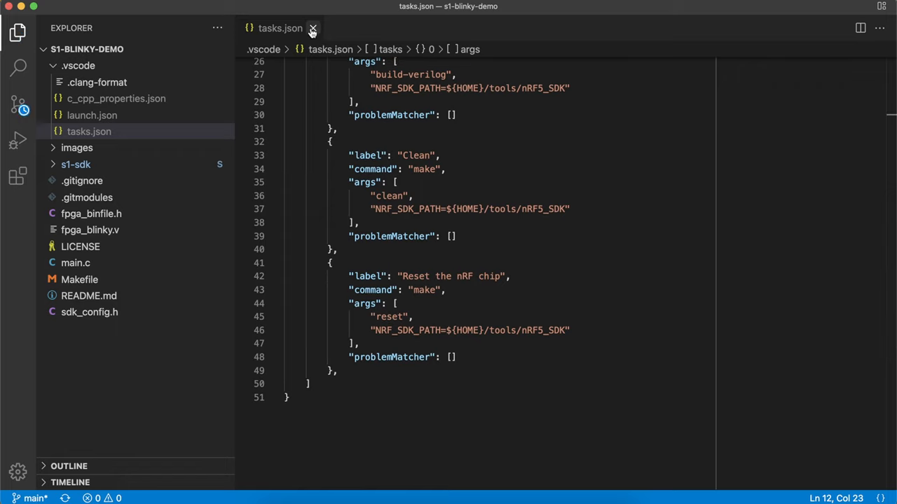
pyautogui.click(312, 28)
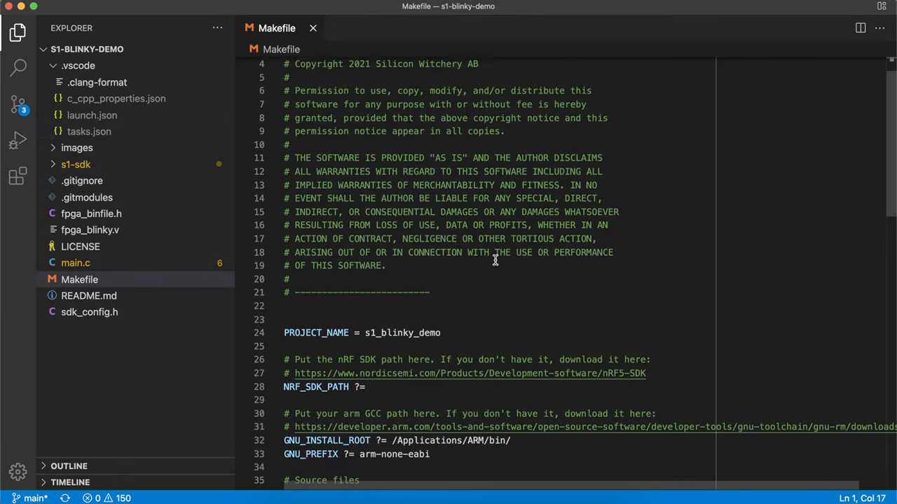
# Compare the Makefile's NRF_SDK_PATH and GNU_INSTALL_ROOT against tasks.json, then expand s1-sdk
pyautogui.scroll(-3)
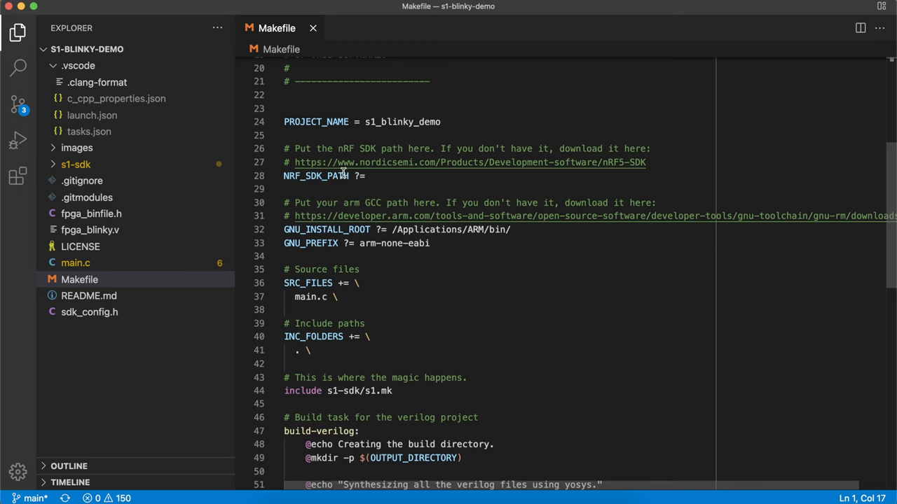
pyautogui.doubleClick(315, 176)
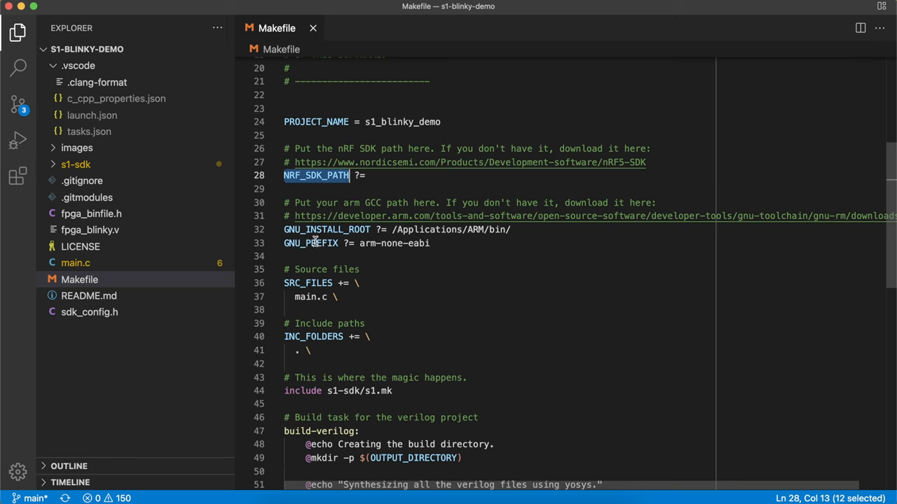
pyautogui.doubleClick(326, 229)
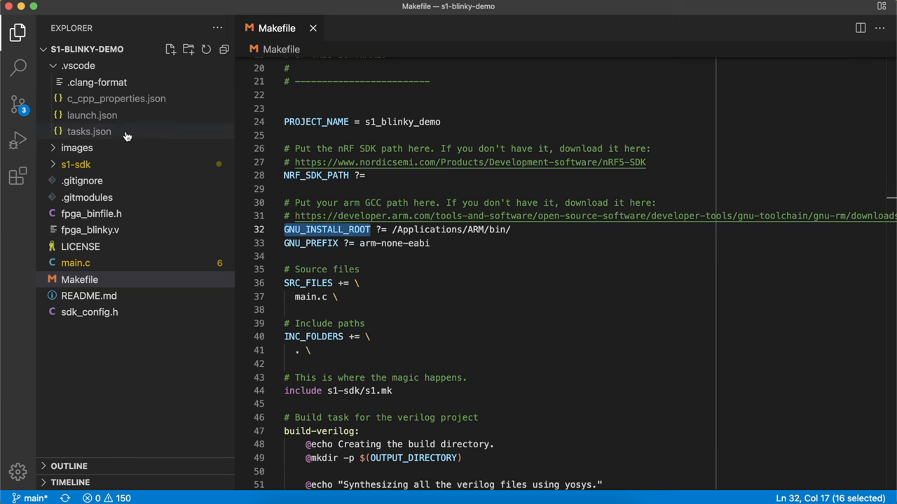
pyautogui.click(89, 131)
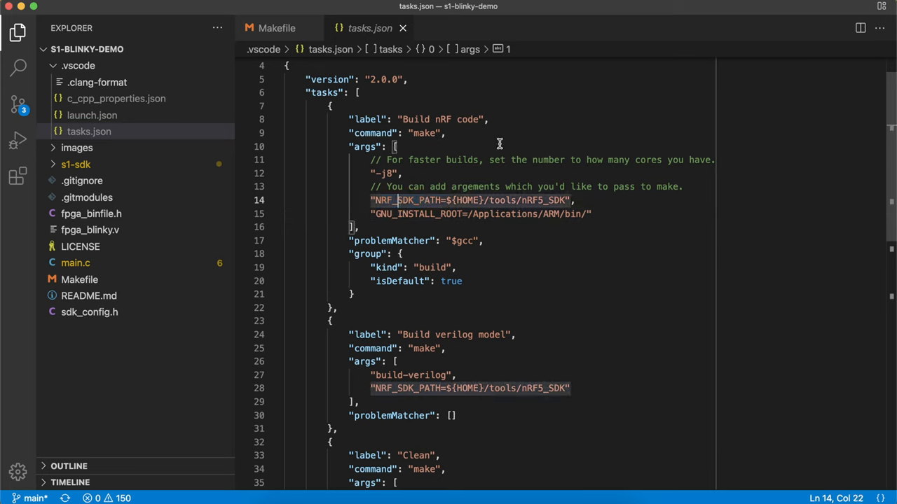
pyautogui.moveTo(481, 138)
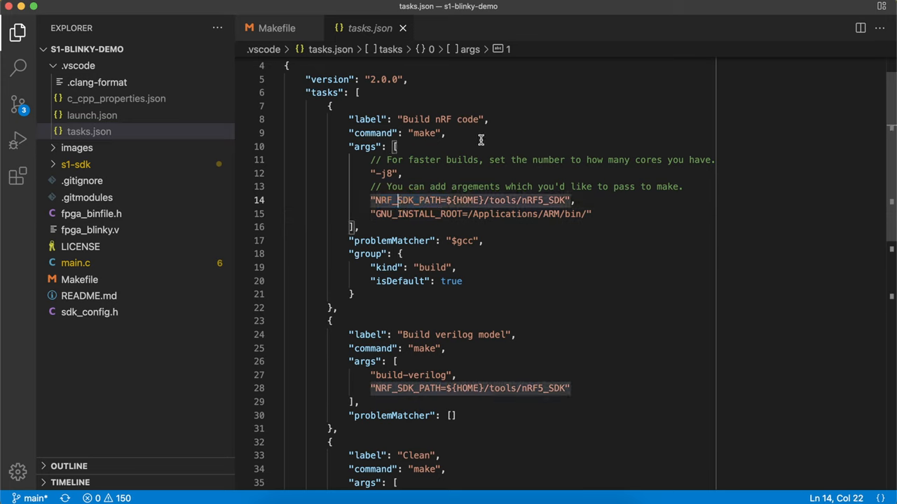
pyautogui.moveTo(426, 133)
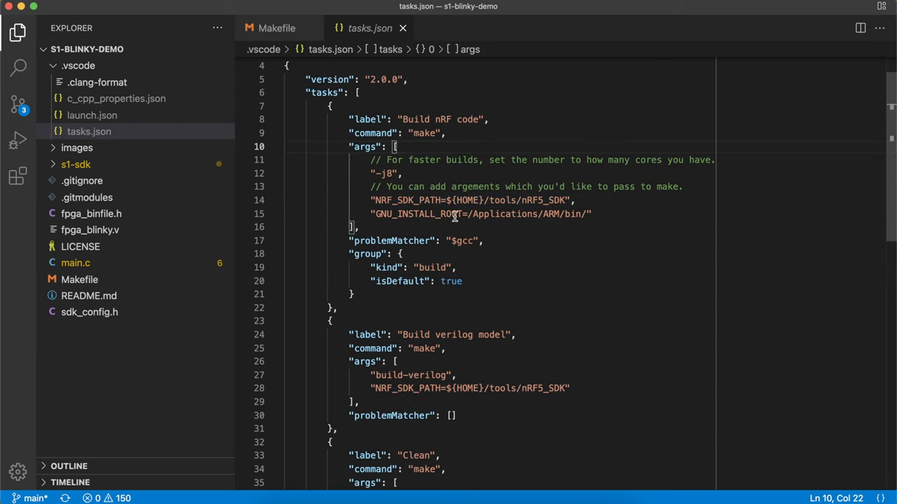
pyautogui.moveTo(118, 265)
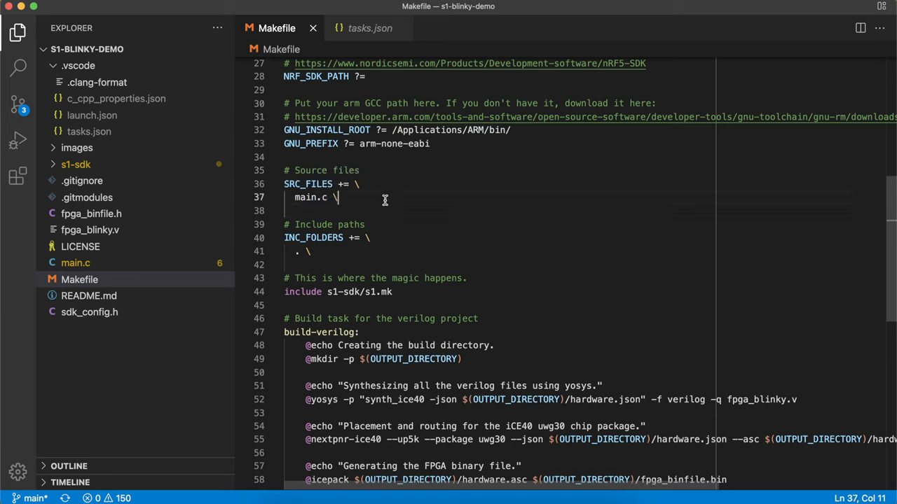
pyautogui.scroll(-3)
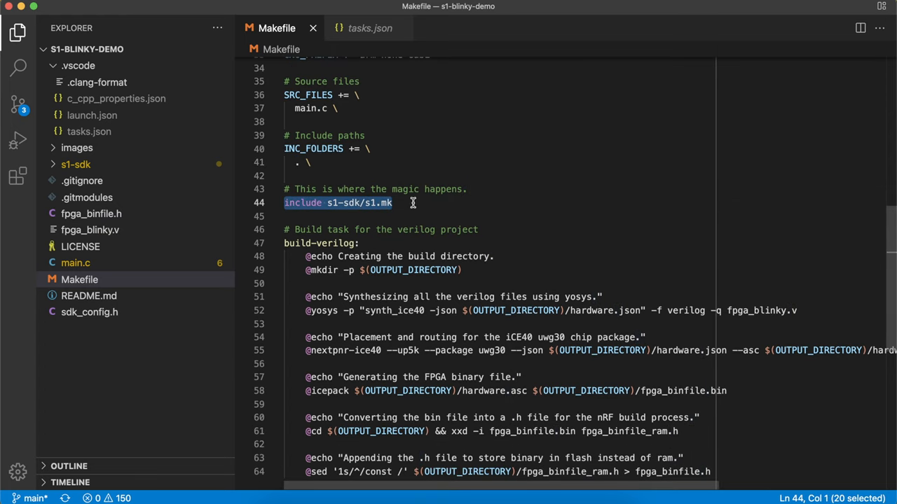
pyautogui.moveTo(371, 203)
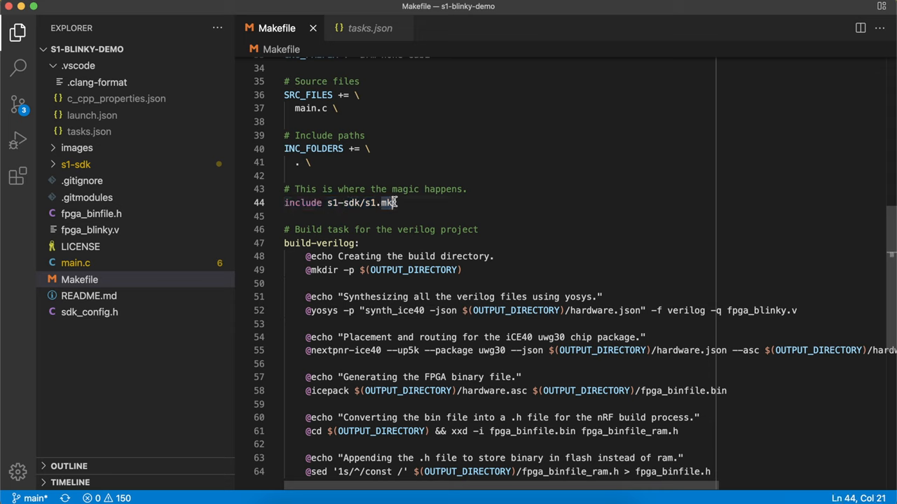
pyautogui.click(76, 164)
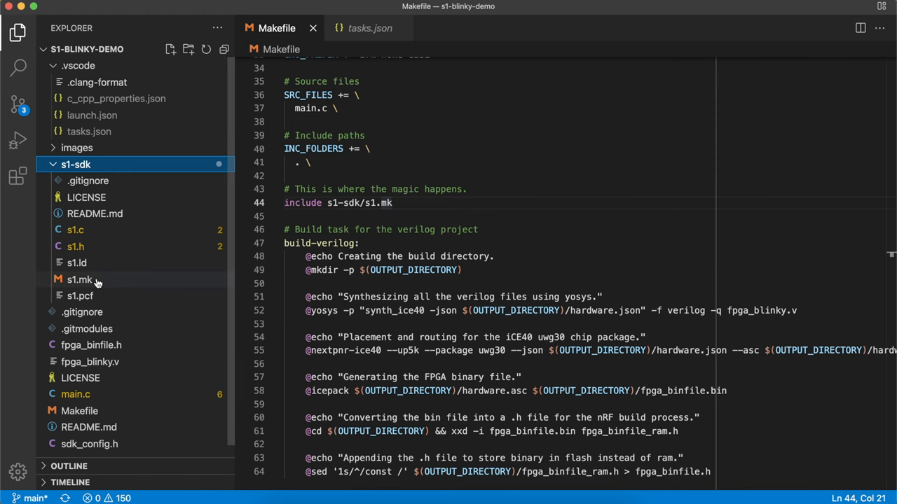
# Open s1.mk from s1-sdk and scroll through it before switching to the Makefile
pyautogui.doubleClick(80, 279)
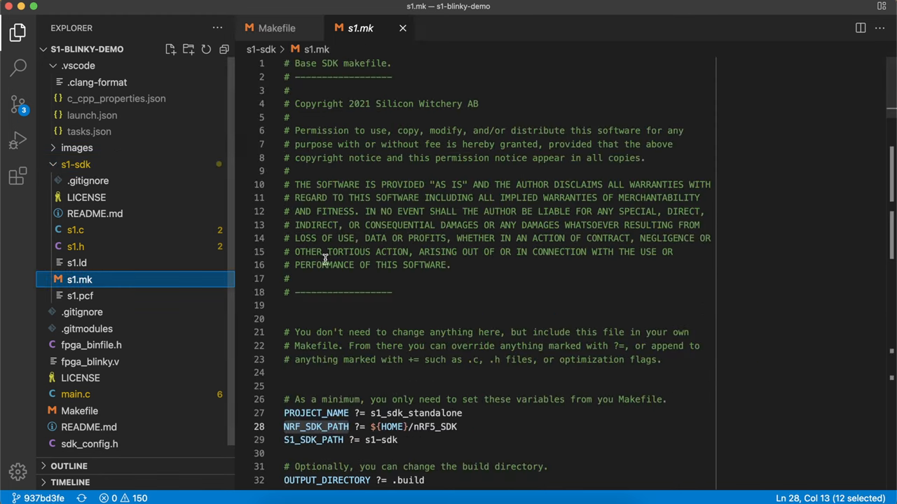
pyautogui.scroll(-3)
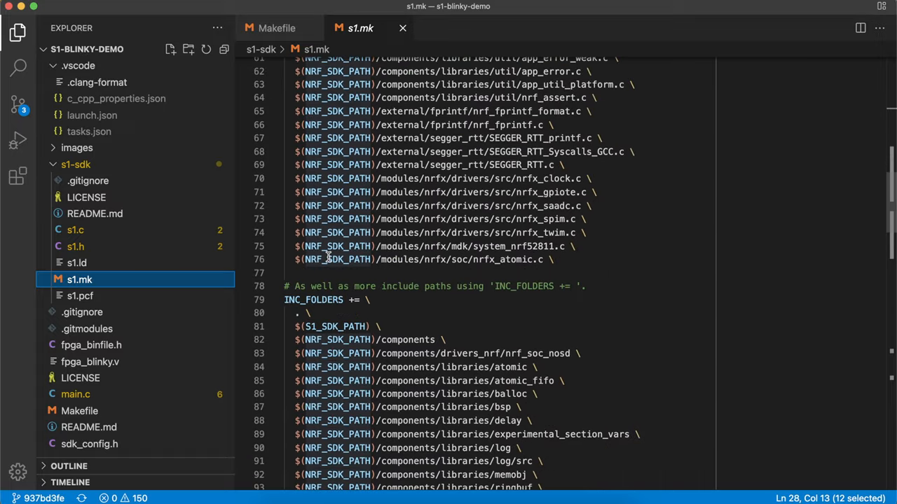
pyautogui.scroll(-3)
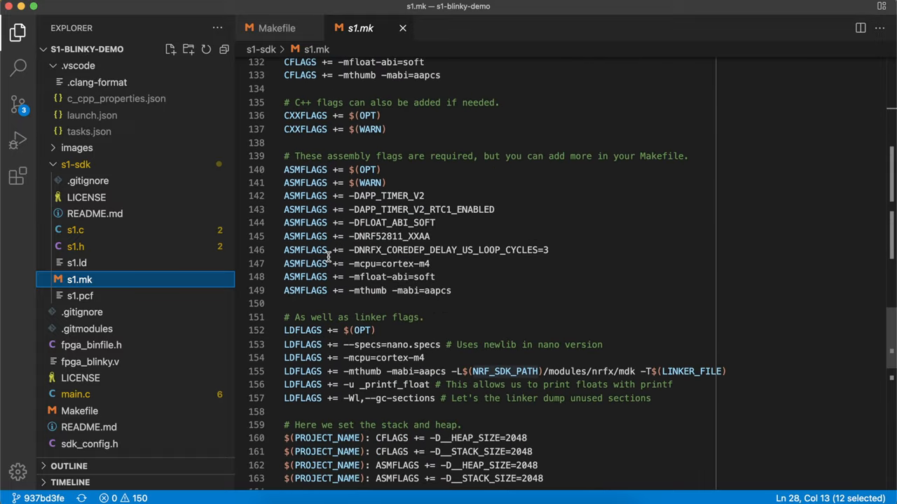
pyautogui.scroll(-3)
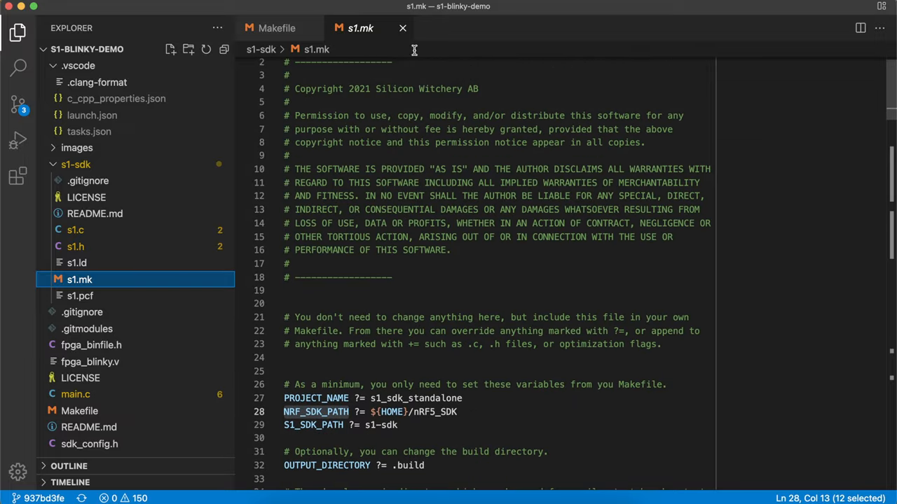
pyautogui.scroll(-3)
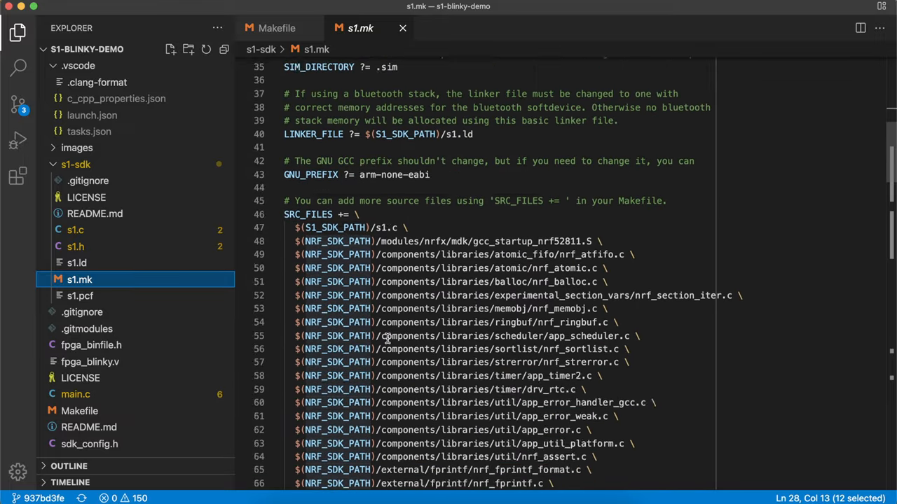
pyautogui.click(276, 28)
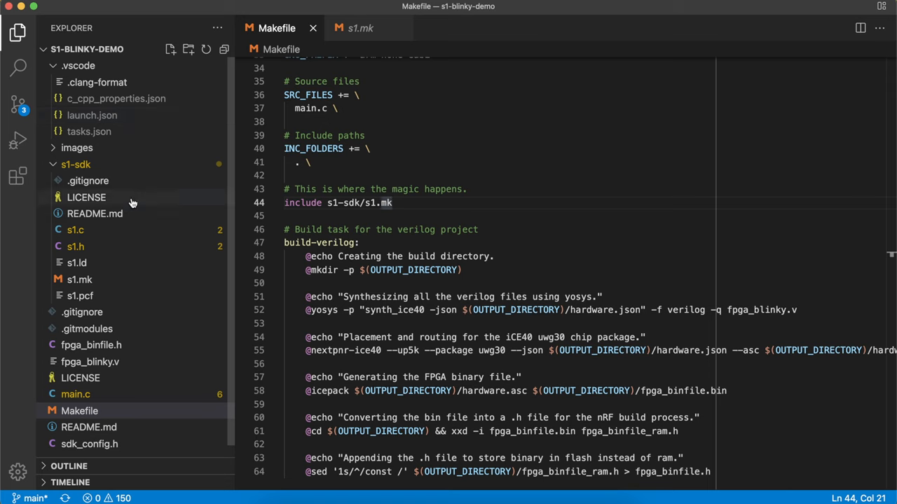
pyautogui.moveTo(133, 203)
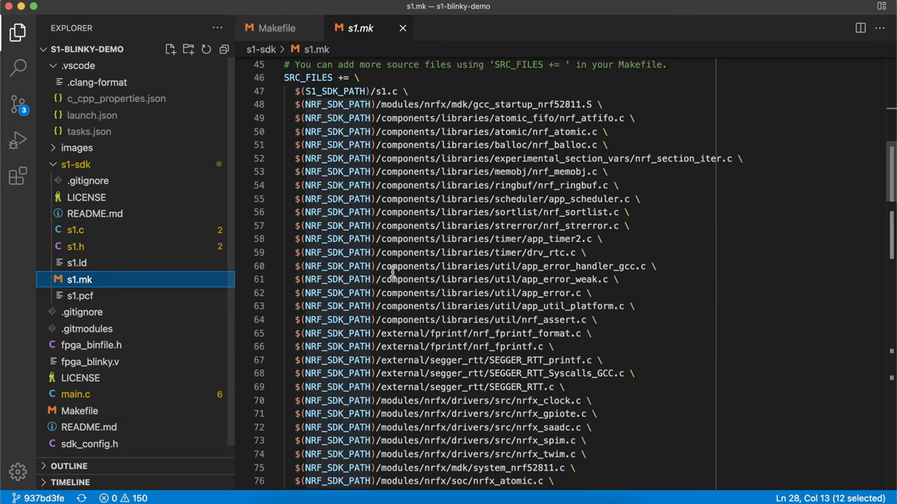
# Scroll through the source files, include paths and compiler flags, then return to the Makefile
pyautogui.scroll(-3)
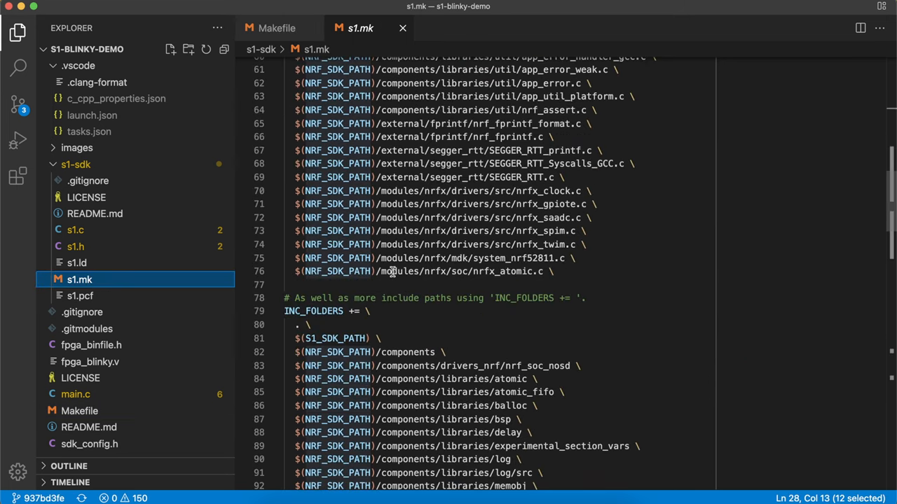
pyautogui.scroll(-3)
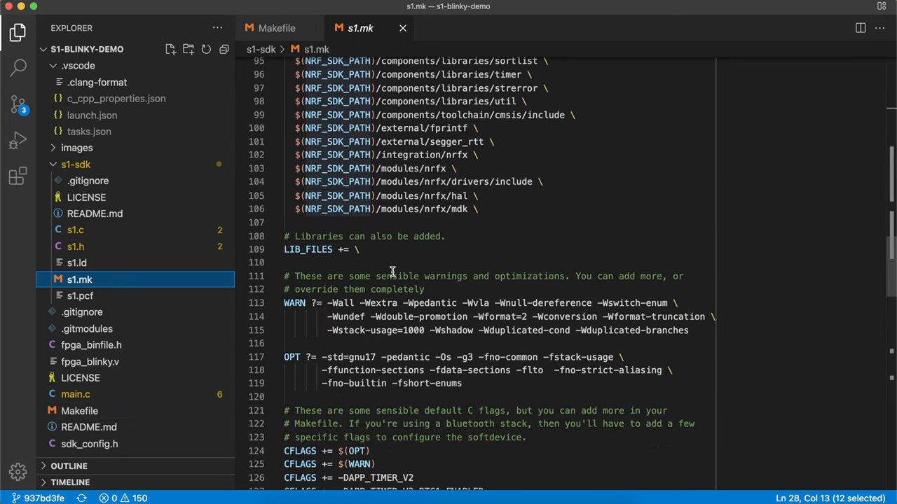
pyautogui.scroll(-3)
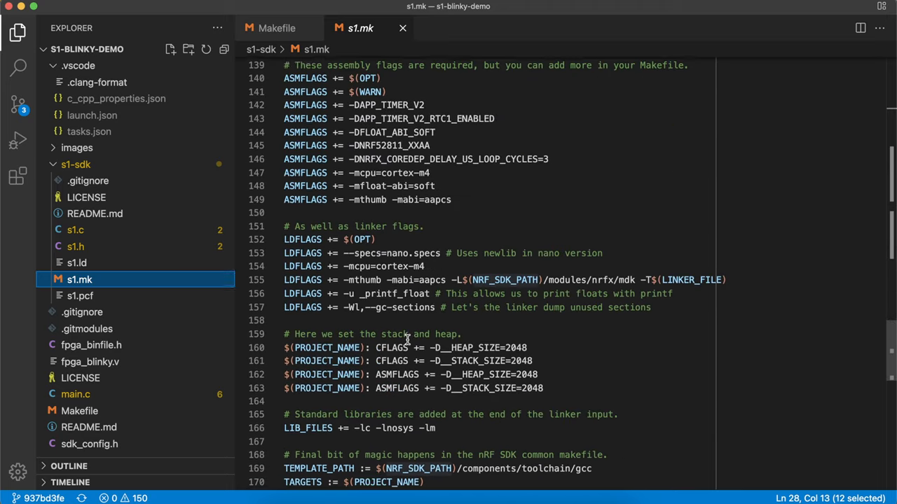
pyautogui.scroll(-3)
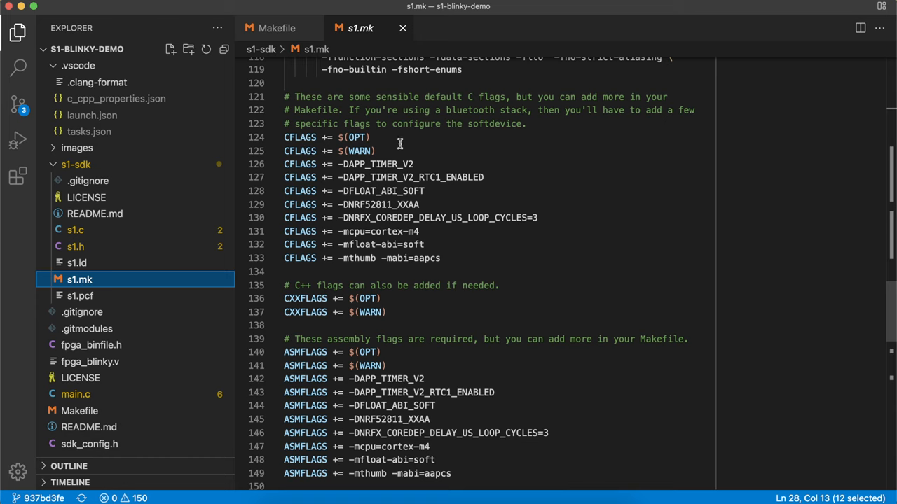
pyautogui.moveTo(404, 269)
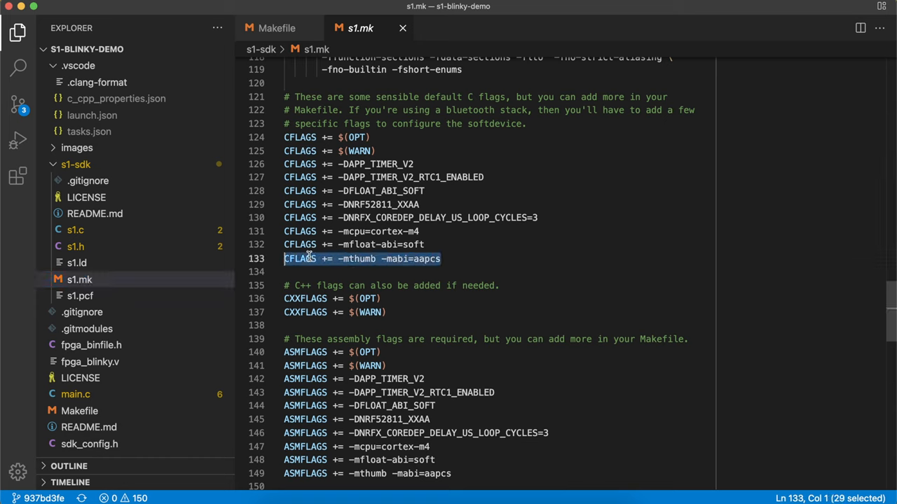
pyautogui.click(276, 28)
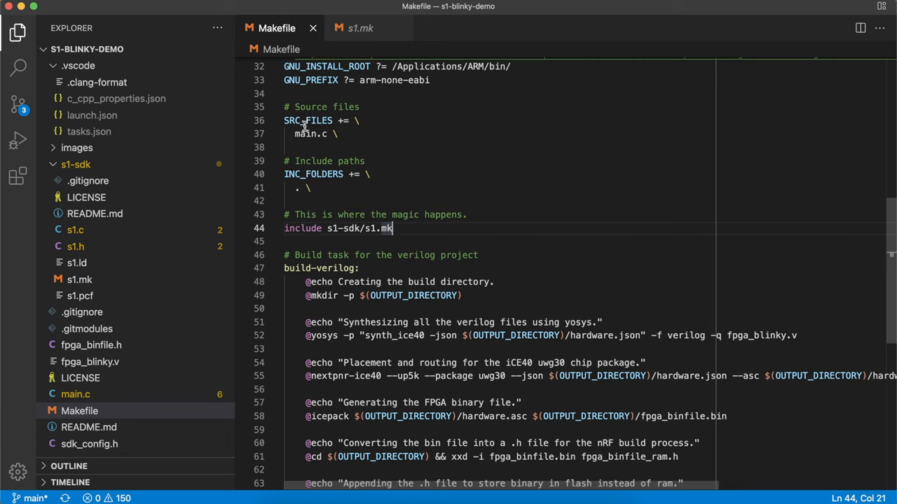
pyautogui.moveTo(316, 192)
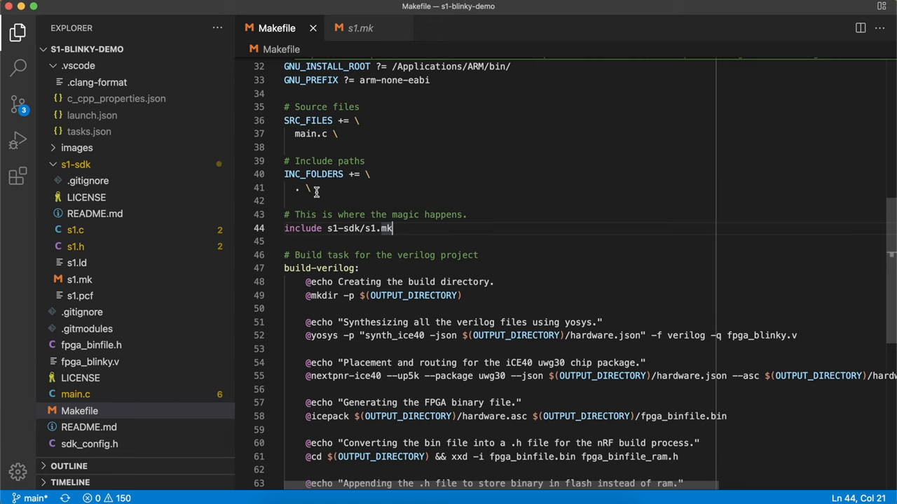
# Scroll through the Makefile's PROJECT_NAME, NRF_SDK_PATH, GNU_INSTALL_ROOT, SRC_FILES and build-verilog entries
pyautogui.scroll(-3)
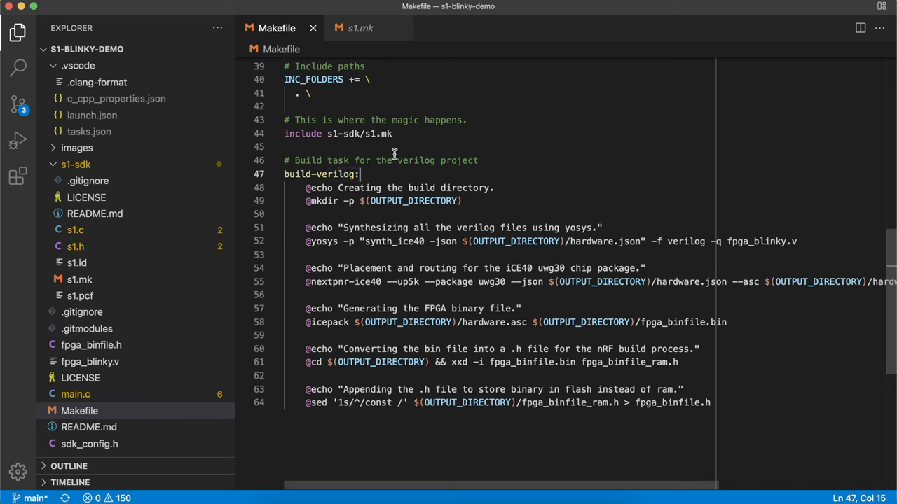
pyautogui.moveTo(363, 231)
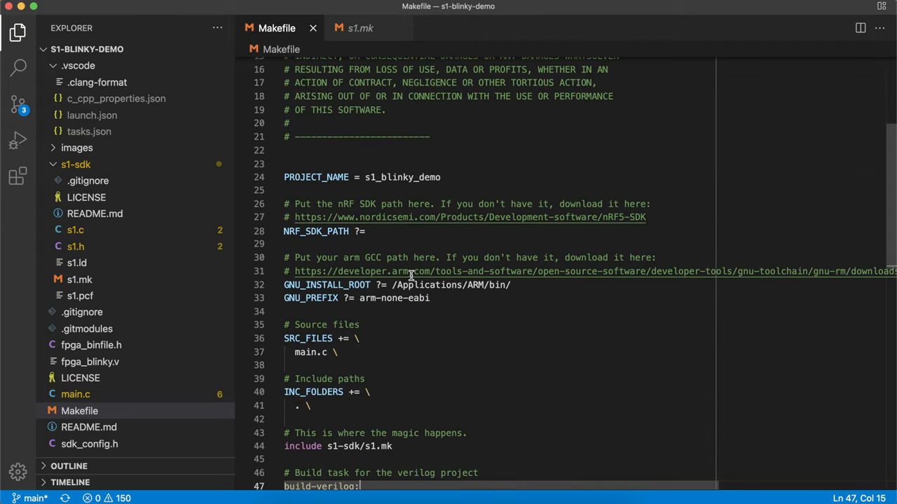
pyautogui.scroll(-3)
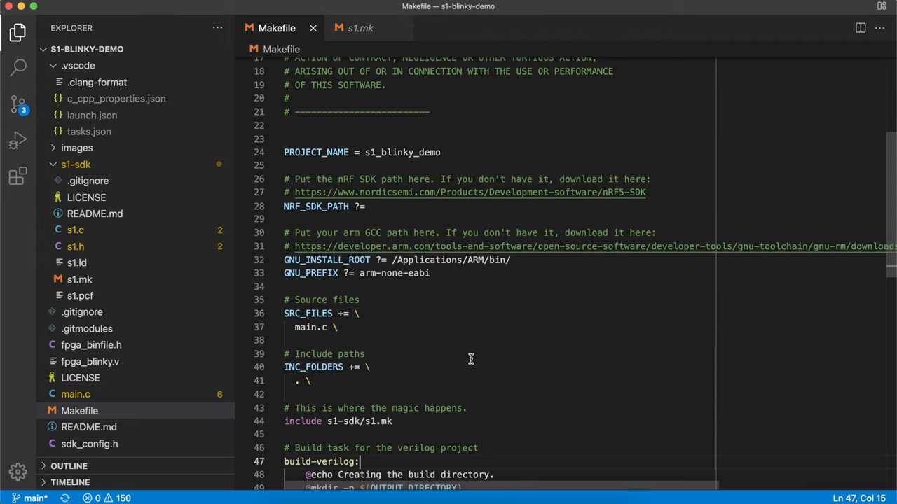
pyautogui.moveTo(323, 211)
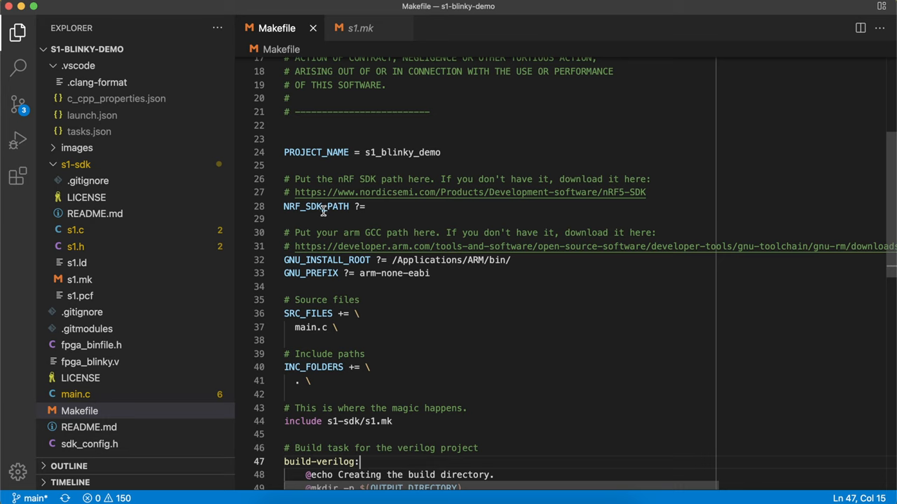
pyautogui.moveTo(367, 348)
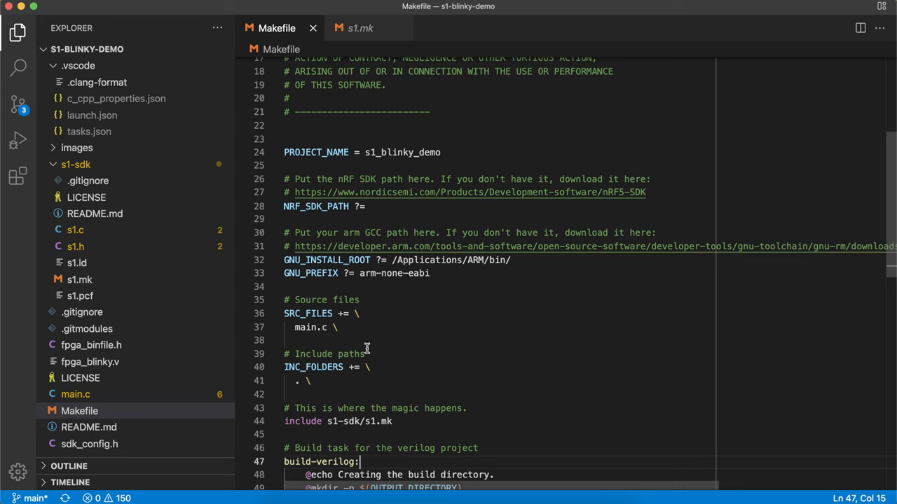
pyautogui.scroll(-3)
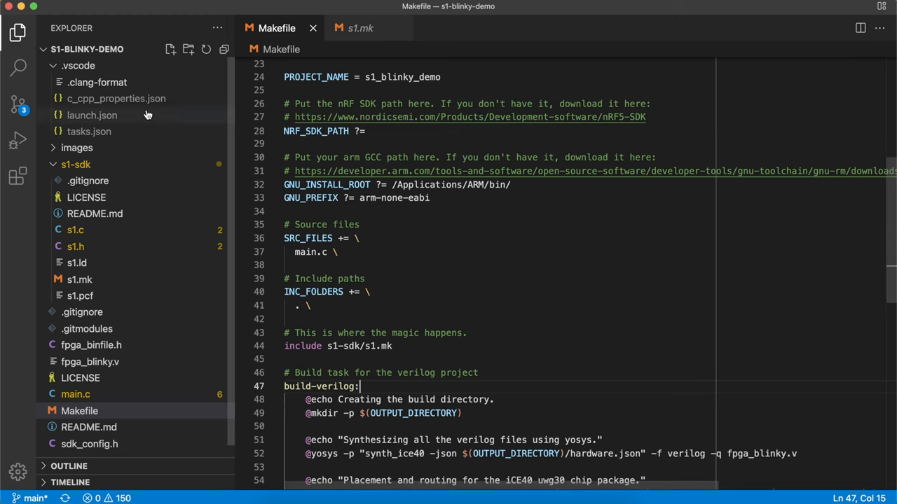
pyautogui.moveTo(89, 132)
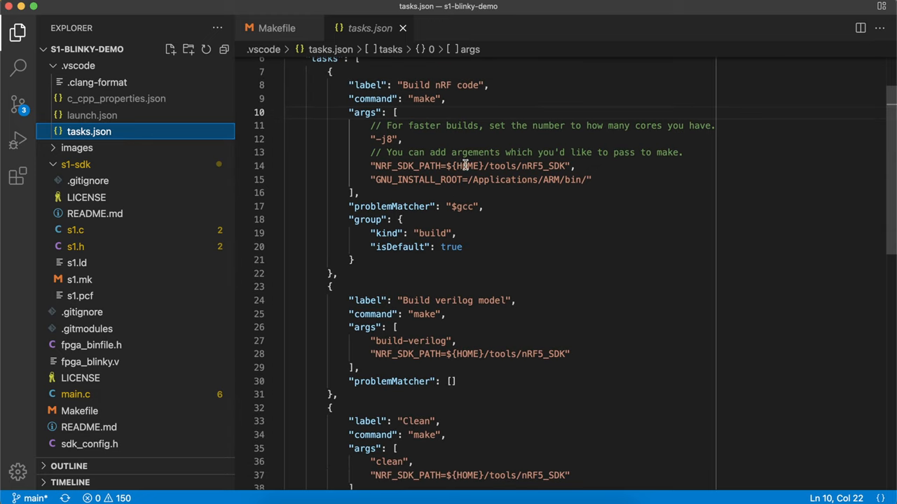
pyautogui.moveTo(483, 203)
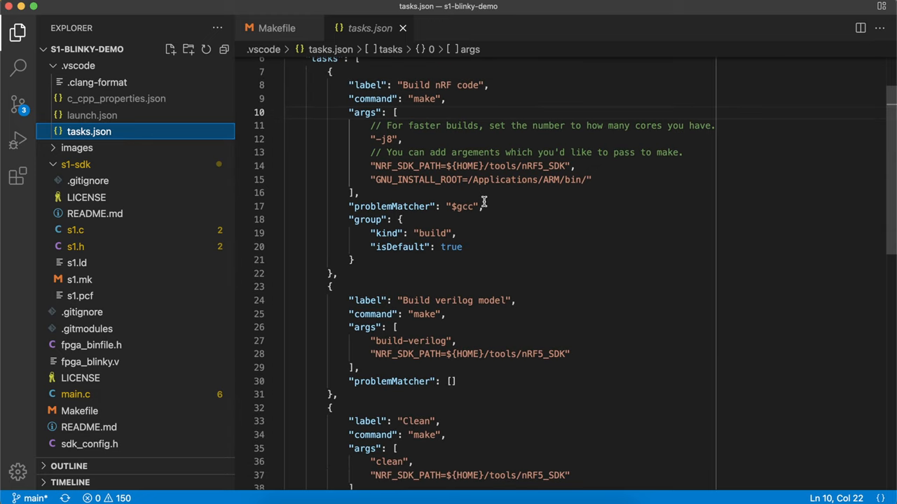
# Run the Build nRF code task, finishing with DONE s1_blinky_demo and .hex/.bin outputs
pyautogui.click(276, 28)
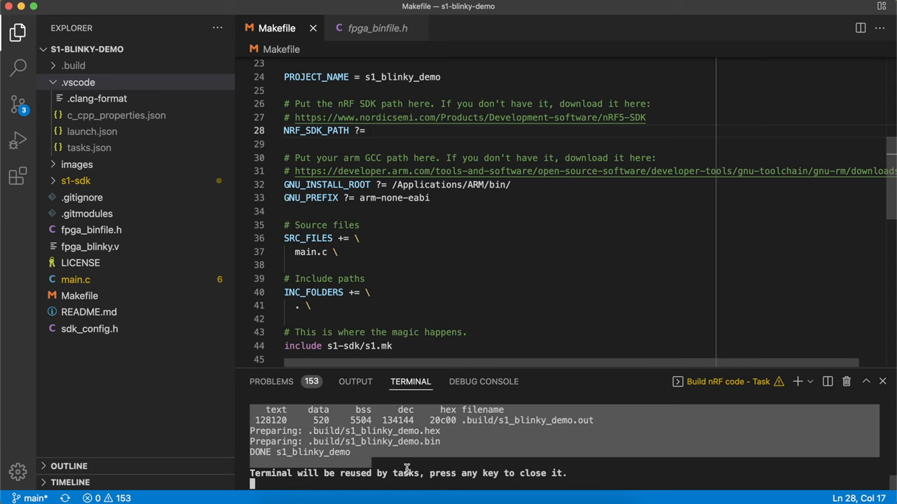
# Expand .build to list the s1_blinky_demo .bin, .hex, .map and .out files, then bring up the Command Palette
pyautogui.click(79, 82)
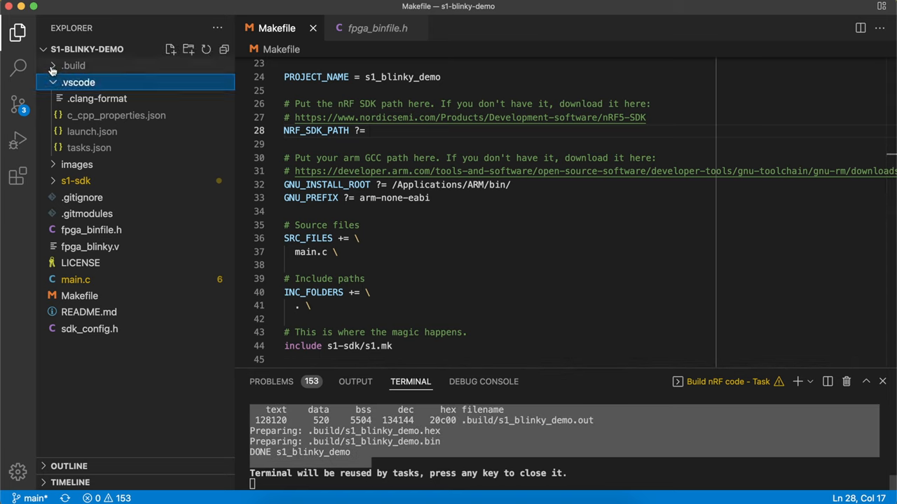
pyautogui.click(74, 65)
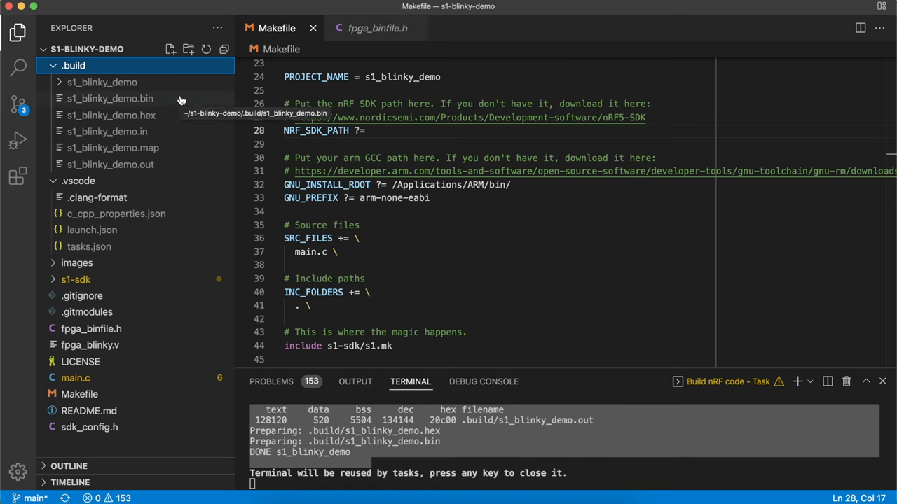
pyautogui.moveTo(465, 145)
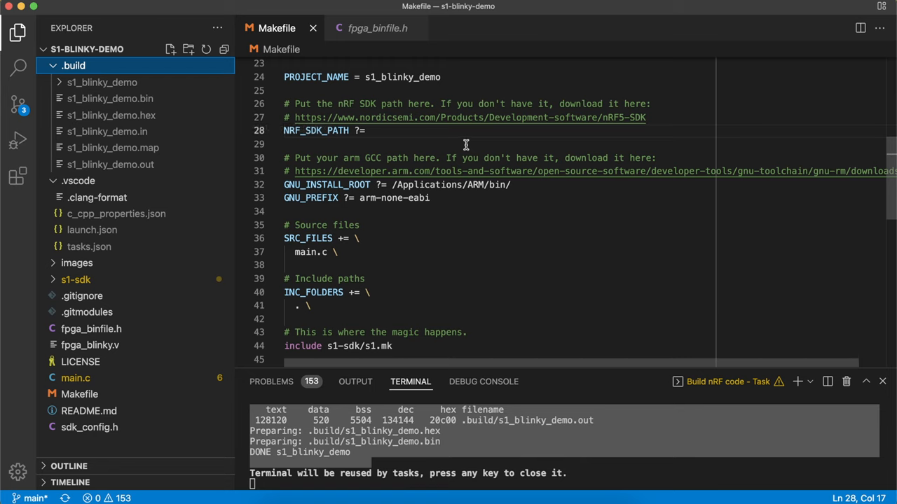
pyautogui.click(465, 144)
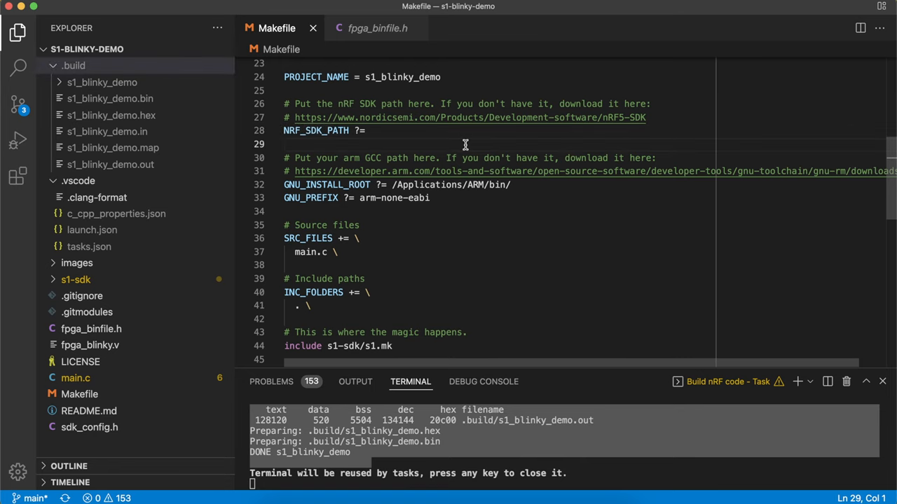
pyautogui.press('cmd+shift+p')
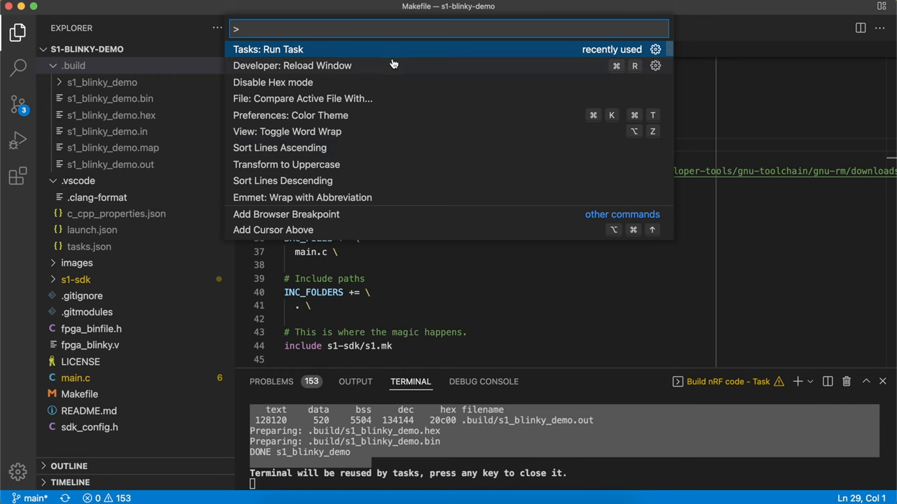
# Run the Clean task through Tasks: Run Task to delete the .build folder
pyautogui.write('run task')
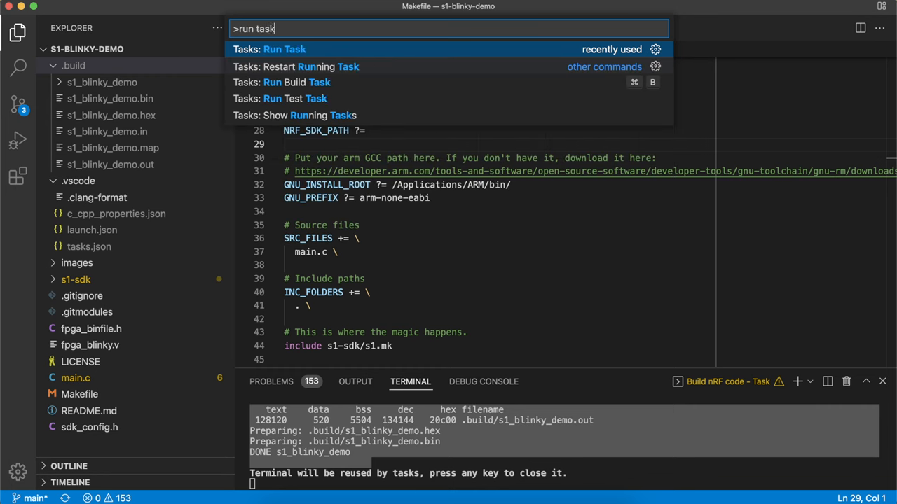
pyautogui.click(285, 49)
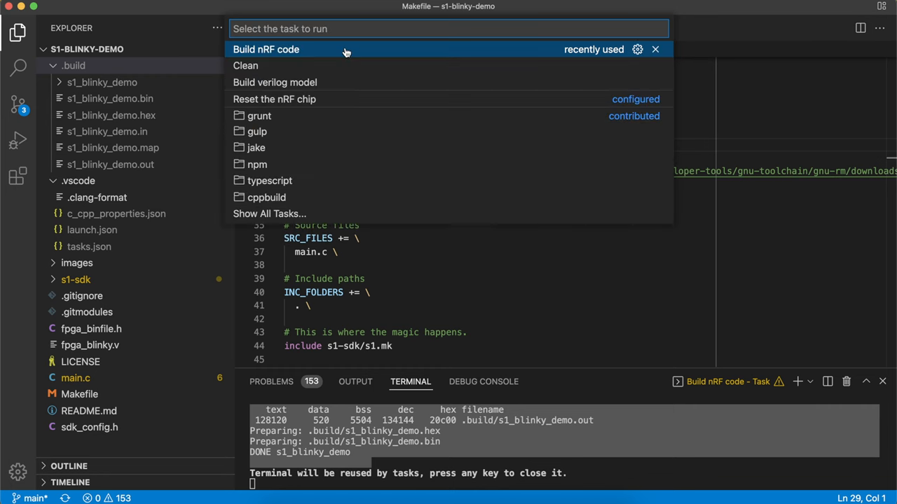
pyautogui.moveTo(338, 53)
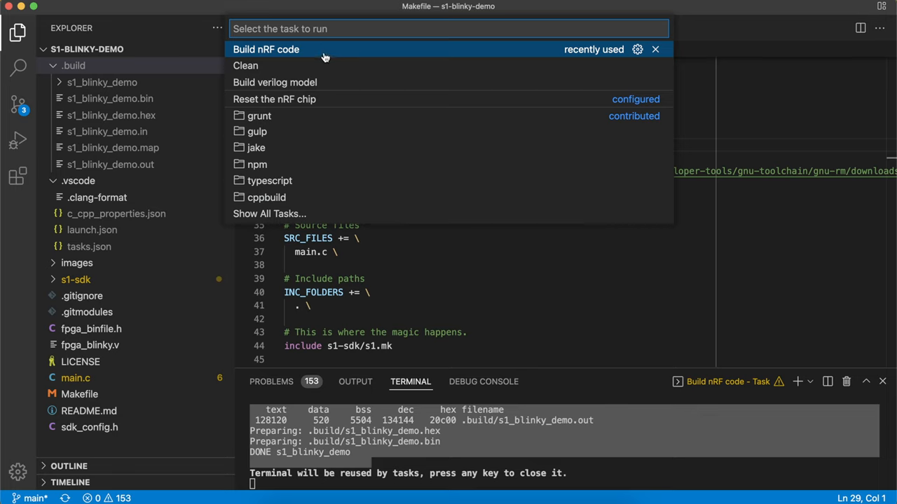
pyautogui.moveTo(89, 247)
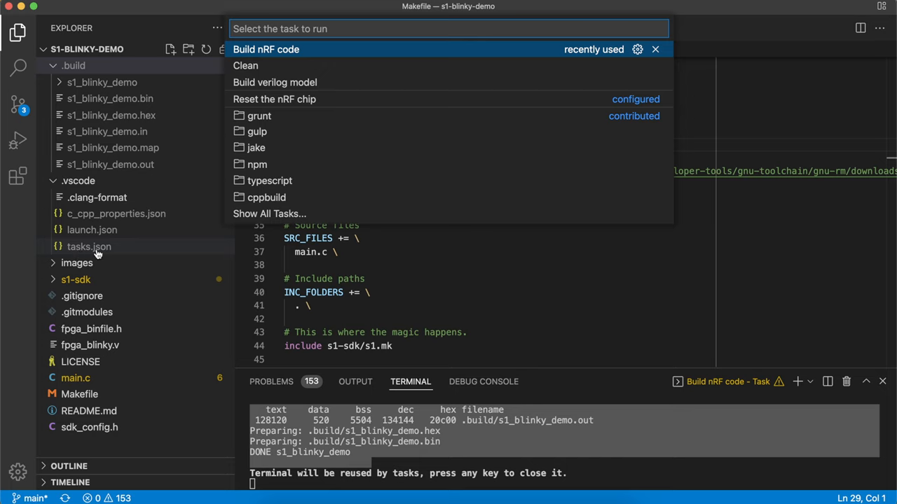
pyautogui.moveTo(146, 245)
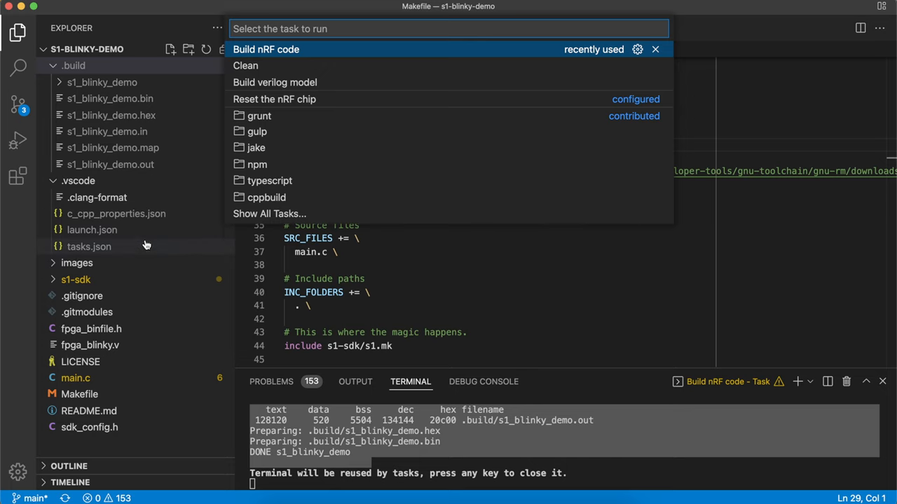
pyautogui.moveTo(80, 253)
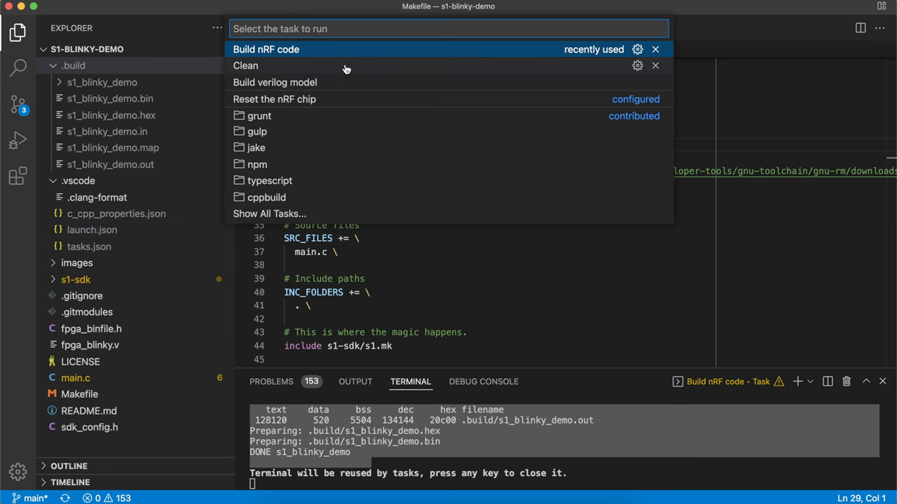
pyautogui.click(245, 65)
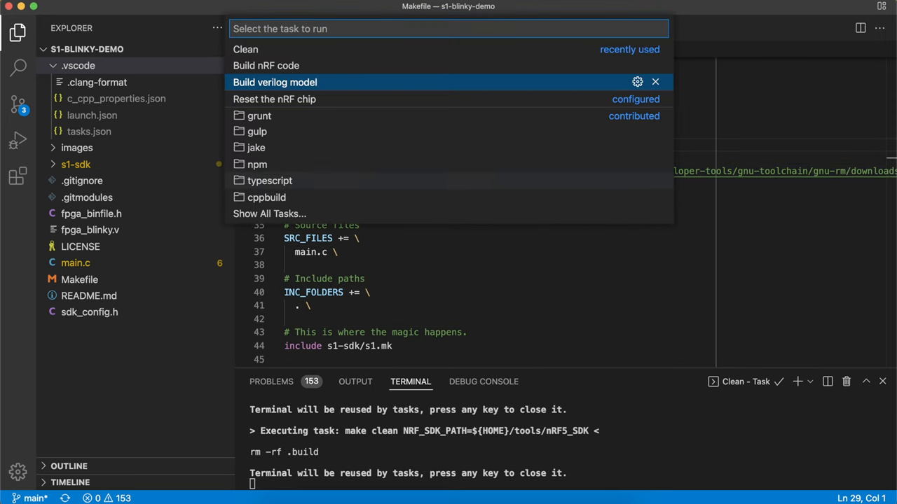
# Run Build verilog model and inspect fpga_binfile.bin and fpga_binfile_ram.h in .build
pyautogui.click(275, 82)
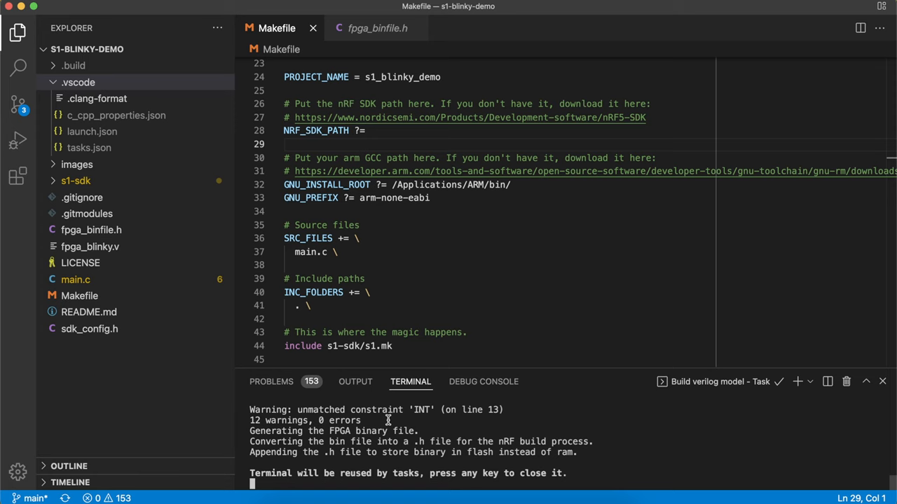
pyautogui.moveTo(522, 456)
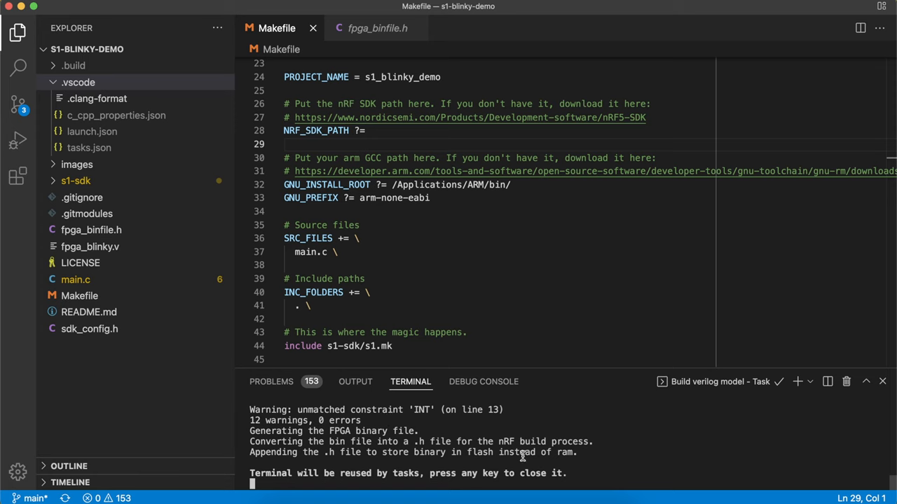
pyautogui.moveTo(458, 437)
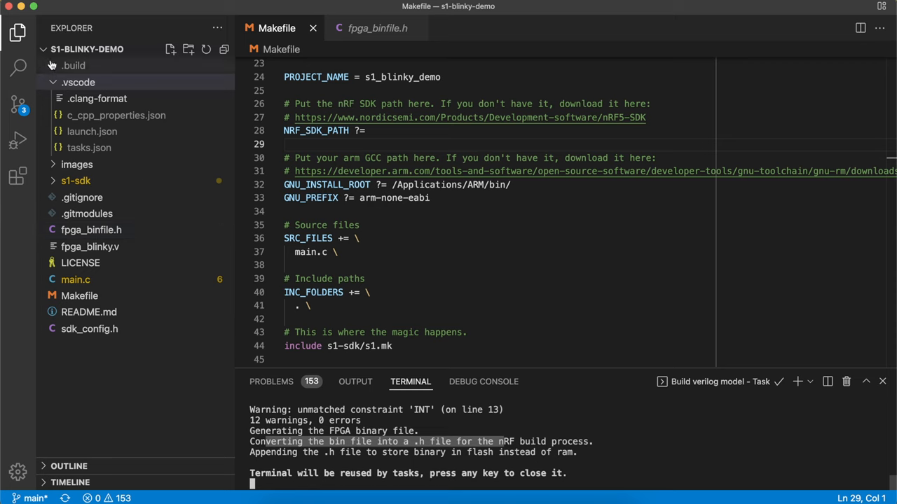
pyautogui.click(73, 65)
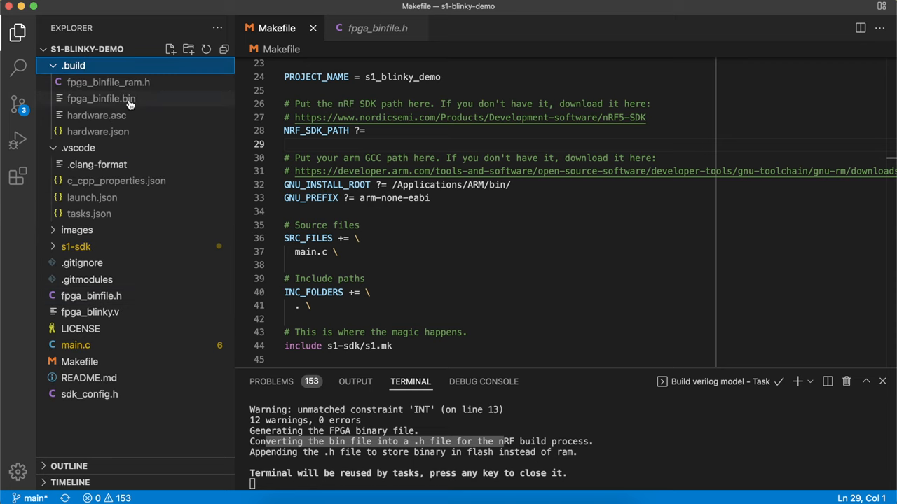
pyautogui.moveTo(133, 103)
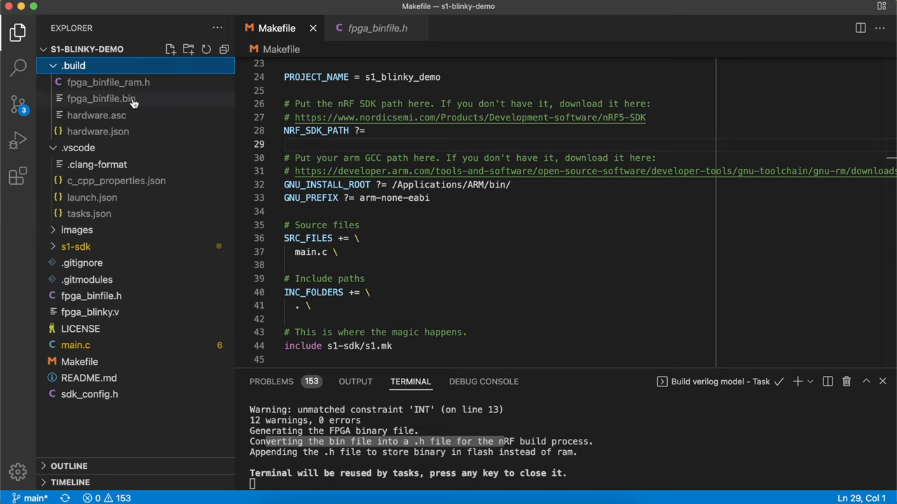
pyautogui.moveTo(129, 103)
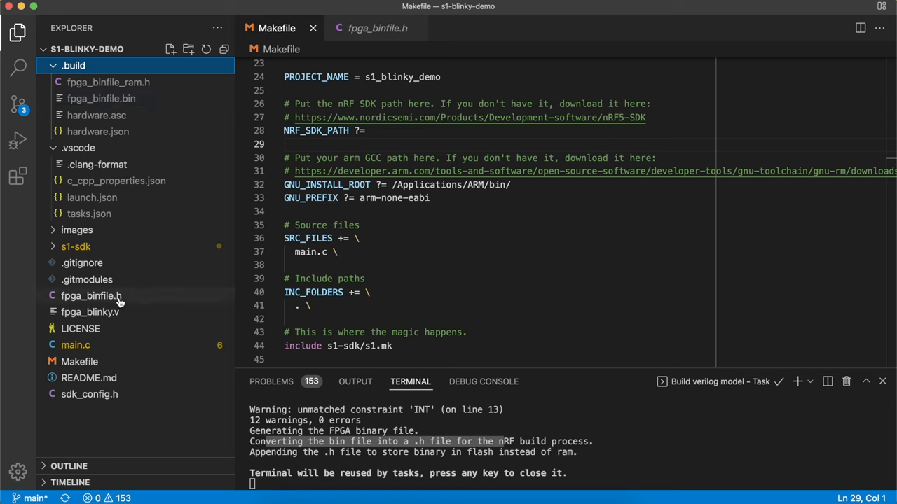
pyautogui.moveTo(418, 458)
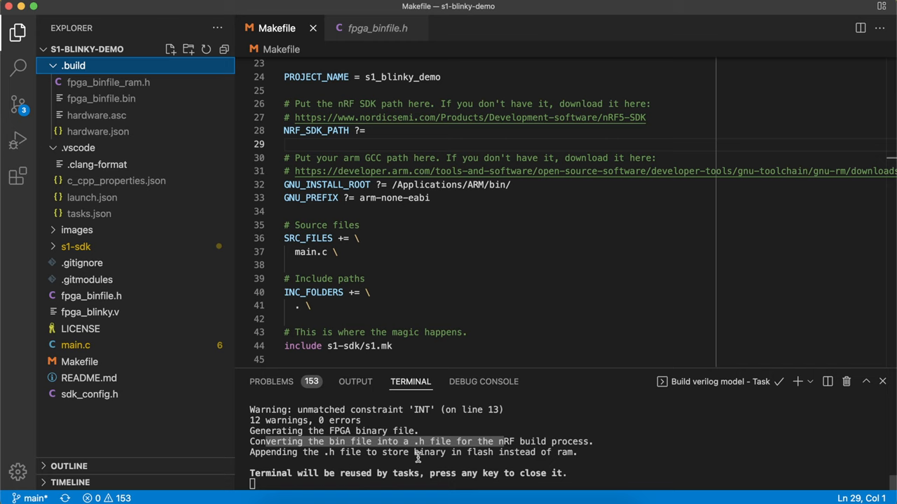
pyautogui.moveTo(91, 296)
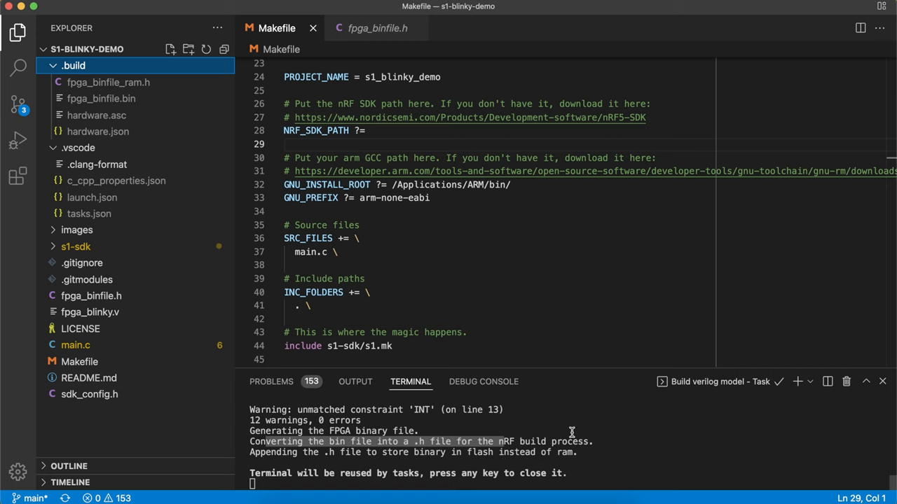
pyautogui.moveTo(602, 433)
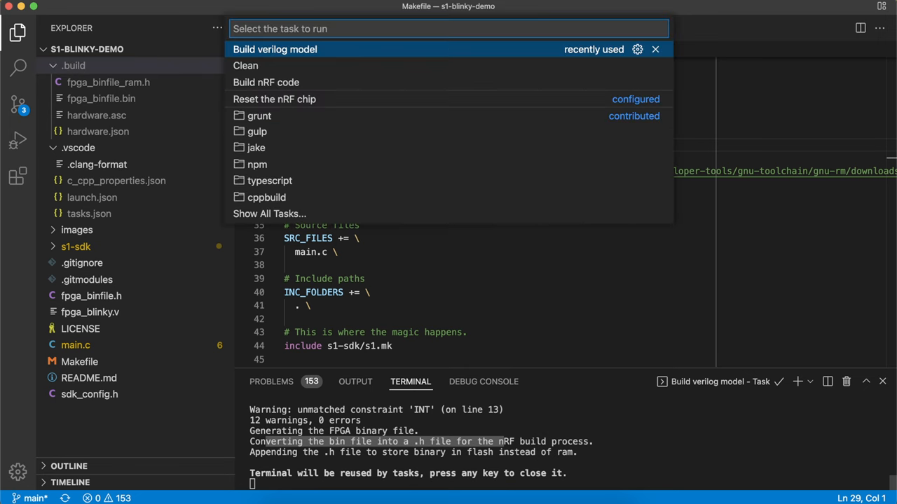
pyautogui.click(266, 82)
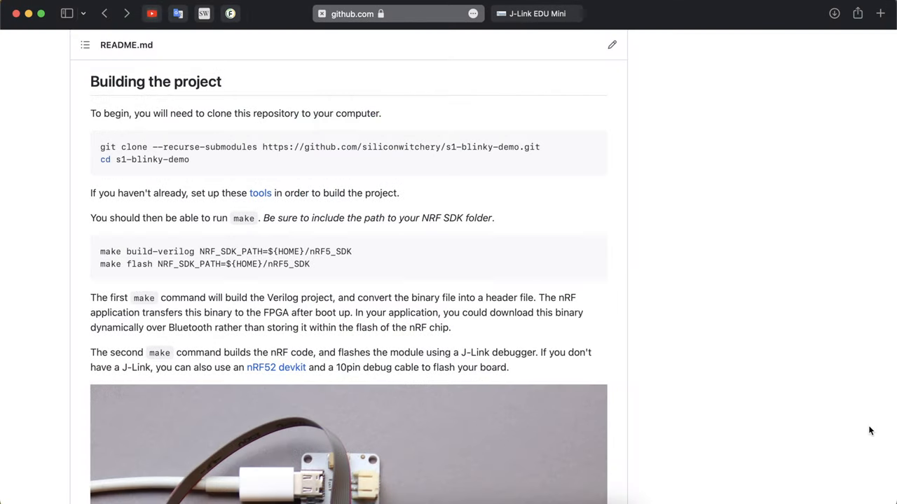
pyautogui.moveTo(754, 346)
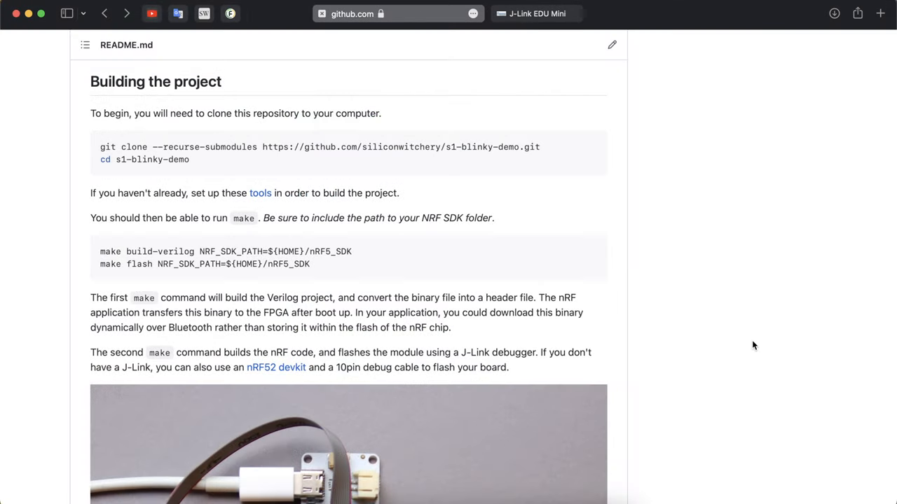
# Scroll the README down to the photo of the S1 wired to the nRF DK
pyautogui.scroll(-3)
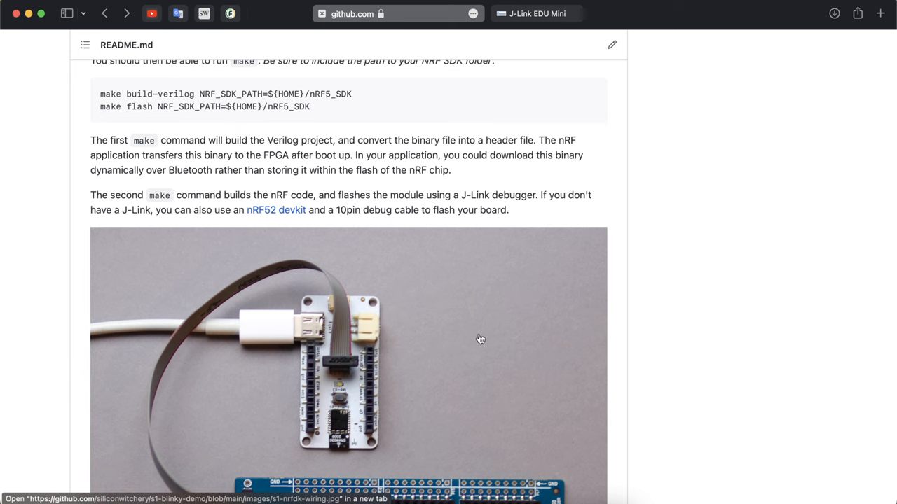
pyautogui.scroll(-3)
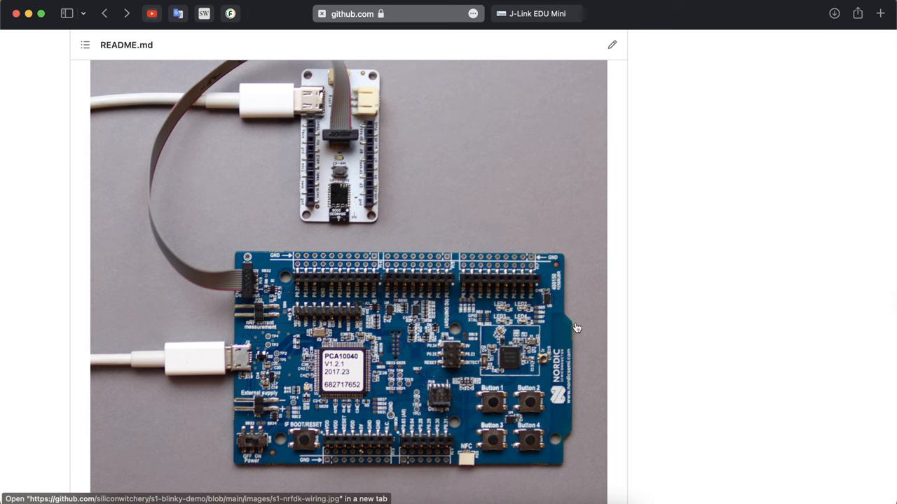
pyautogui.moveTo(567, 354)
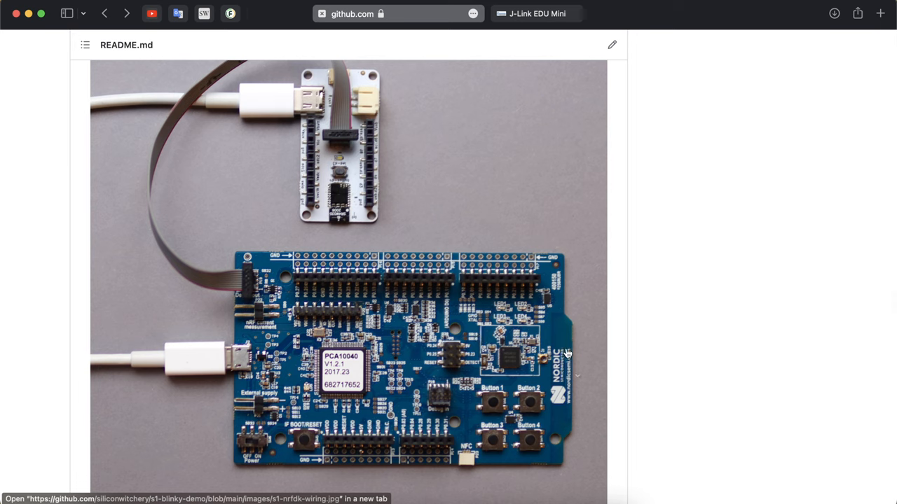
pyautogui.moveTo(348, 333)
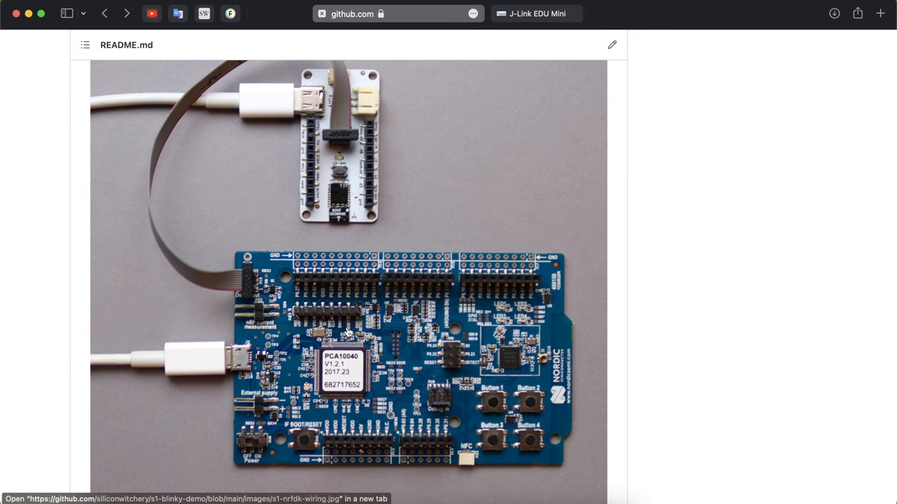
pyautogui.moveTo(338, 197)
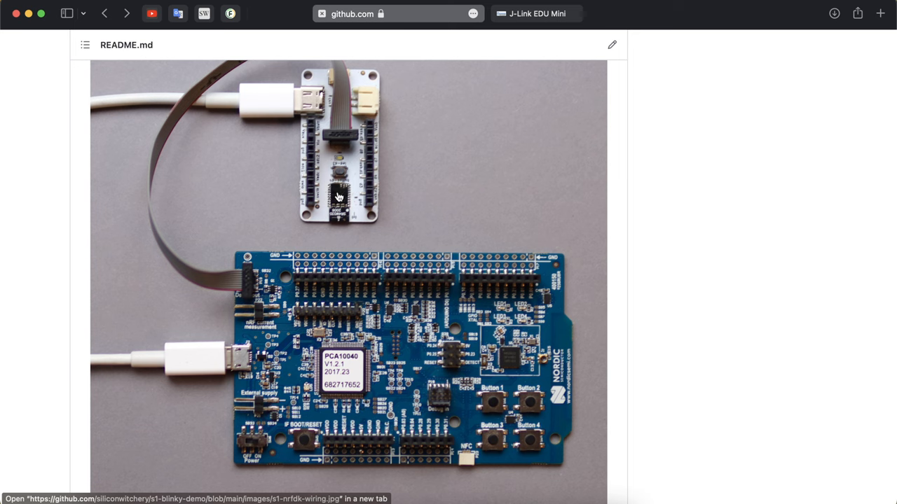
pyautogui.moveTo(231, 288)
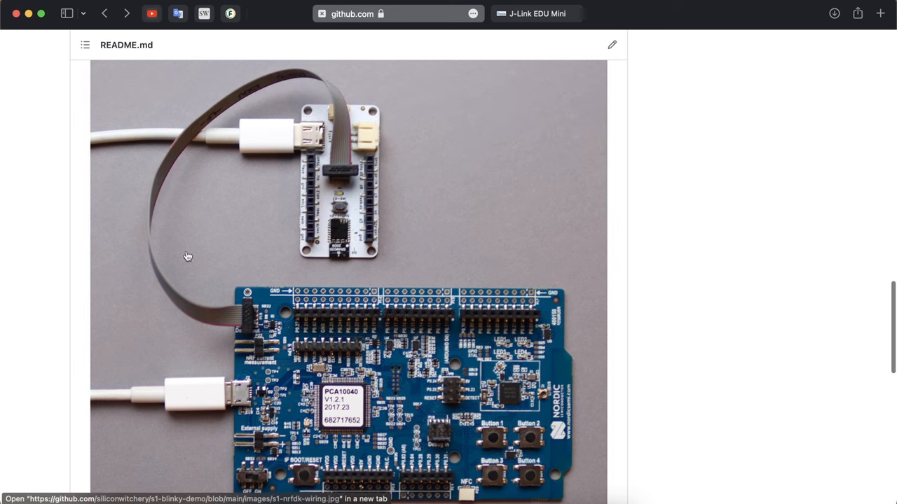
pyautogui.scroll(-3)
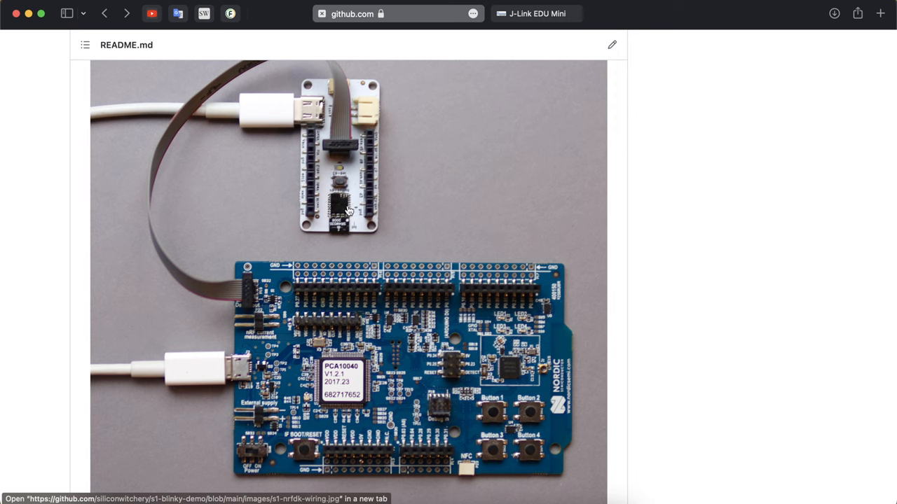
pyautogui.moveTo(512, 379)
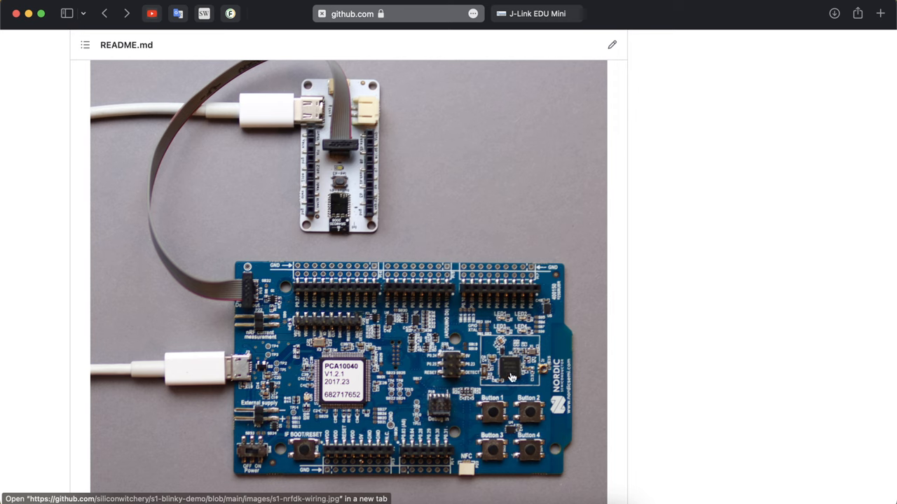
pyautogui.moveTo(490, 305)
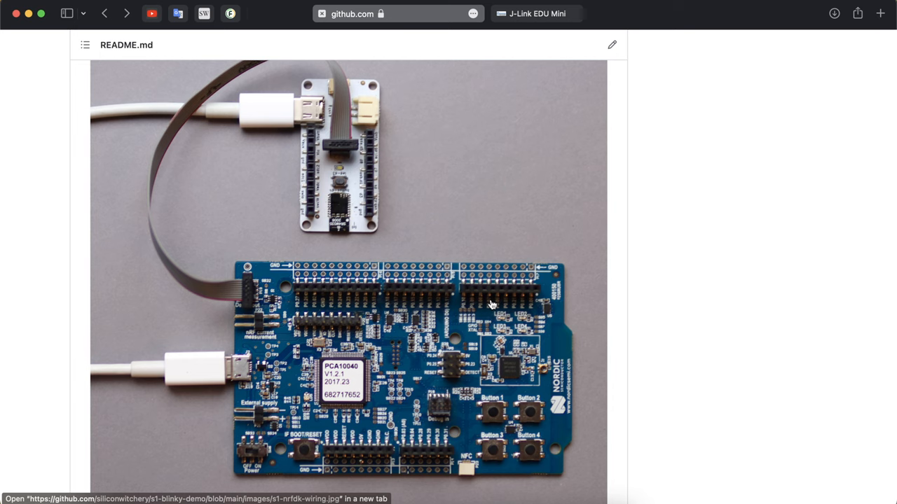
pyautogui.moveTo(536, 18)
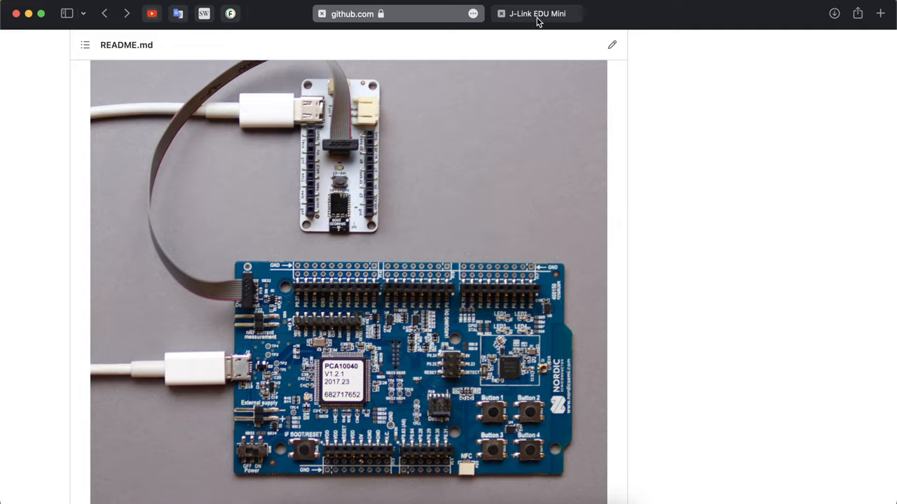
pyautogui.click(536, 14)
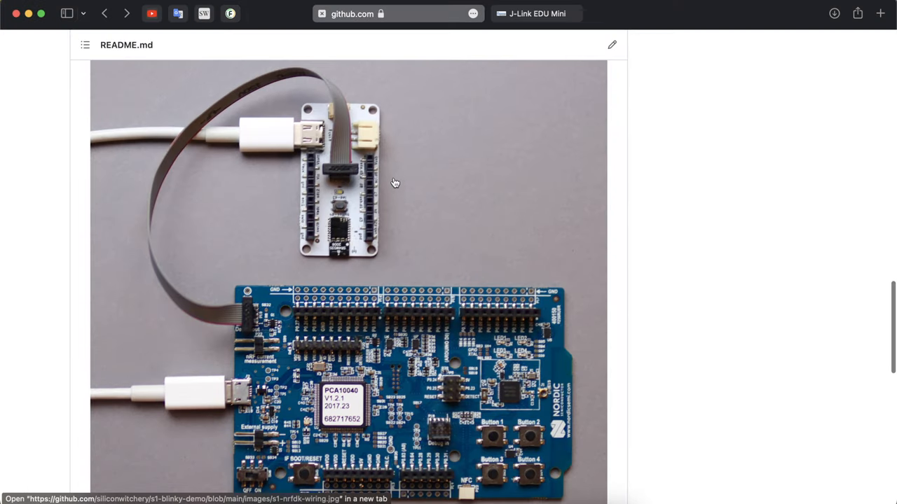
pyautogui.moveTo(280, 147)
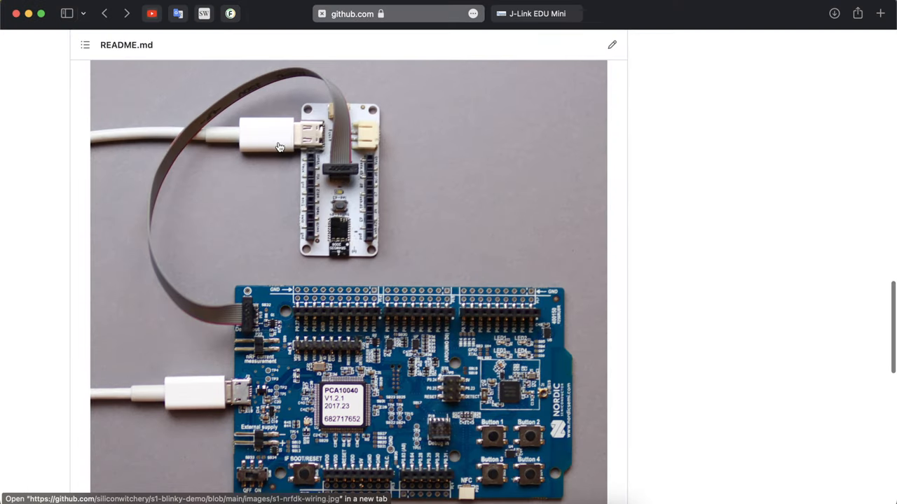
pyautogui.moveTo(384, 142)
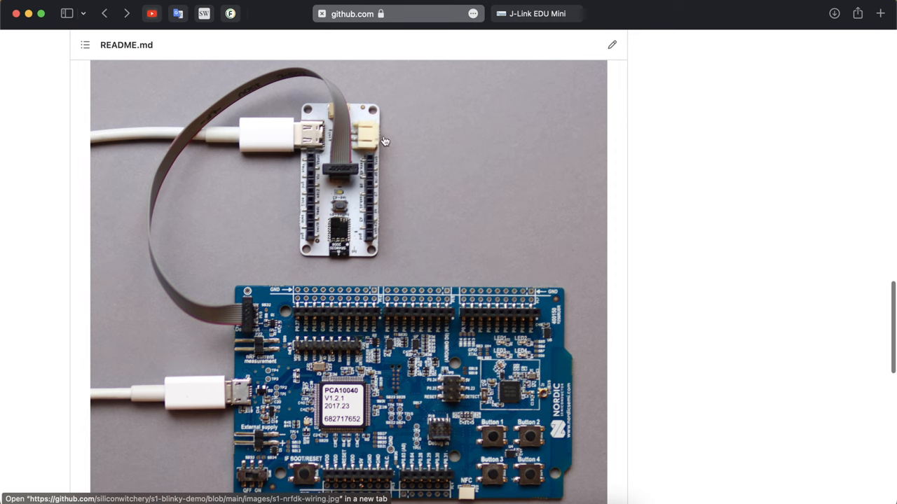
pyautogui.moveTo(428, 144)
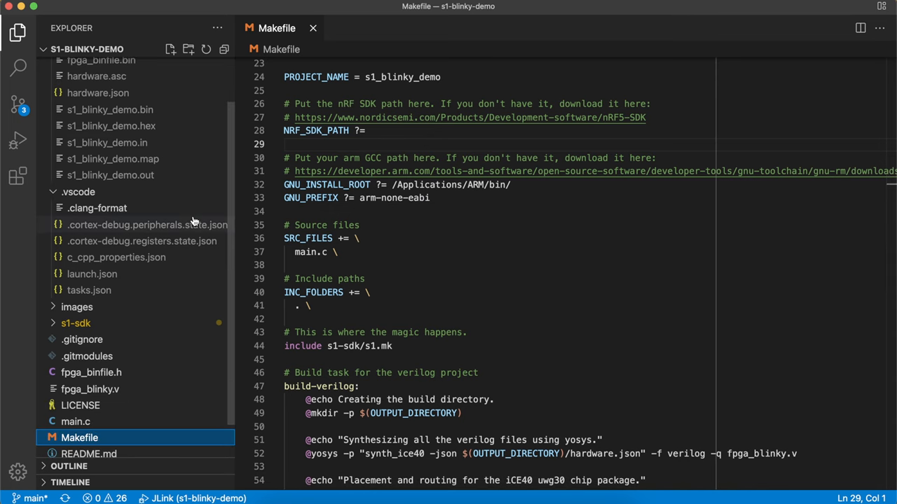
# Open .vscode/launch.json and review the JLink toolchain path, executable and SVD settings
pyautogui.click(92, 273)
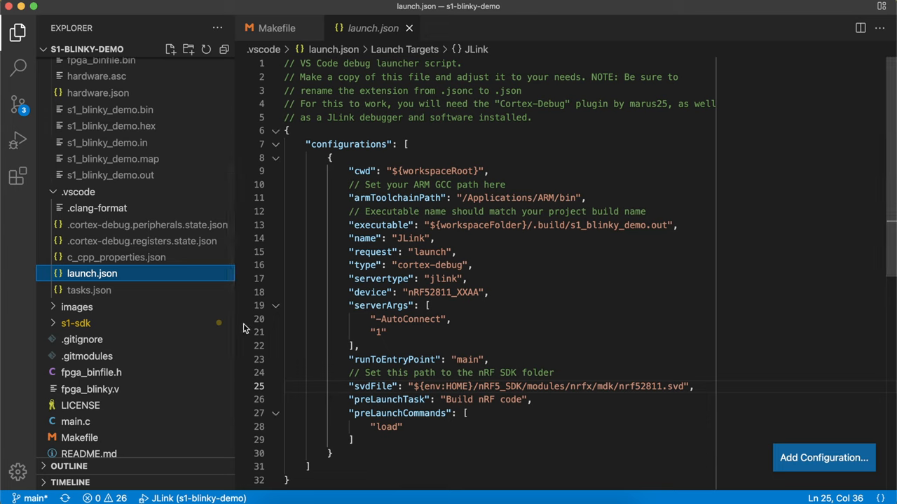
pyautogui.moveTo(688, 209)
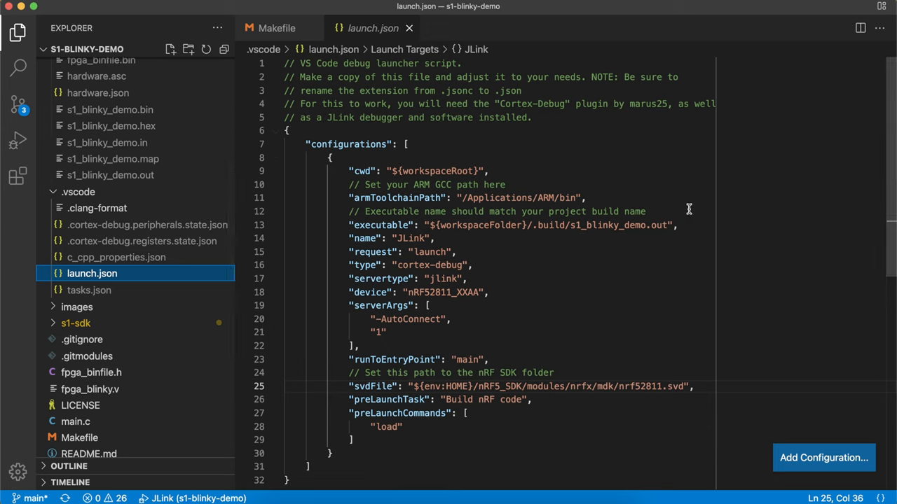
pyautogui.moveTo(664, 196)
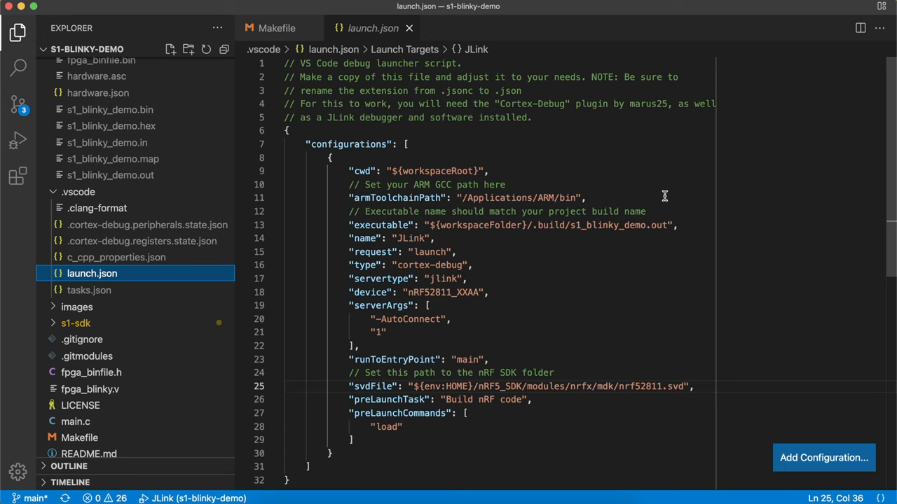
pyautogui.click(585, 198)
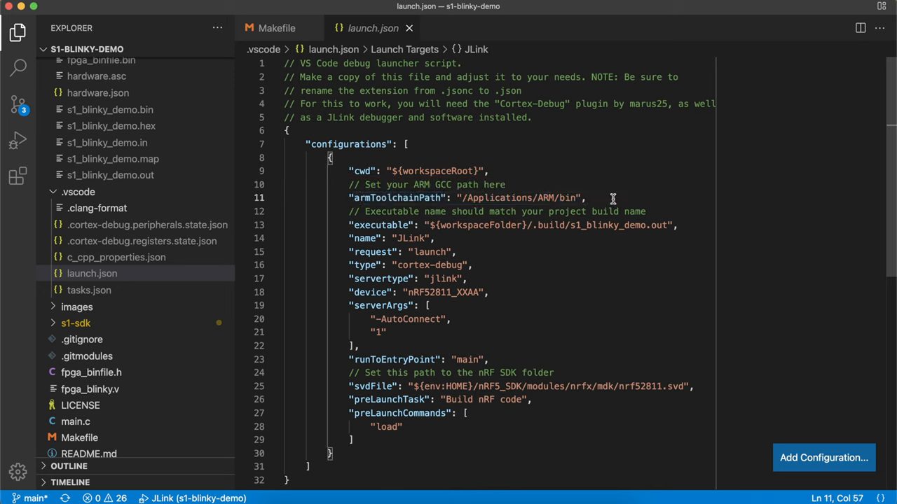
pyautogui.moveTo(620, 199)
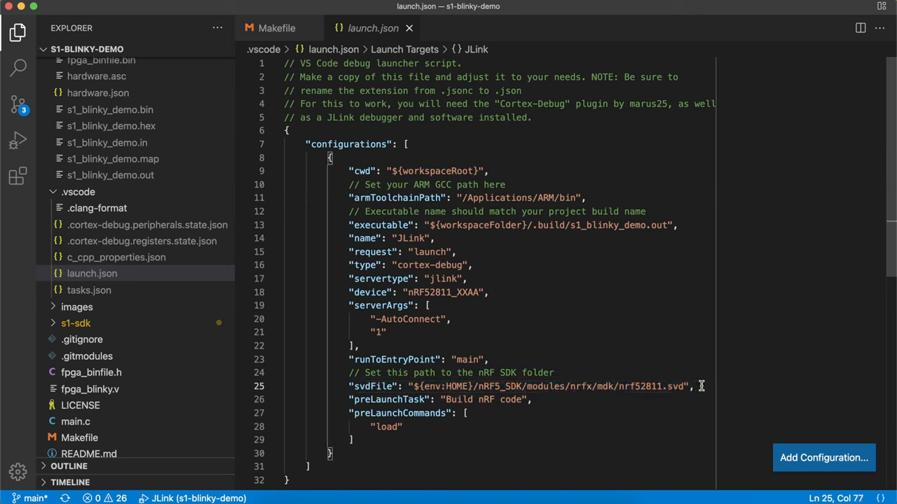
pyautogui.scroll(-3)
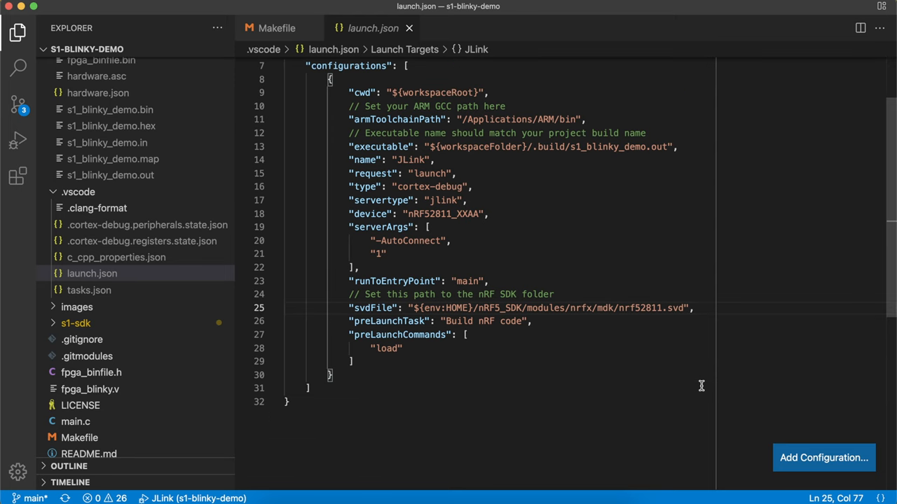
pyautogui.moveTo(370, 308)
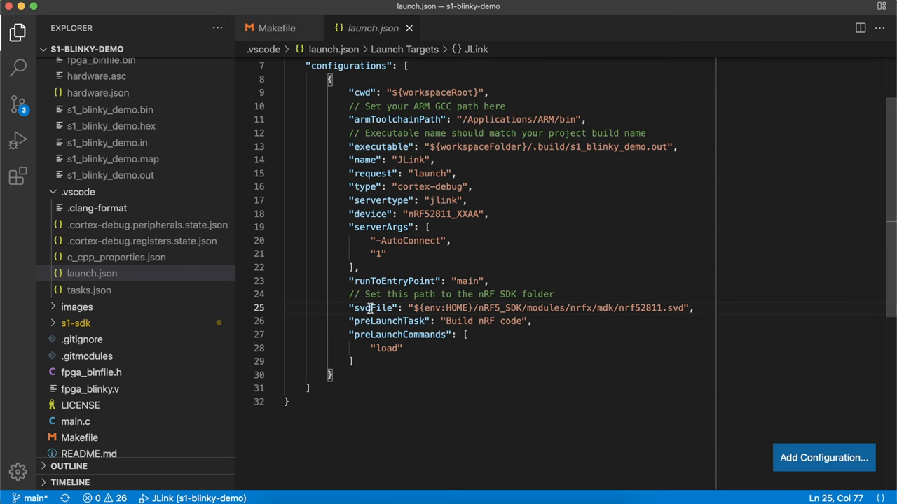
pyautogui.moveTo(714, 308)
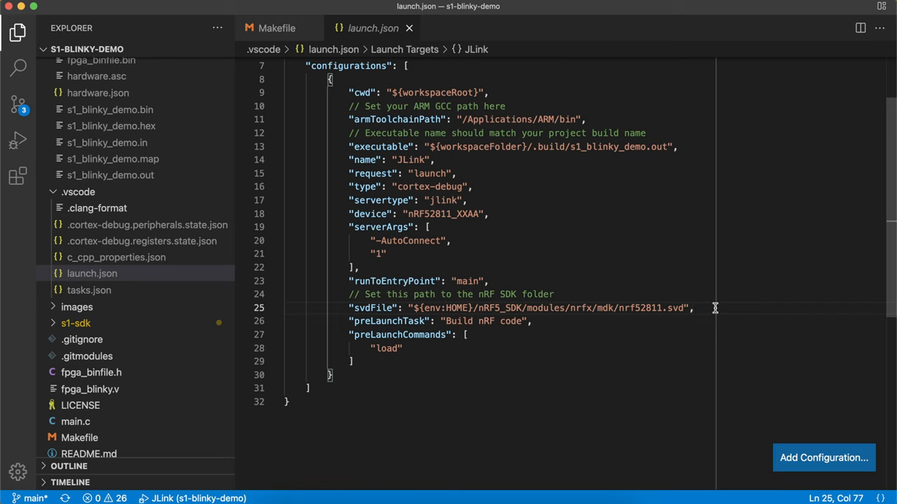
pyautogui.moveTo(731, 330)
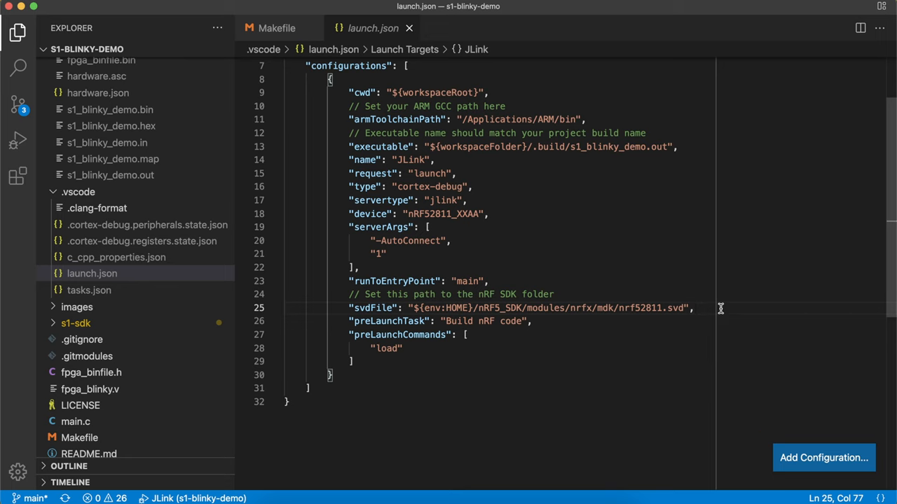
pyautogui.moveTo(489, 321)
pyautogui.write('/tools')
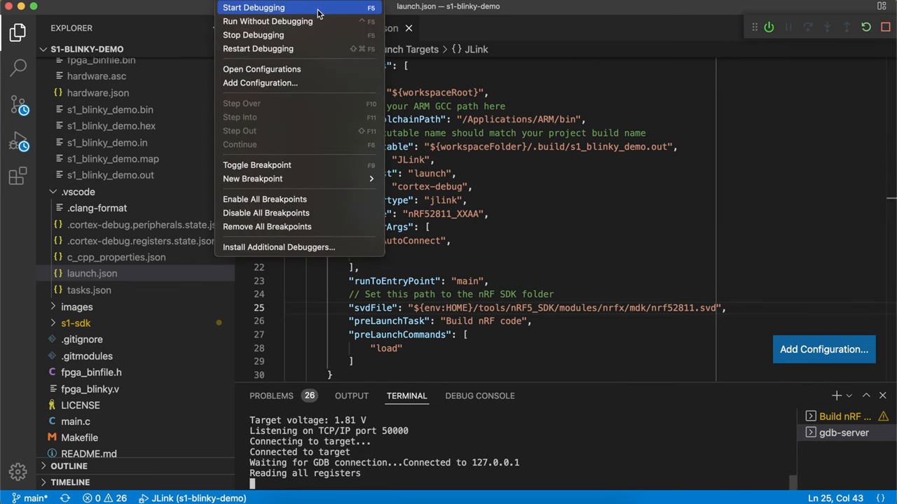
pyautogui.moveTo(609, 197)
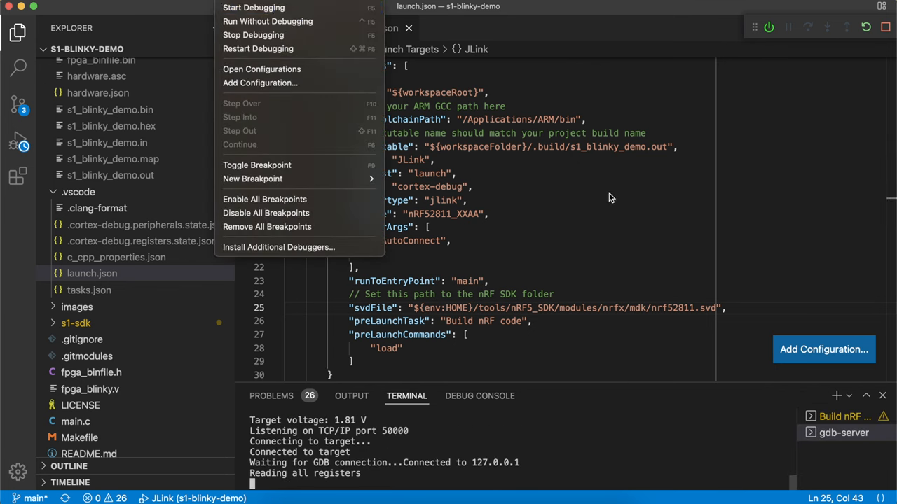
# Start the JLink debug session, pausing on entry at main.c line 131
pyautogui.click(609, 196)
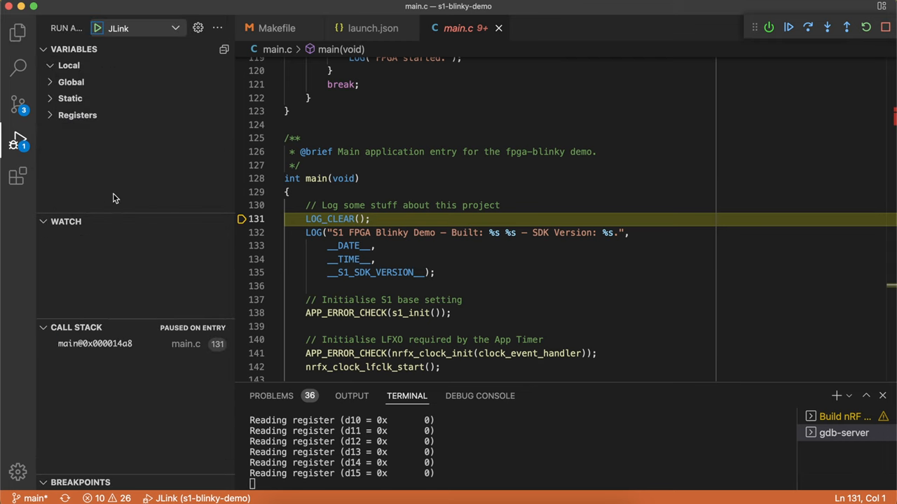
pyautogui.moveTo(71, 82)
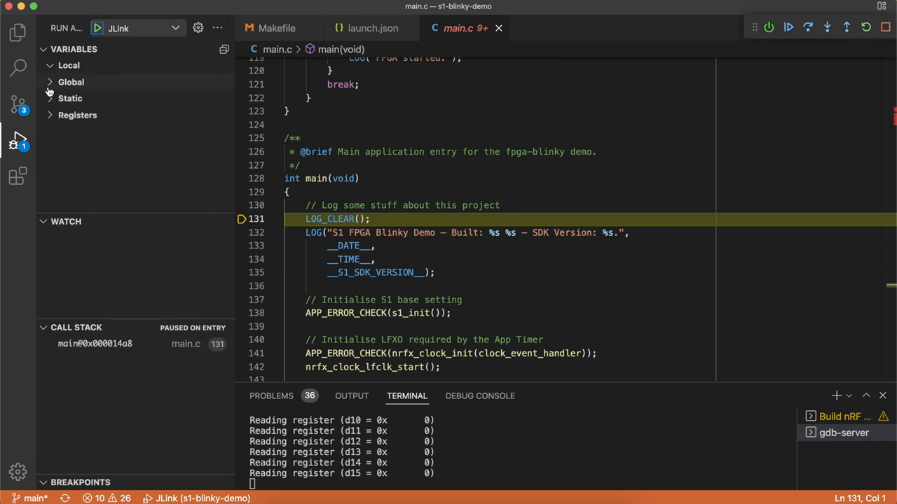
# Expand Global under Variables, showing SystemCoreClock at 64000000
pyautogui.click(71, 82)
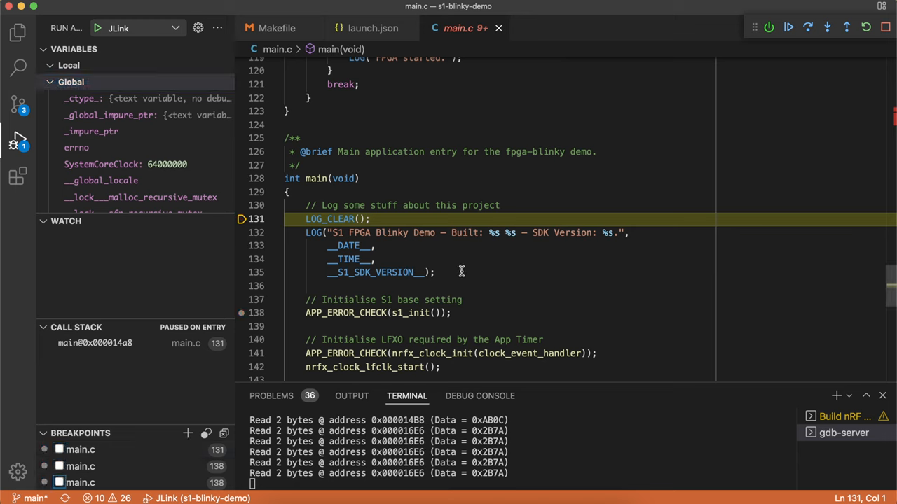
pyautogui.moveTo(459, 267)
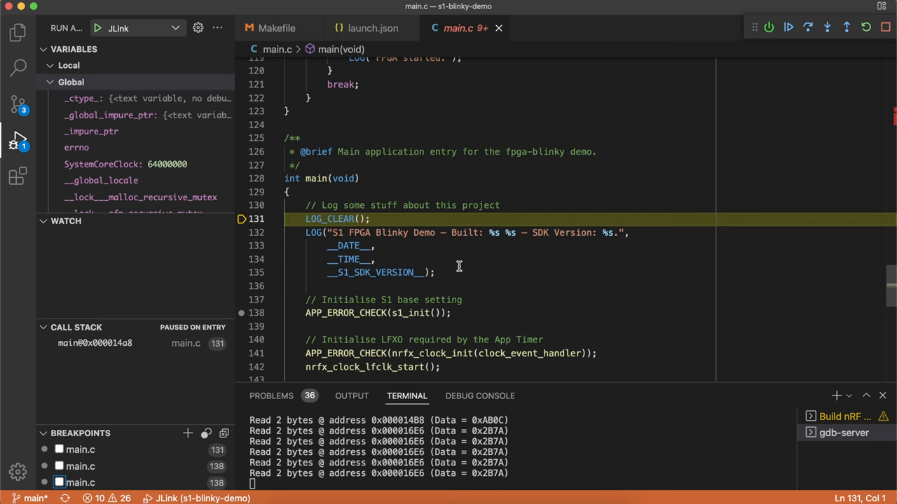
pyautogui.moveTo(602, 318)
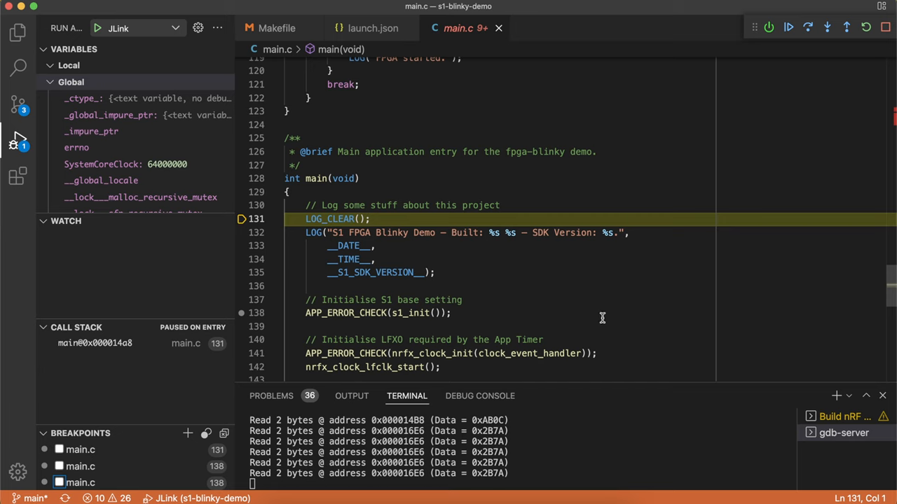
pyautogui.moveTo(529, 271)
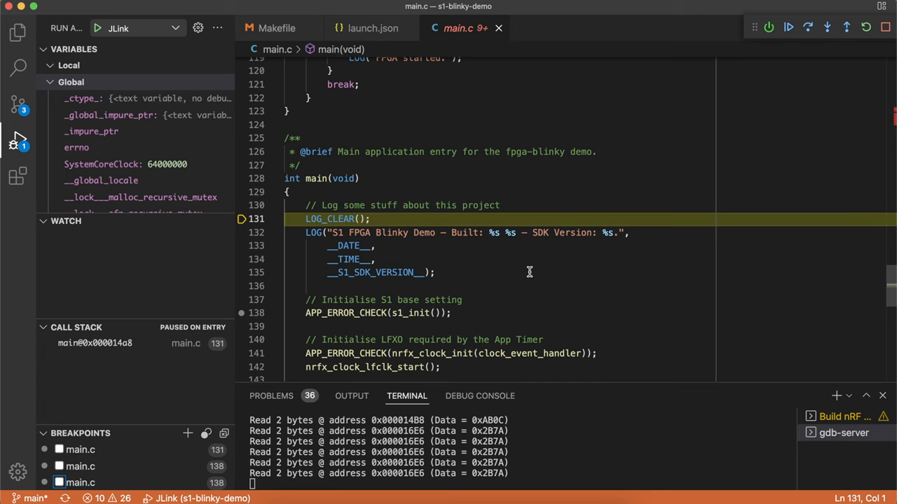
pyautogui.moveTo(572, 291)
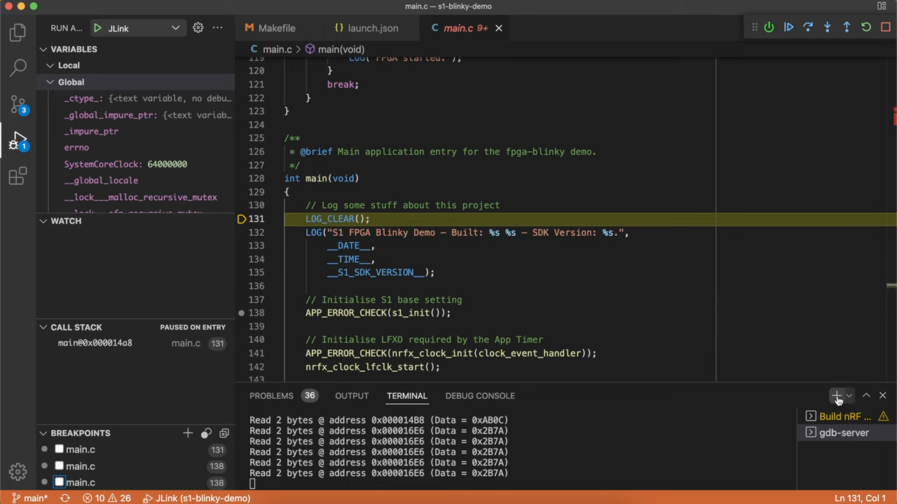
# Run JLinkRTTClient in a new terminal and resume the firmware to log the Blinky Demo banner
pyautogui.click(827, 449)
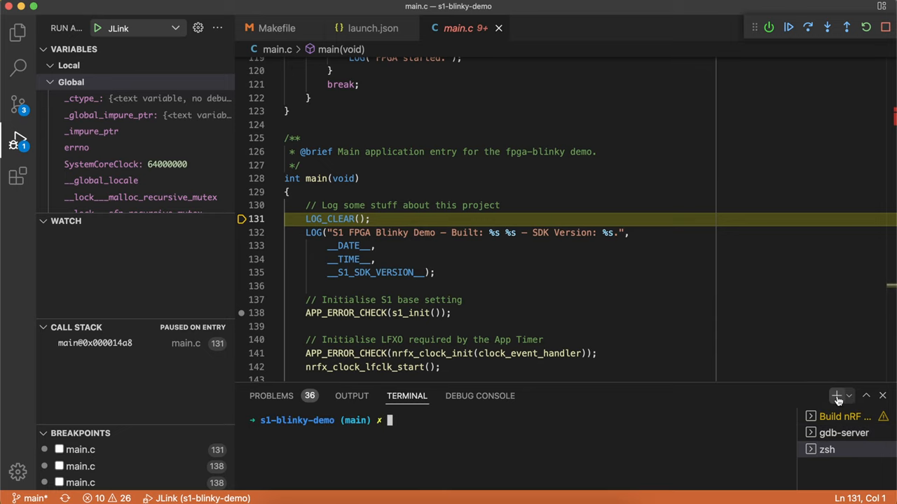
pyautogui.moveTo(827, 375)
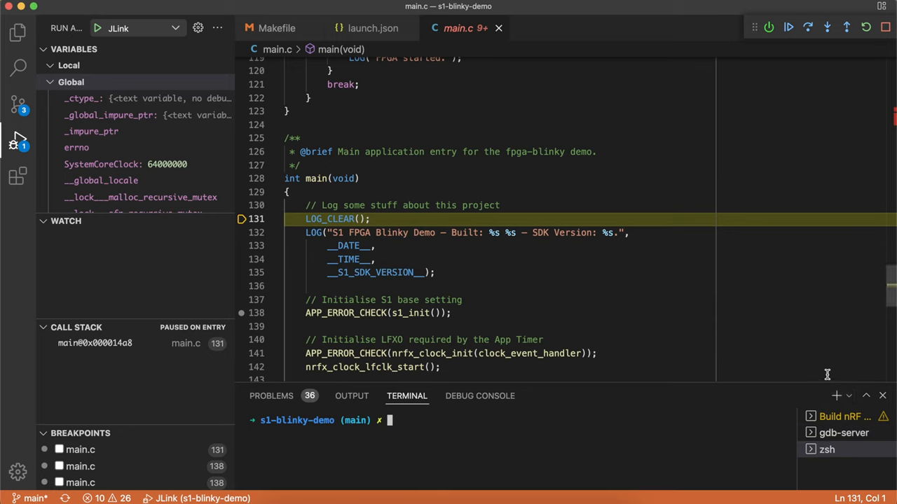
pyautogui.write('JLinkRTTClient')
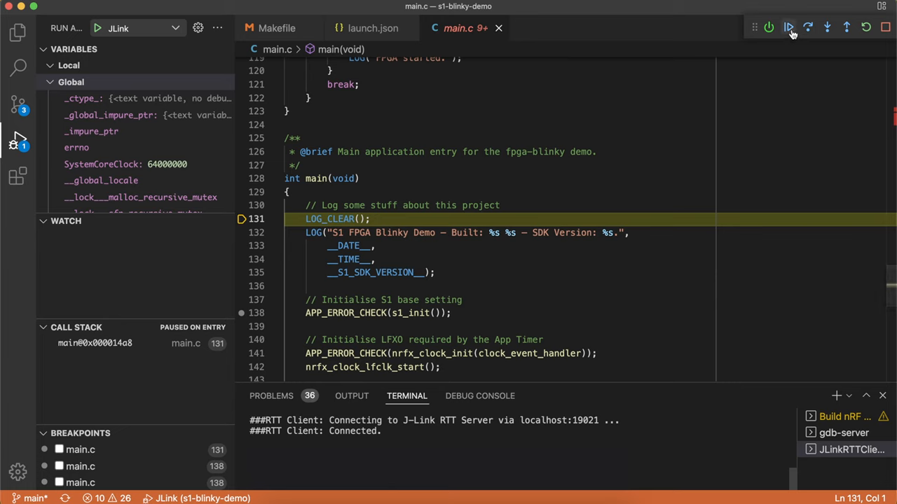
pyautogui.click(787, 27)
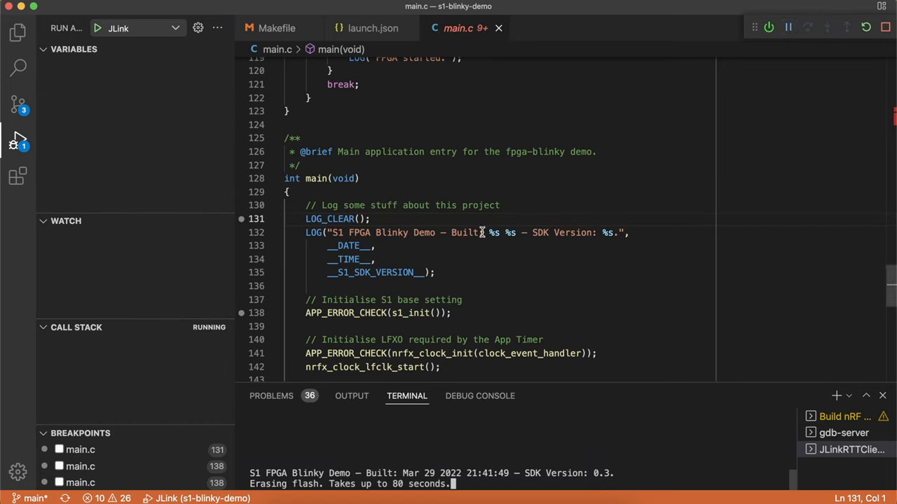
pyautogui.moveTo(599, 463)
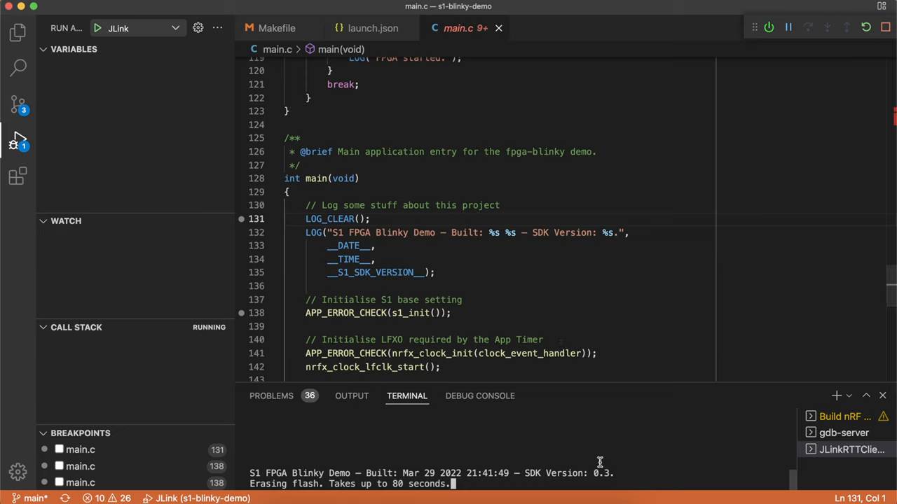
pyautogui.moveTo(594, 285)
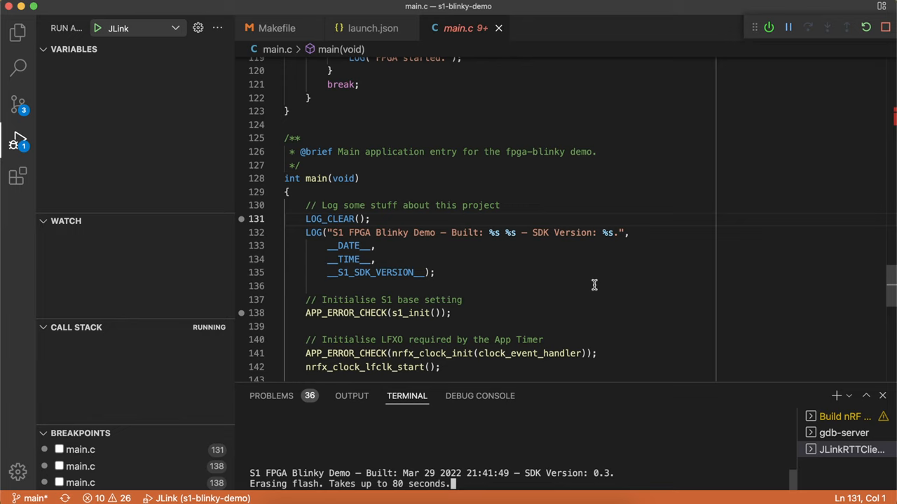
pyautogui.moveTo(600, 380)
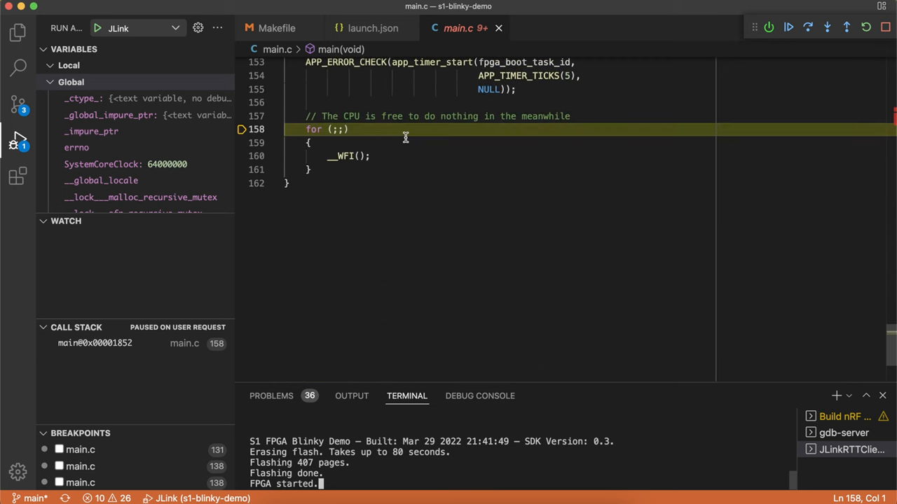
pyautogui.moveTo(583, 280)
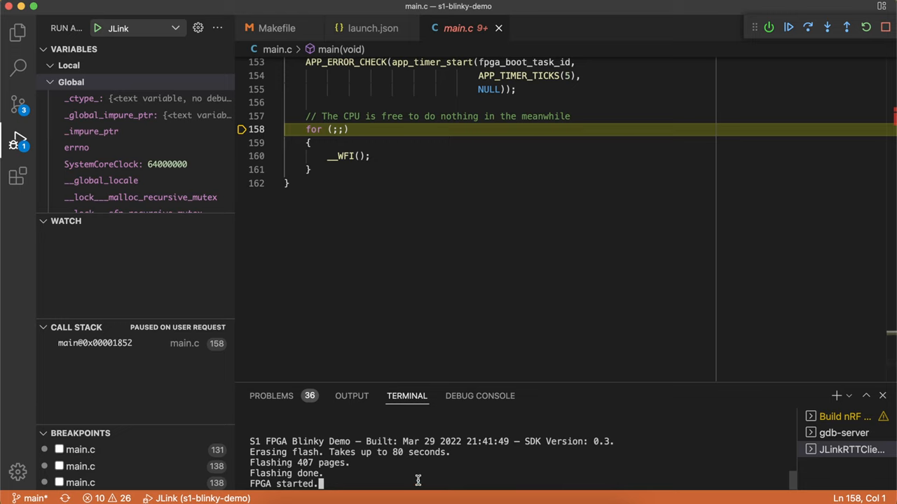
pyautogui.moveTo(476, 264)
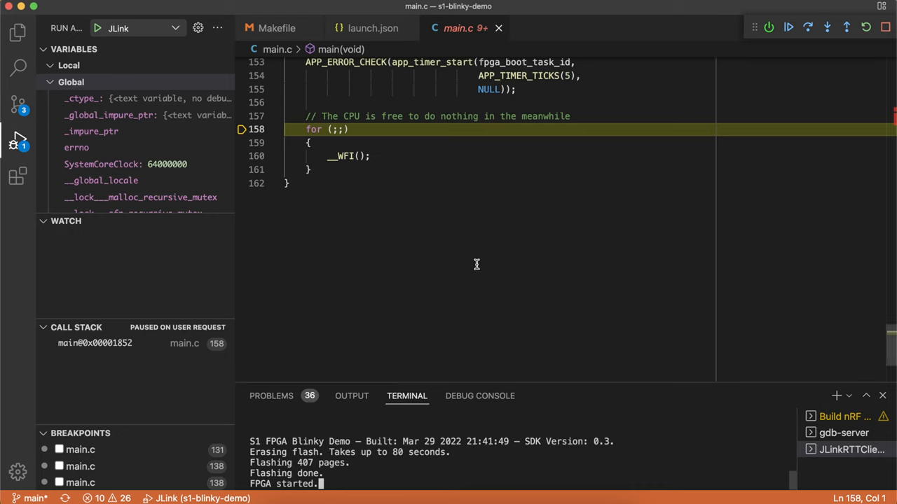
pyautogui.moveTo(167, 200)
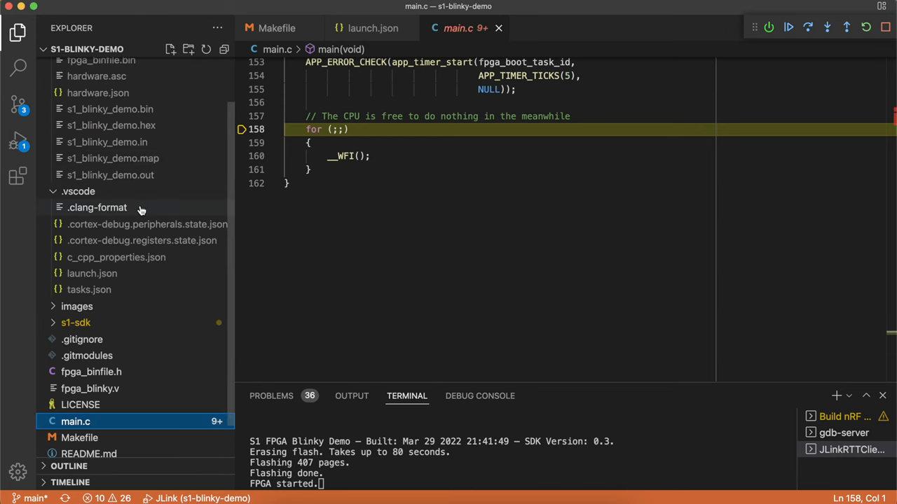
pyautogui.moveTo(97, 207)
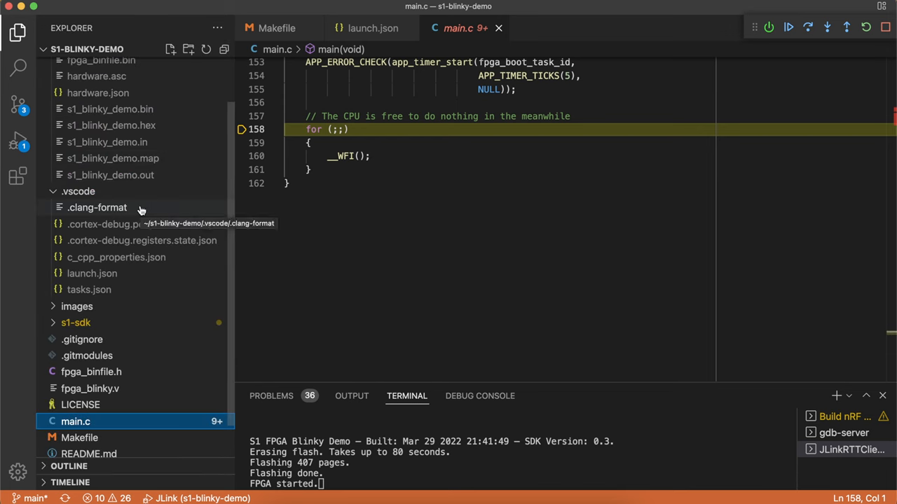
# Scroll down through the project tree in the Explorer
pyautogui.scroll(-3)
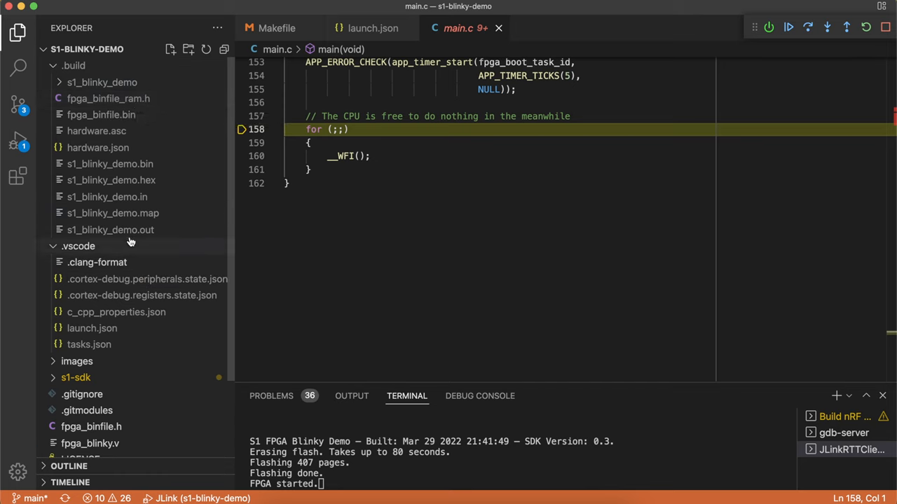
pyautogui.moveTo(171, 254)
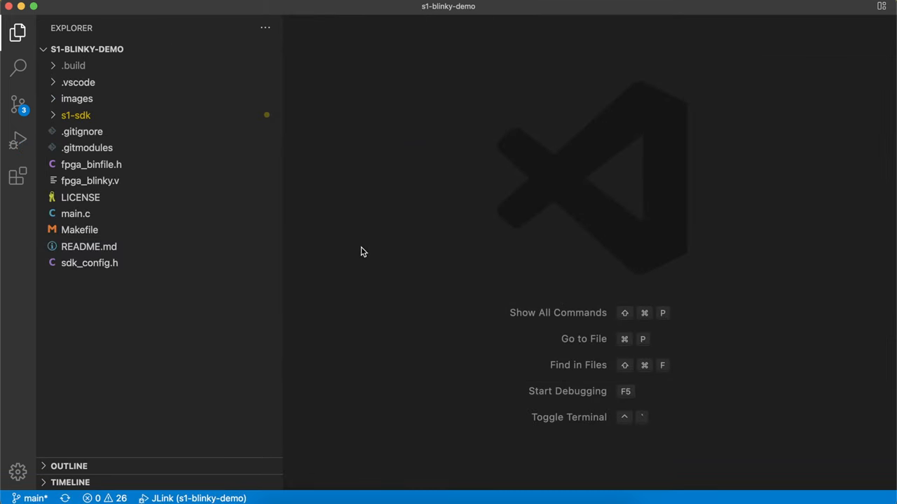
pyautogui.moveTo(140, 119)
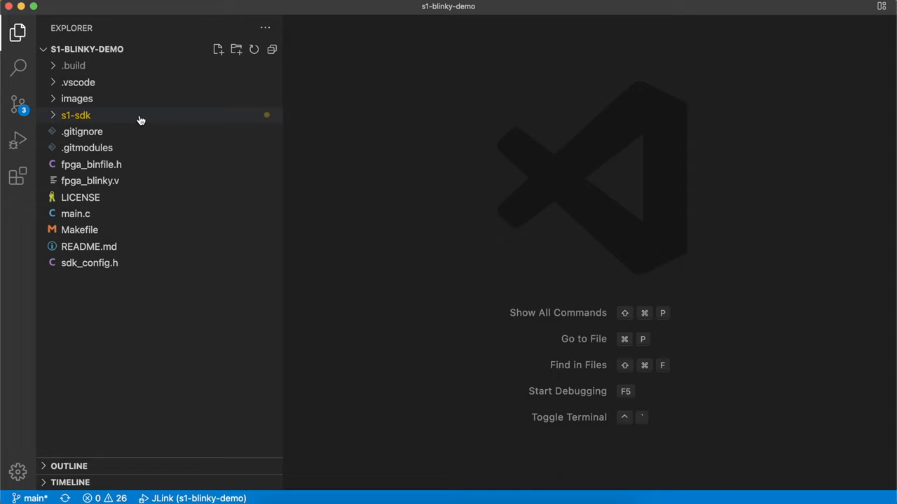
pyautogui.moveTo(118, 117)
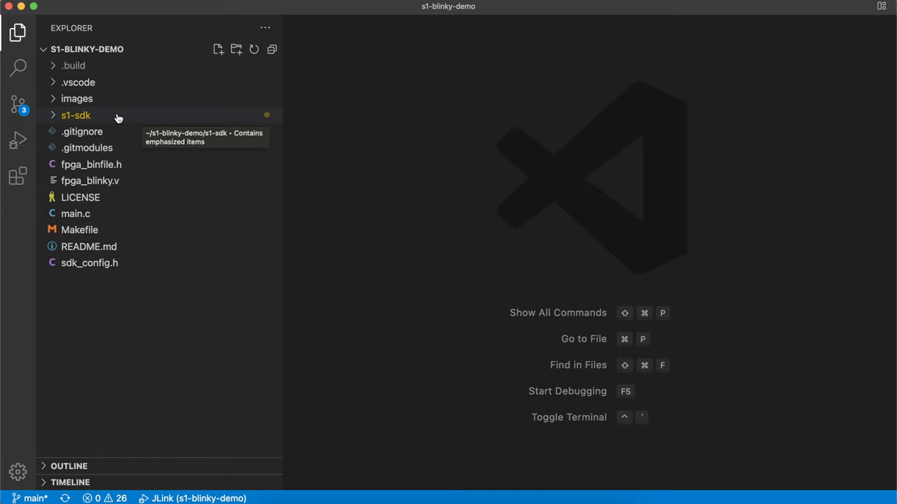
pyautogui.moveTo(192, 295)
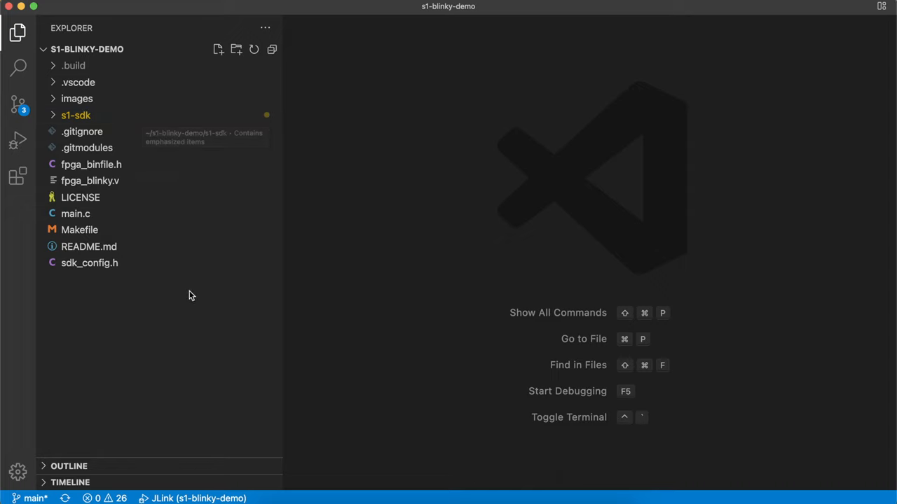
pyautogui.moveTo(82, 131)
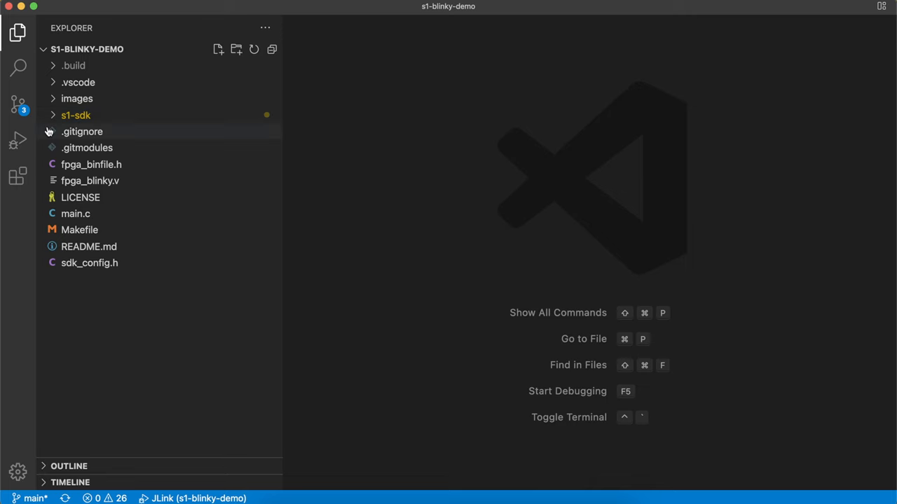
# Show Source Control: three deleted .vscode template files and s1-sdk at commit 937bd3fe
pyautogui.click(17, 103)
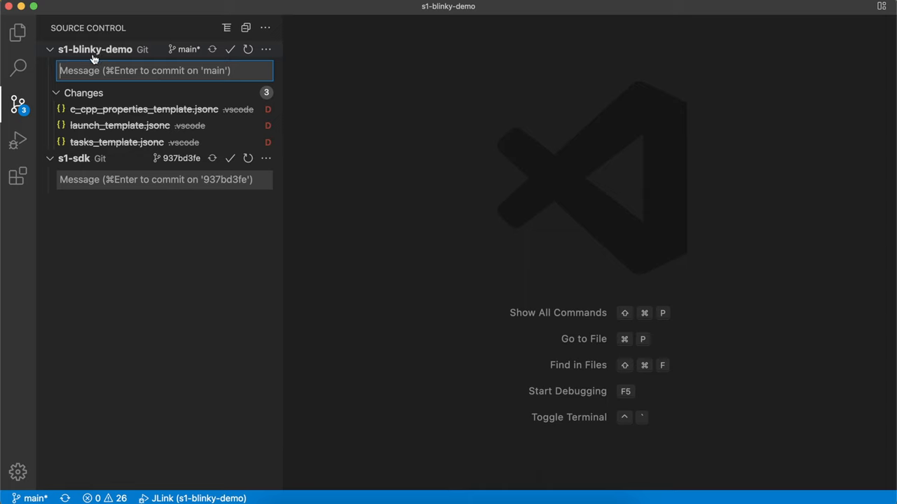
pyautogui.moveTo(102, 49)
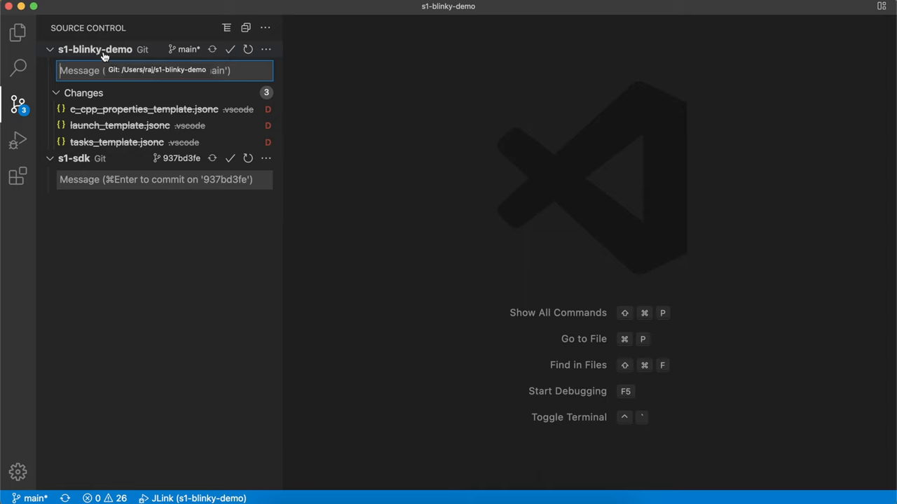
pyautogui.moveTo(154, 49)
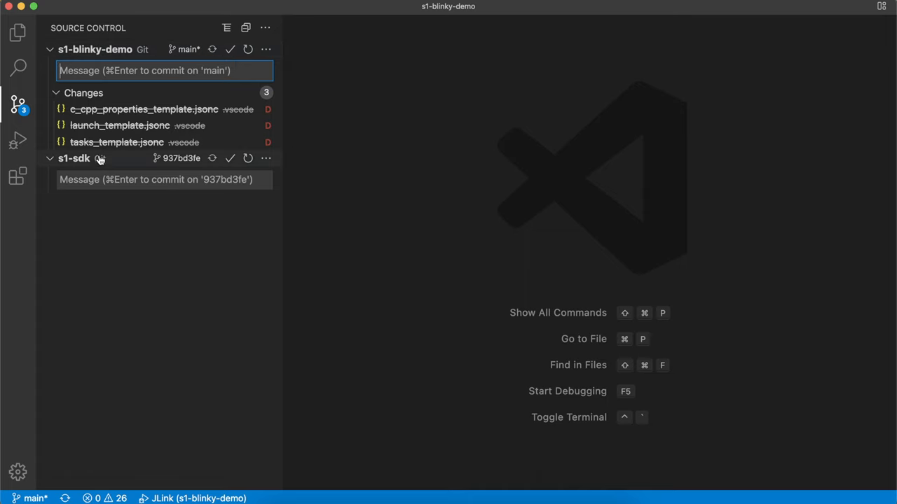
pyautogui.moveTo(102, 161)
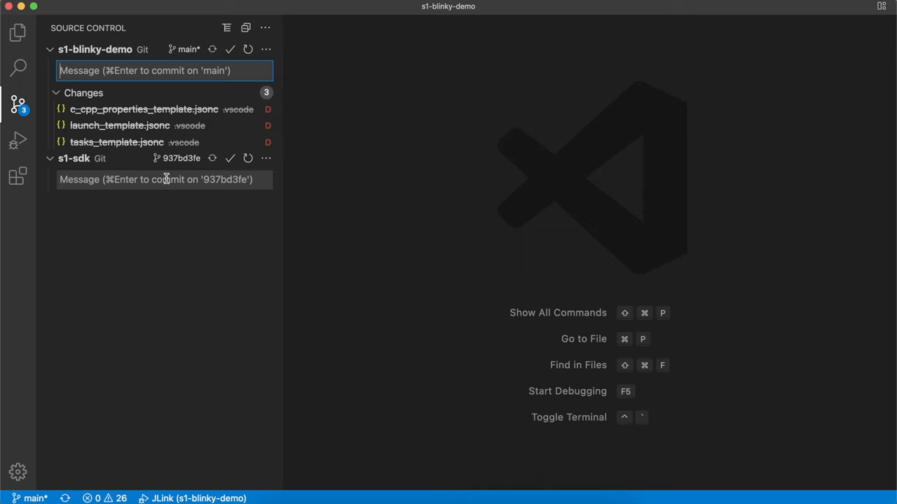
pyautogui.moveTo(127, 236)
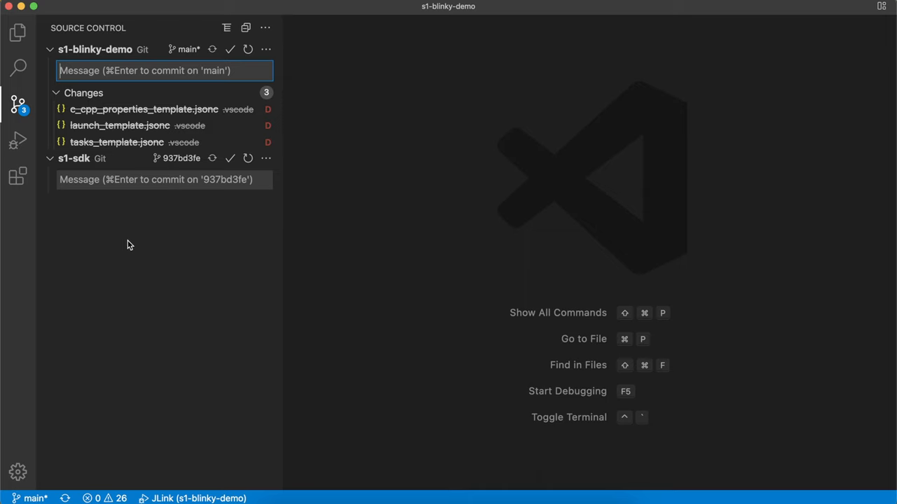
pyautogui.moveTo(175, 168)
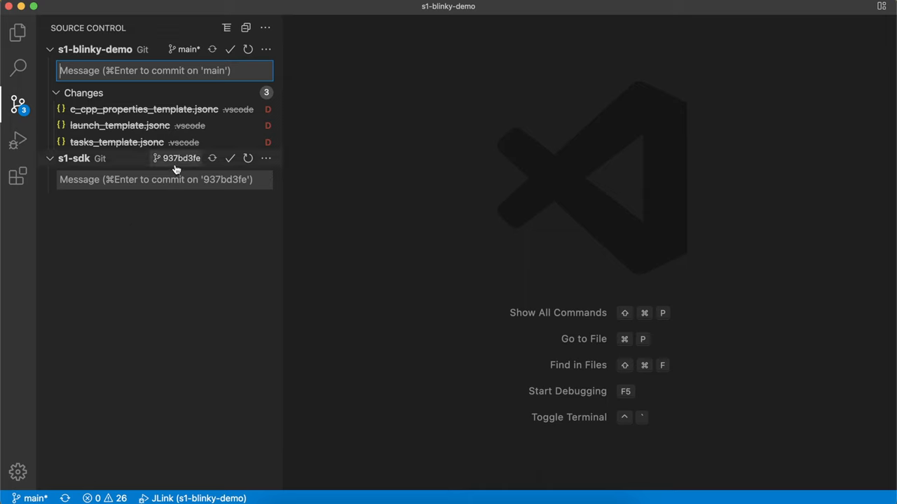
pyautogui.moveTo(18, 33)
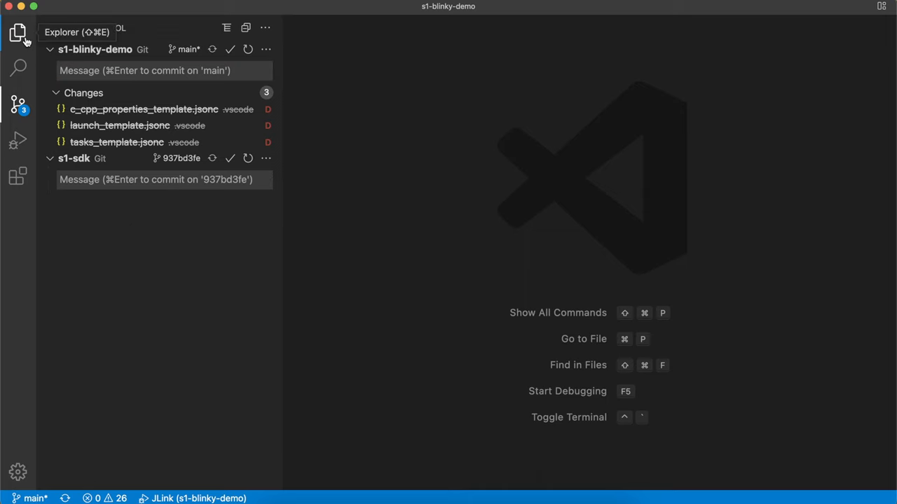
# Return to the Explorer file tree with the s1-sdk folder's files listed
pyautogui.click(18, 33)
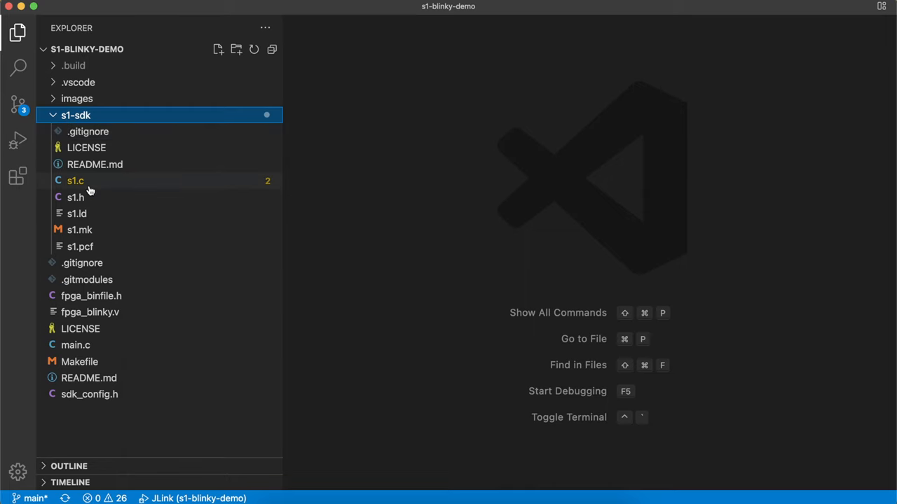
pyautogui.moveTo(90, 198)
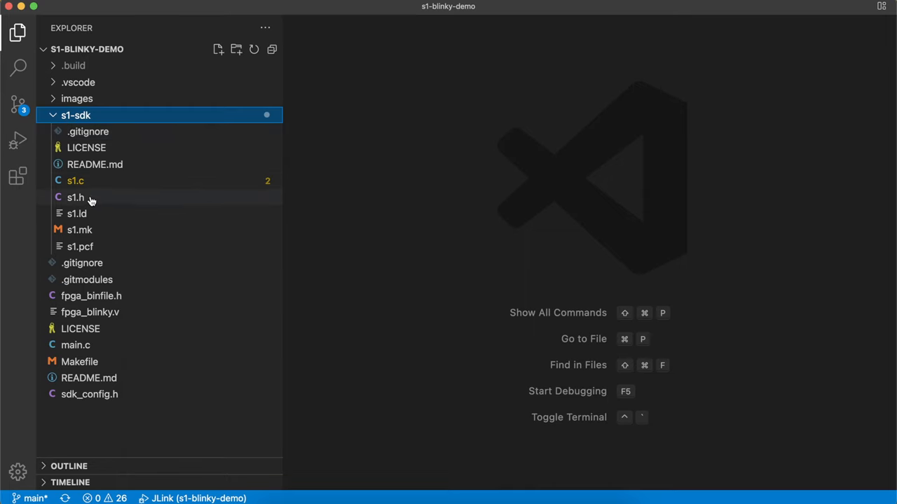
pyautogui.moveTo(108, 200)
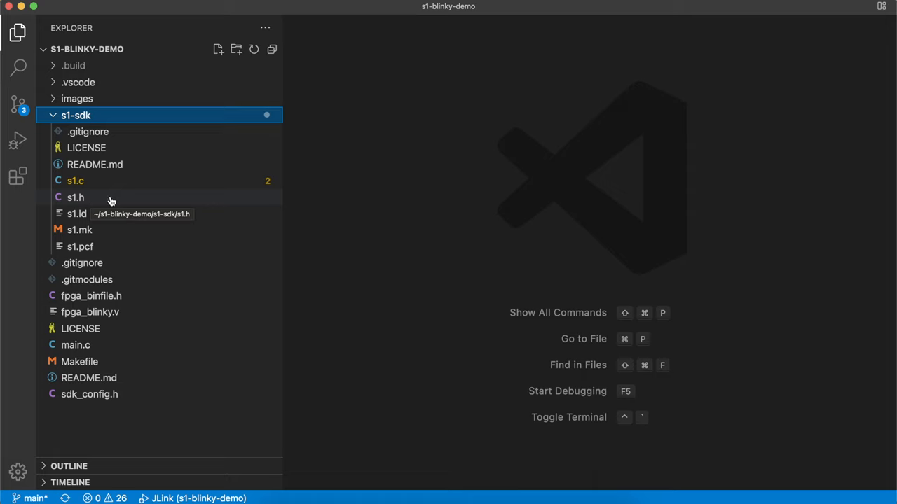
pyautogui.moveTo(137, 200)
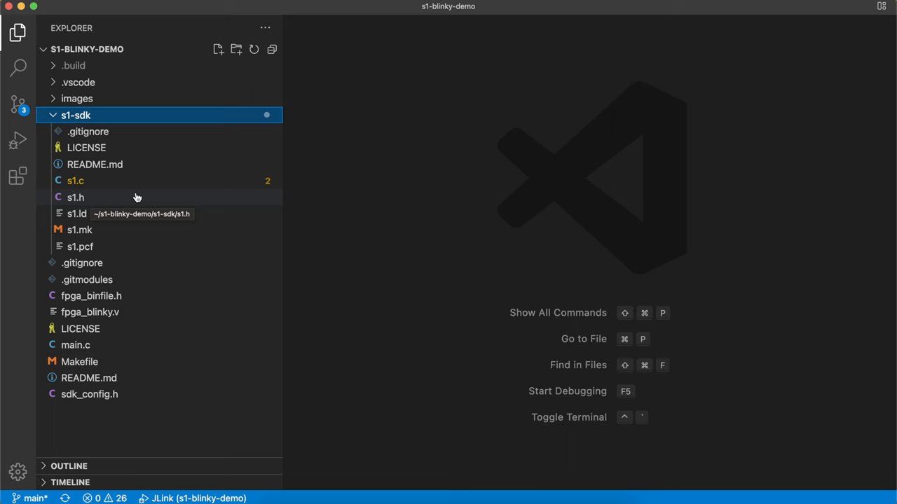
pyautogui.click(75, 197)
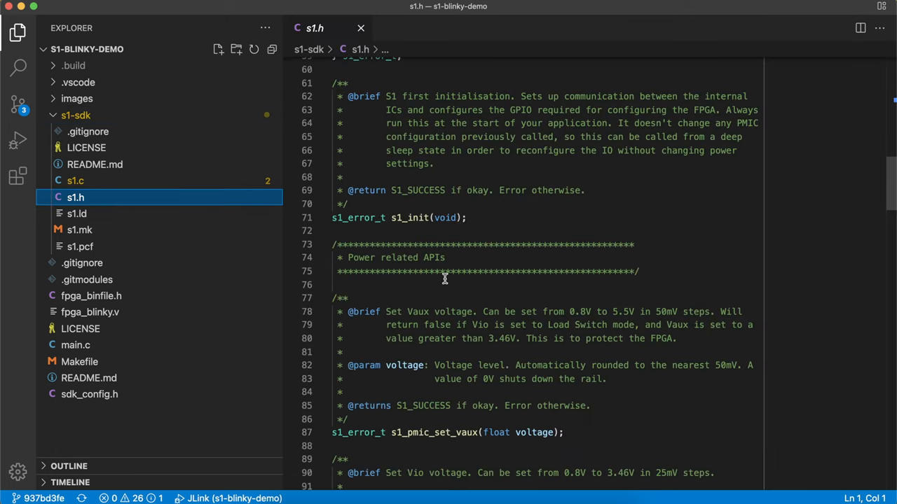
pyautogui.scroll(-3)
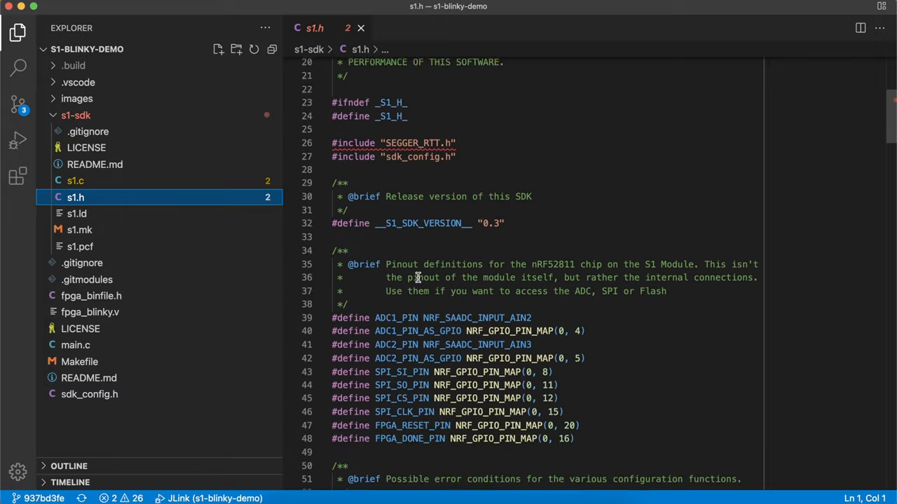
pyautogui.scroll(-3)
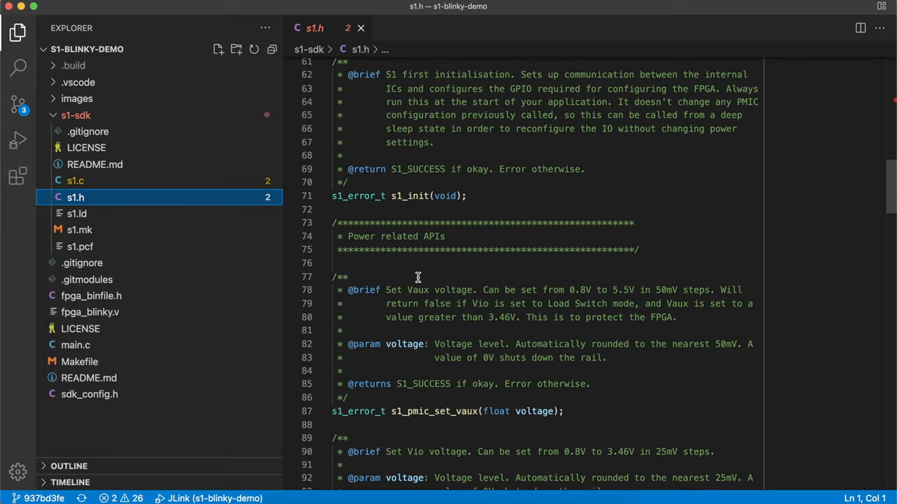
pyautogui.scroll(-3)
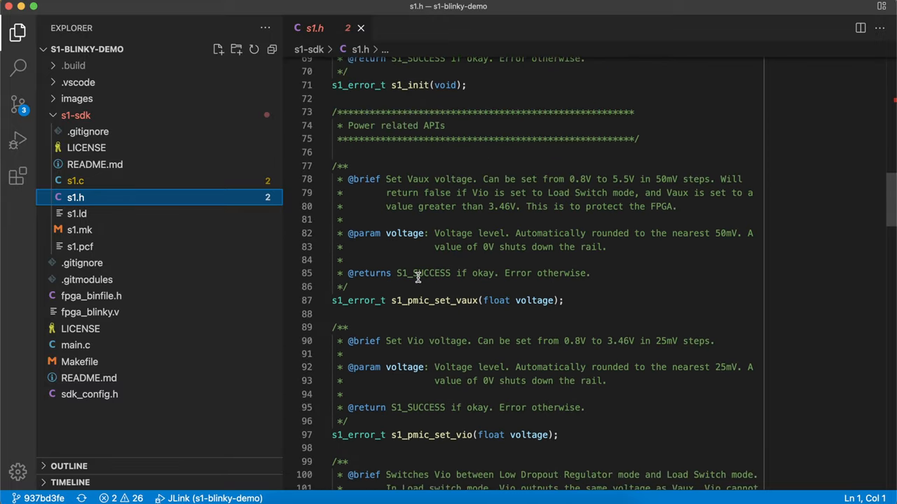
pyautogui.scroll(-3)
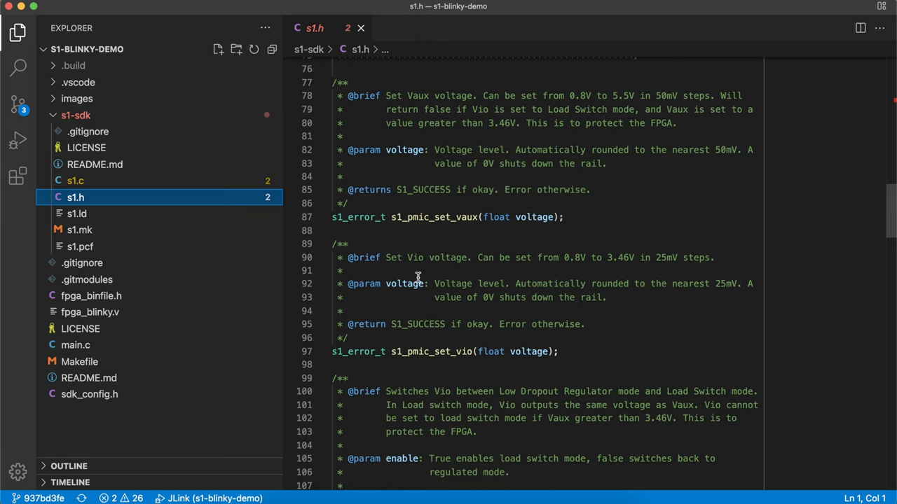
pyautogui.scroll(-3)
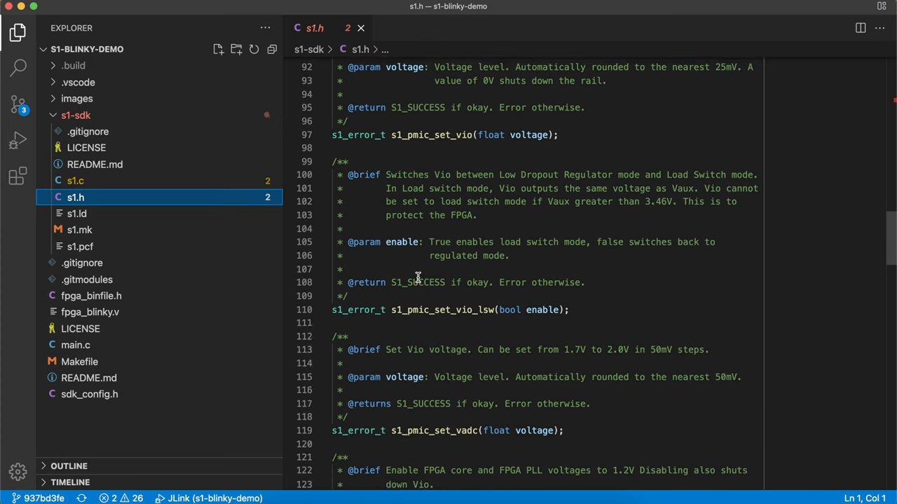
pyautogui.scroll(-3)
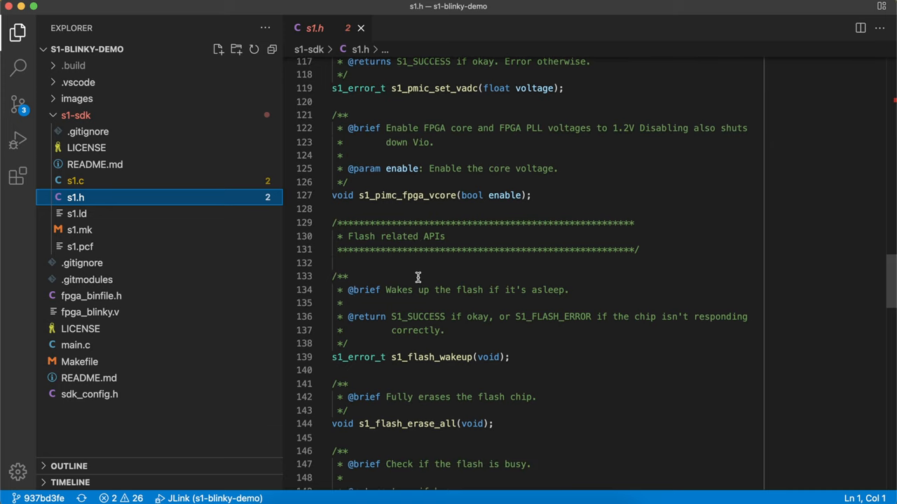
pyautogui.scroll(3)
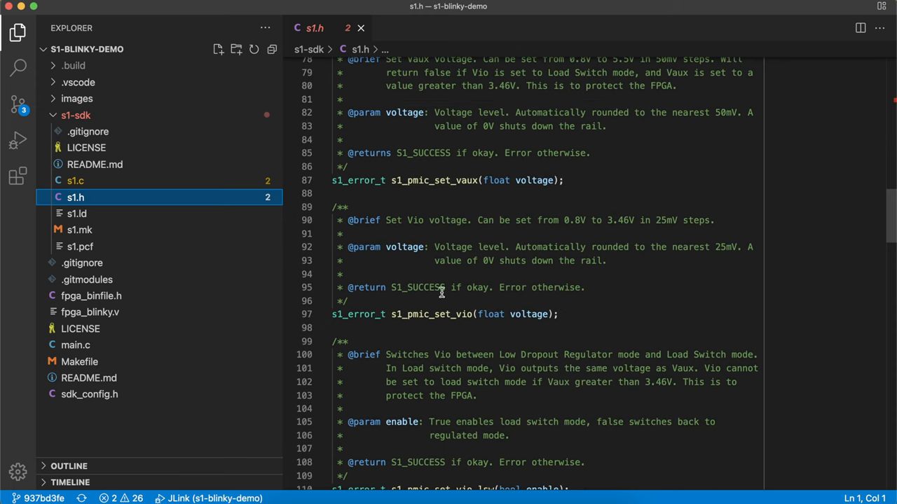
pyautogui.scroll(3)
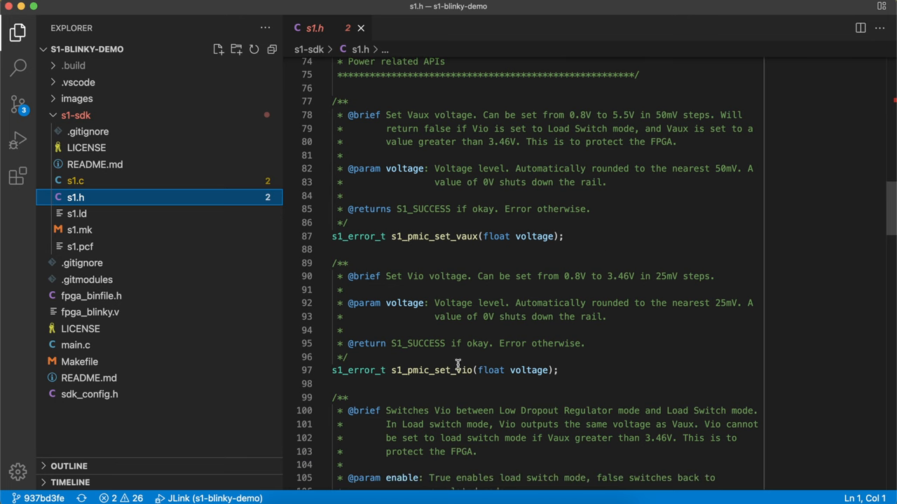
pyautogui.moveTo(609, 369)
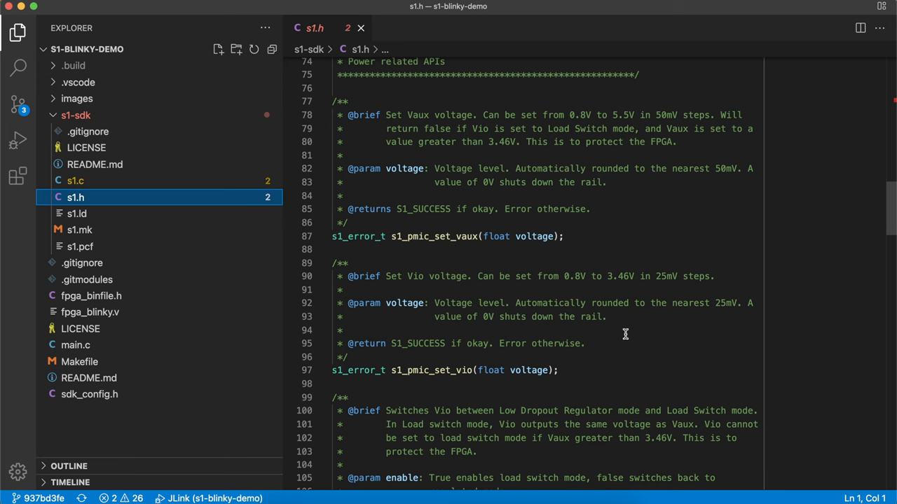
pyautogui.scroll(-3)
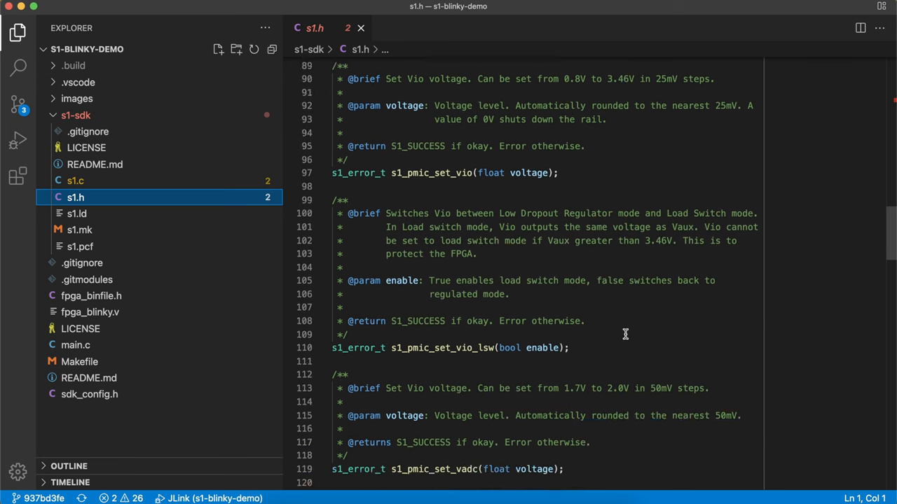
pyautogui.scroll(-3)
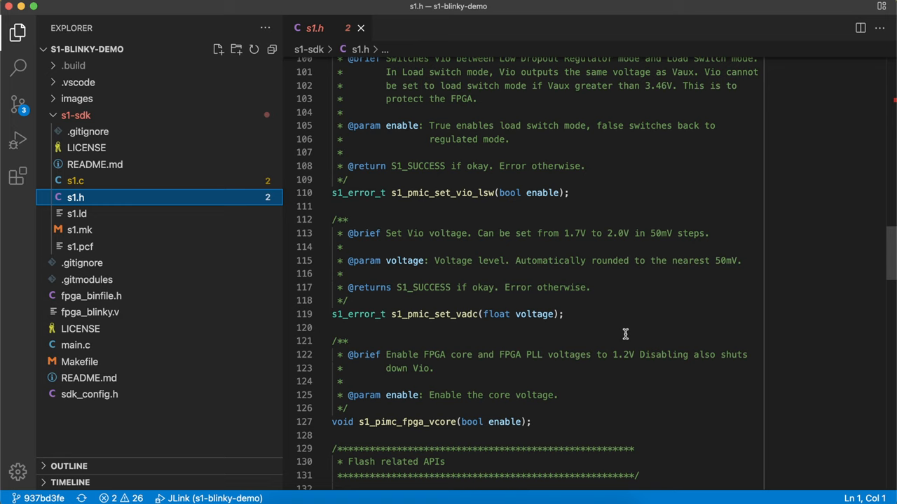
pyautogui.moveTo(628, 297)
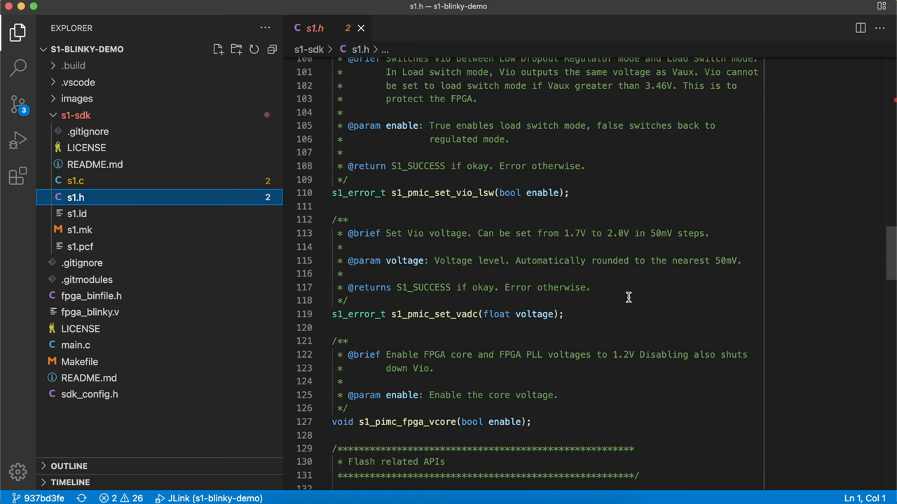
pyautogui.scroll(3)
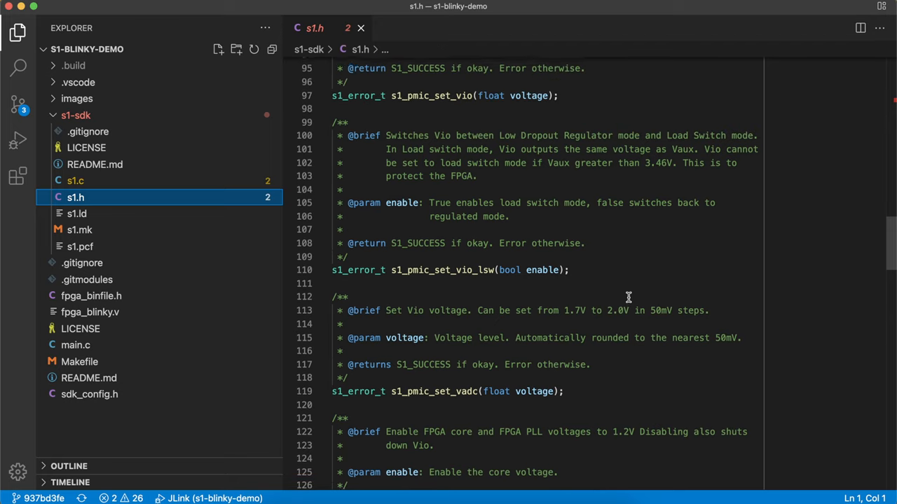
pyautogui.scroll(-3)
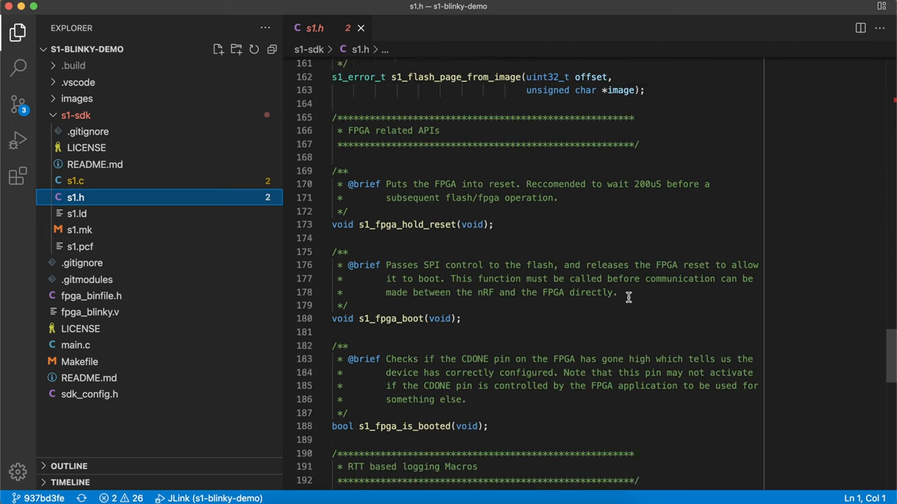
pyautogui.scroll(-3)
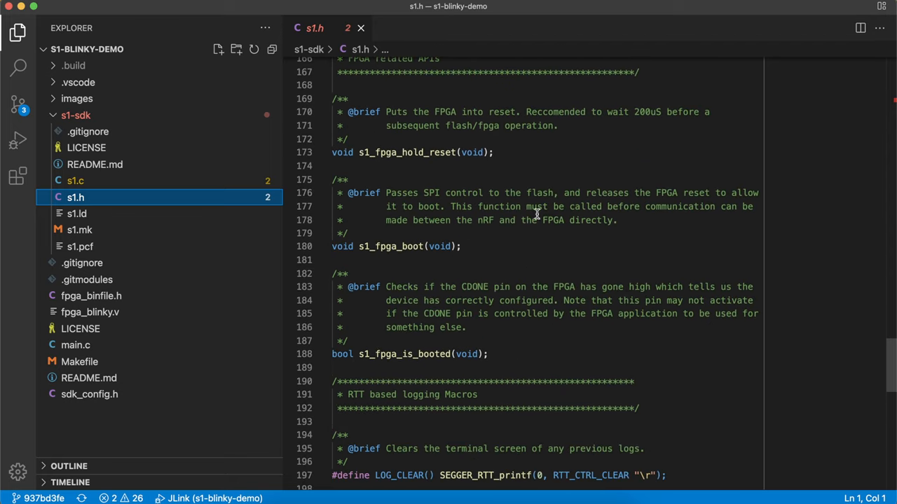
pyautogui.moveTo(534, 234)
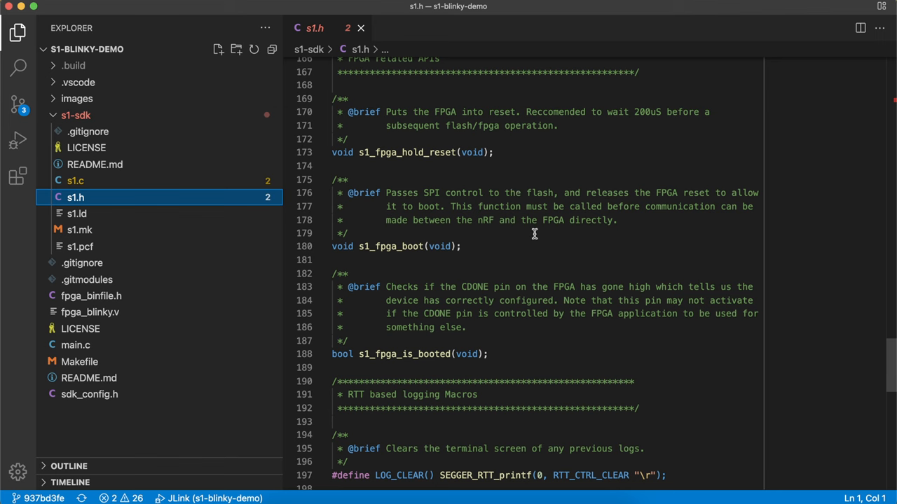
pyautogui.scroll(-3)
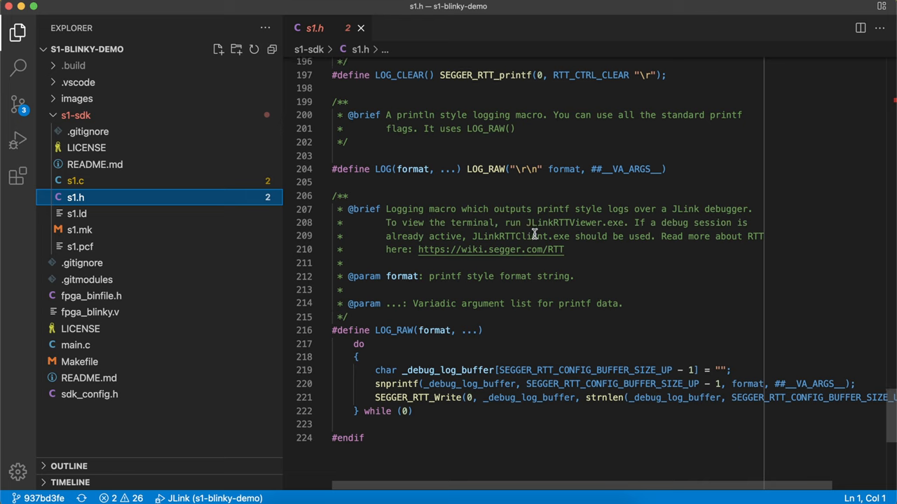
pyautogui.scroll(3)
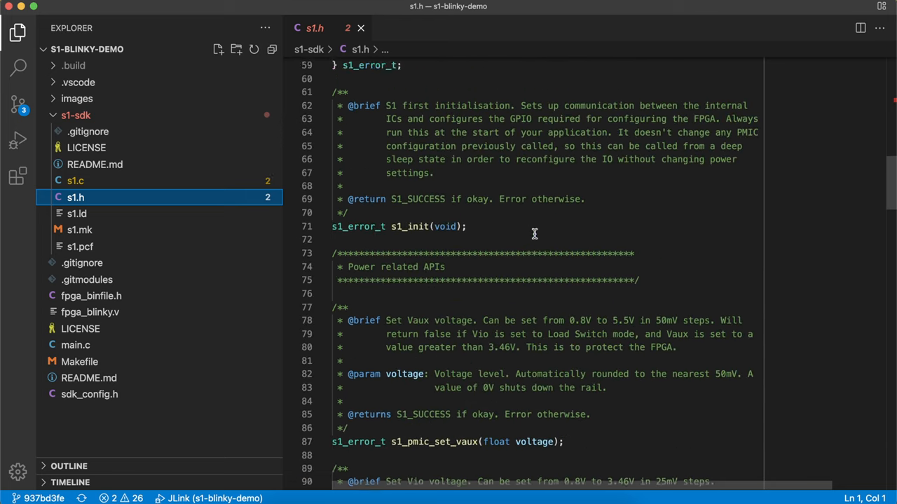
pyautogui.scroll(3)
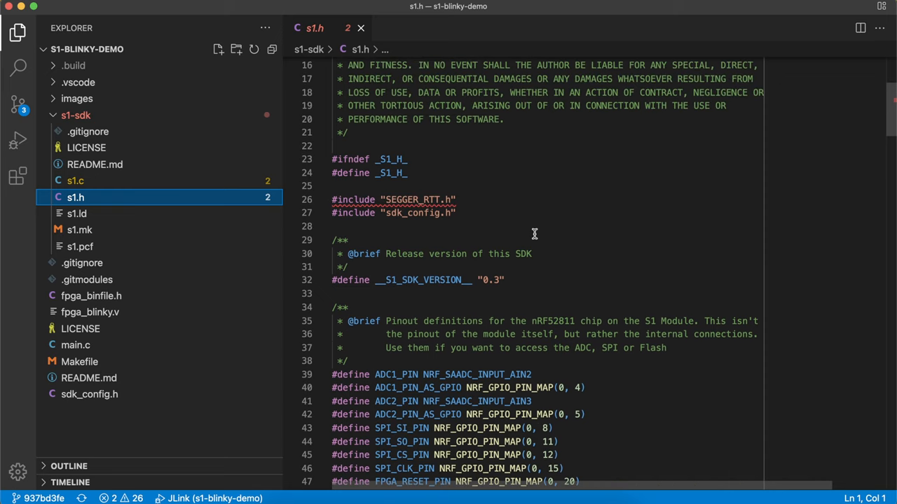
pyautogui.scroll(-3)
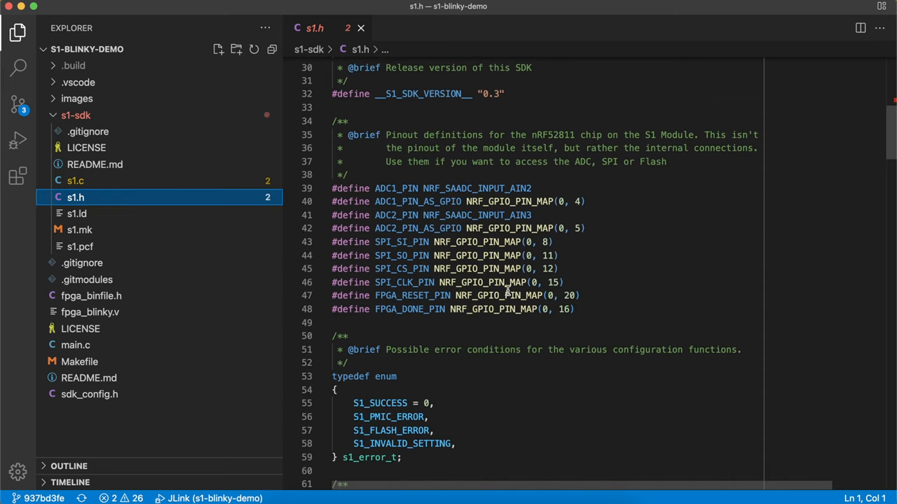
pyautogui.moveTo(454, 309)
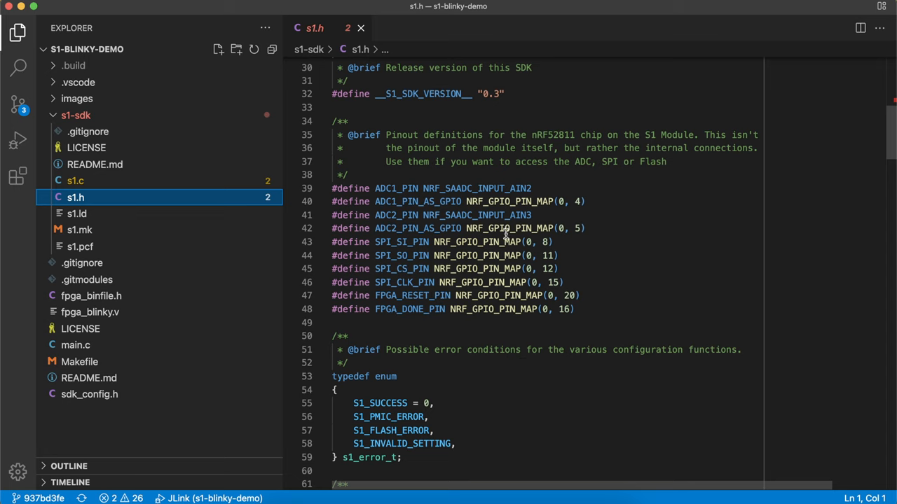
pyautogui.moveTo(508, 335)
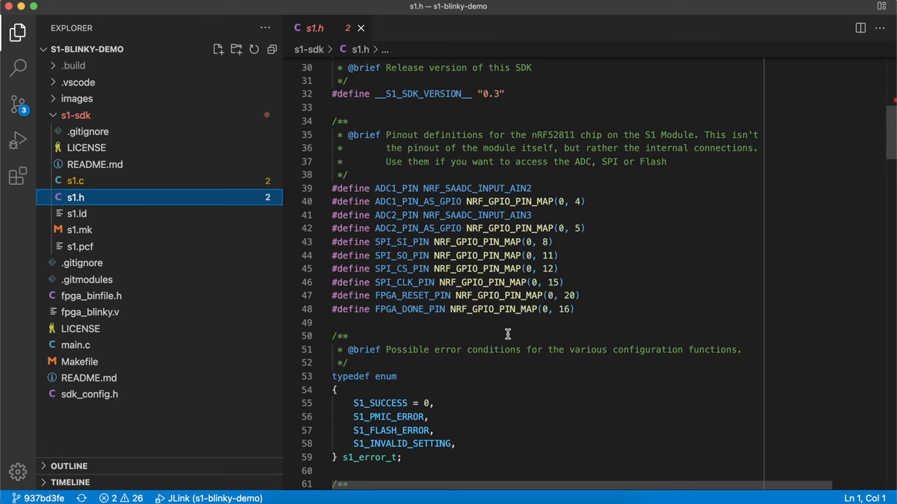
pyautogui.moveTo(116, 267)
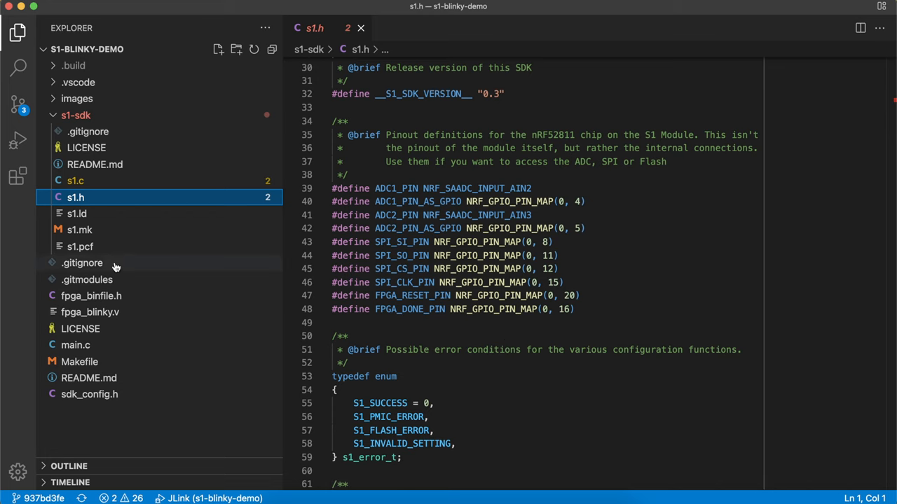
pyautogui.moveTo(105, 229)
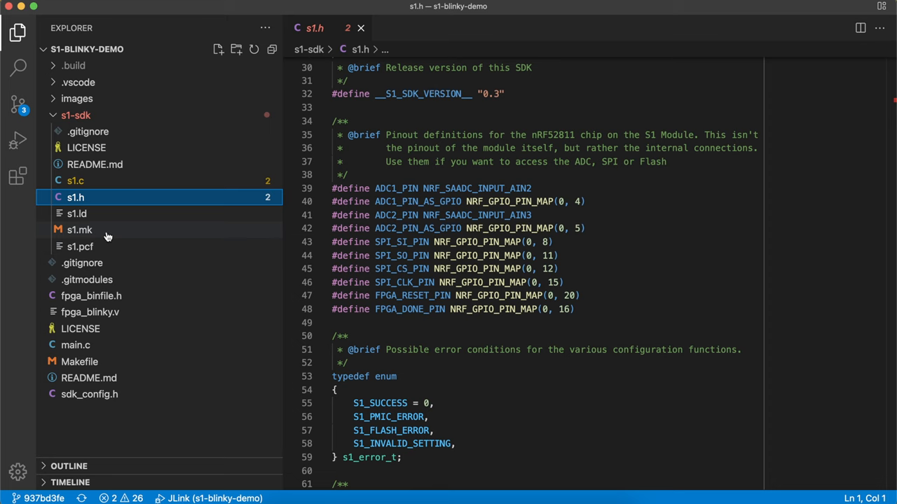
# Open s1.mk under s1-sdk to view its C, C++ and assembly compiler flags
pyautogui.click(79, 230)
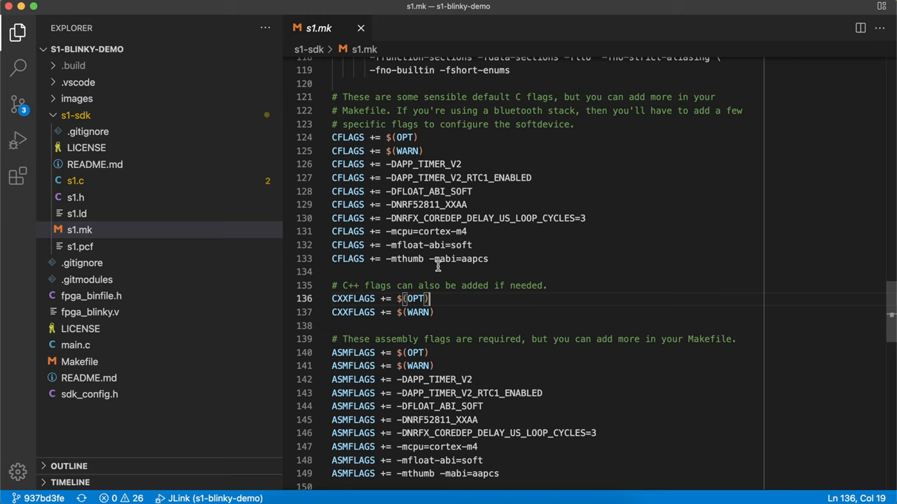
pyautogui.moveTo(98, 217)
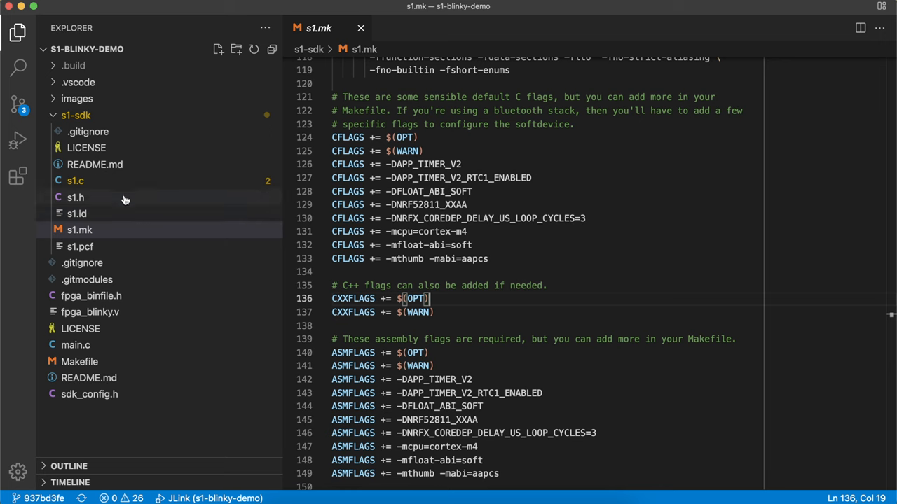
# Review the s1-sdk submodule's commit change in Source Control, then close the diff
pyautogui.click(18, 103)
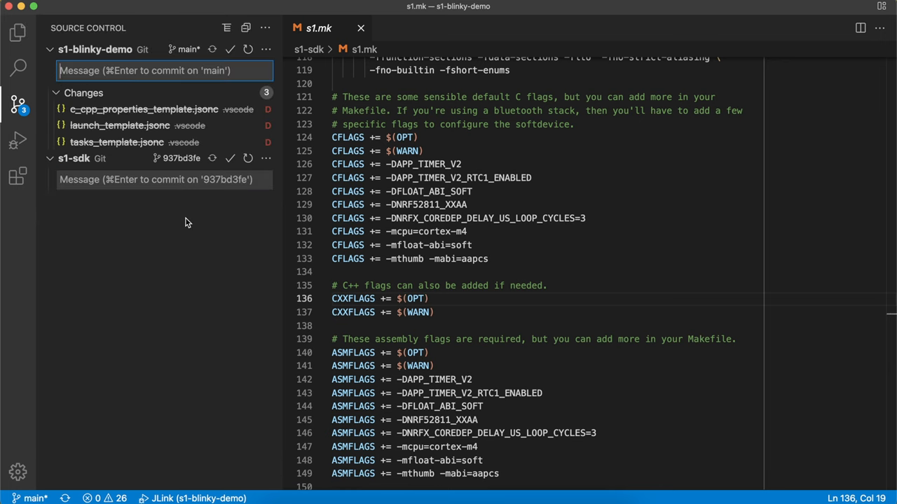
pyautogui.moveTo(170, 157)
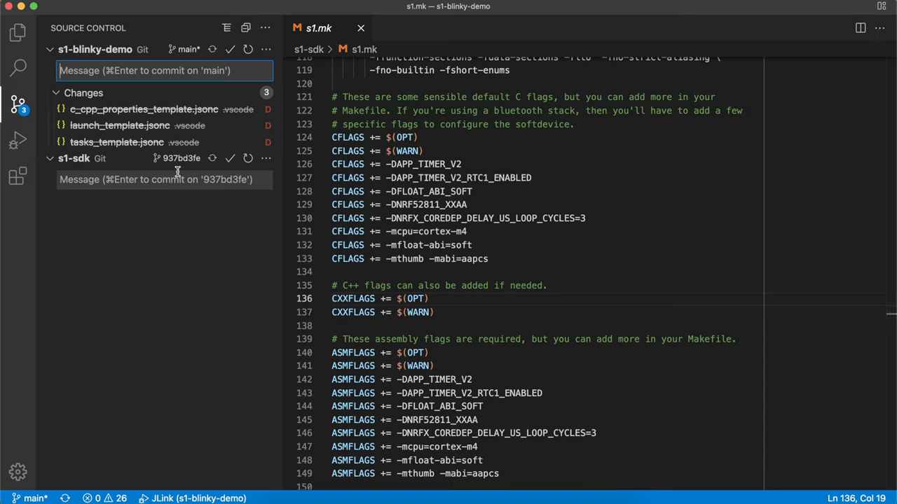
pyautogui.moveTo(180, 159)
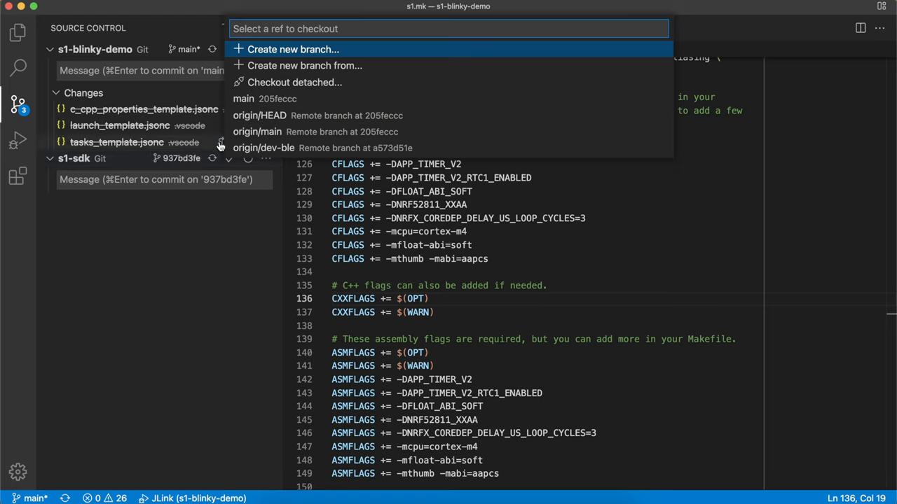
pyautogui.moveTo(292, 102)
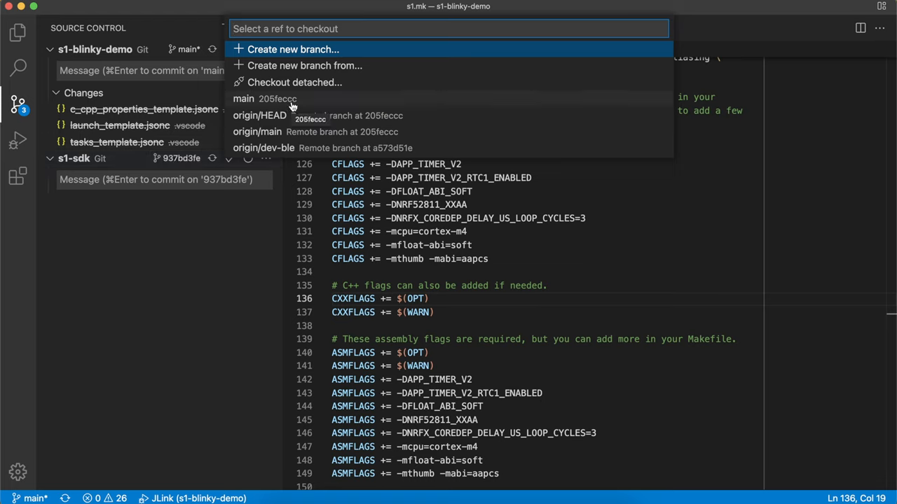
pyautogui.moveTo(291, 112)
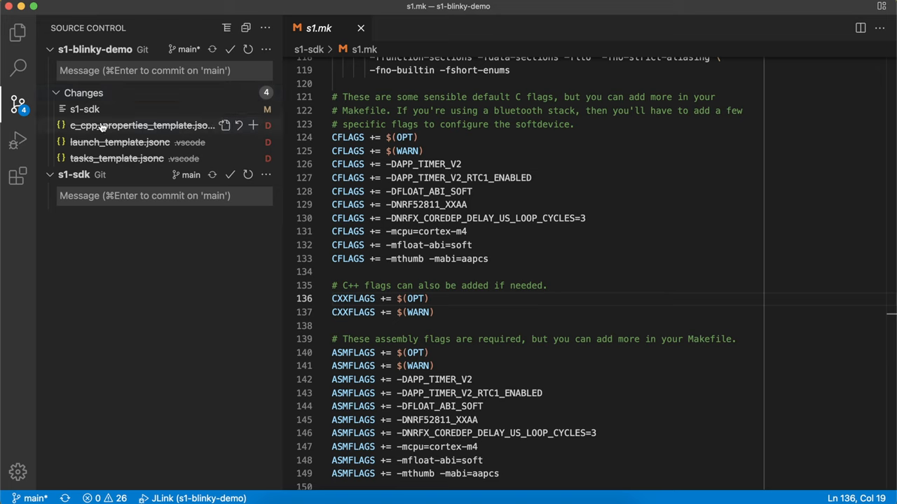
pyautogui.click(84, 109)
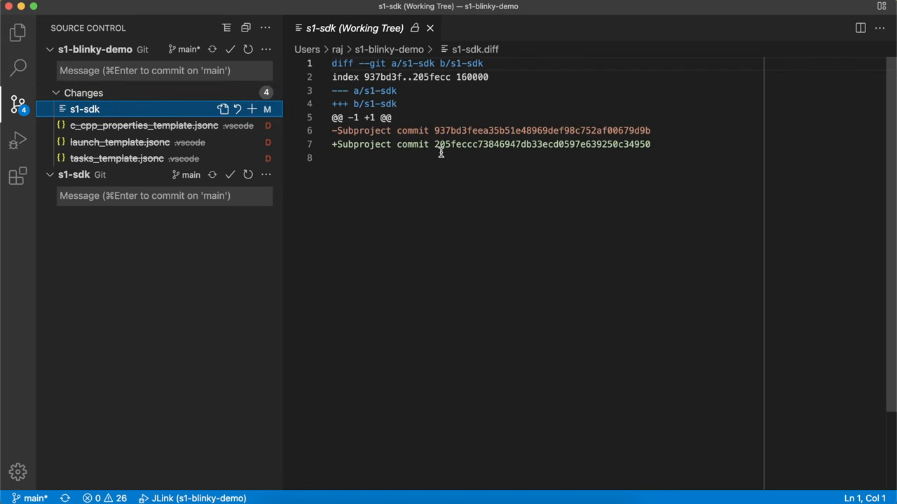
pyautogui.click(431, 28)
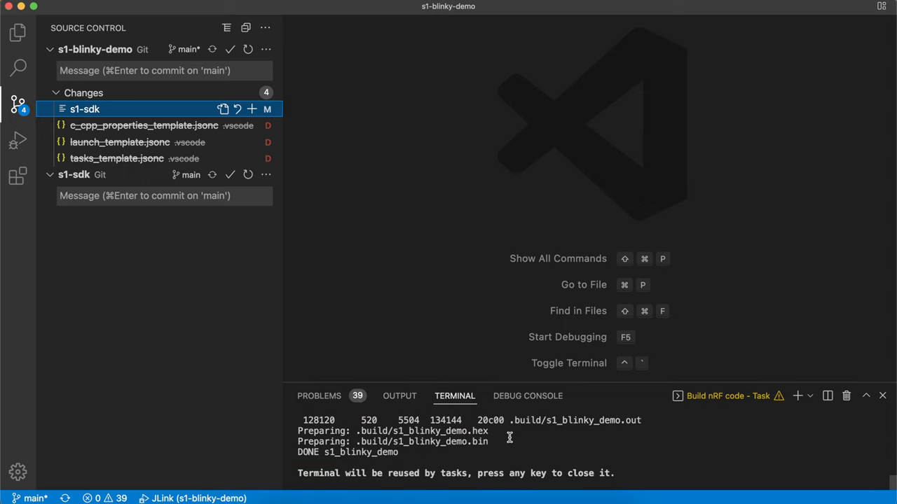
pyautogui.moveTo(18, 33)
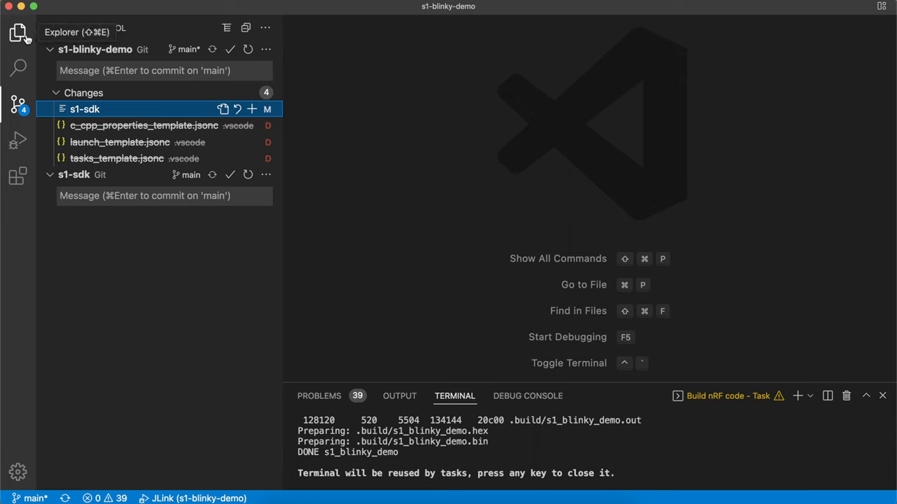
# Switch back to the Explorer showing s1-sdk's files, including s1.c and s1.mk
pyautogui.click(18, 33)
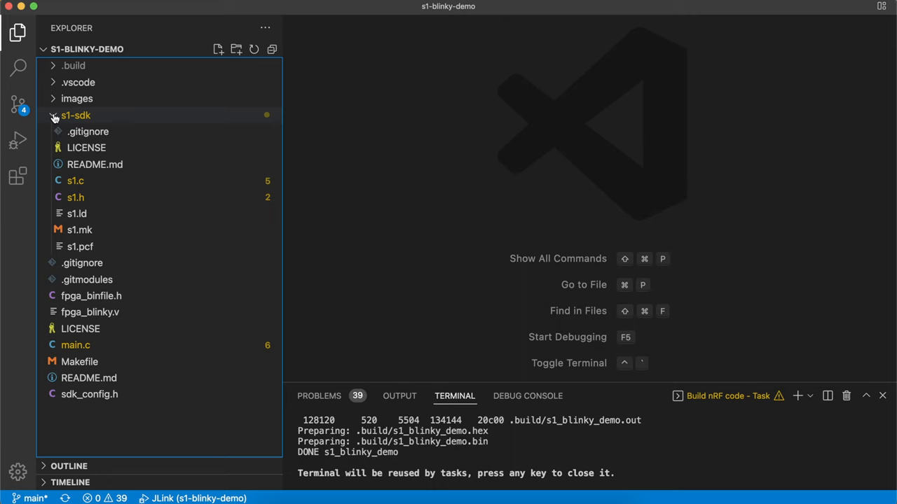
# Look over the SDK's s1.c and s1.h sources, then collapse the s1-sdk folder
pyautogui.click(76, 115)
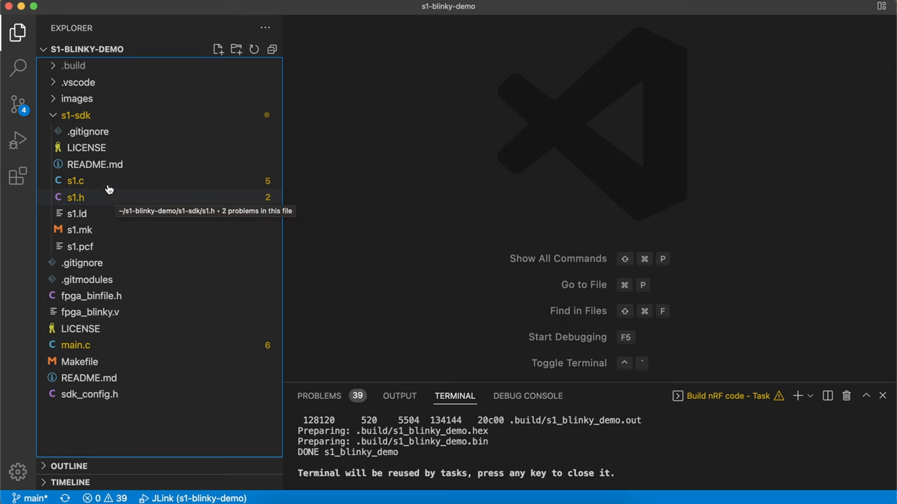
pyautogui.click(75, 181)
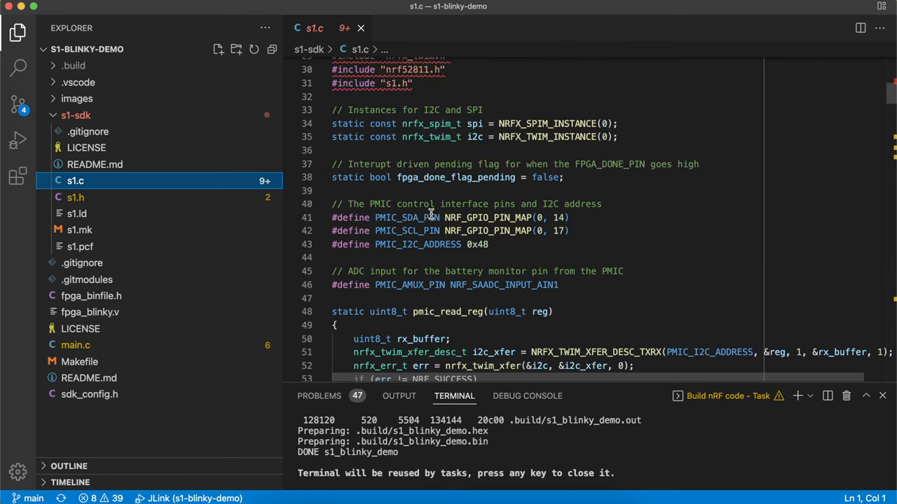
pyautogui.scroll(-3)
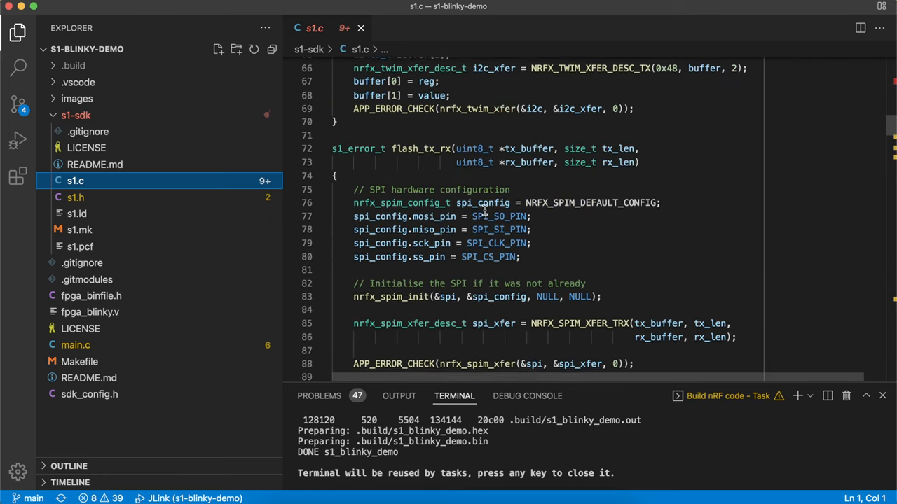
pyautogui.scroll(-3)
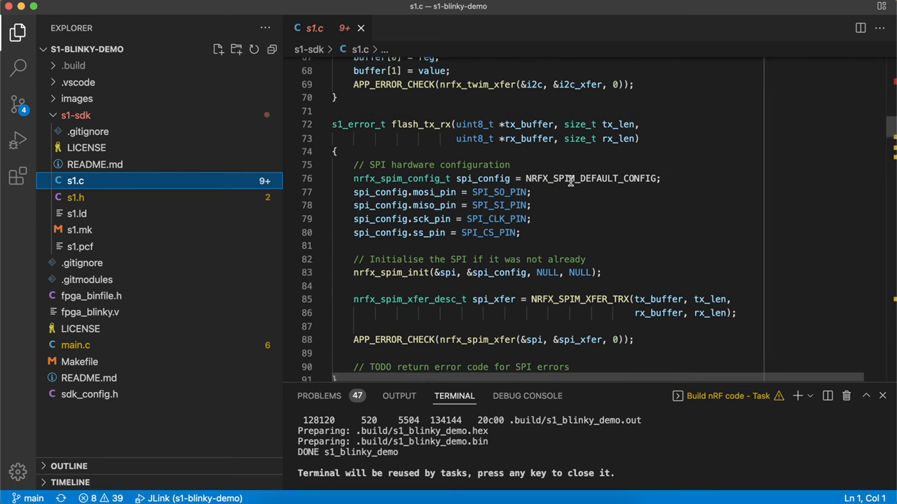
pyautogui.click(75, 197)
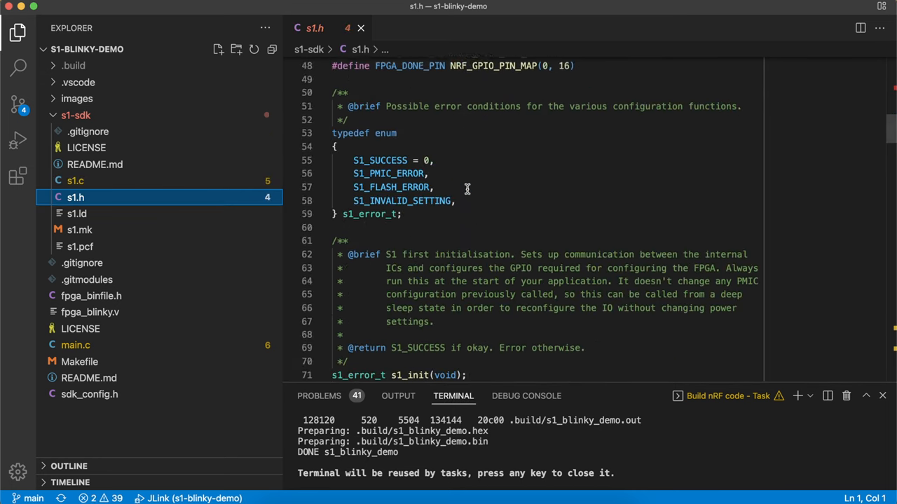
pyautogui.scroll(-3)
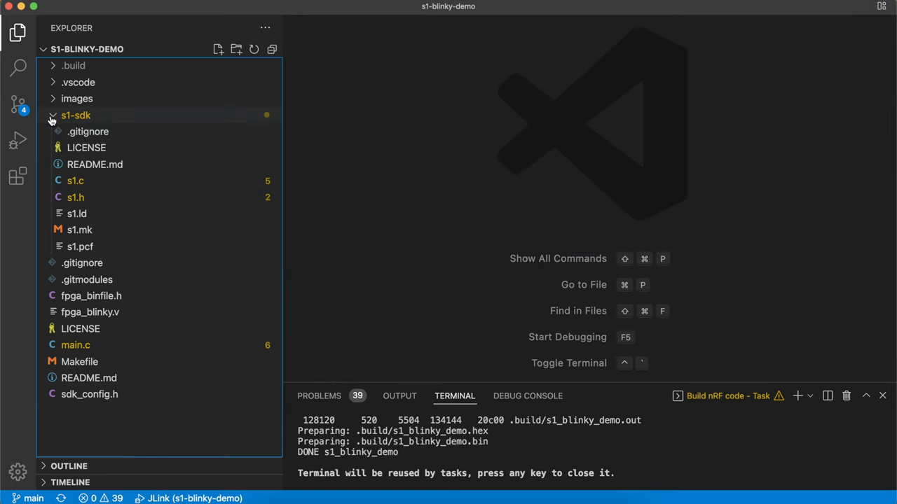
pyautogui.moveTo(63, 118)
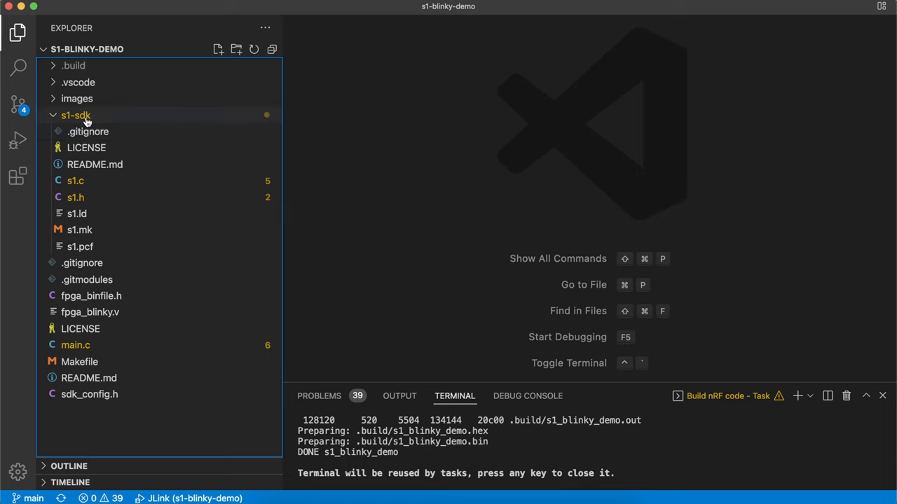
pyautogui.moveTo(102, 123)
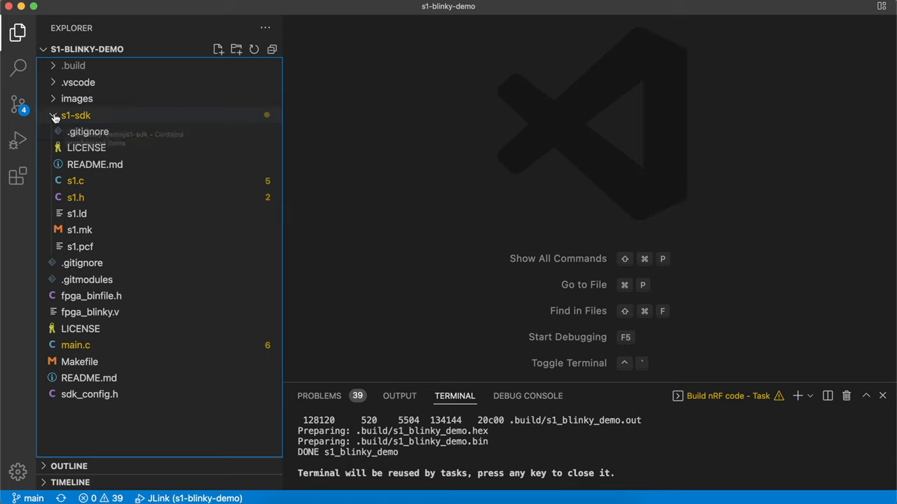
pyautogui.click(53, 115)
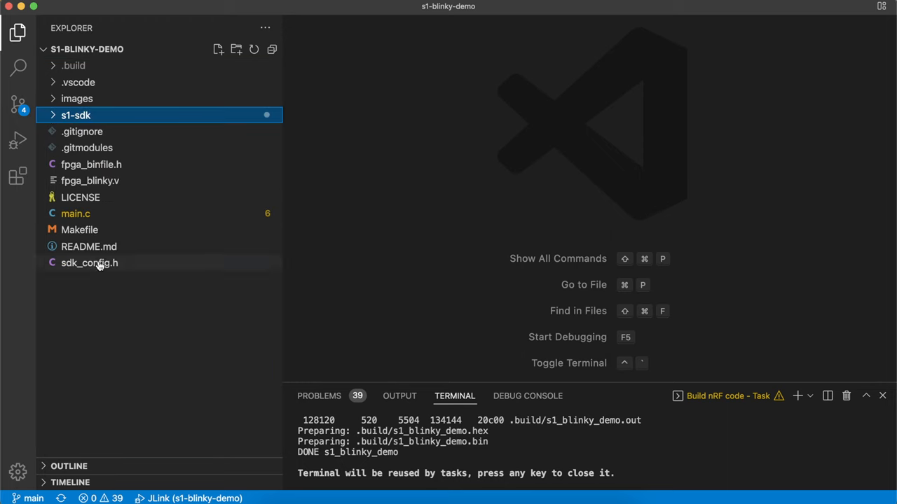
# Open main.c, then fpga_blinky.v, ending on the project Makefile's verilog build rules
pyautogui.doubleClick(74, 213)
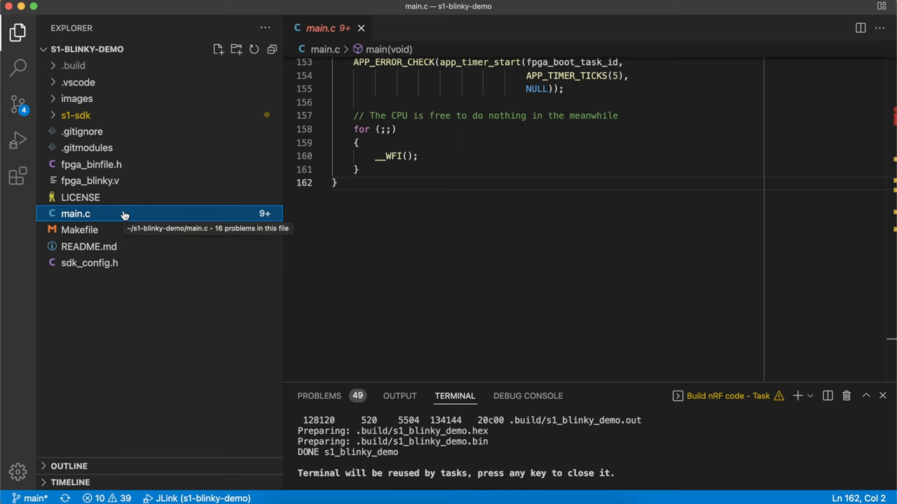
pyautogui.moveTo(145, 240)
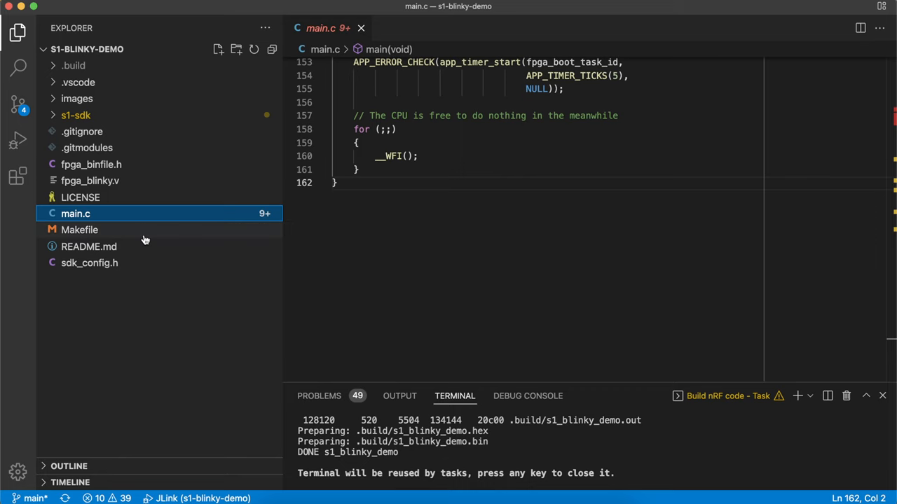
pyautogui.moveTo(140, 180)
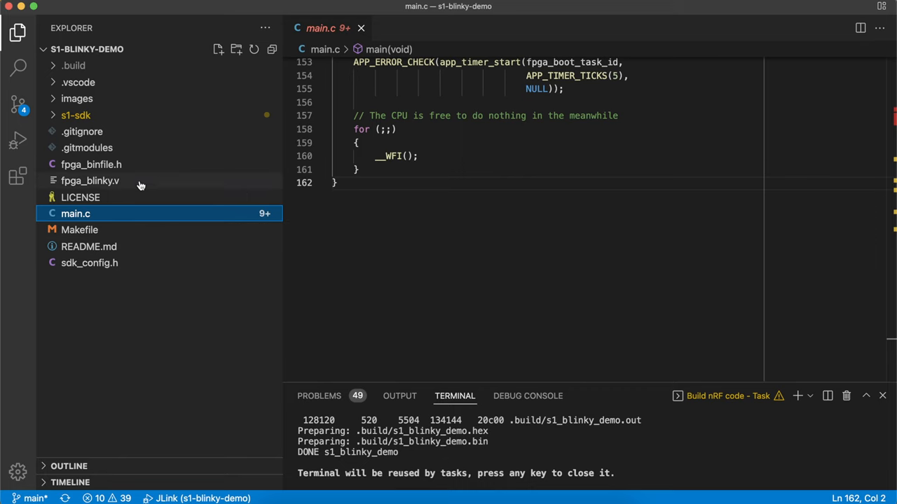
pyautogui.click(90, 180)
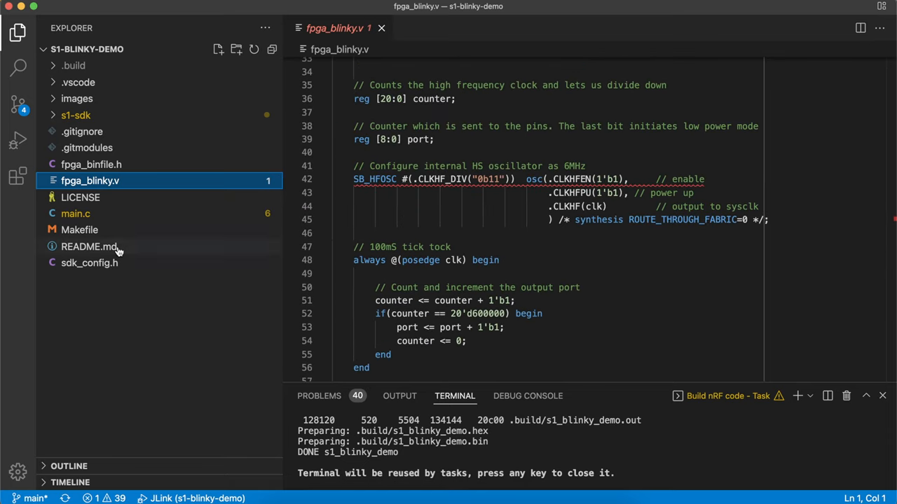
pyautogui.moveTo(140, 235)
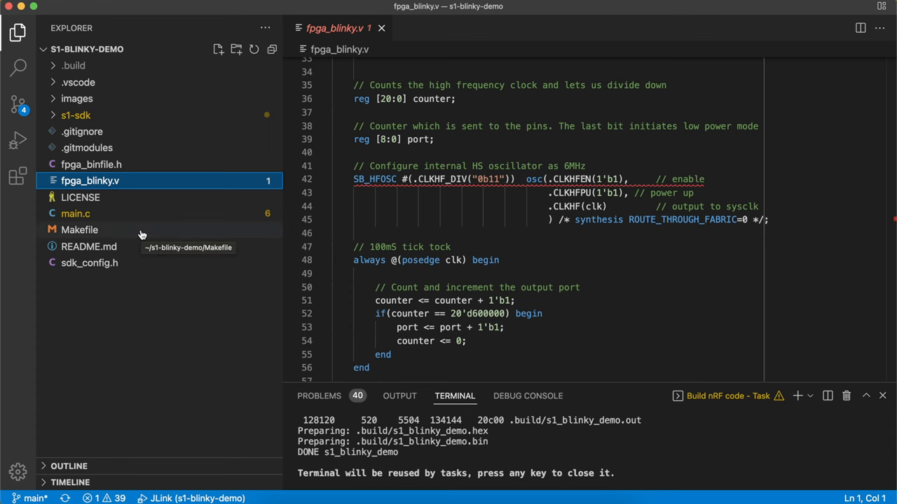
pyautogui.click(79, 229)
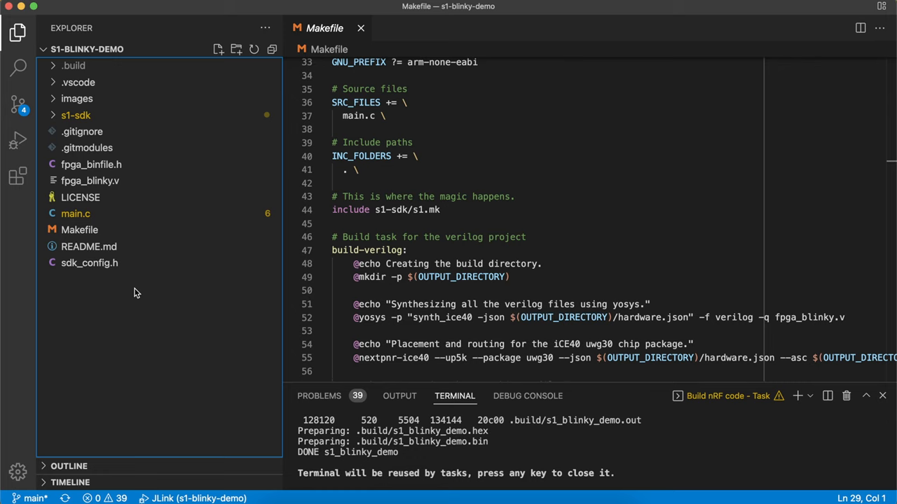
pyautogui.moveTo(150, 312)
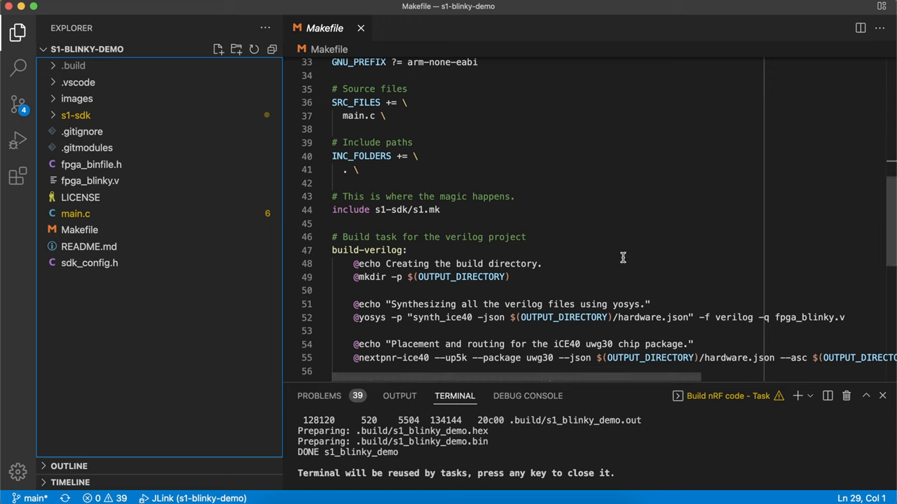
pyautogui.moveTo(593, 208)
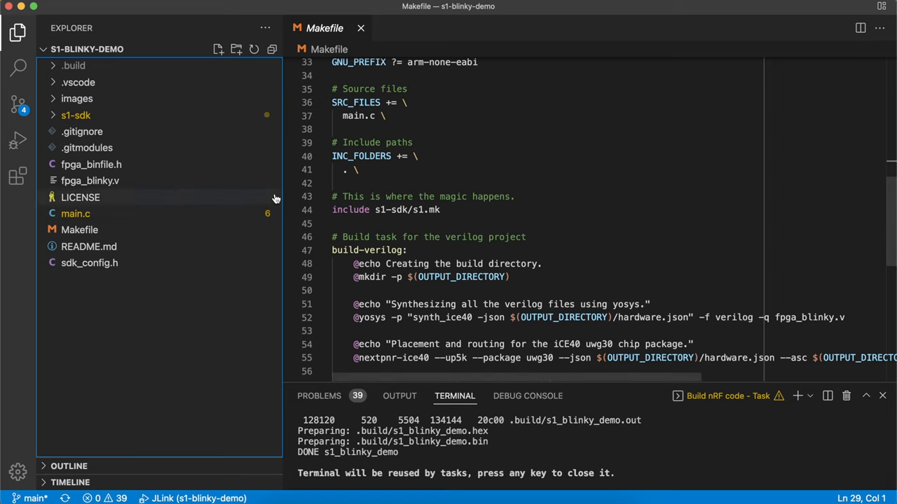
pyautogui.click(75, 214)
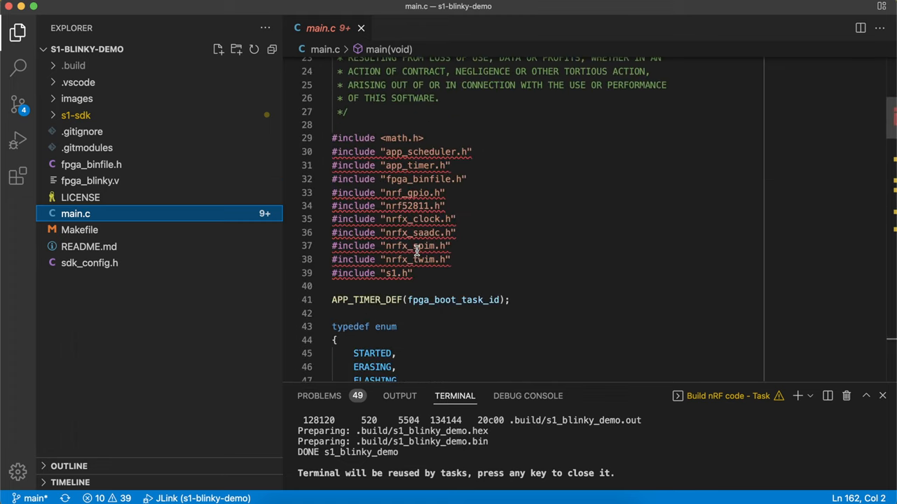
pyautogui.scroll(-3)
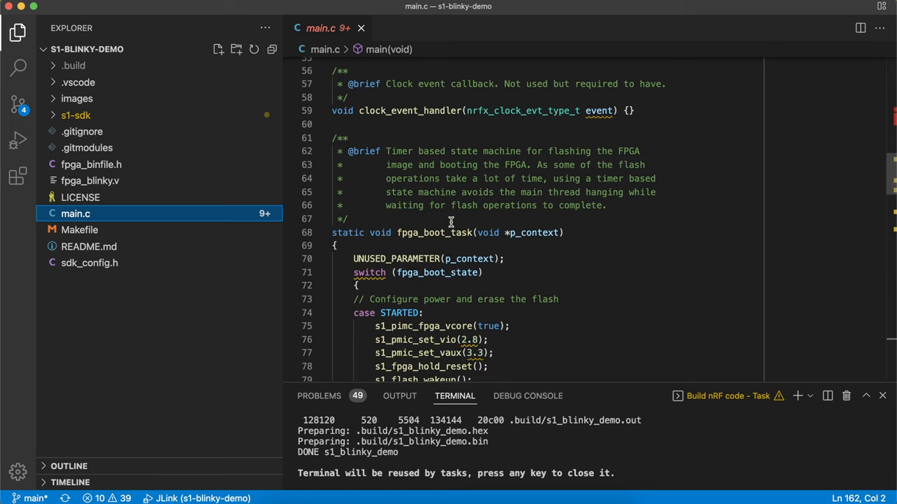
pyautogui.scroll(-3)
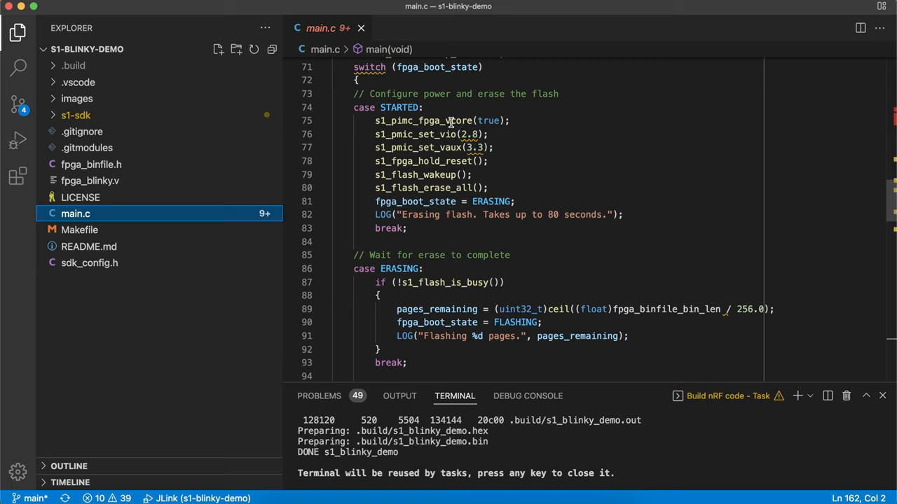
pyautogui.moveTo(494, 118)
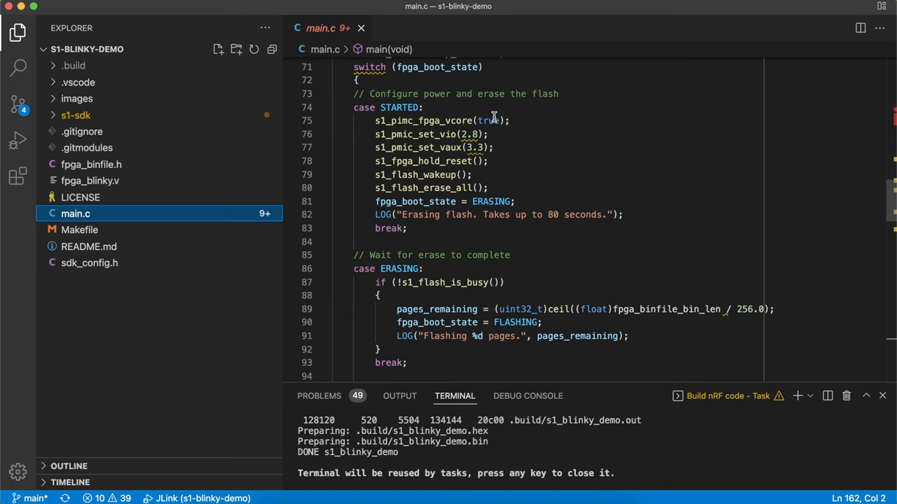
pyautogui.scroll(-3)
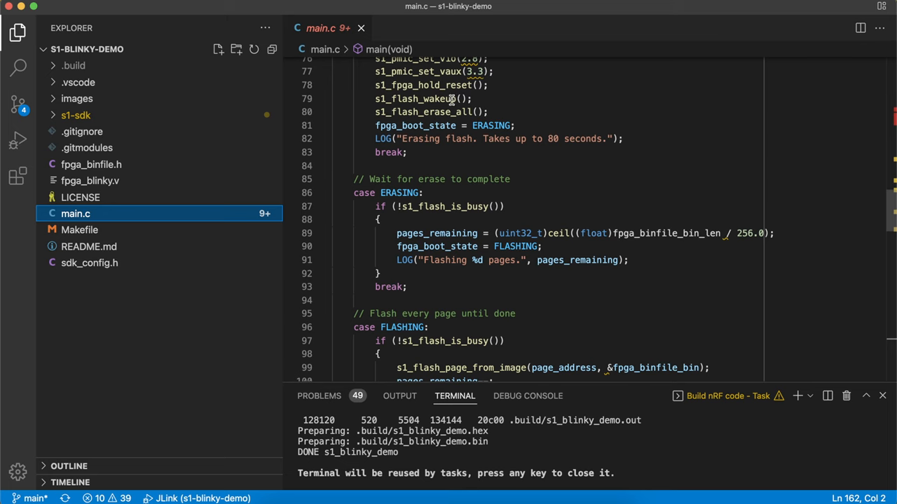
pyautogui.scroll(-3)
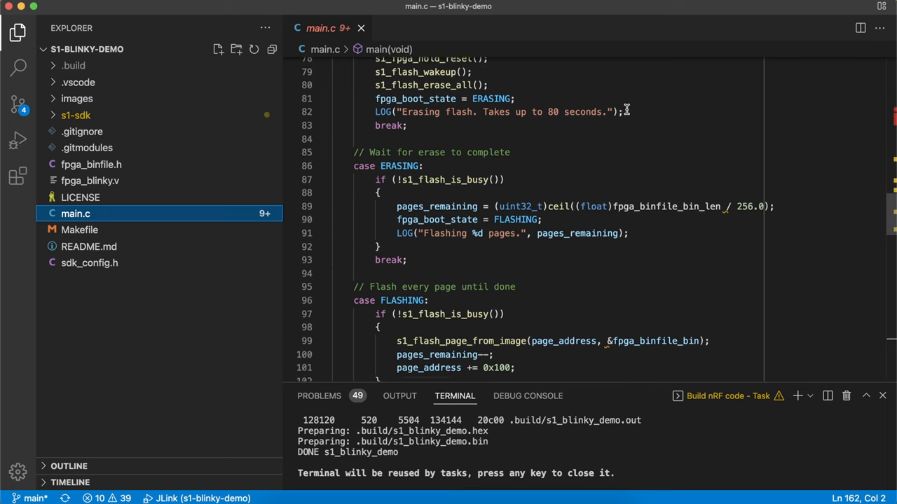
pyautogui.scroll(-3)
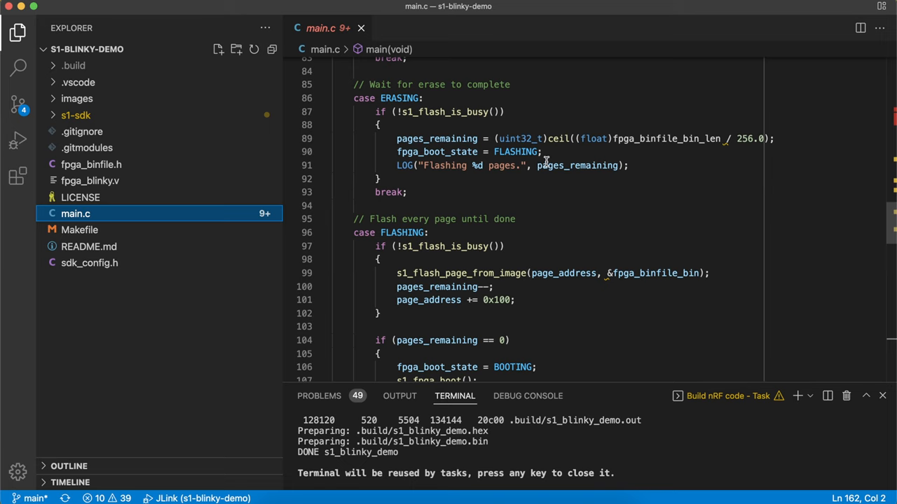
pyautogui.scroll(-3)
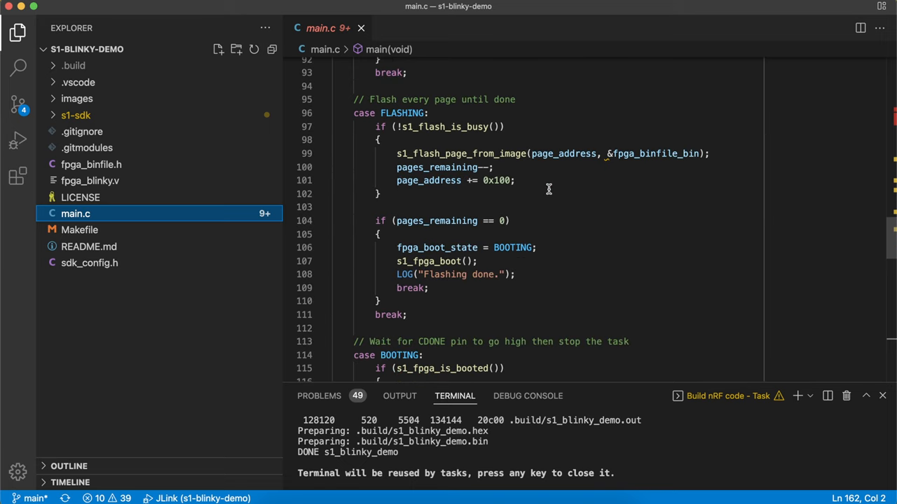
pyautogui.moveTo(657, 153)
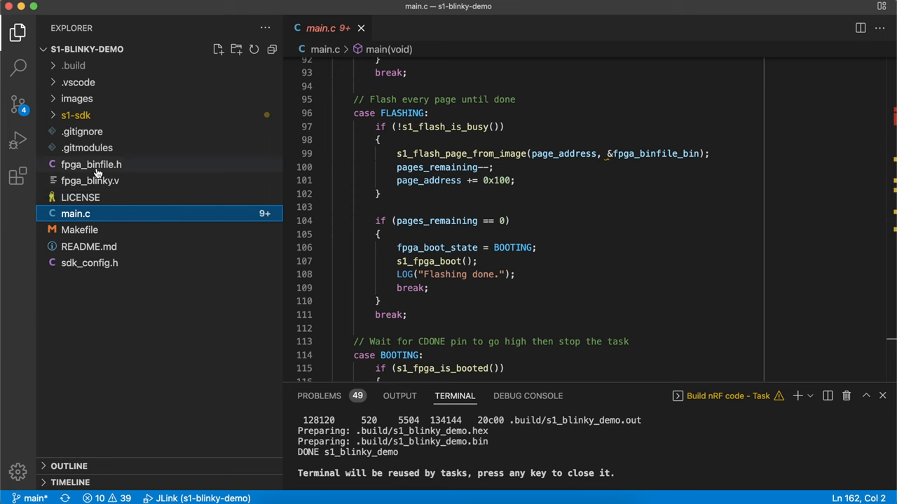
pyautogui.click(91, 164)
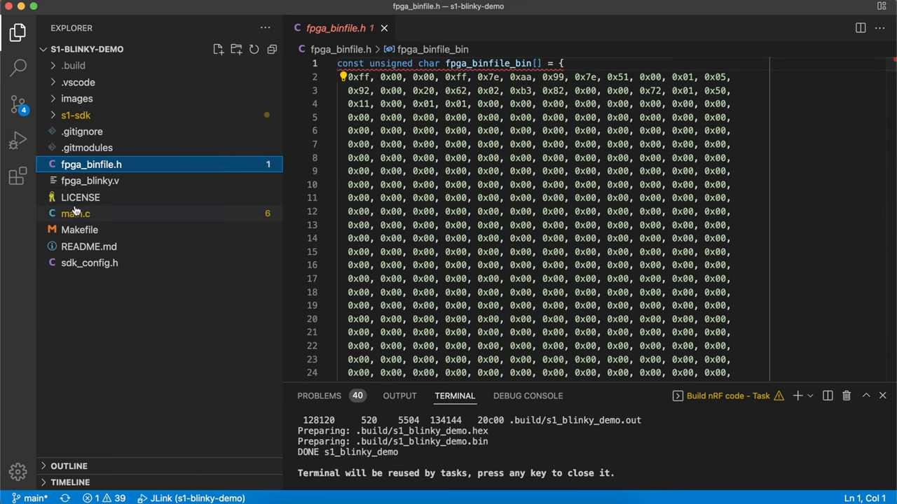
pyautogui.click(75, 214)
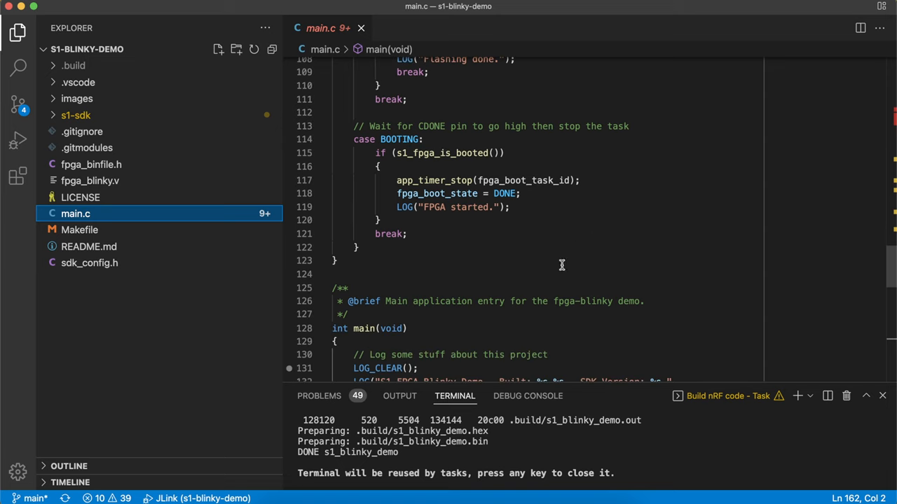
pyautogui.moveTo(555, 260)
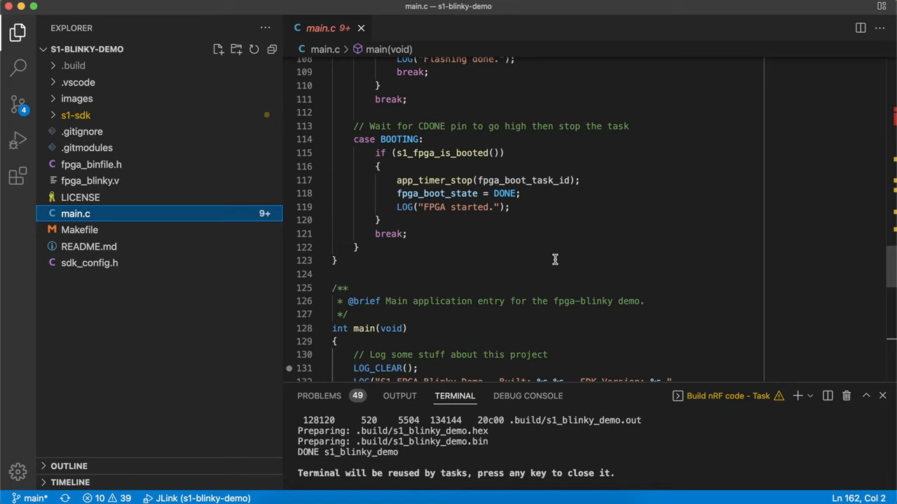
pyautogui.moveTo(705, 216)
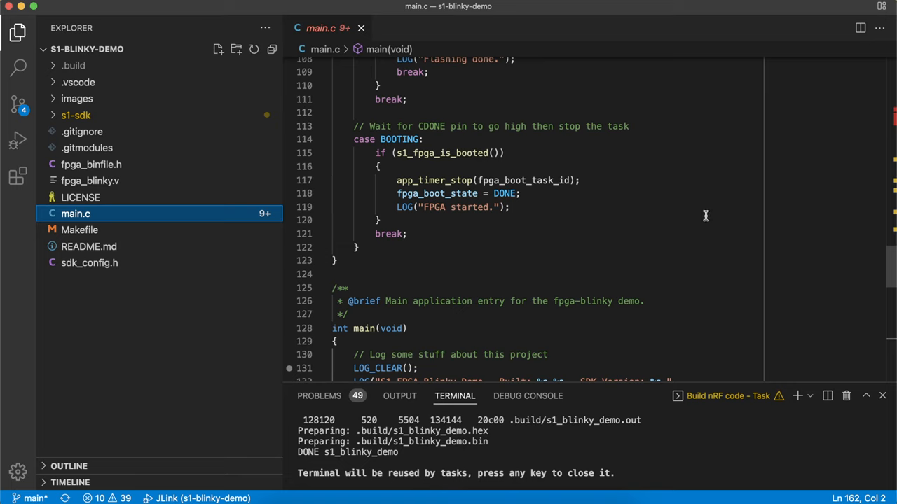
pyautogui.moveTo(694, 190)
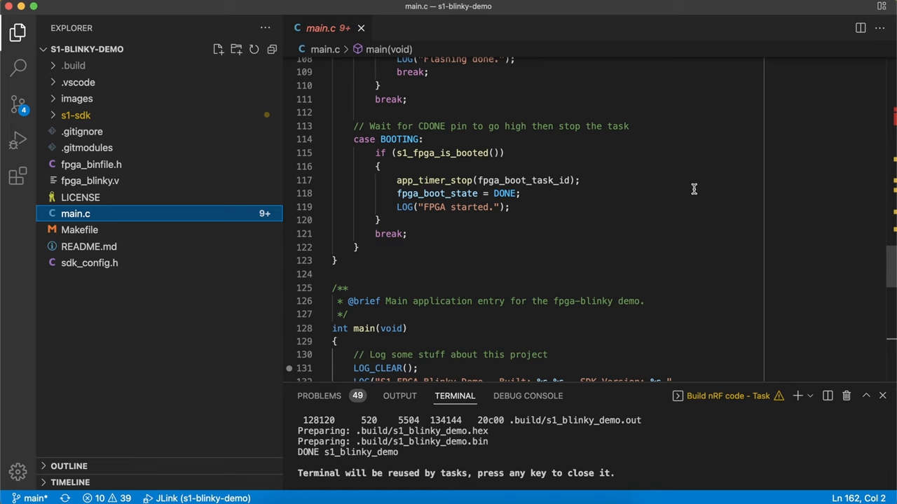
pyautogui.moveTo(699, 190)
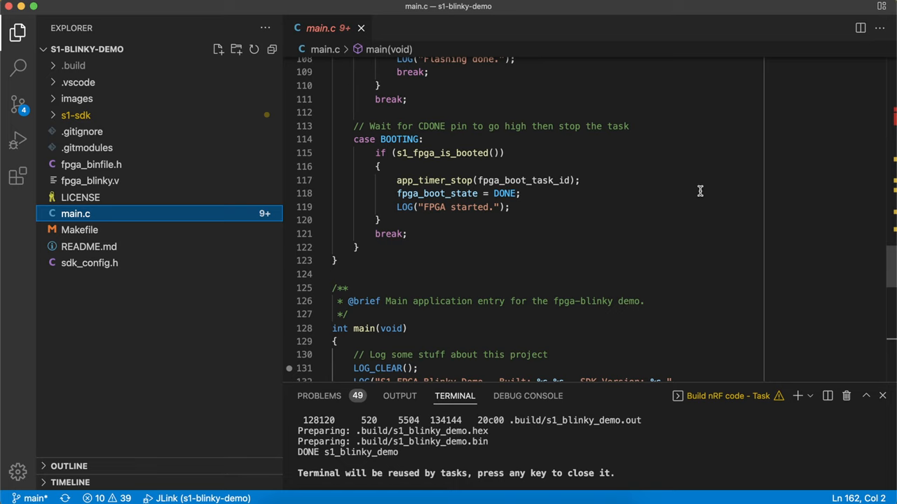
pyautogui.moveTo(685, 140)
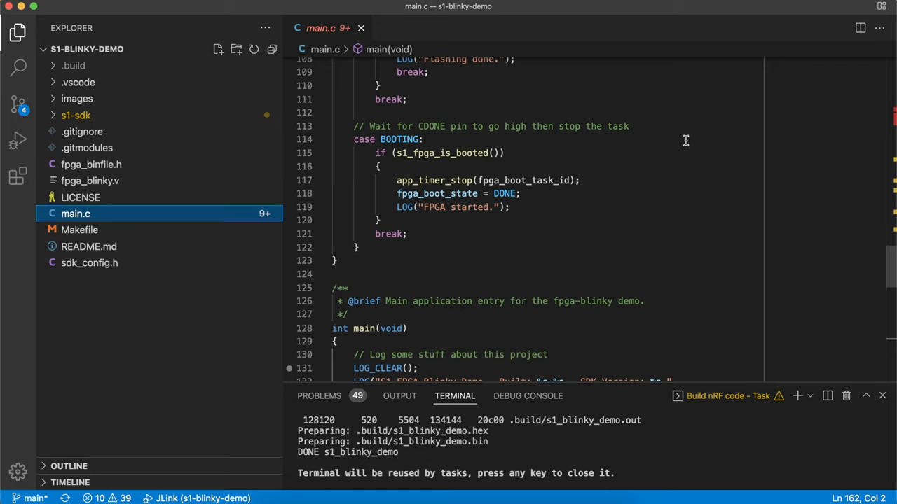
pyautogui.moveTo(687, 161)
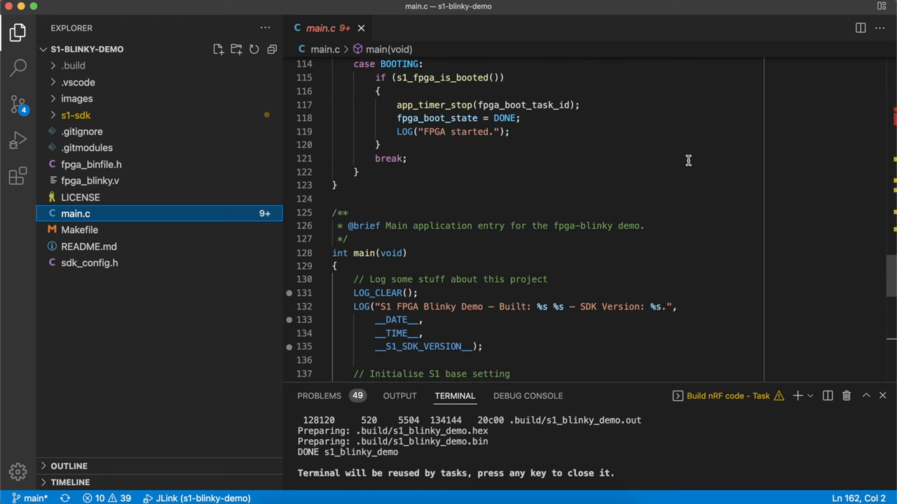
pyautogui.scroll(-3)
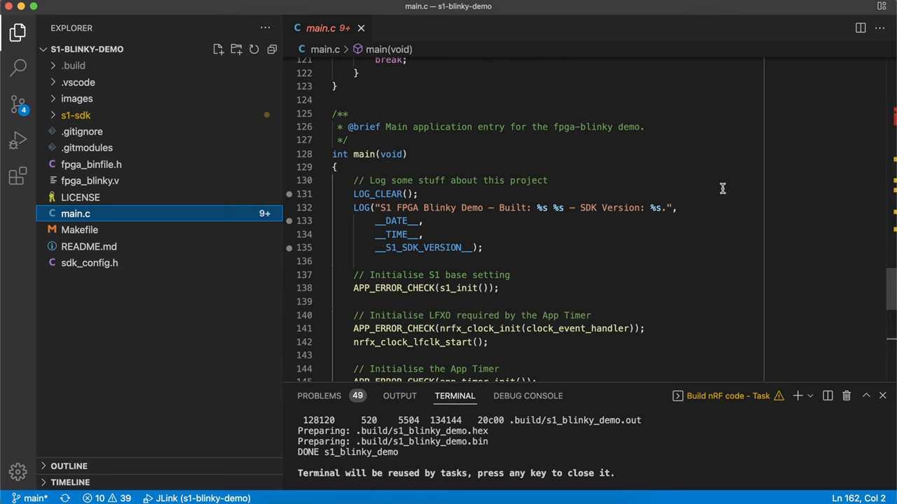
pyautogui.scroll(-3)
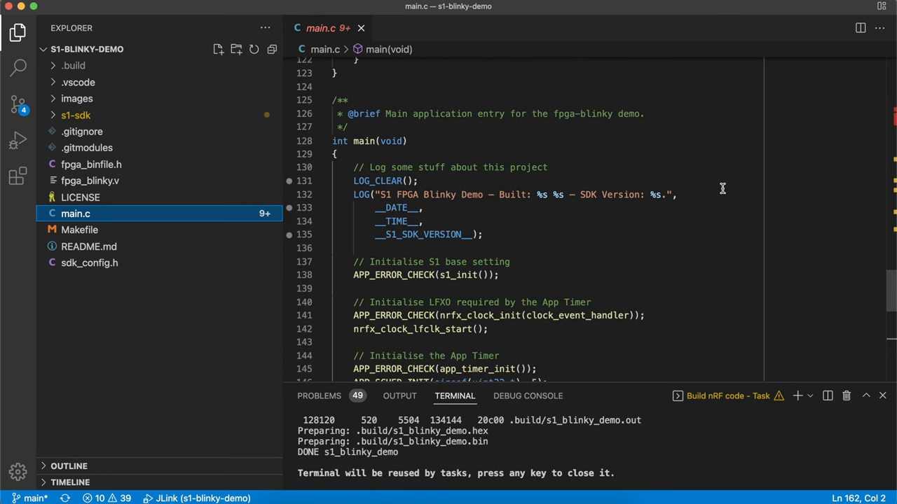
pyautogui.scroll(-3)
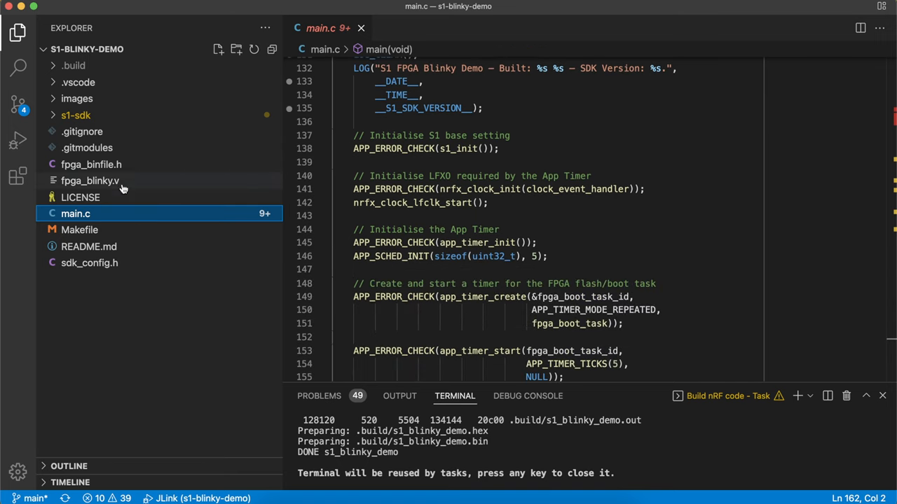
# Open fpga_blinky.v and scroll through its oscillator setup, counter logic and LED assignment
pyautogui.click(89, 181)
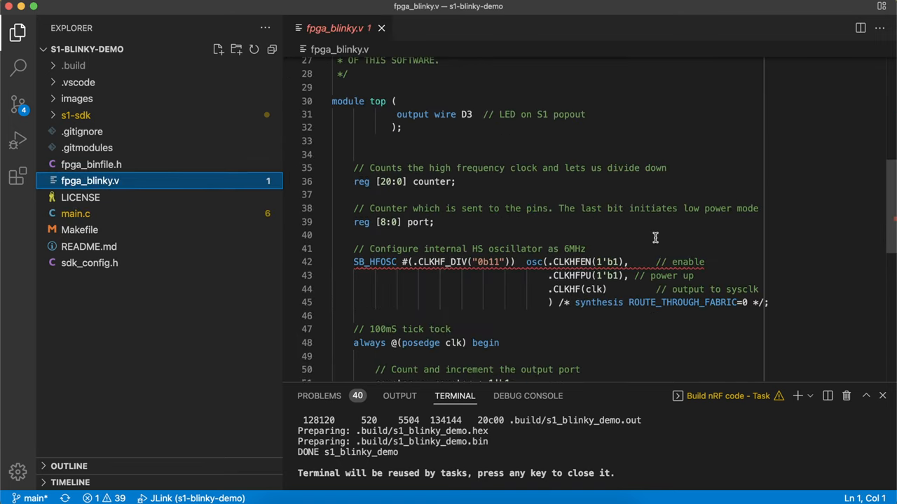
pyautogui.scroll(-3)
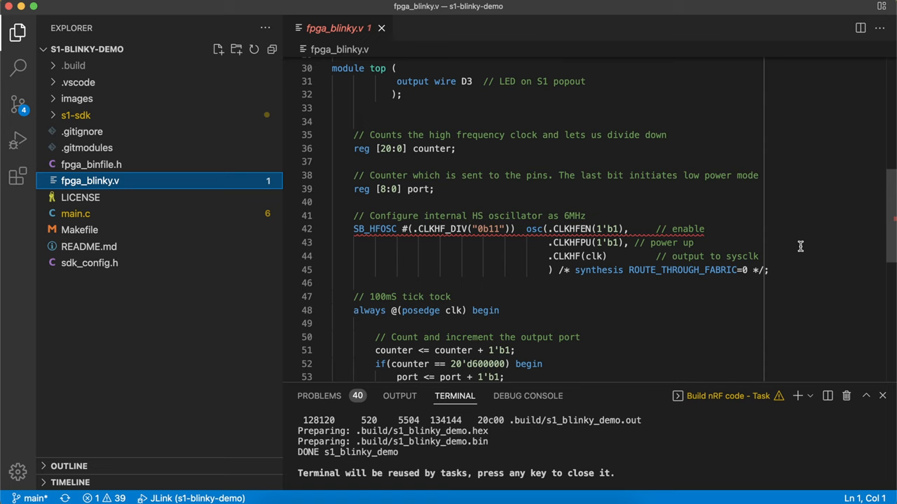
pyautogui.scroll(-3)
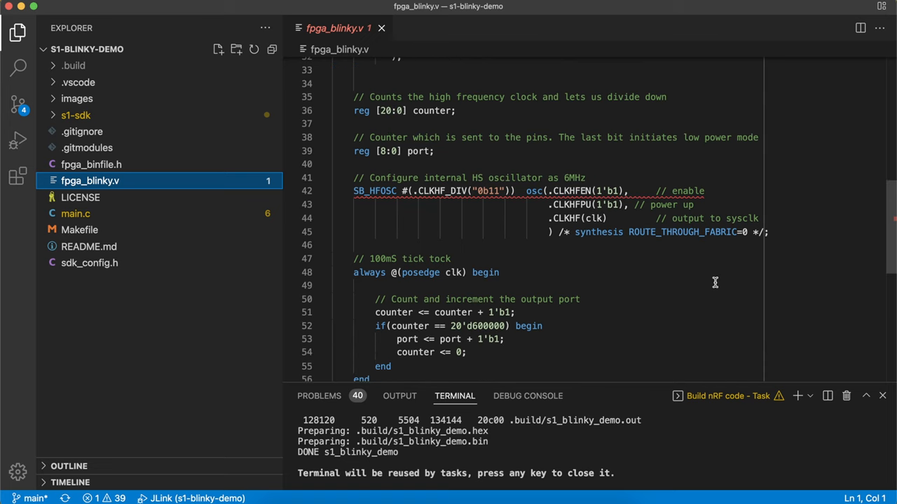
pyautogui.scroll(-3)
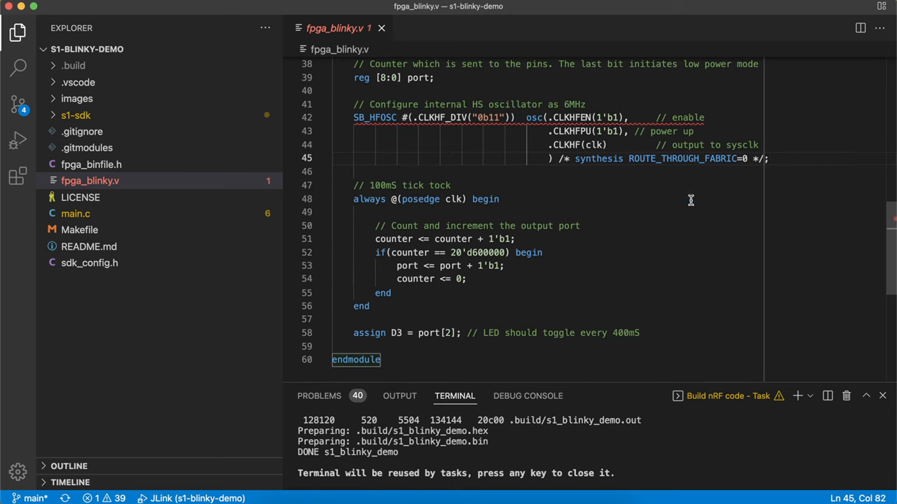
pyautogui.scroll(-3)
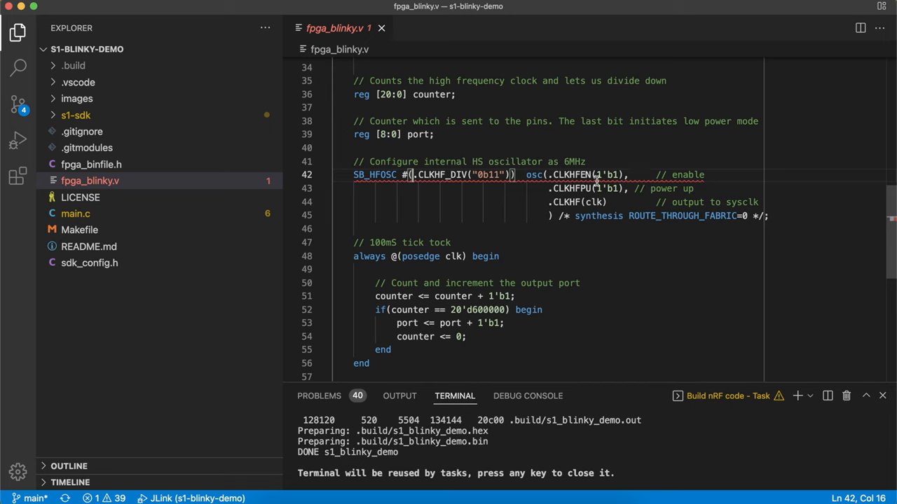
pyautogui.moveTo(588, 178)
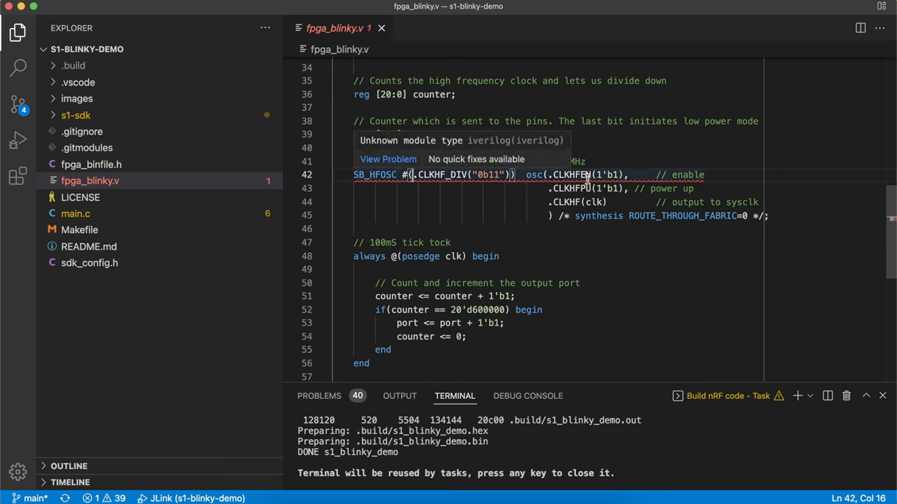
pyautogui.moveTo(634, 225)
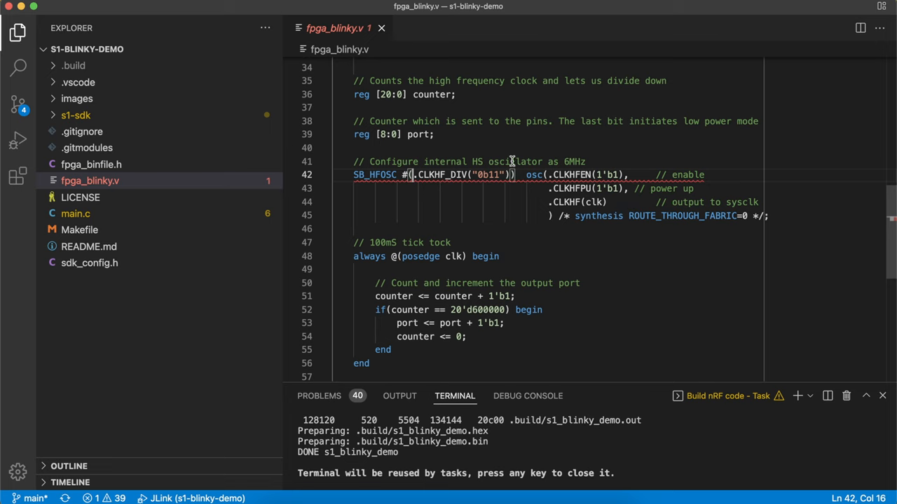
pyautogui.moveTo(618, 228)
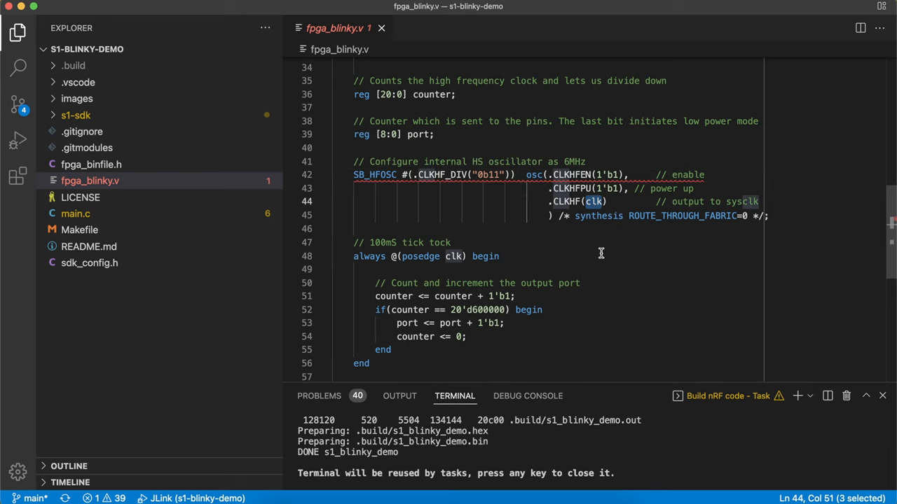
pyautogui.scroll(-3)
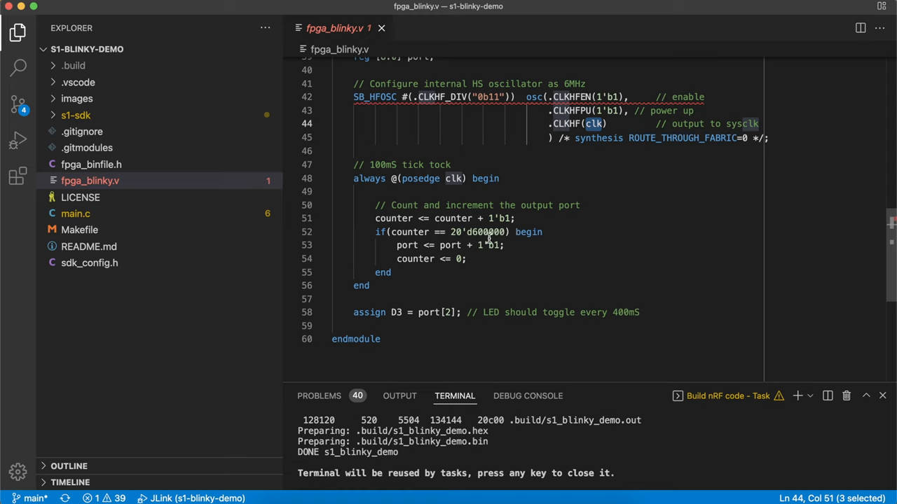
pyautogui.doubleClick(484, 231)
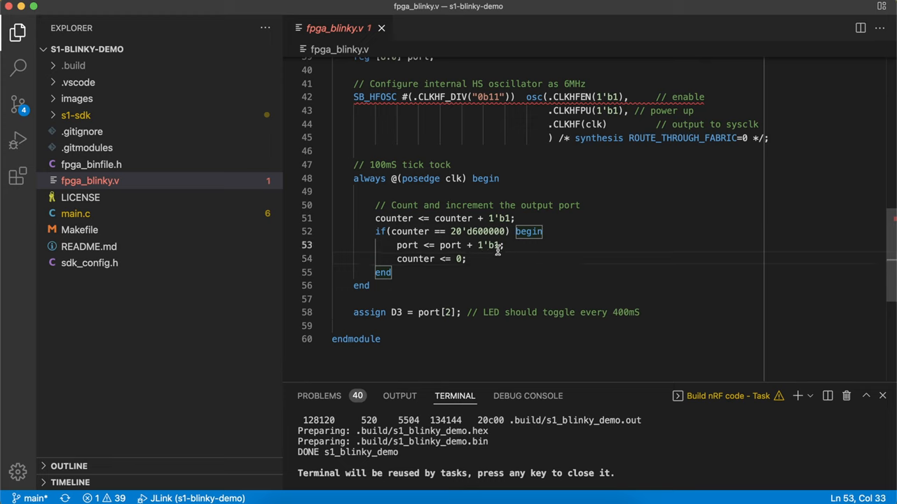
pyautogui.moveTo(513, 250)
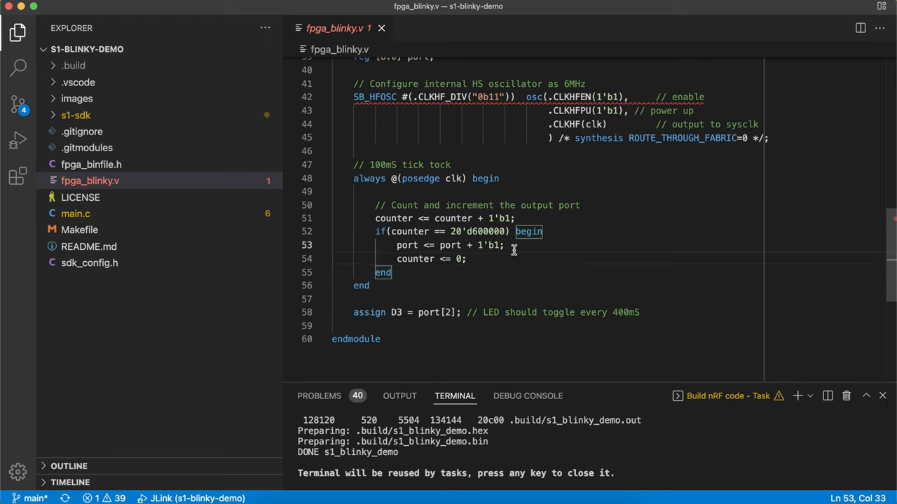
pyautogui.moveTo(476, 249)
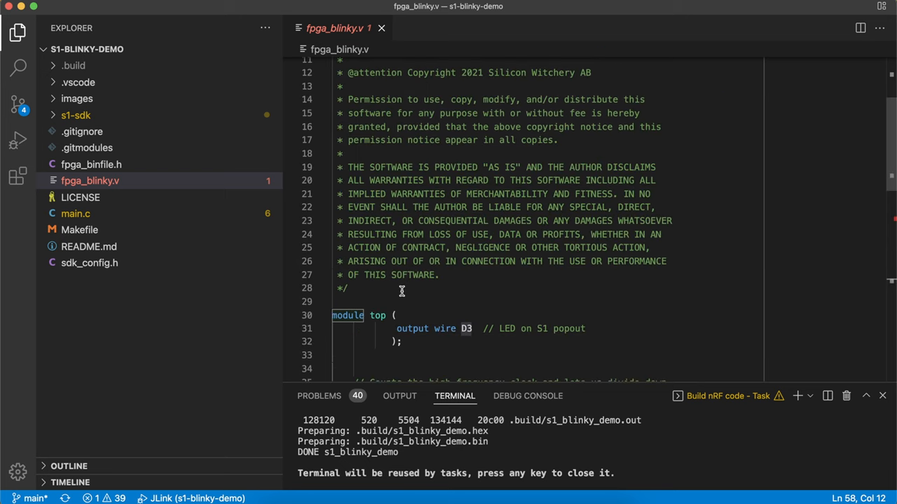
pyautogui.scroll(-3)
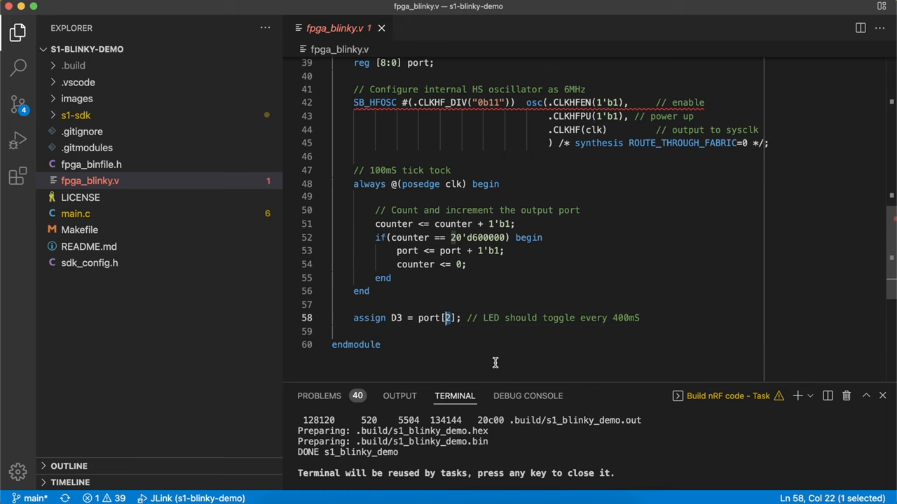
pyautogui.moveTo(658, 331)
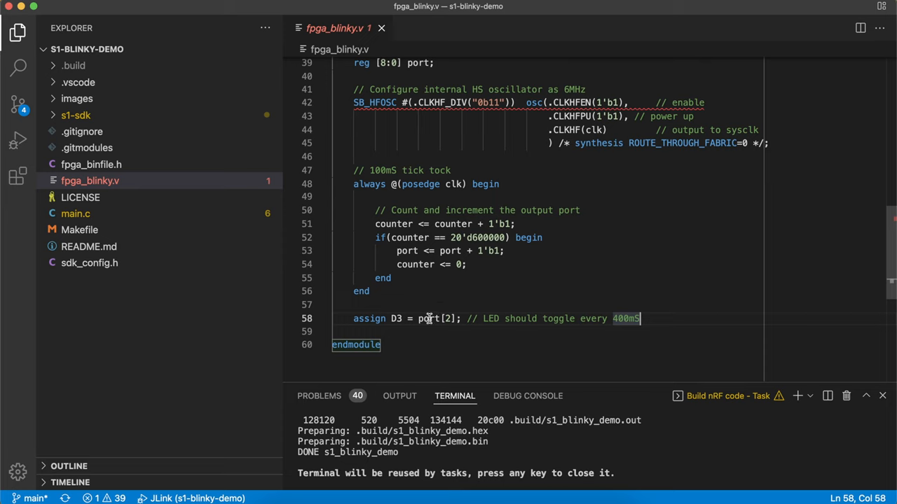
pyautogui.moveTo(438, 322)
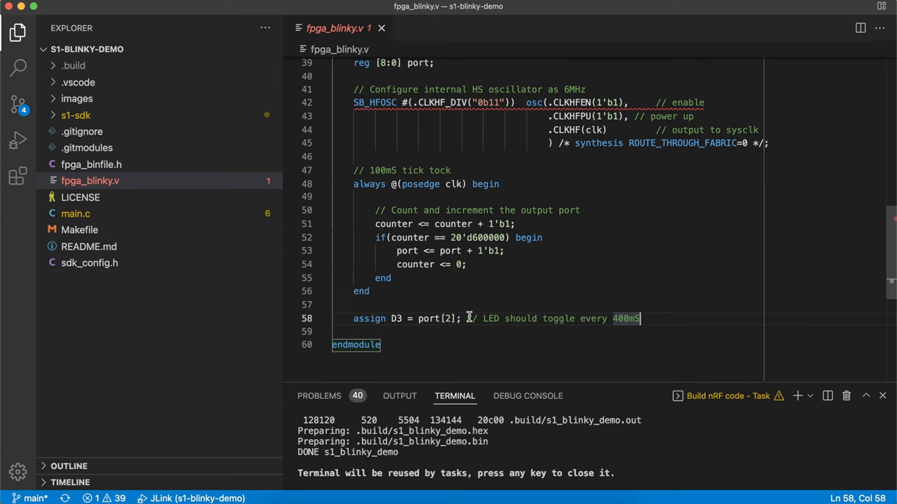
pyautogui.moveTo(437, 319)
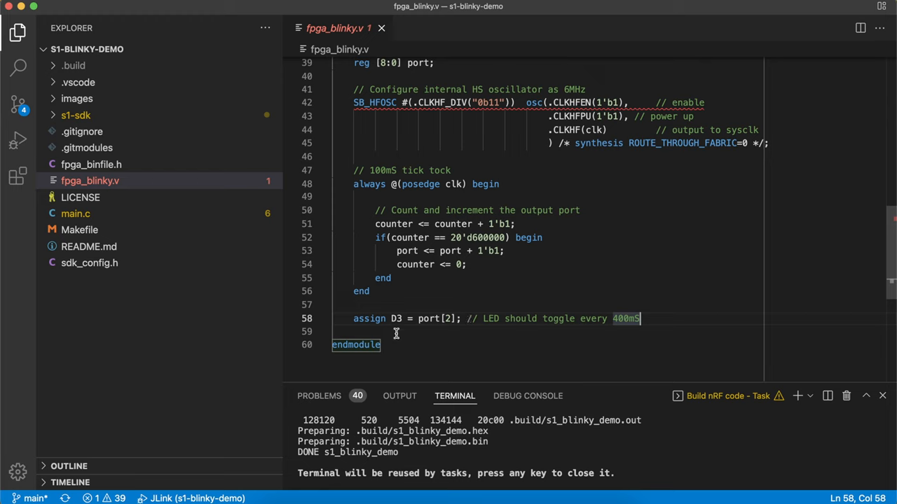
pyautogui.moveTo(404, 333)
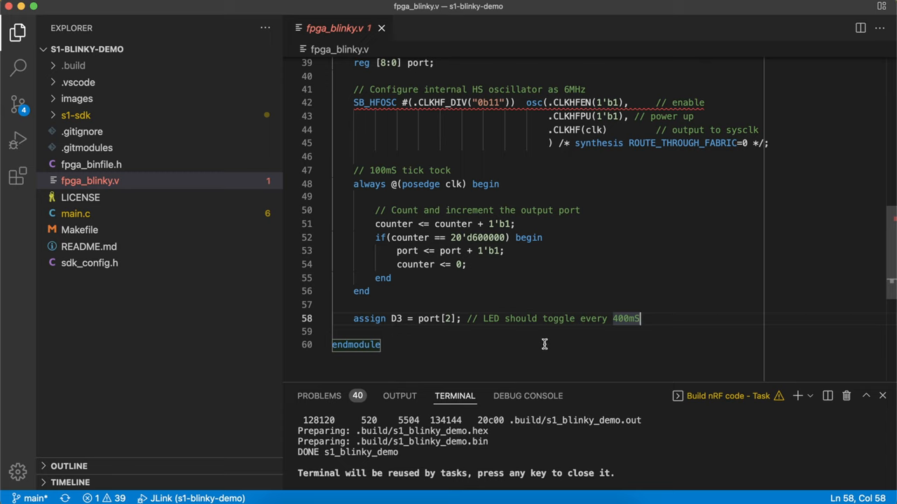
pyautogui.moveTo(537, 342)
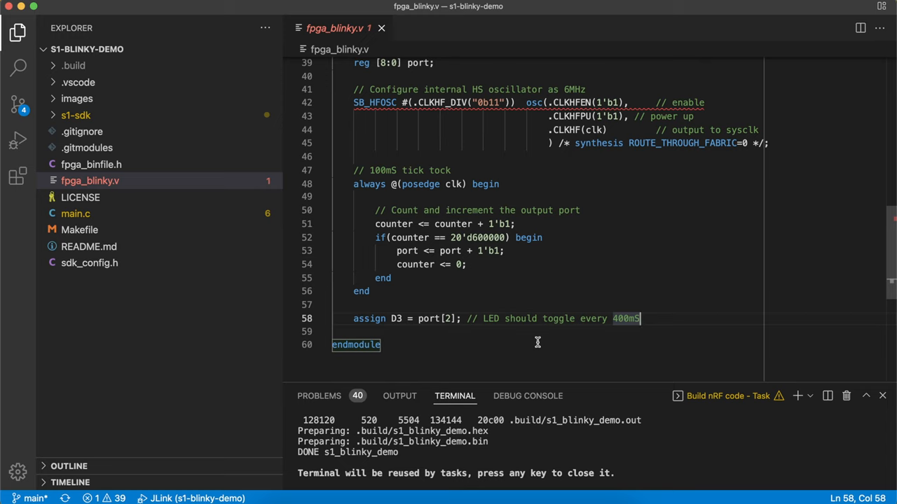
pyautogui.moveTo(651, 318)
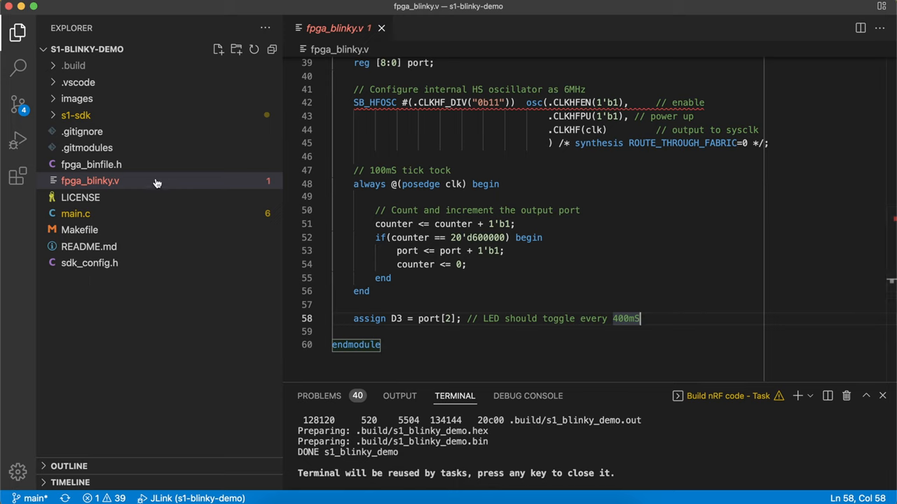
pyautogui.moveTo(501, 244)
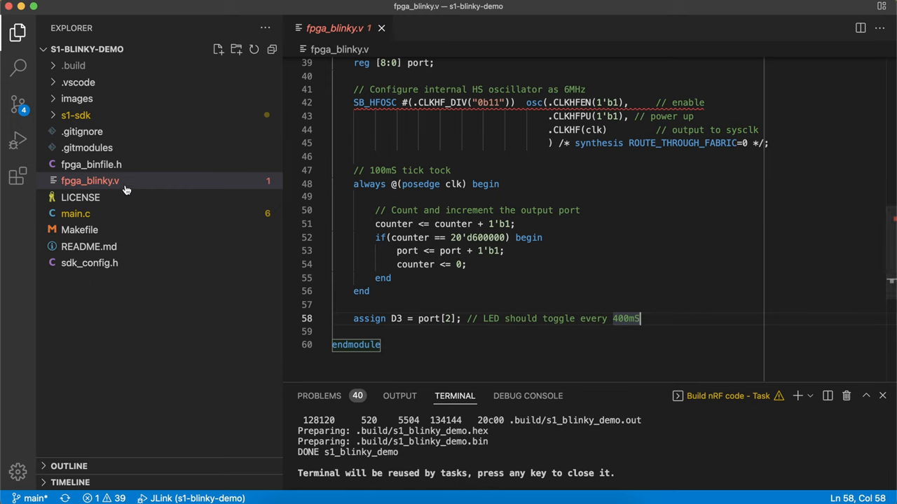
pyautogui.moveTo(488, 206)
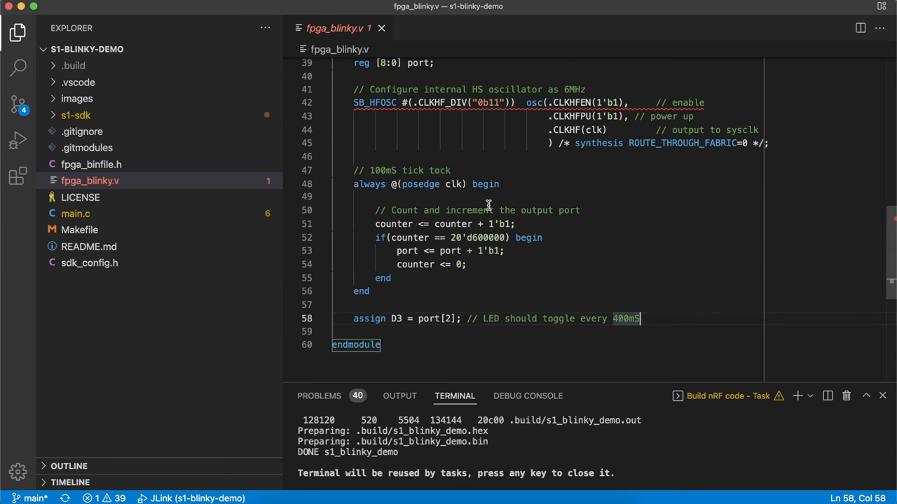
pyautogui.click(79, 230)
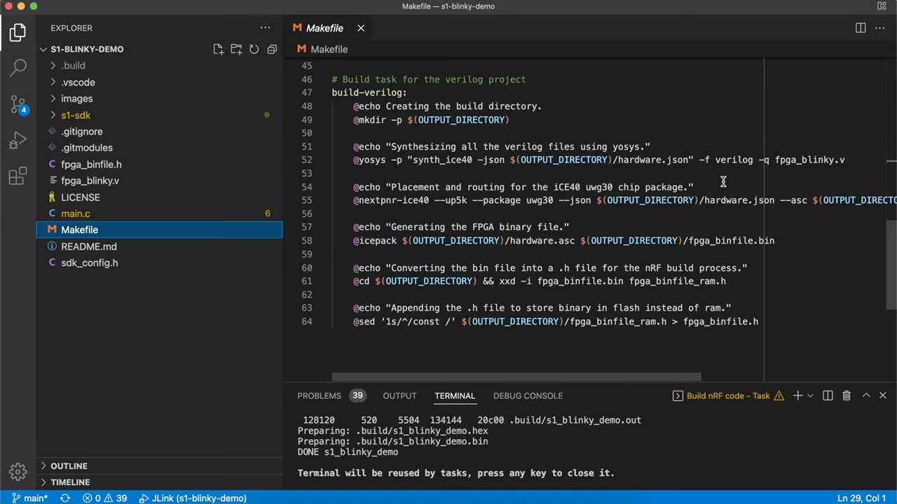
pyautogui.moveTo(859, 157)
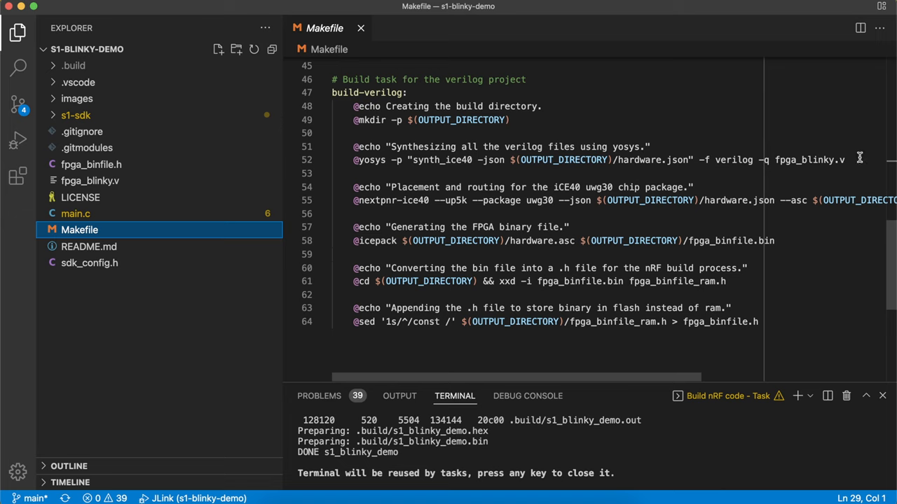
pyautogui.moveTo(761, 173)
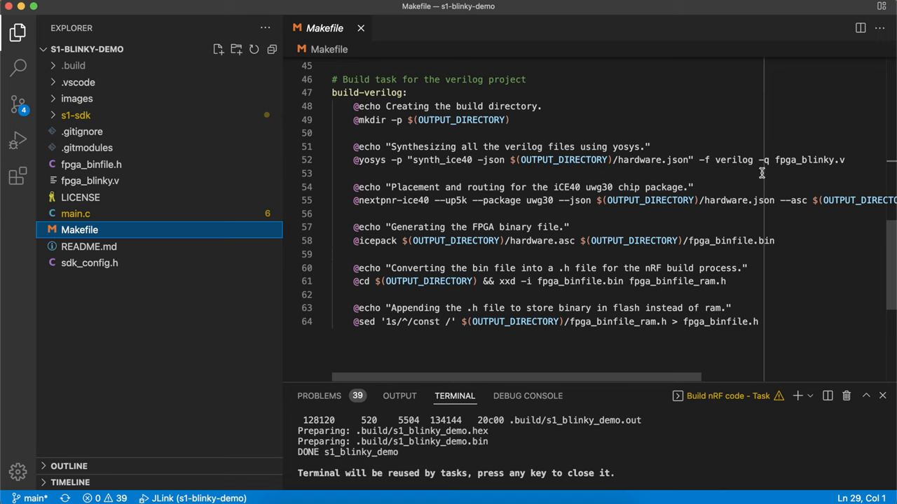
pyautogui.moveTo(742, 159)
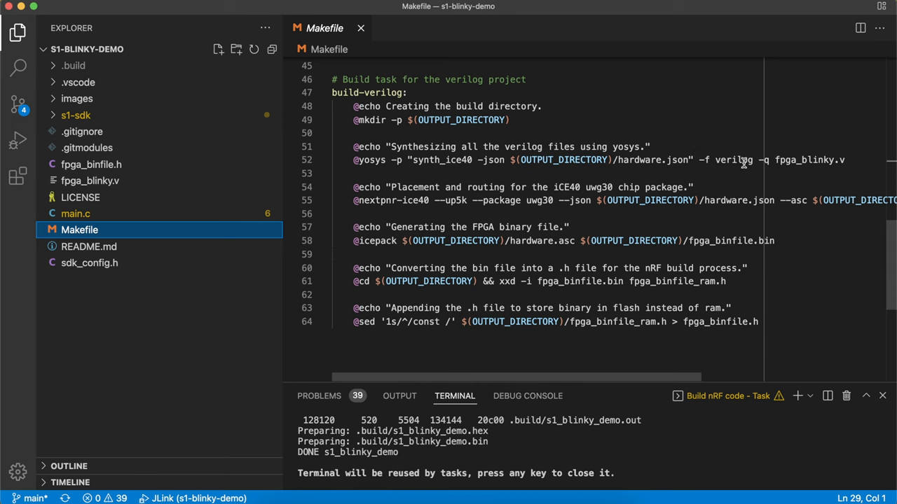
pyautogui.hscroll(-3)
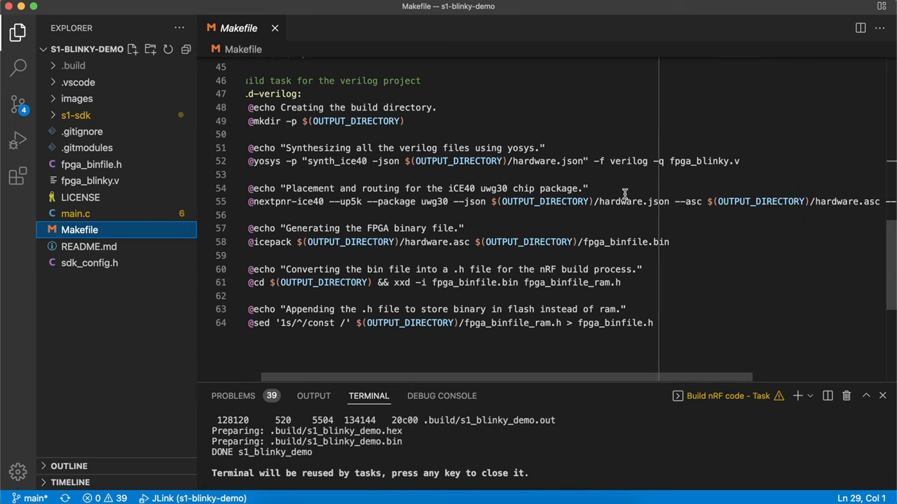
pyautogui.doubleClick(265, 128)
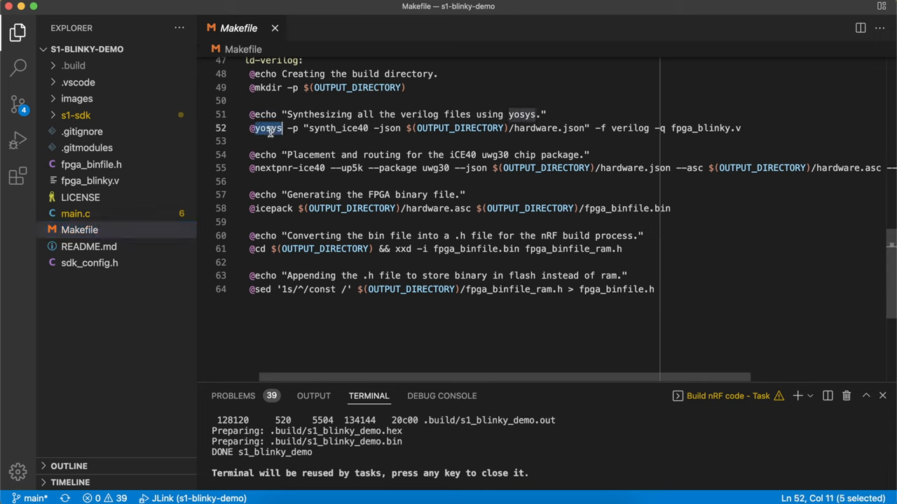
pyautogui.moveTo(751, 138)
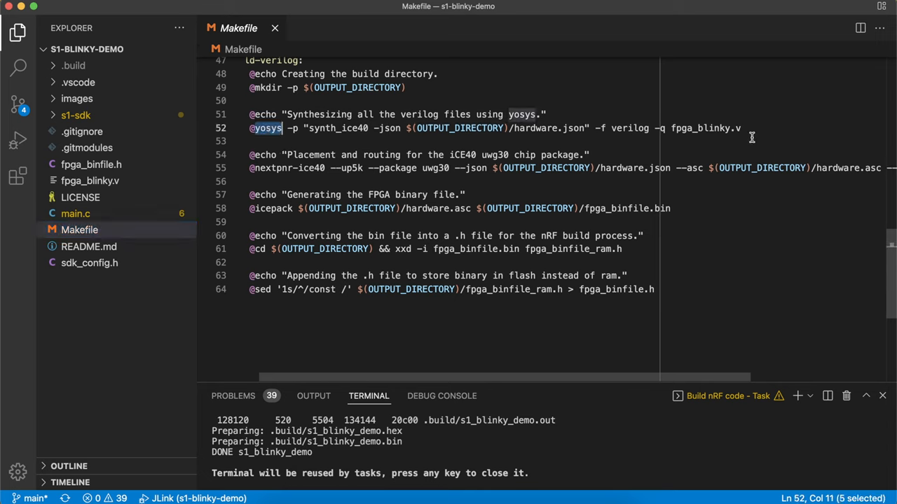
pyautogui.moveTo(588, 128)
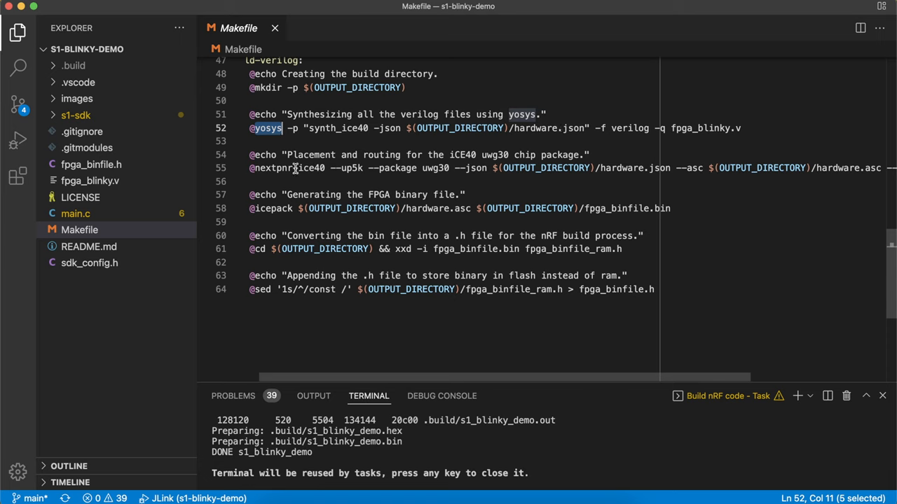
pyautogui.moveTo(672, 179)
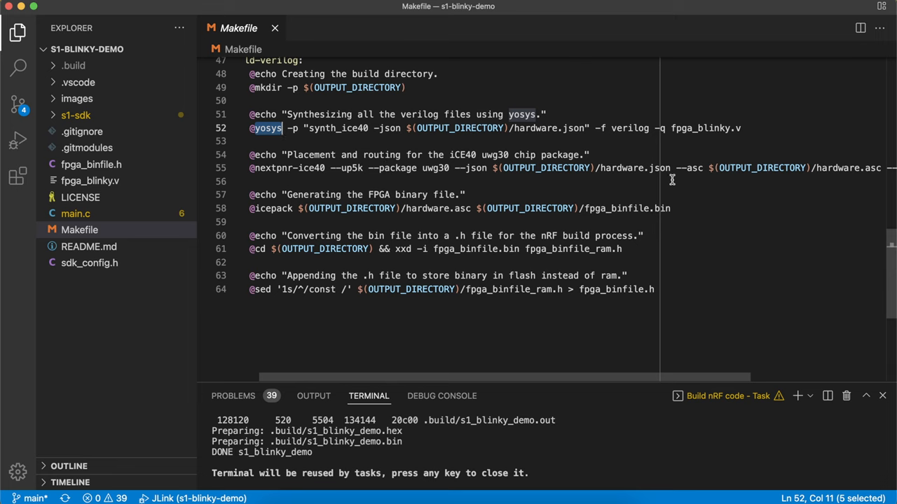
pyautogui.hscroll(3)
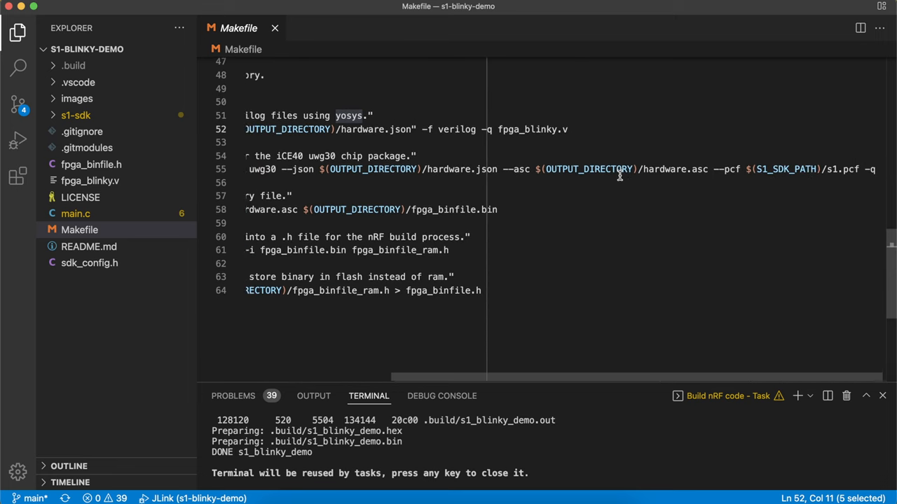
pyautogui.hscroll(-3)
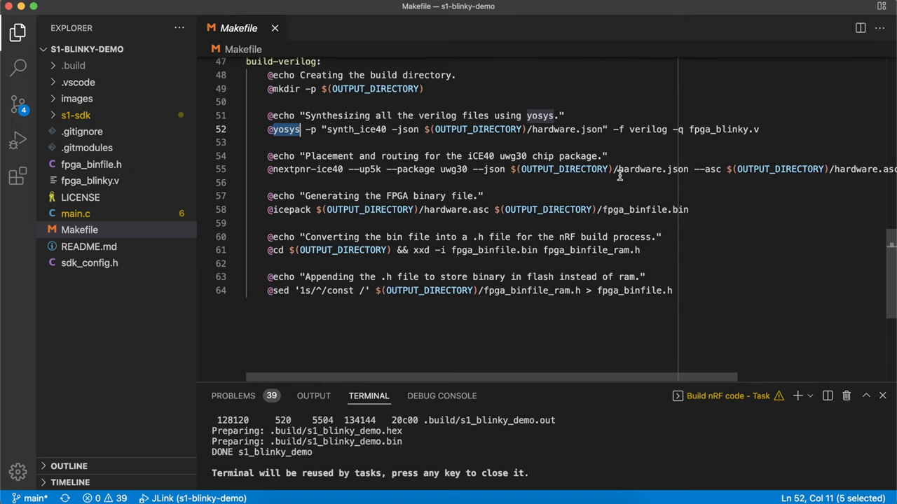
pyautogui.hscroll(3)
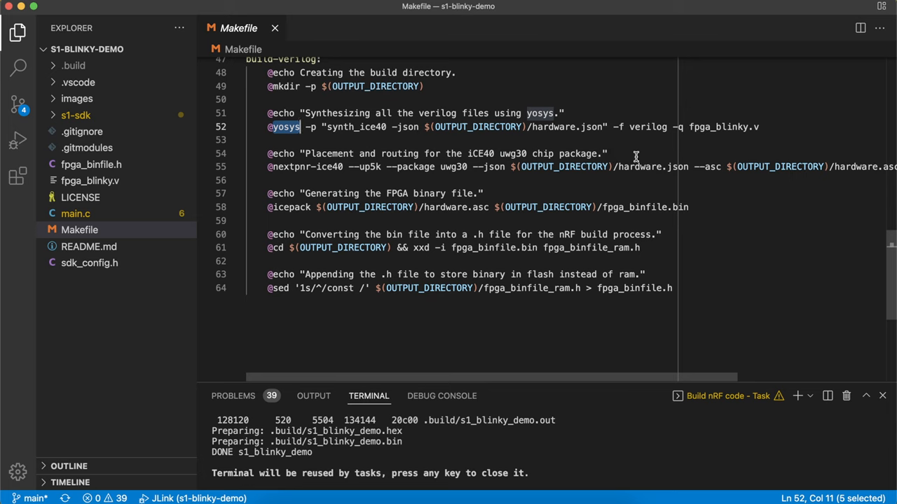
pyautogui.moveTo(330, 218)
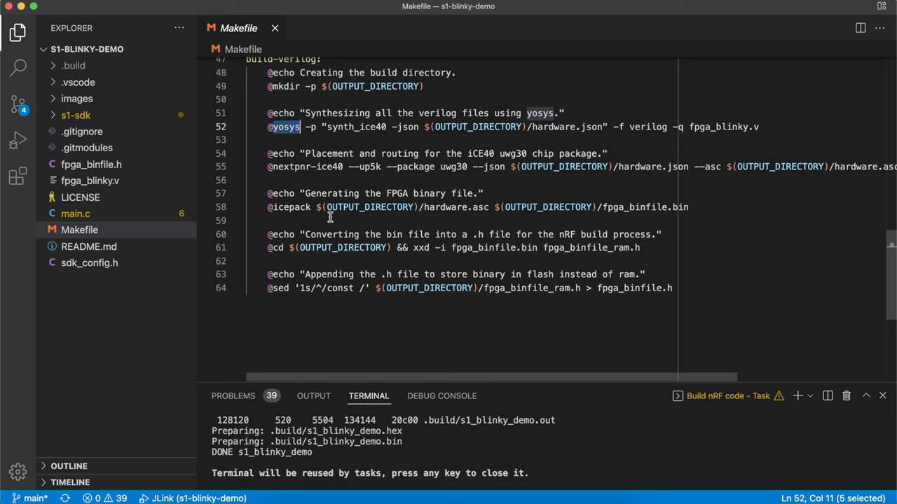
pyautogui.moveTo(289, 207)
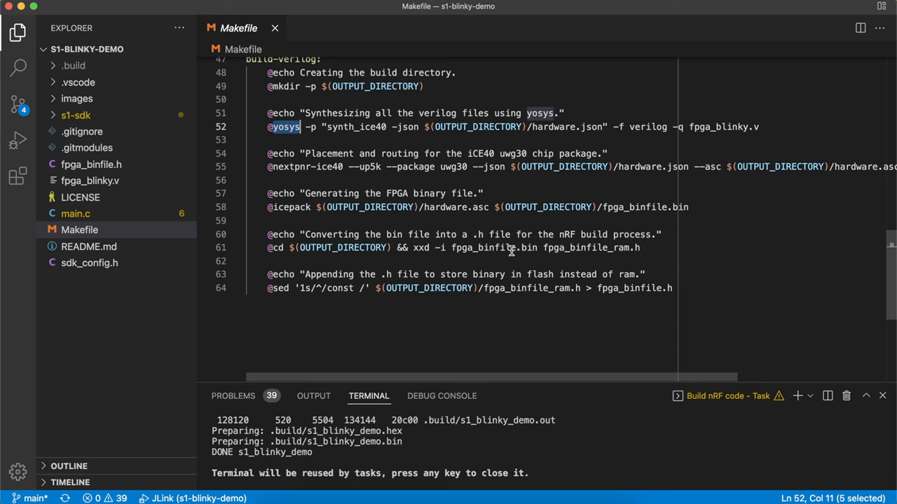
pyautogui.moveTo(506, 255)
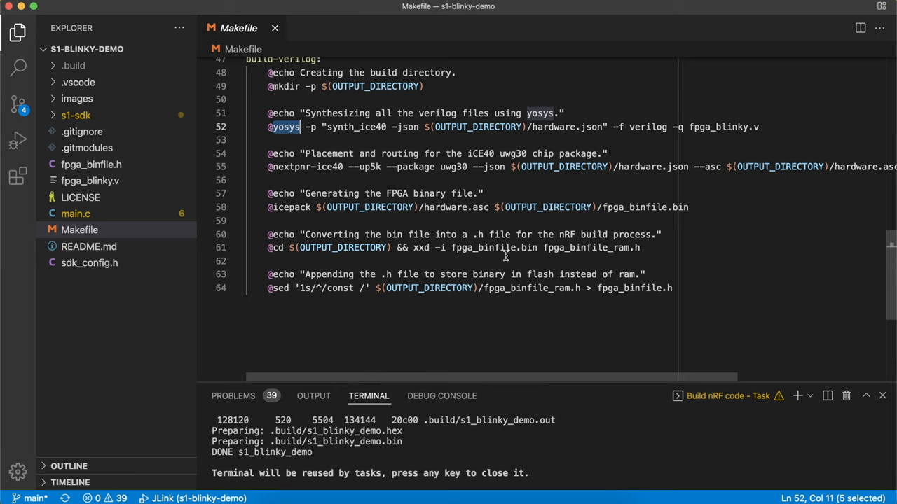
pyautogui.moveTo(546, 245)
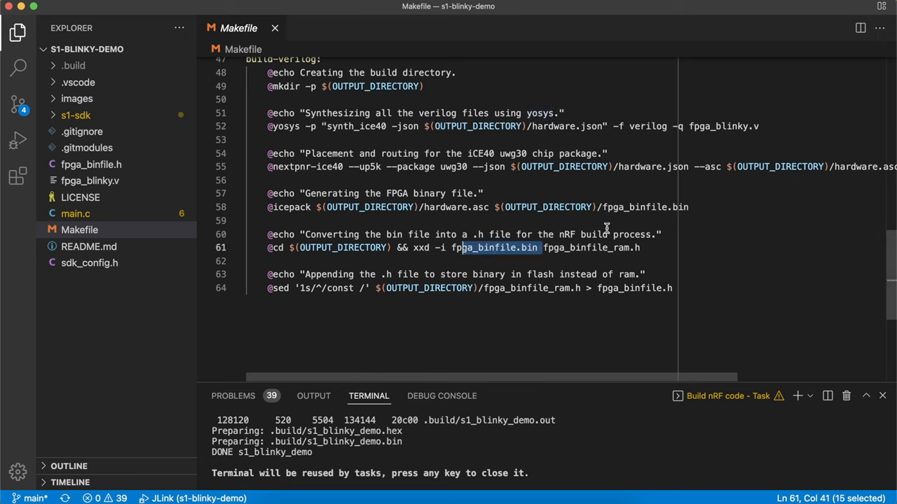
pyautogui.click(535, 247)
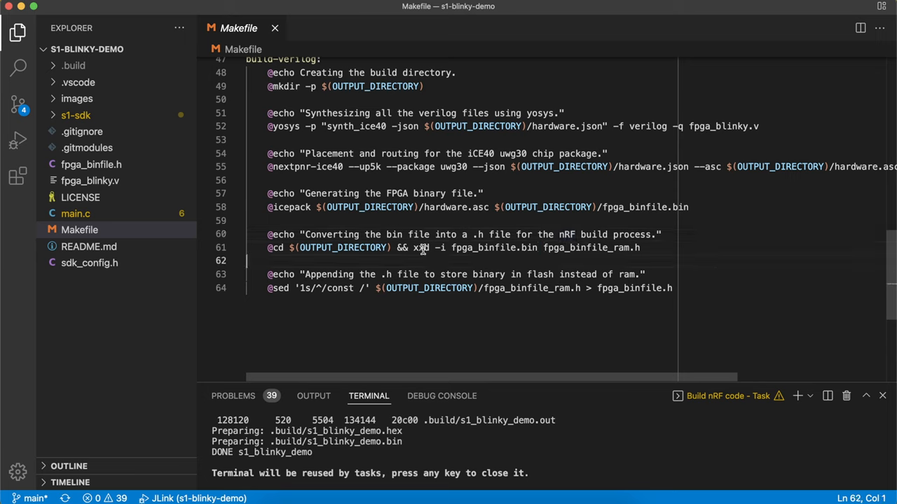
pyautogui.doubleClick(420, 247)
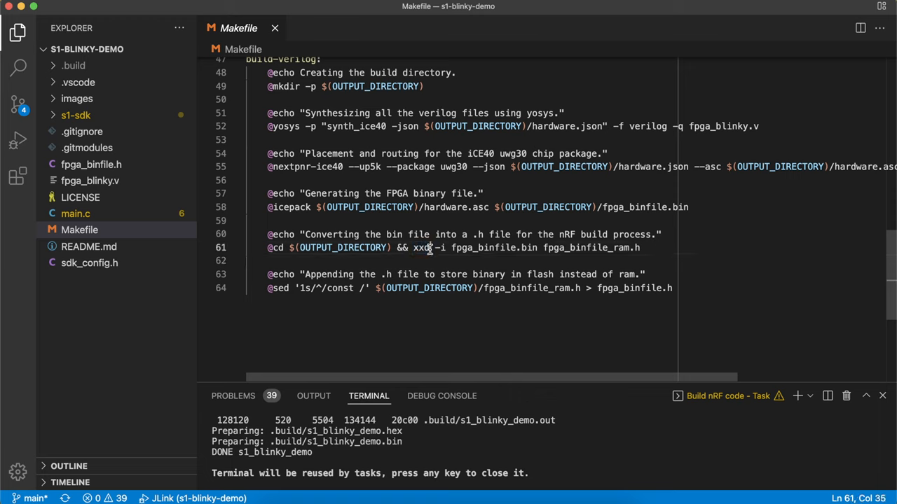
pyautogui.doubleClick(422, 248)
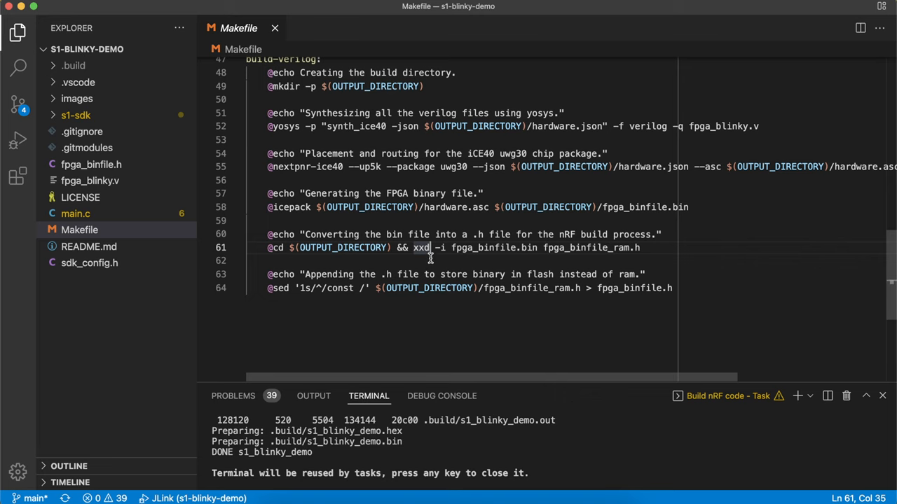
pyautogui.moveTo(458, 257)
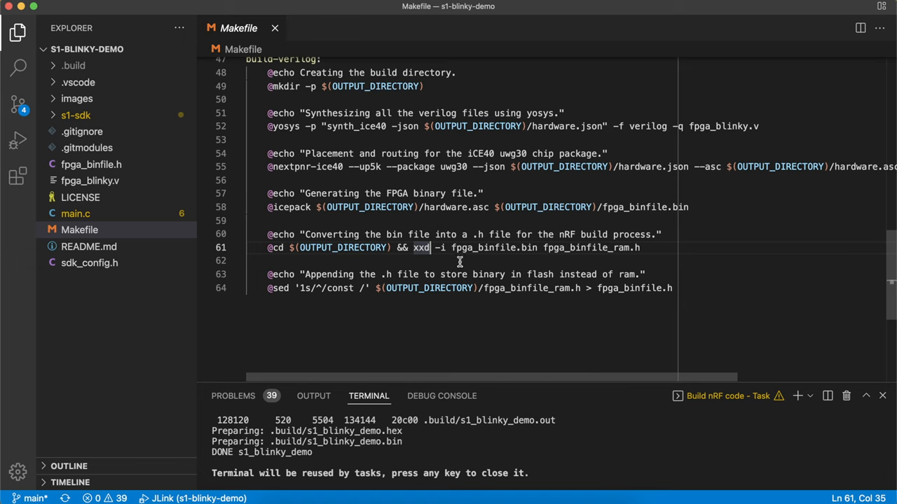
pyautogui.moveTo(415, 247)
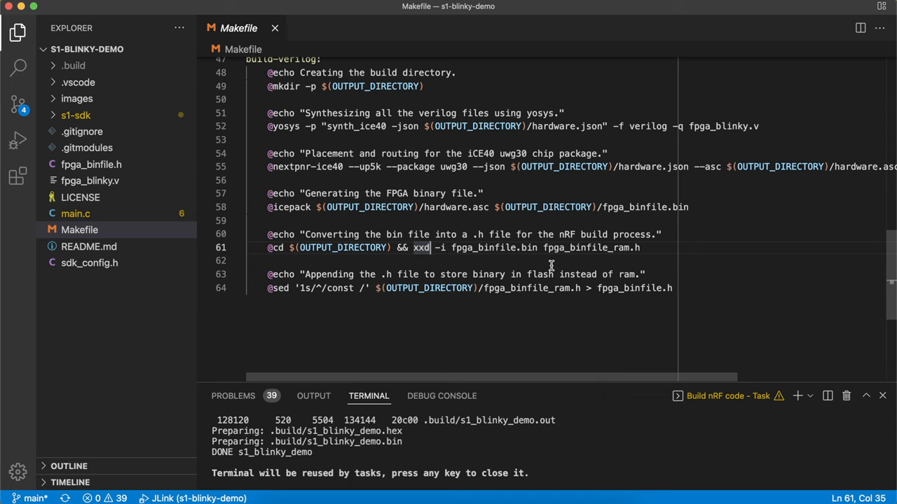
pyautogui.doubleClick(494, 248)
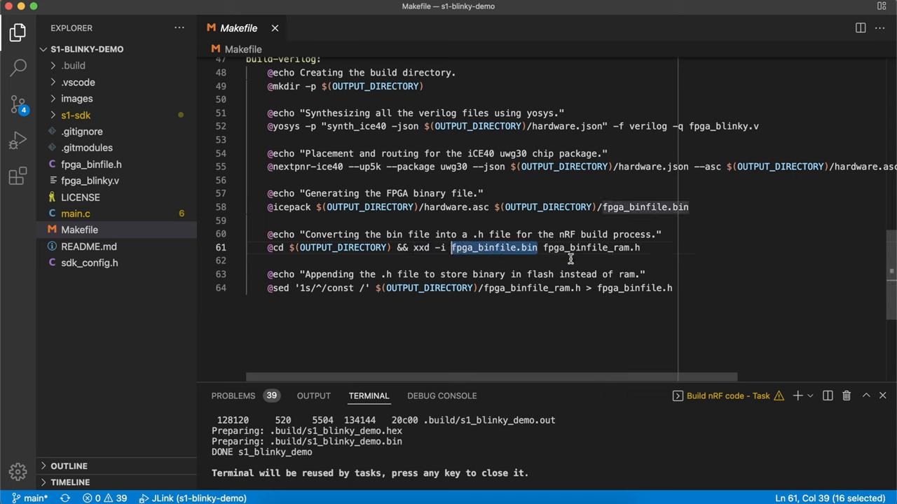
pyautogui.moveTo(601, 253)
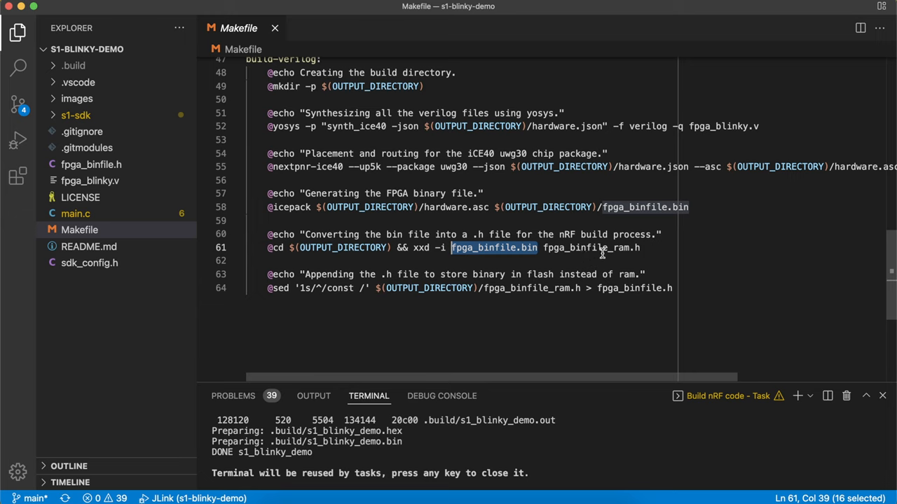
pyautogui.moveTo(167, 204)
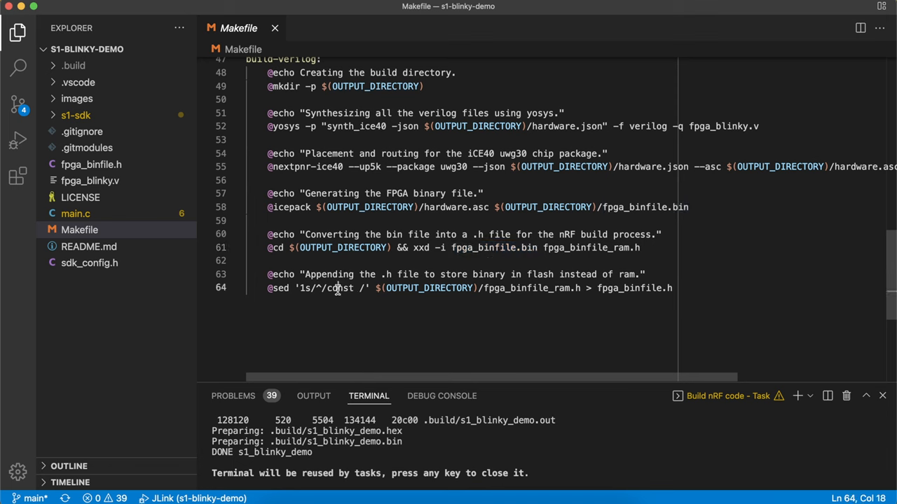
pyautogui.doubleClick(339, 287)
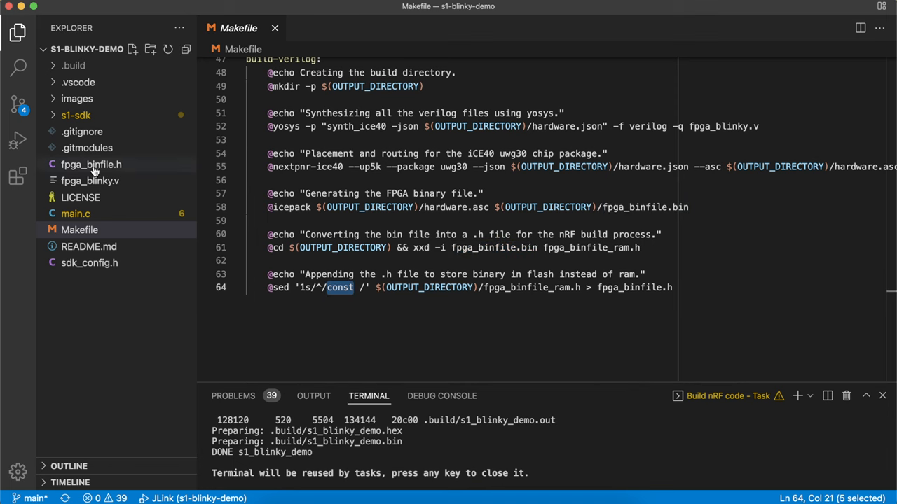
# Open fpga_binfile.h and scroll through the fpga_binfile_bin bitstream byte array
pyautogui.click(91, 164)
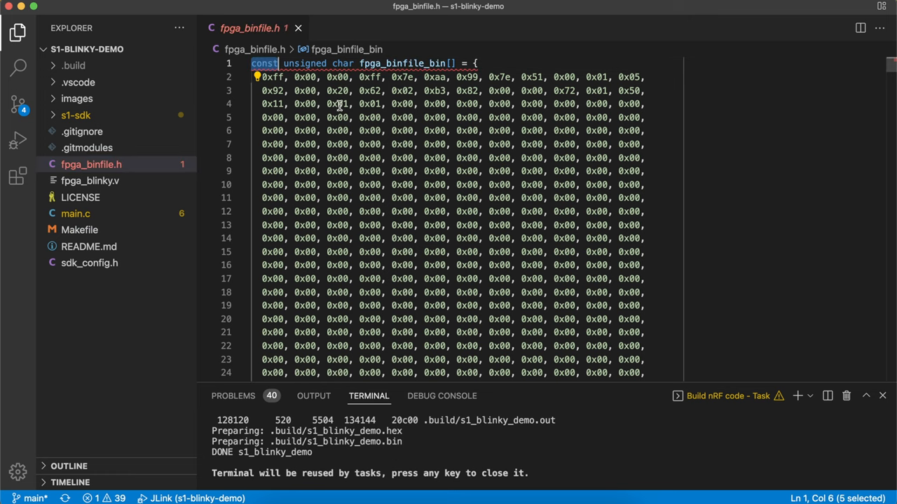
pyautogui.moveTo(374, 125)
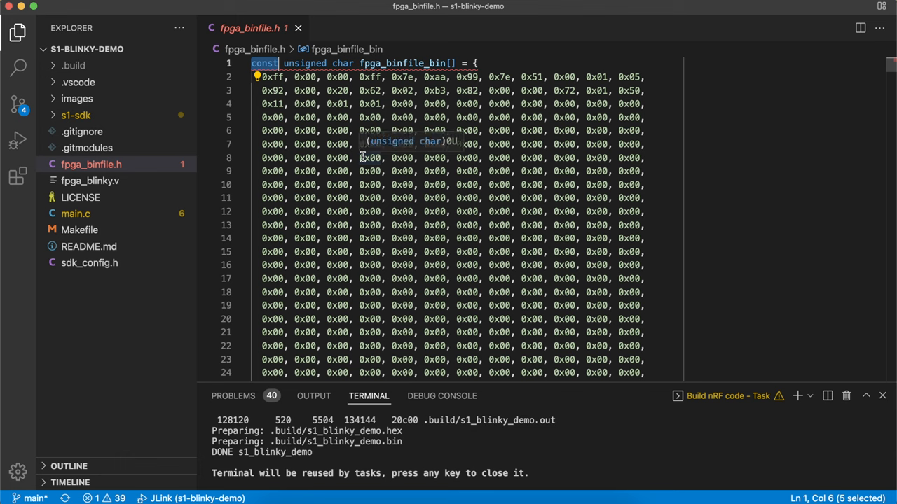
pyautogui.moveTo(375, 89)
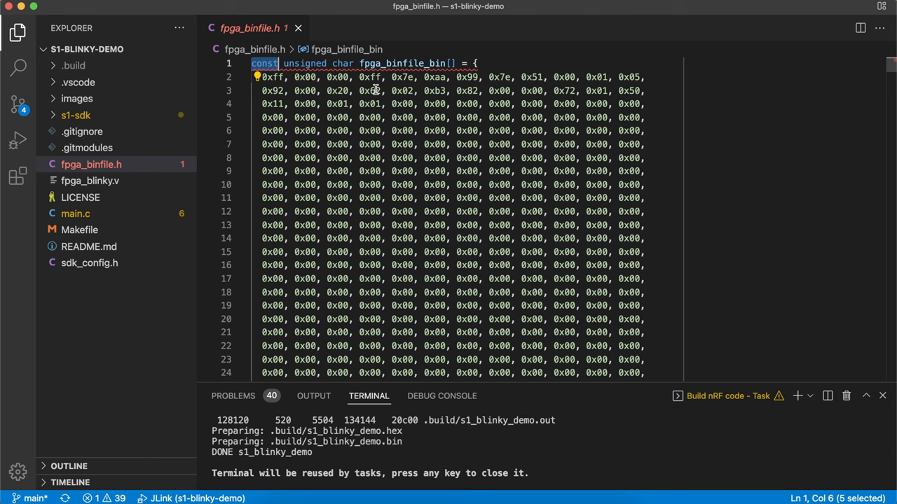
pyautogui.moveTo(455, 122)
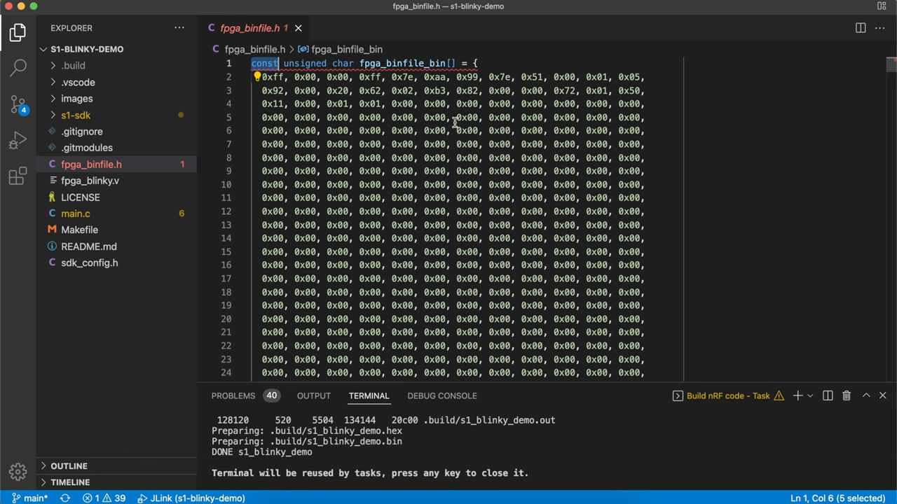
pyautogui.scroll(-3)
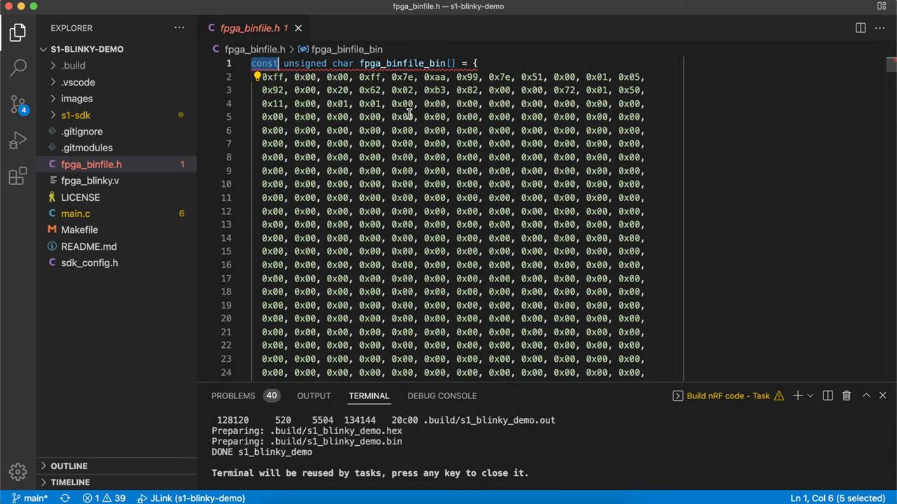
pyautogui.moveTo(373, 126)
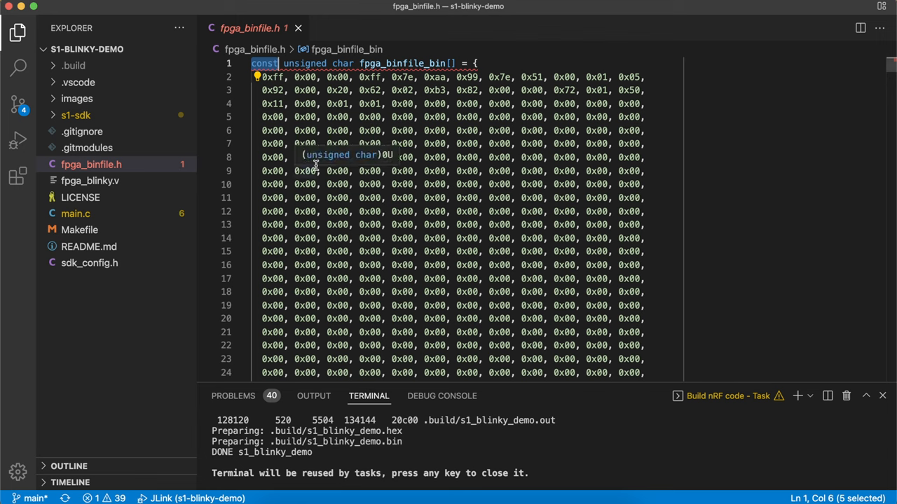
pyautogui.moveTo(415, 218)
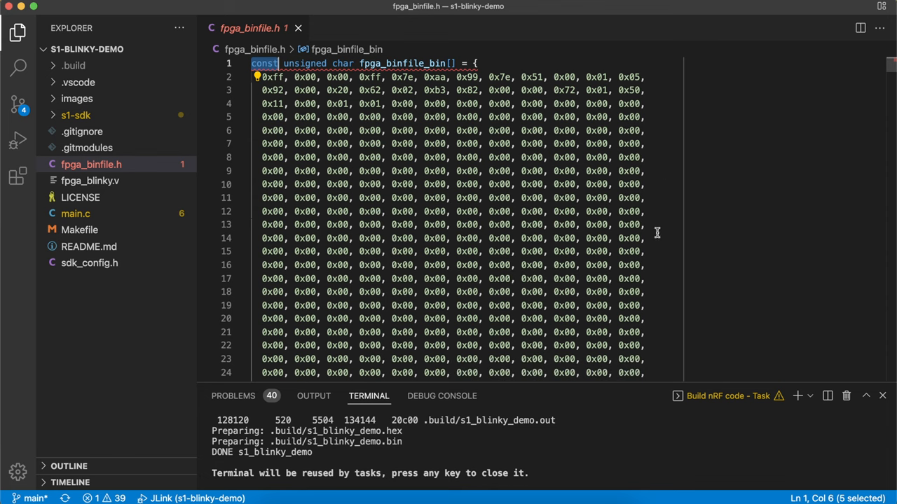
pyautogui.moveTo(672, 196)
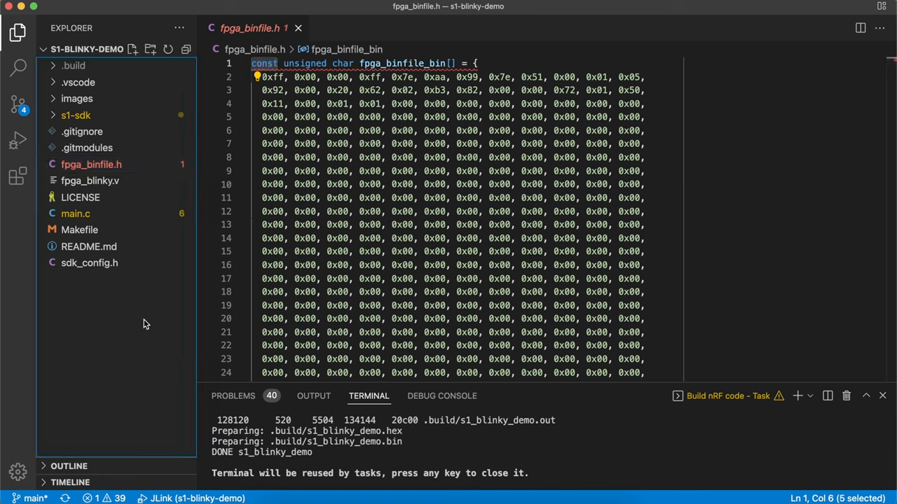
pyautogui.moveTo(89, 278)
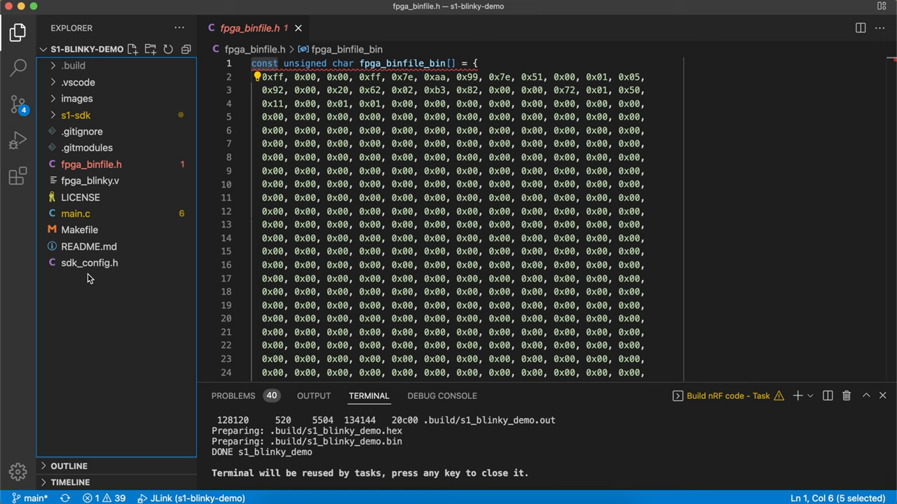